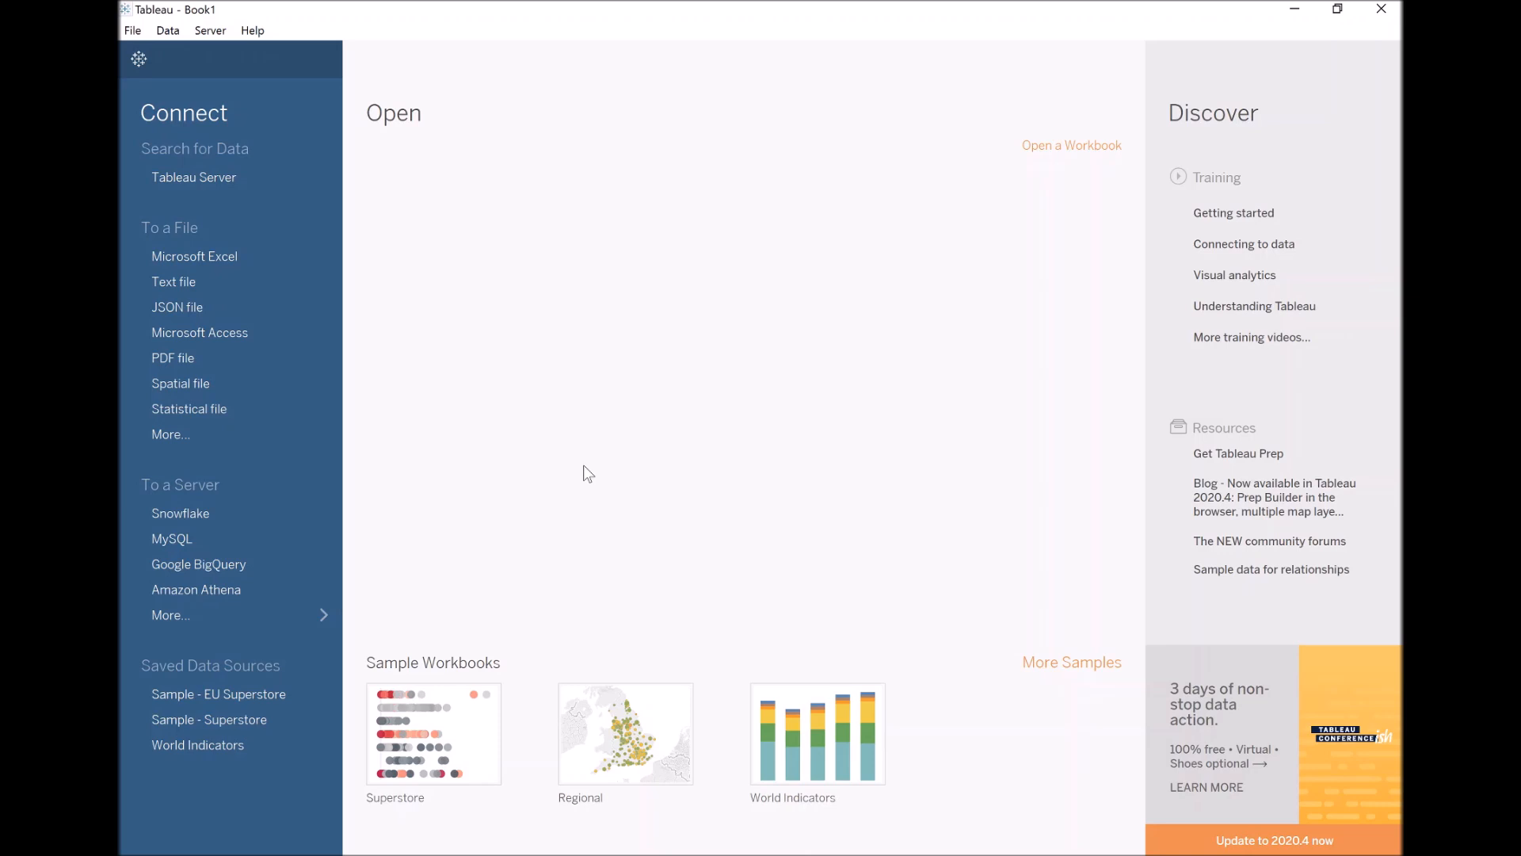
mouse_move(459, 377)
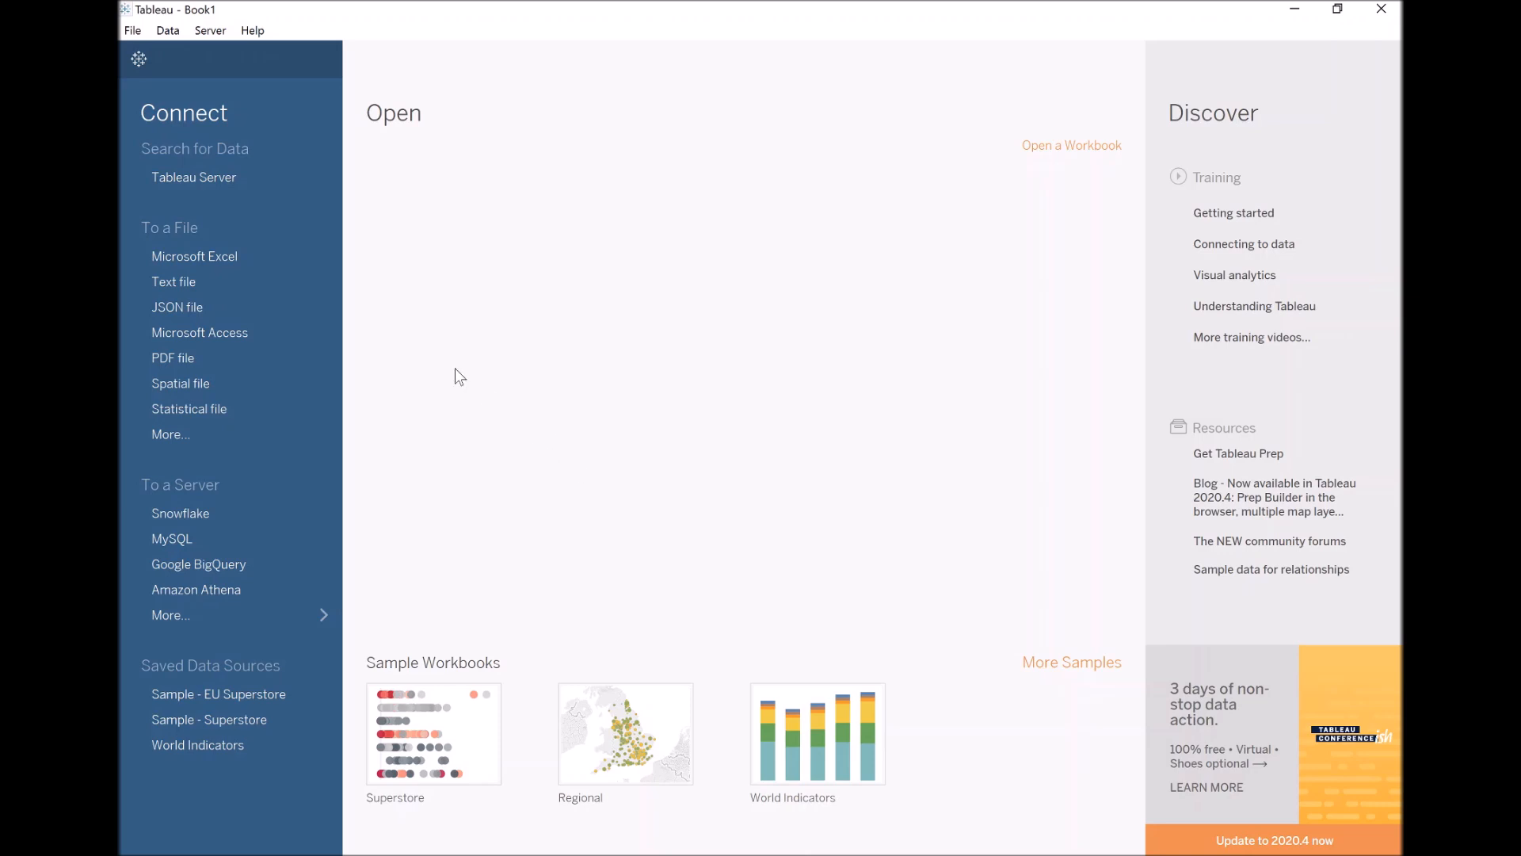
mouse_move(193, 257)
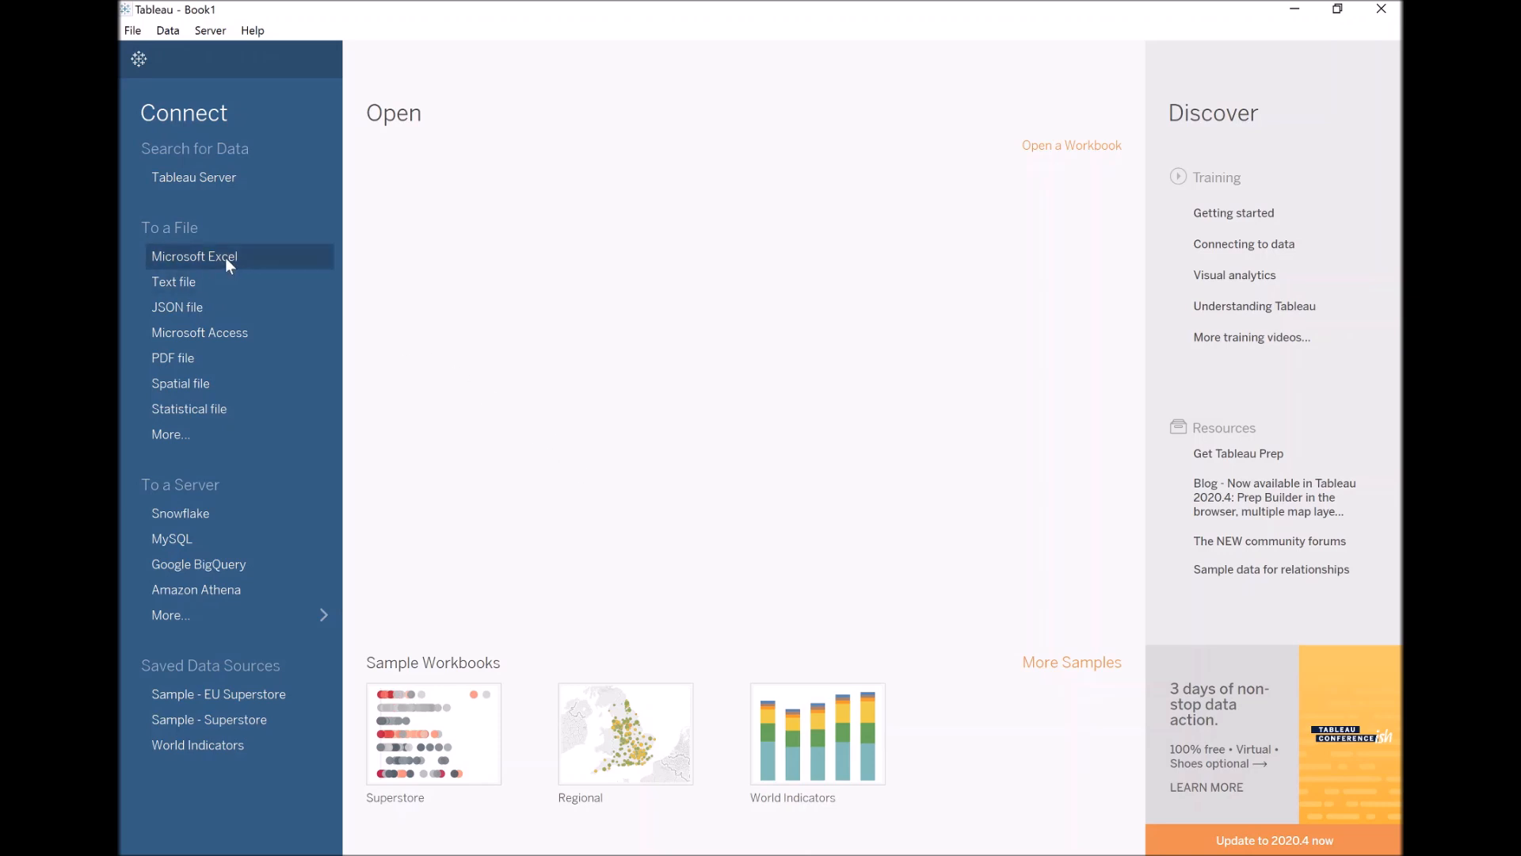
mouse_move(247, 378)
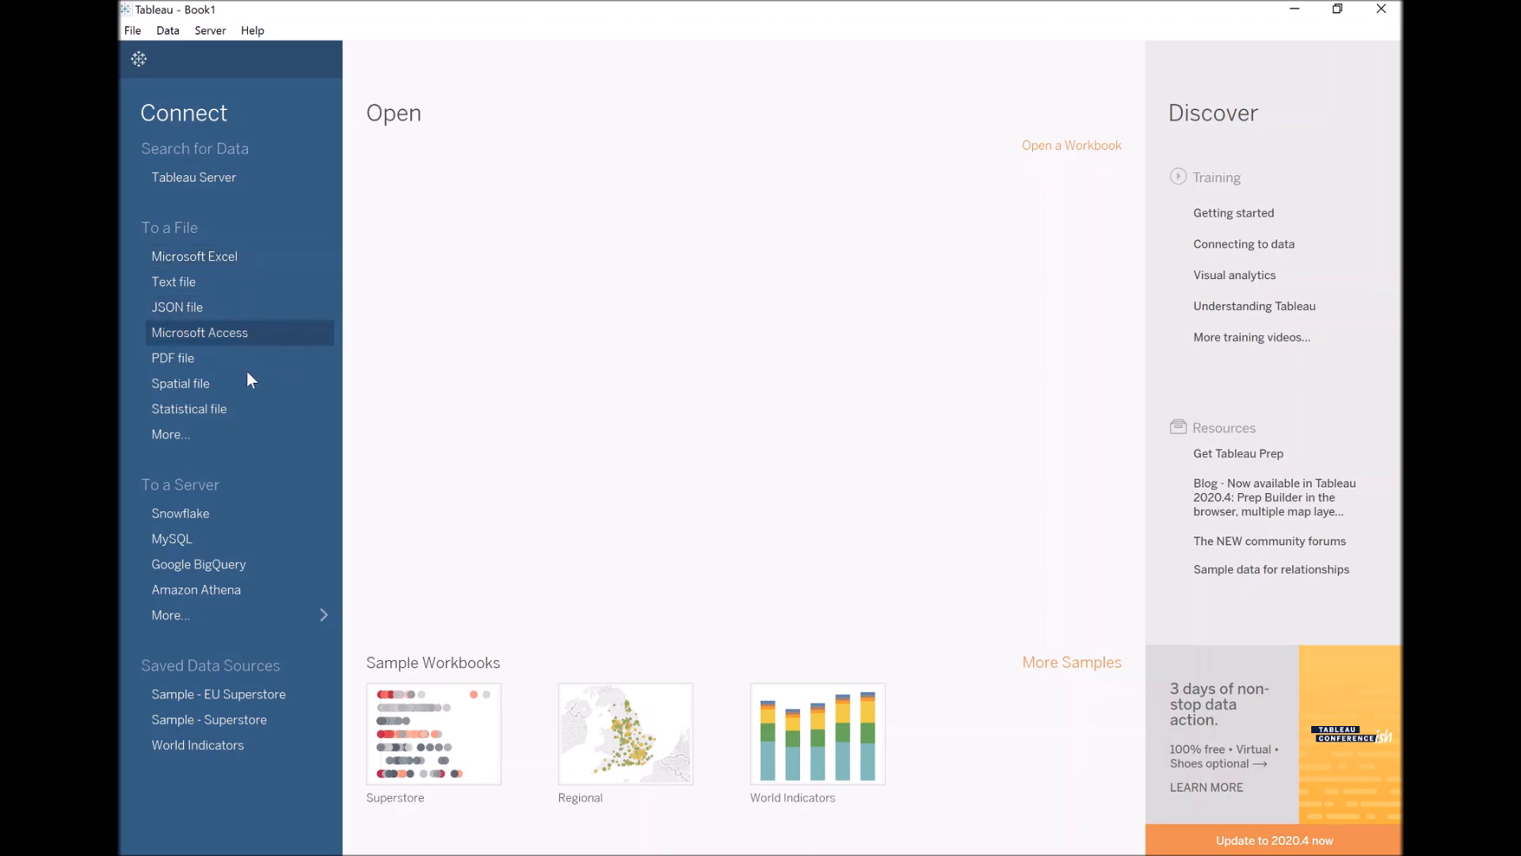
mouse_move(209, 719)
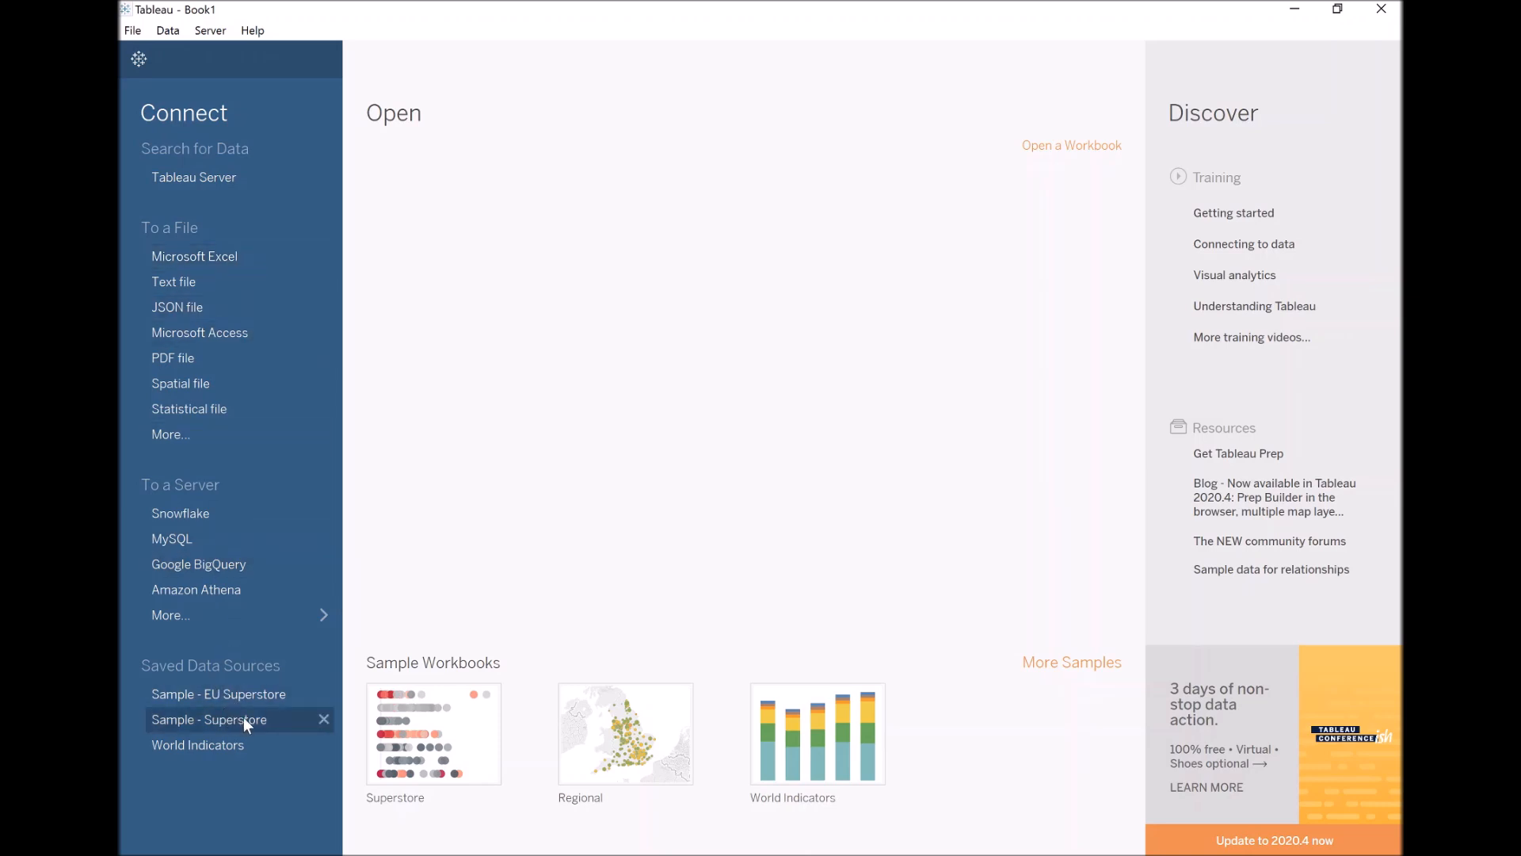
mouse_move(219, 692)
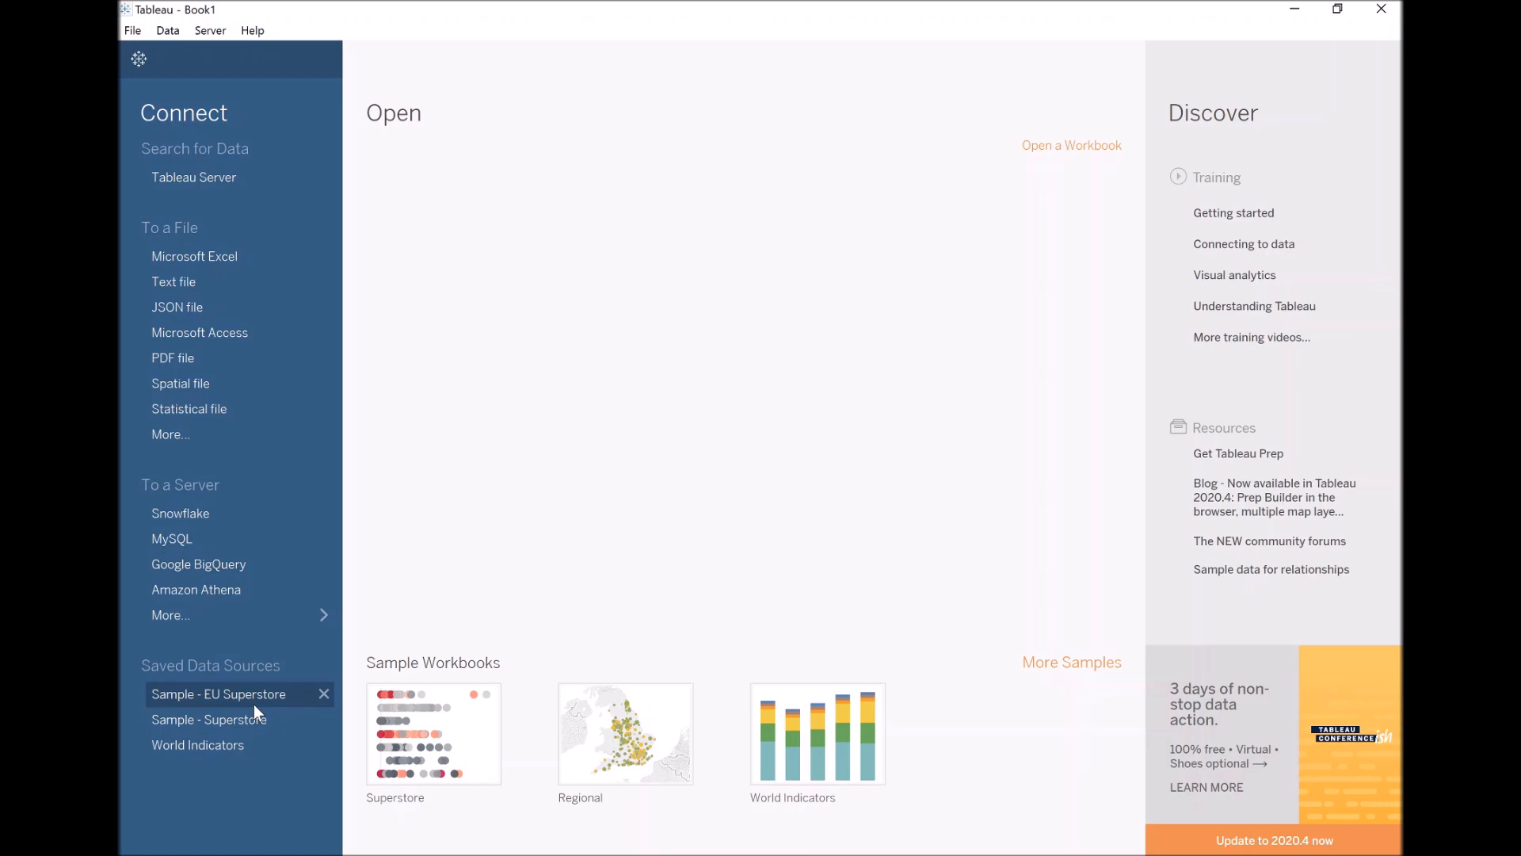
mouse_move(193, 256)
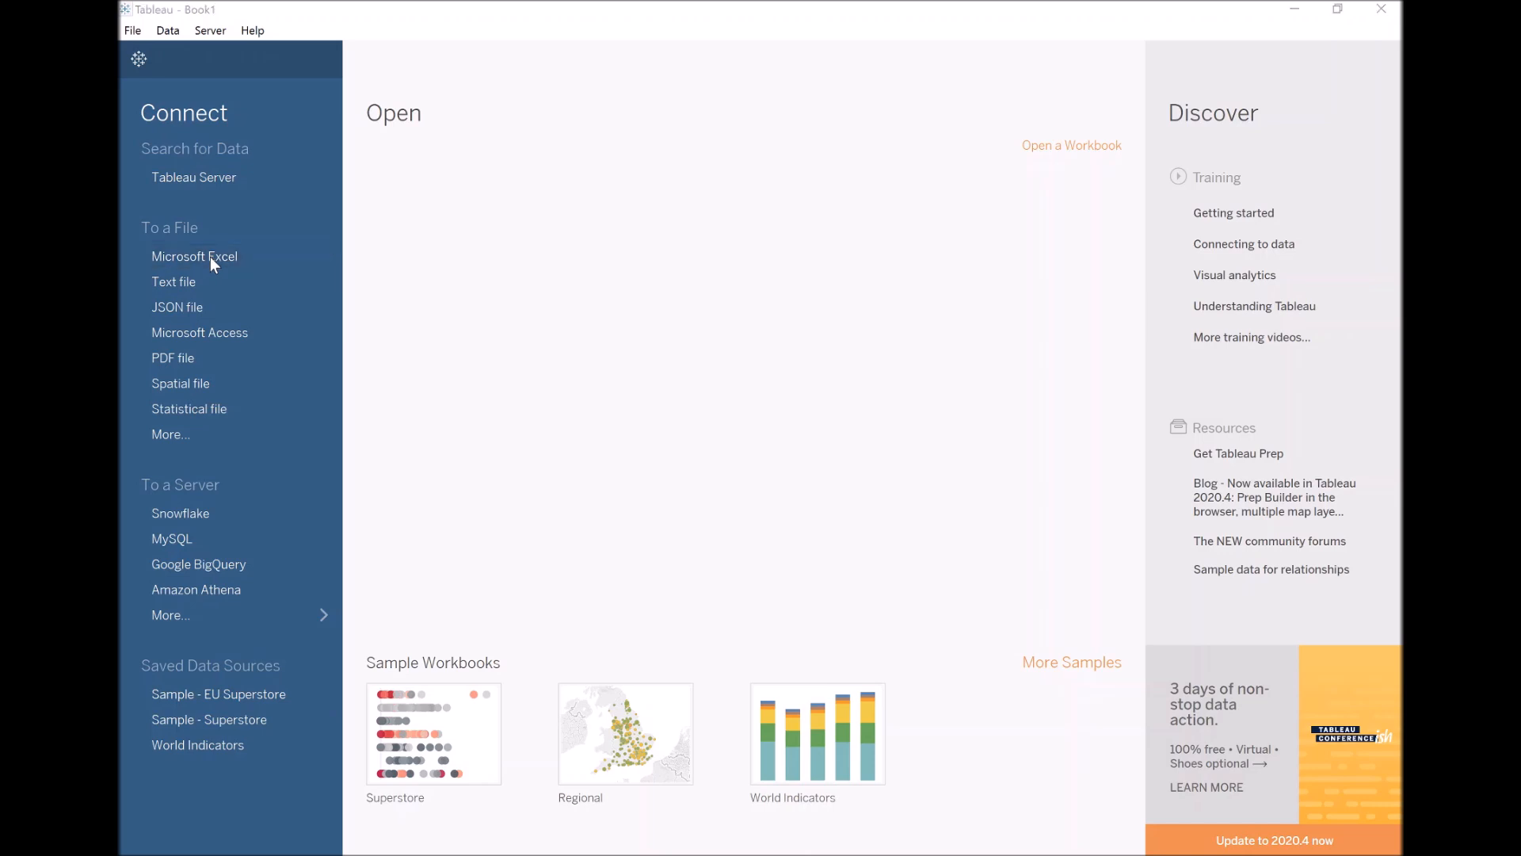
- Connect to the Sample - Superstore Excel workbook and add its Orders sheet as the data source
click(193, 257)
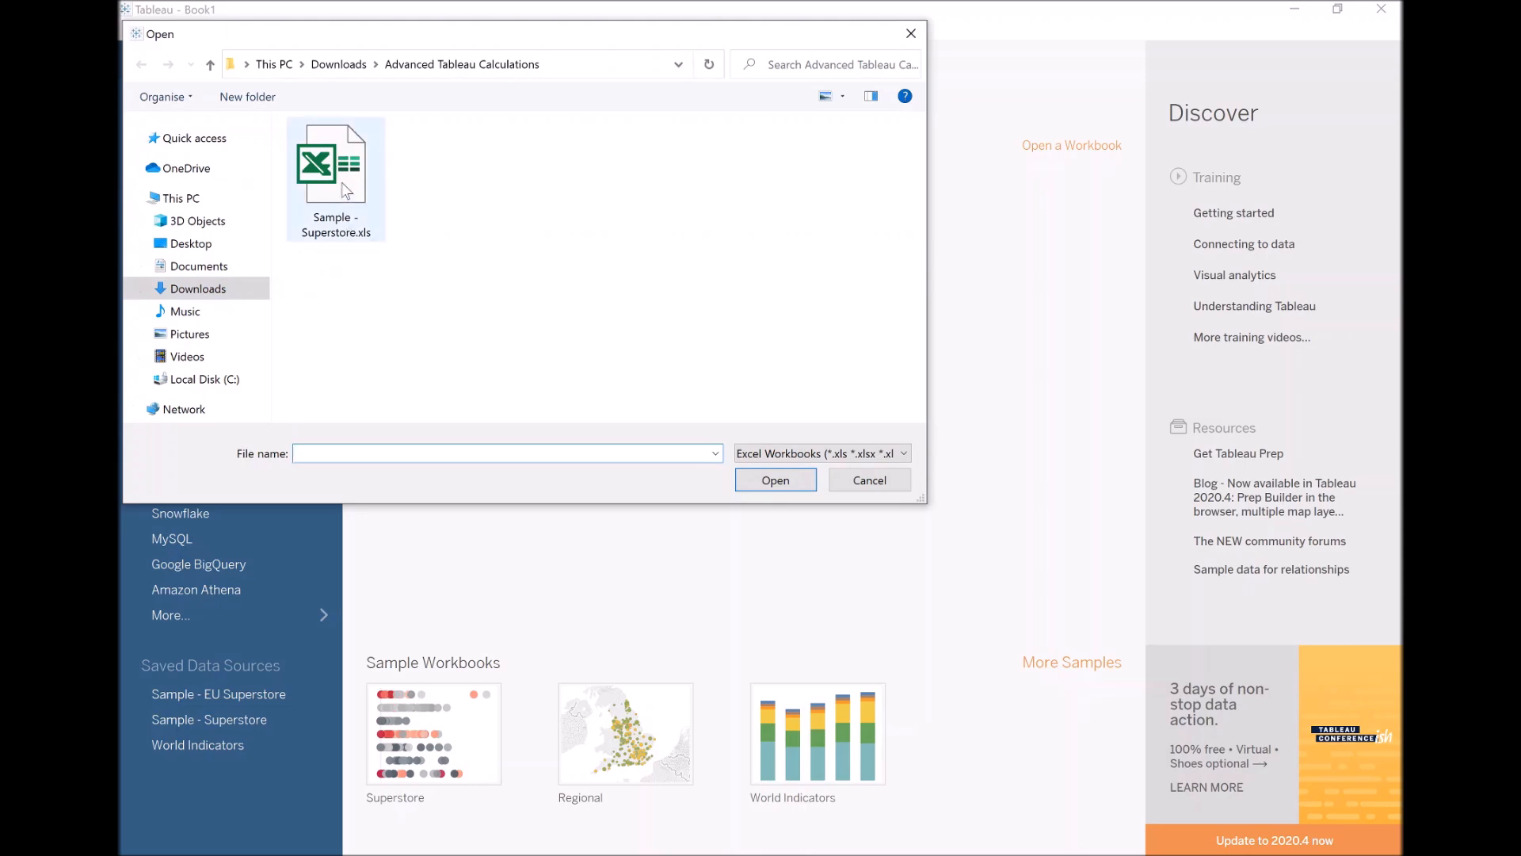
click(866, 478)
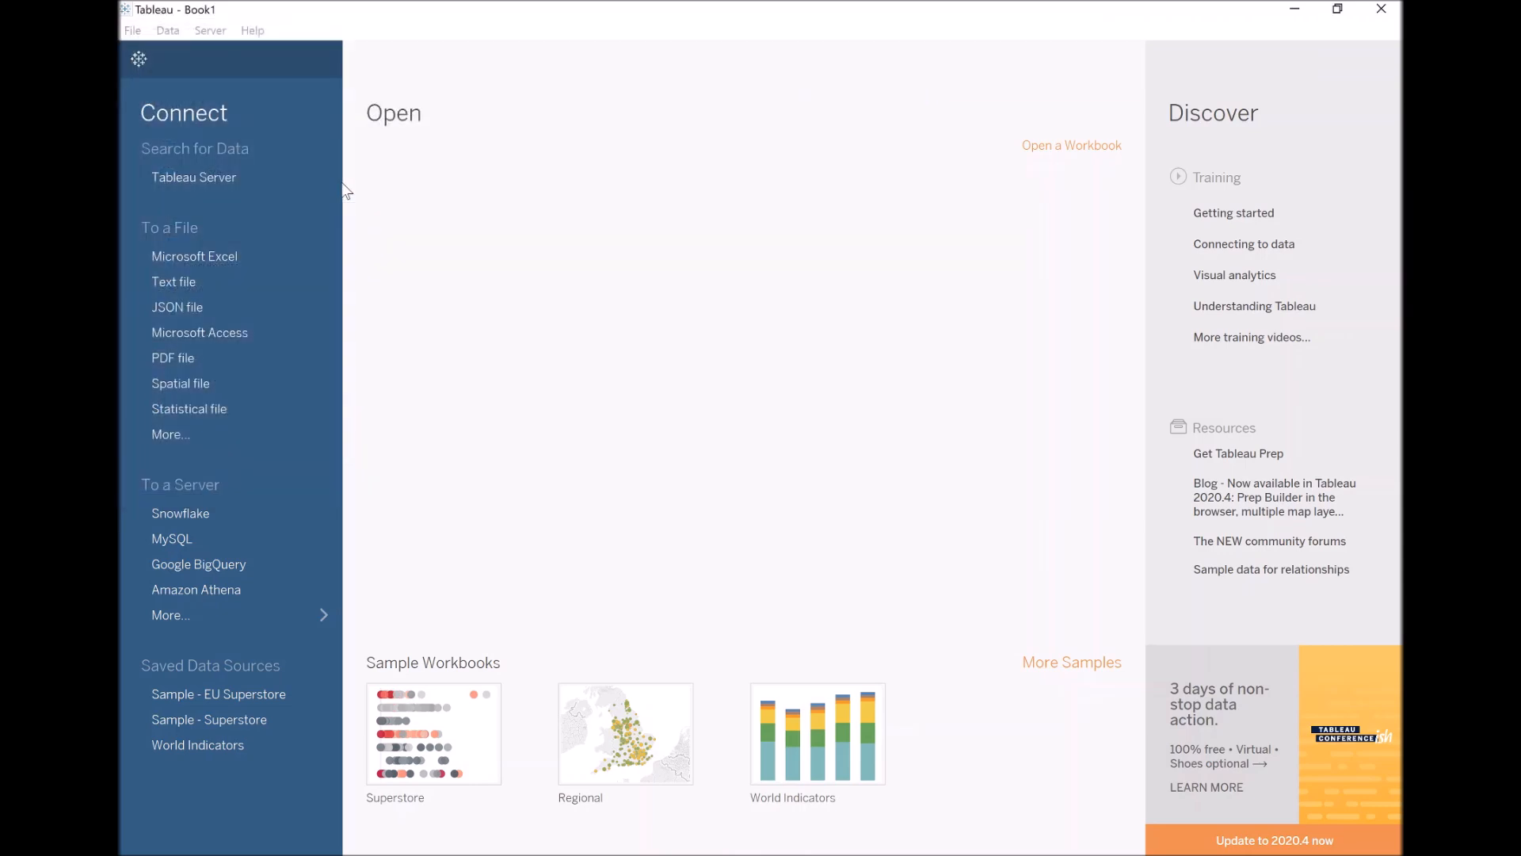
click(209, 719)
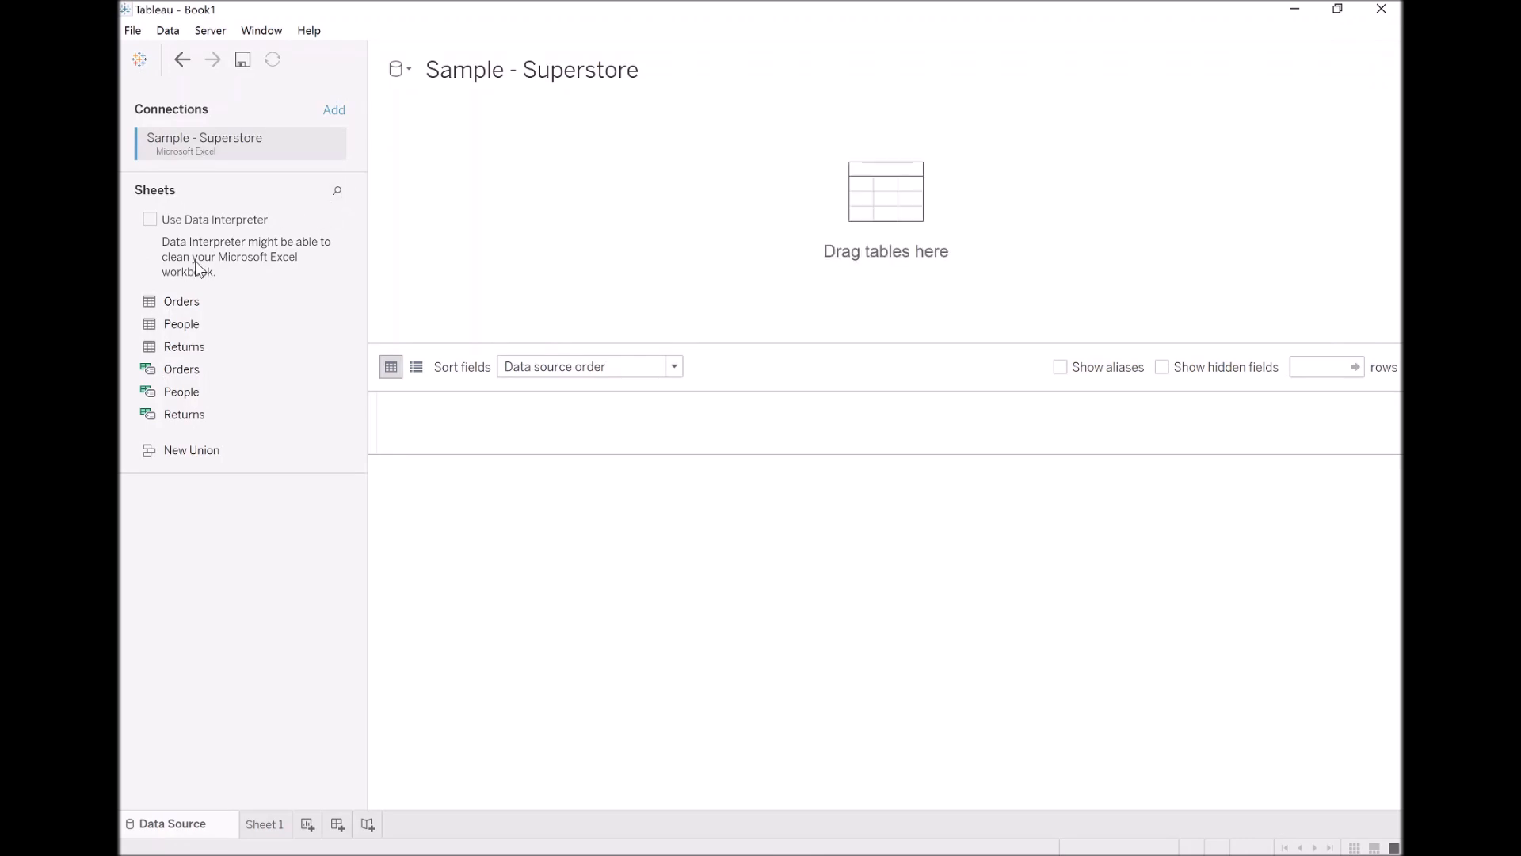
mouse_move(497, 187)
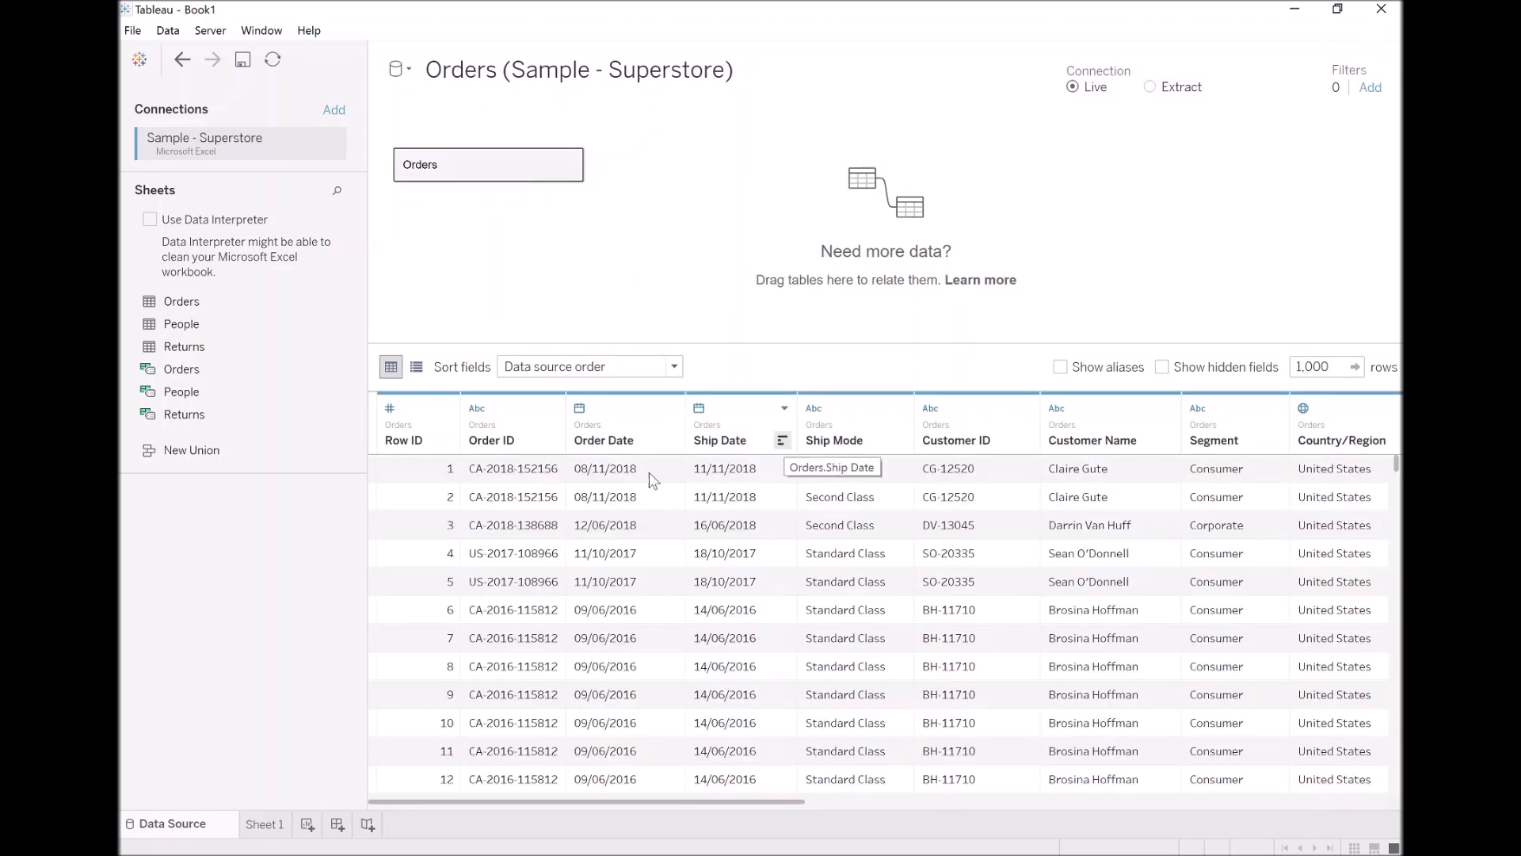
- On Sheet 1, place Order Date years on Columns and SUM(Sales) on Rows as a line chart
click(264, 824)
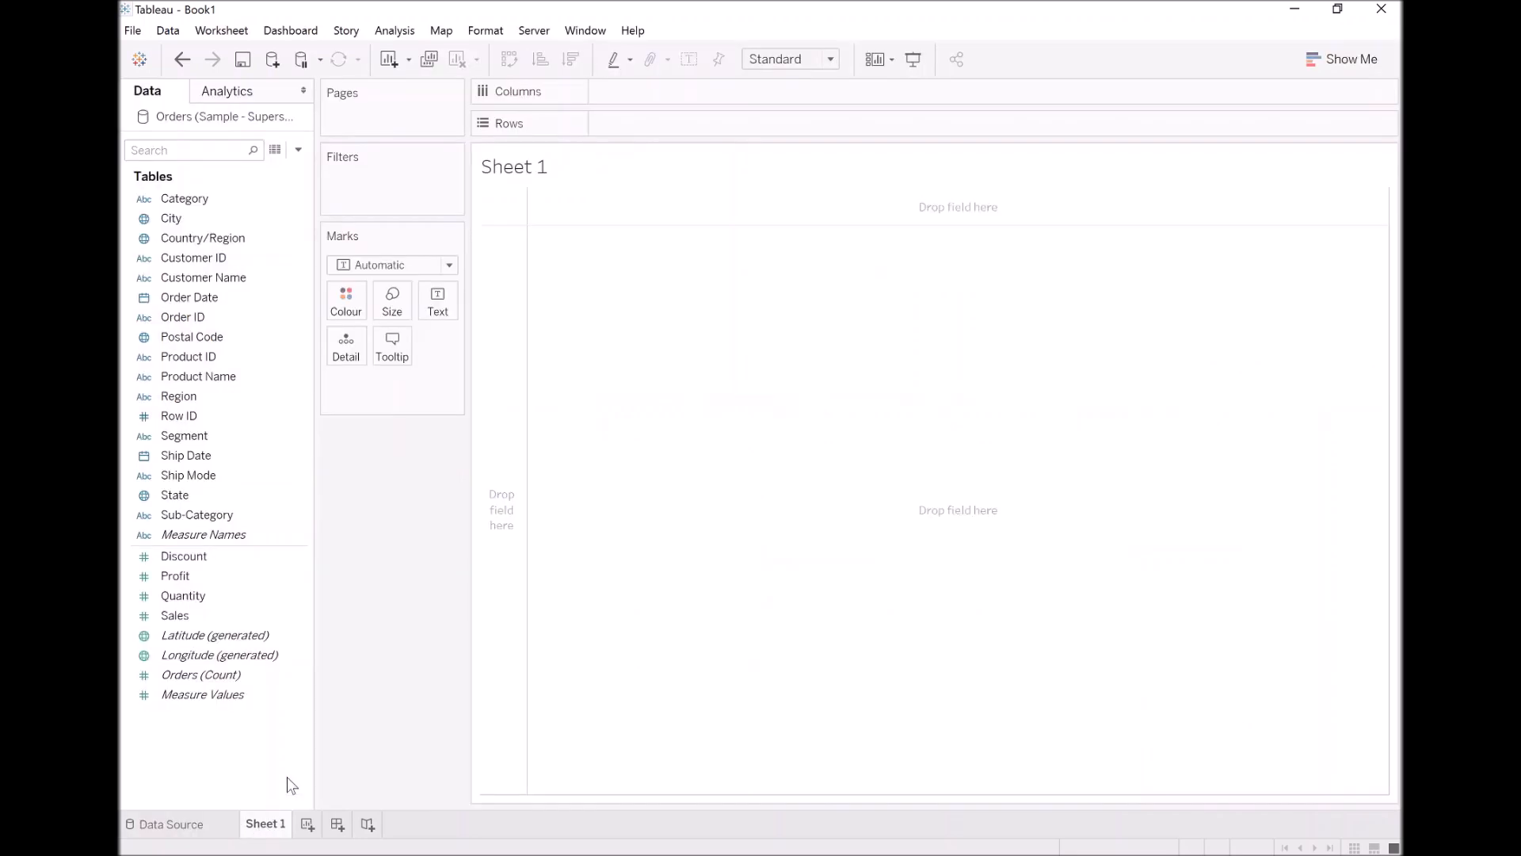
mouse_move(430, 615)
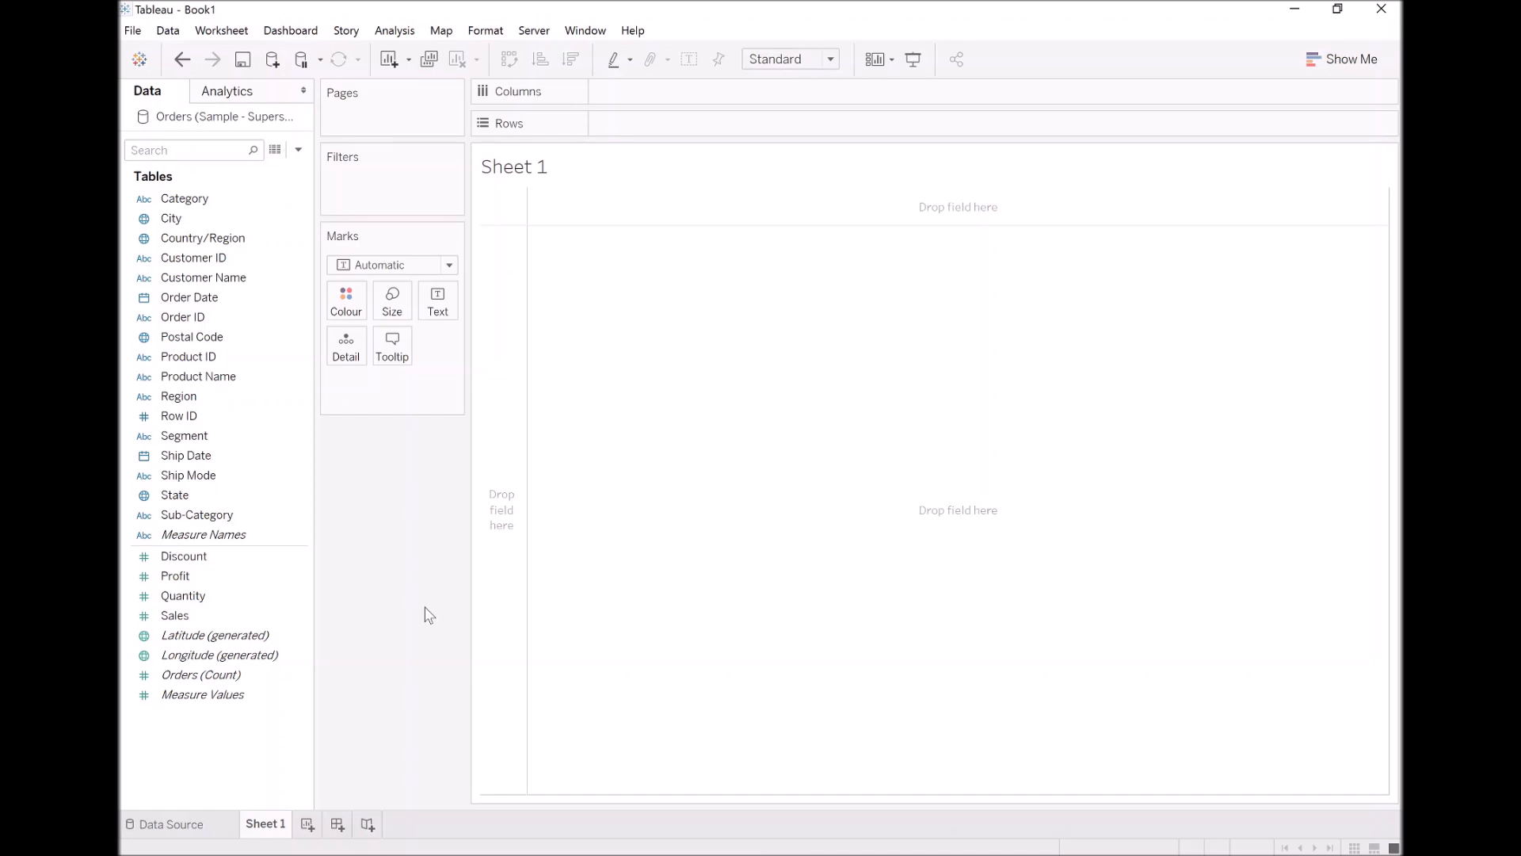
mouse_move(391, 347)
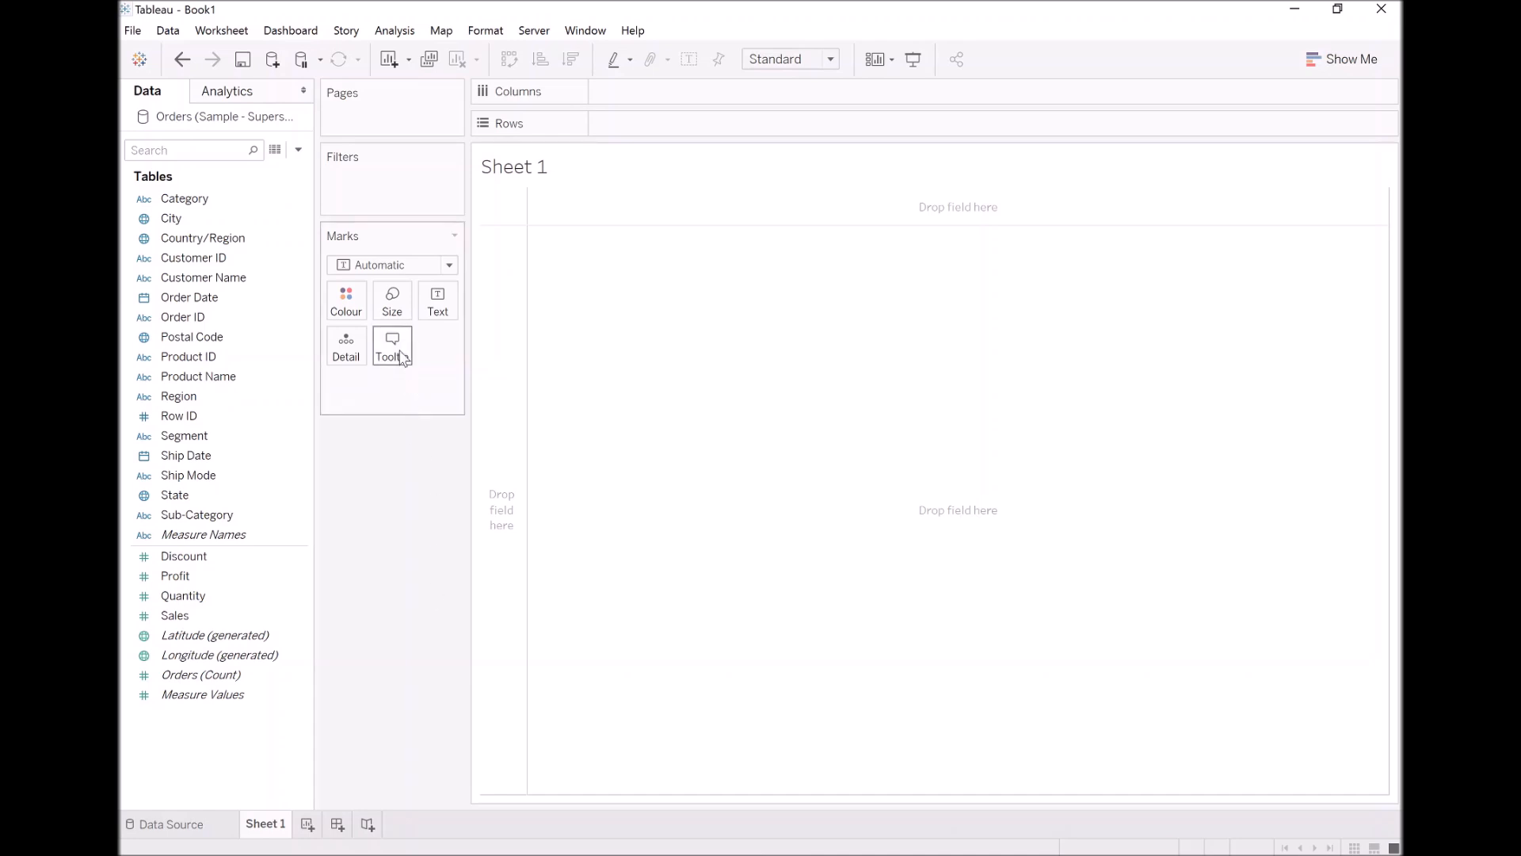
click(189, 297)
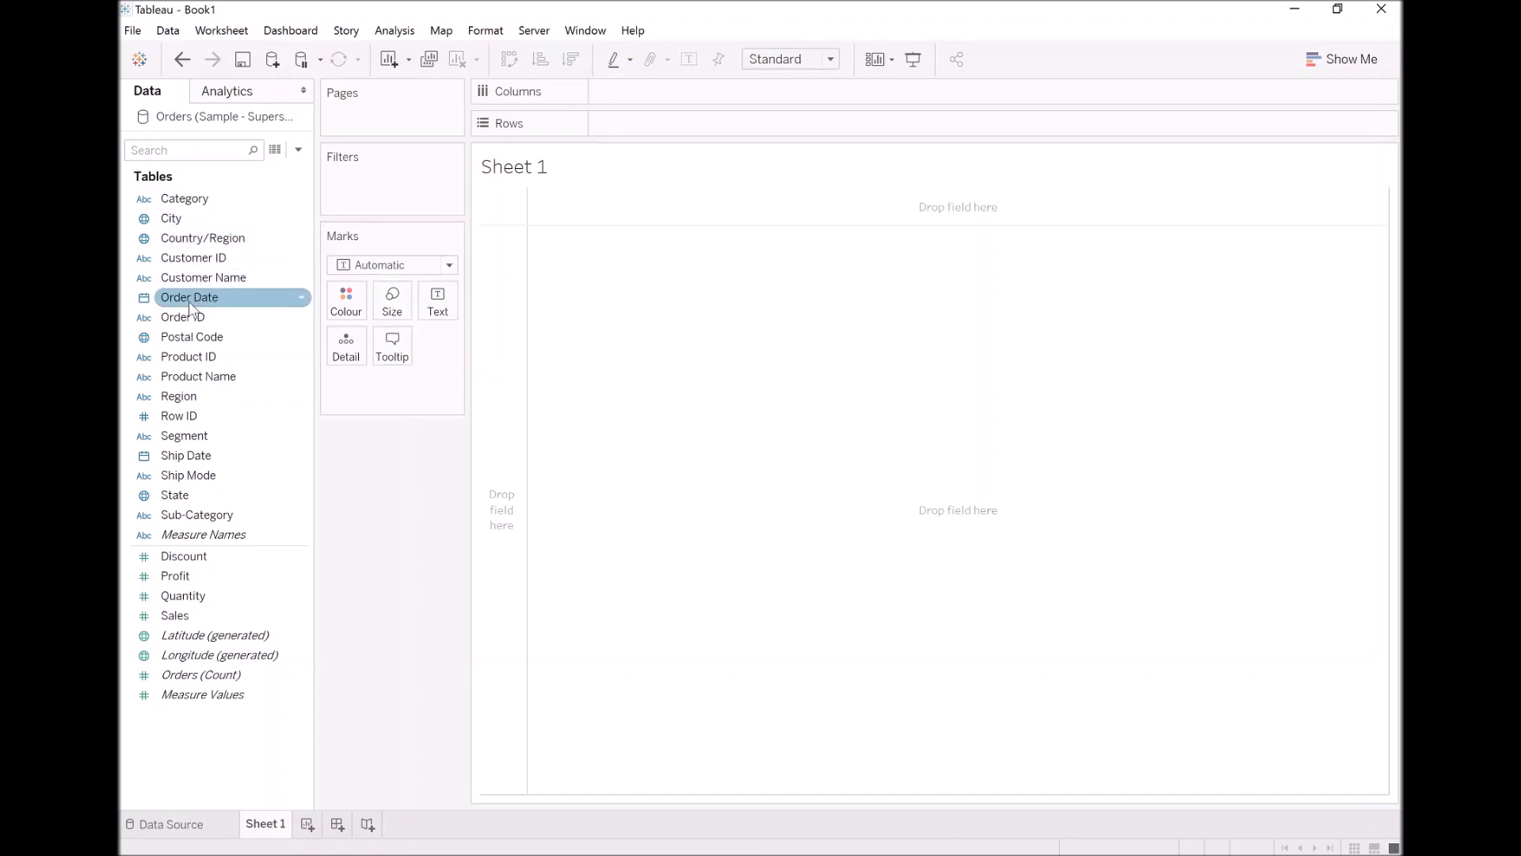
drag(189, 296, 651, 92)
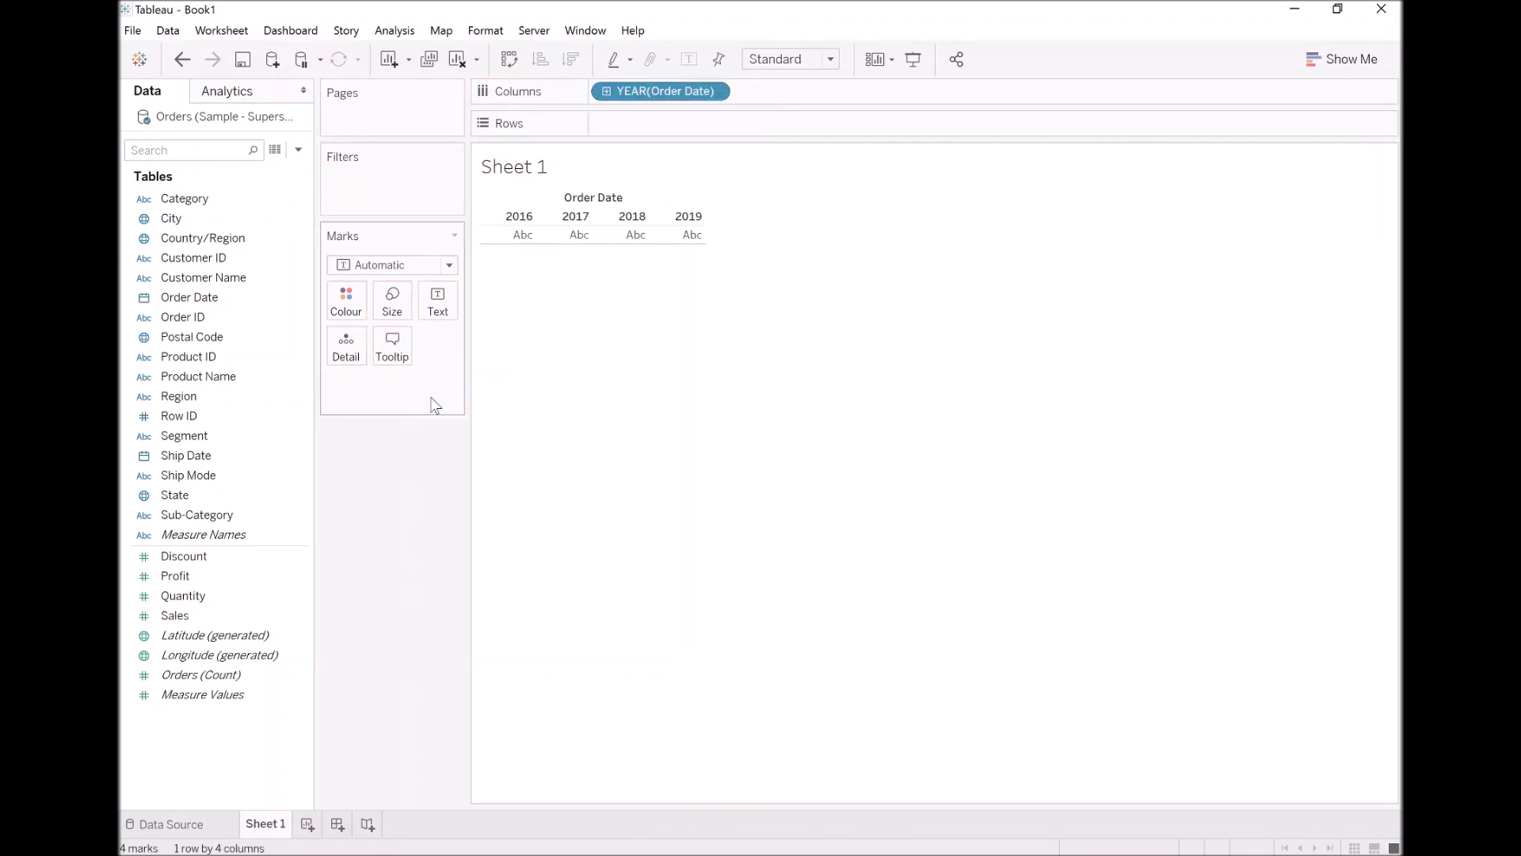
click(174, 615)
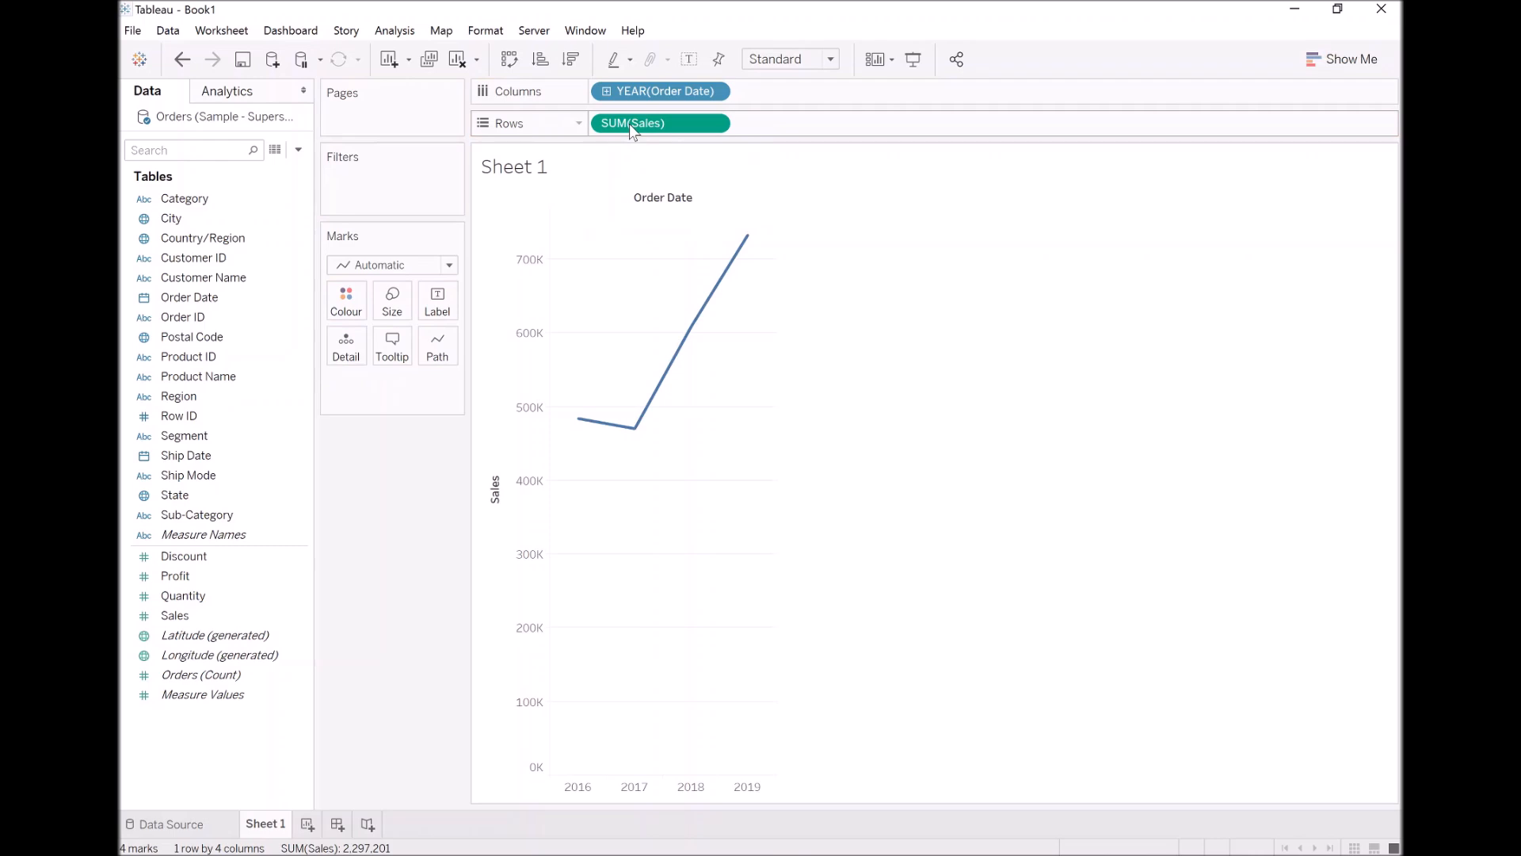
- Bring up the YEAR(Order Date) pill's options to switch it toward continuous Month
click(659, 91)
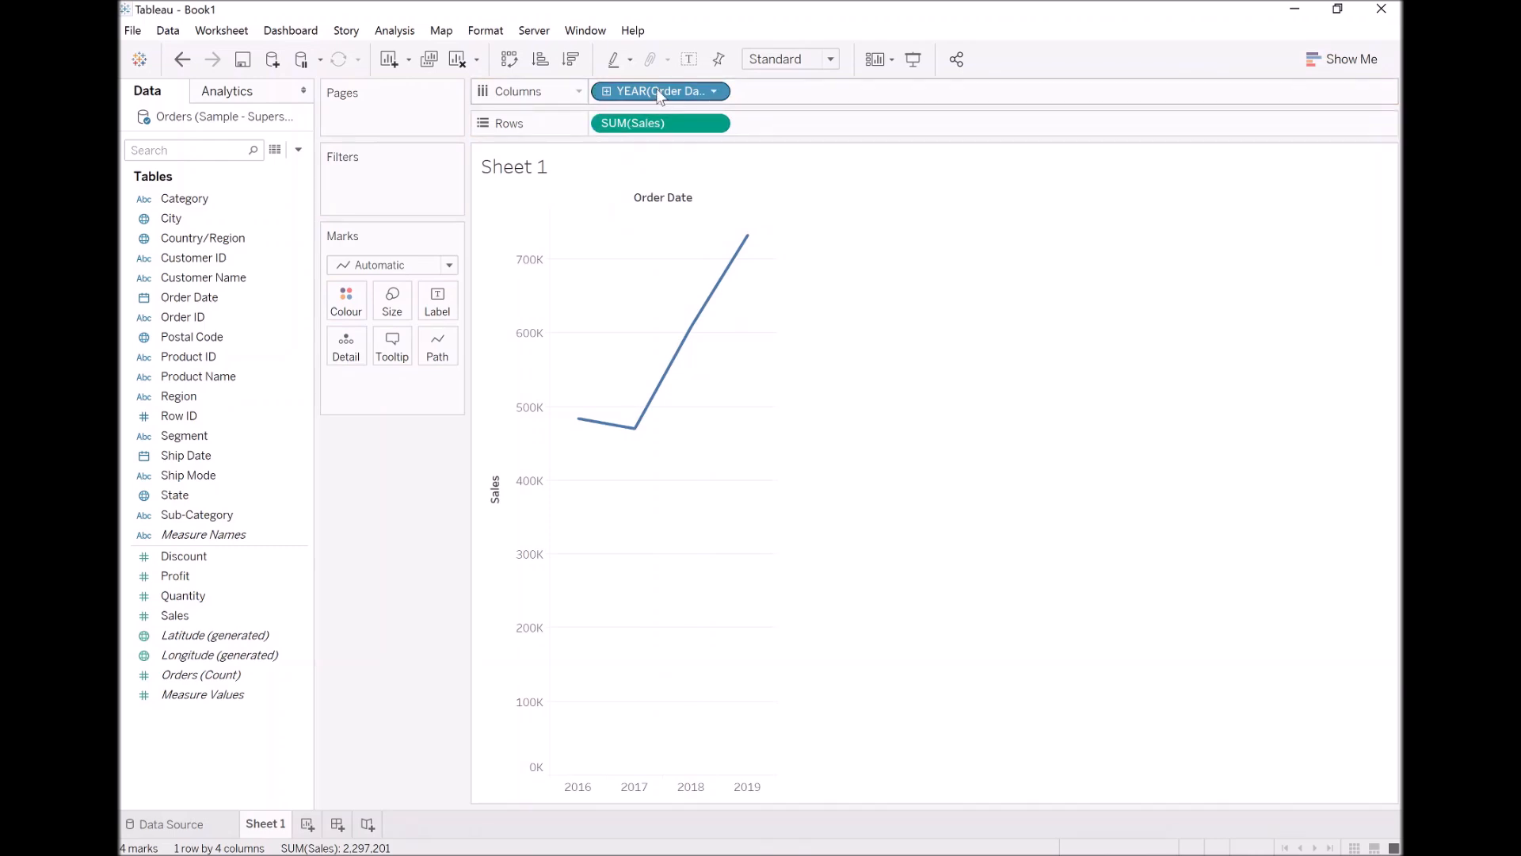
click(715, 90)
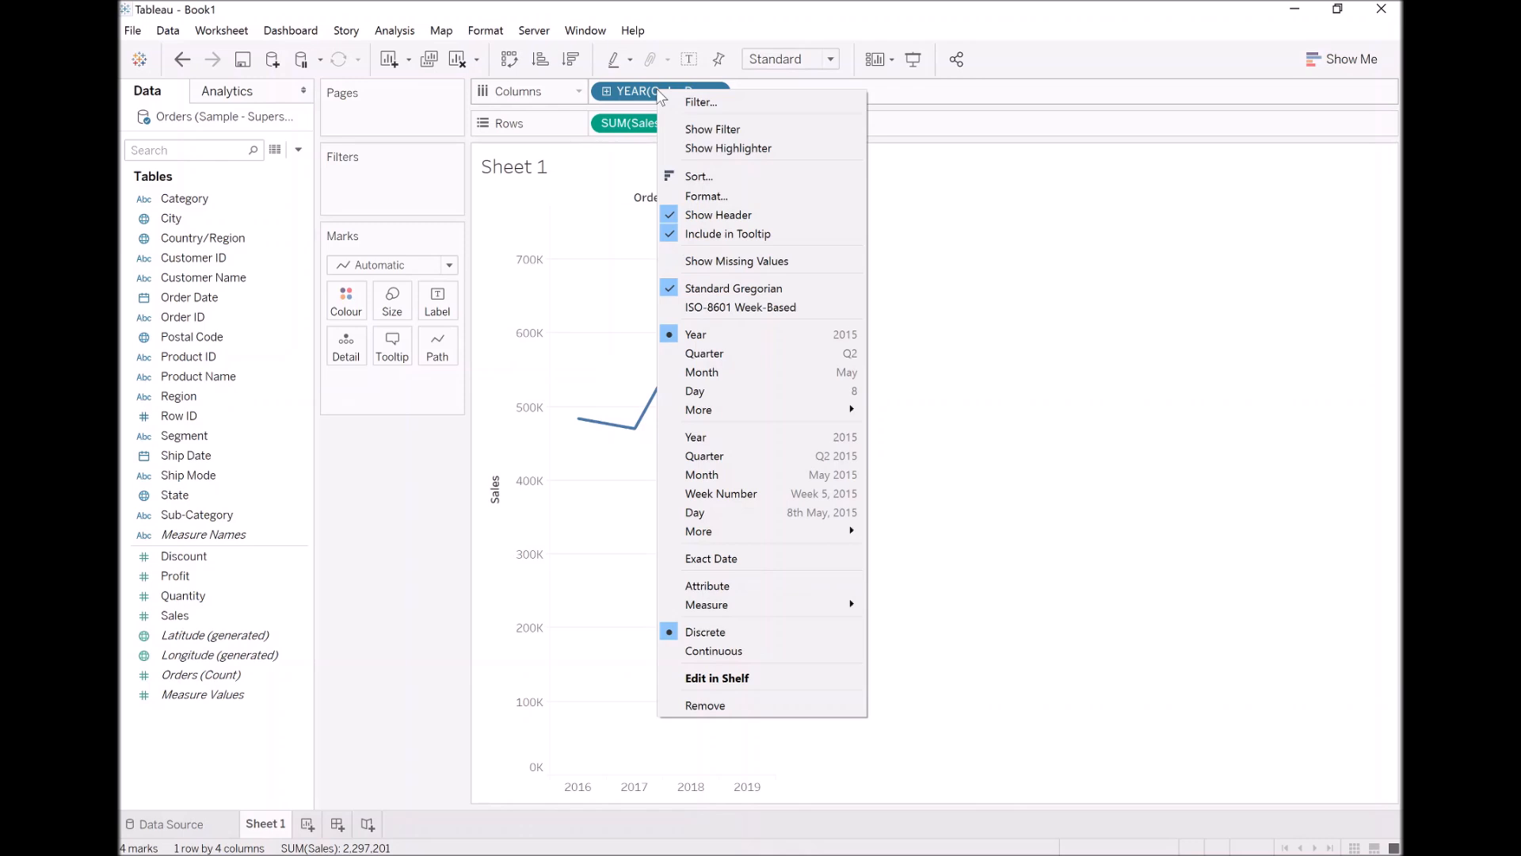
mouse_move(756, 335)
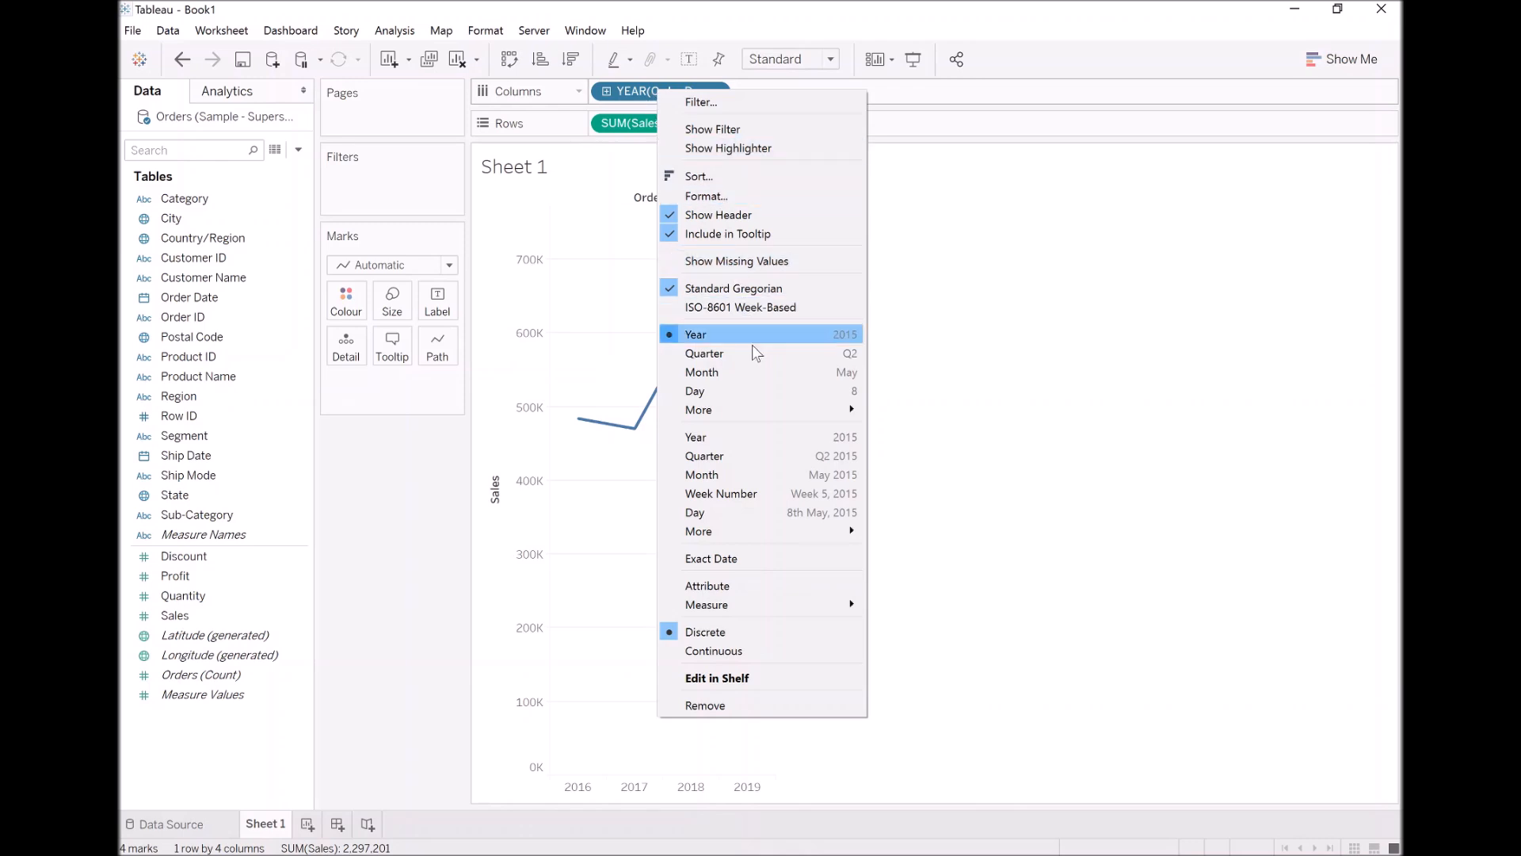
mouse_move(762, 473)
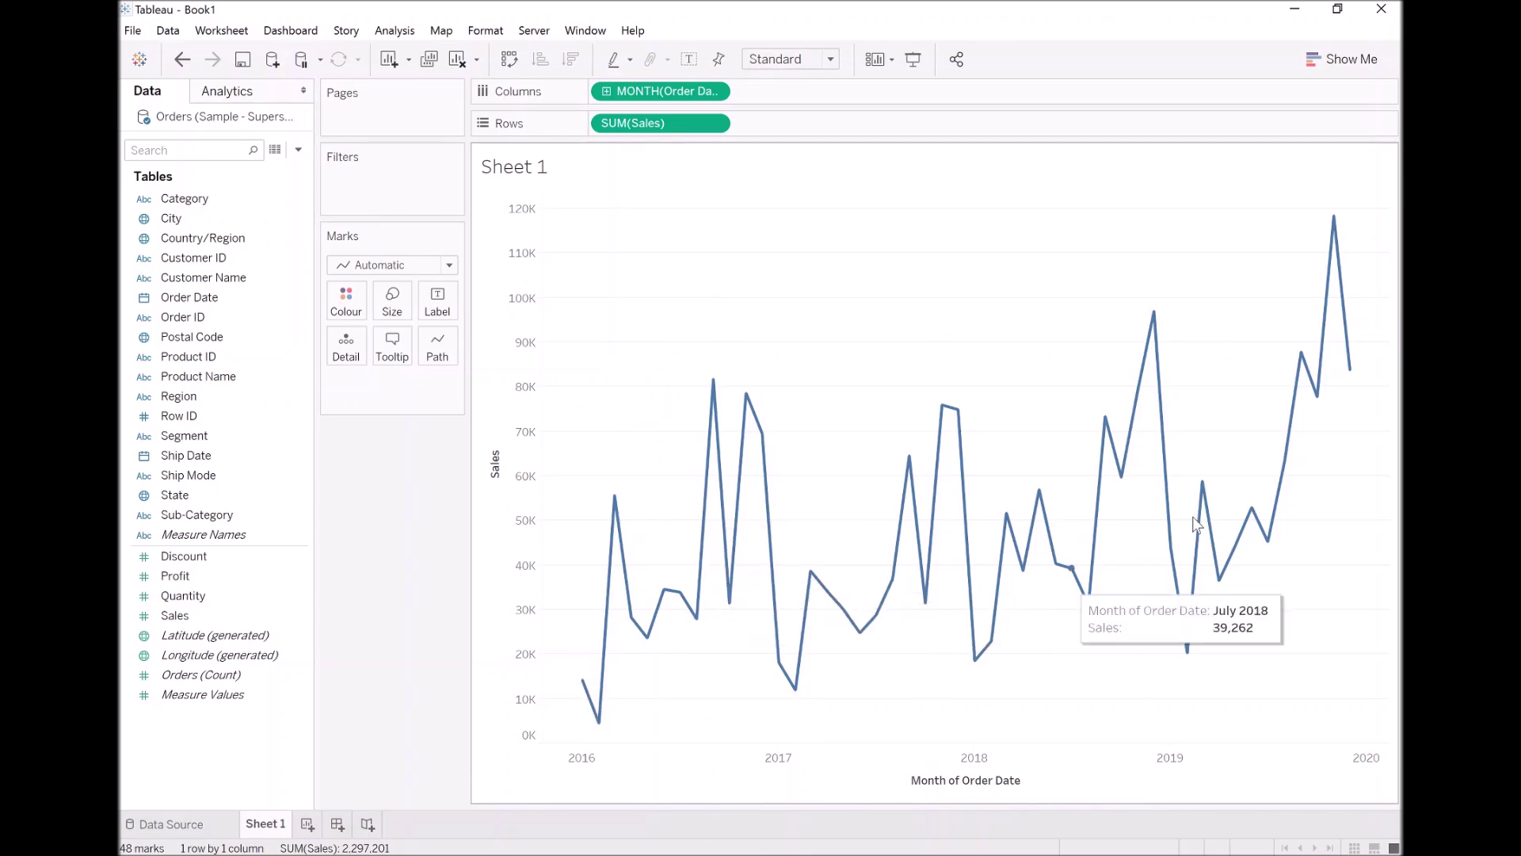
mouse_move(1009, 291)
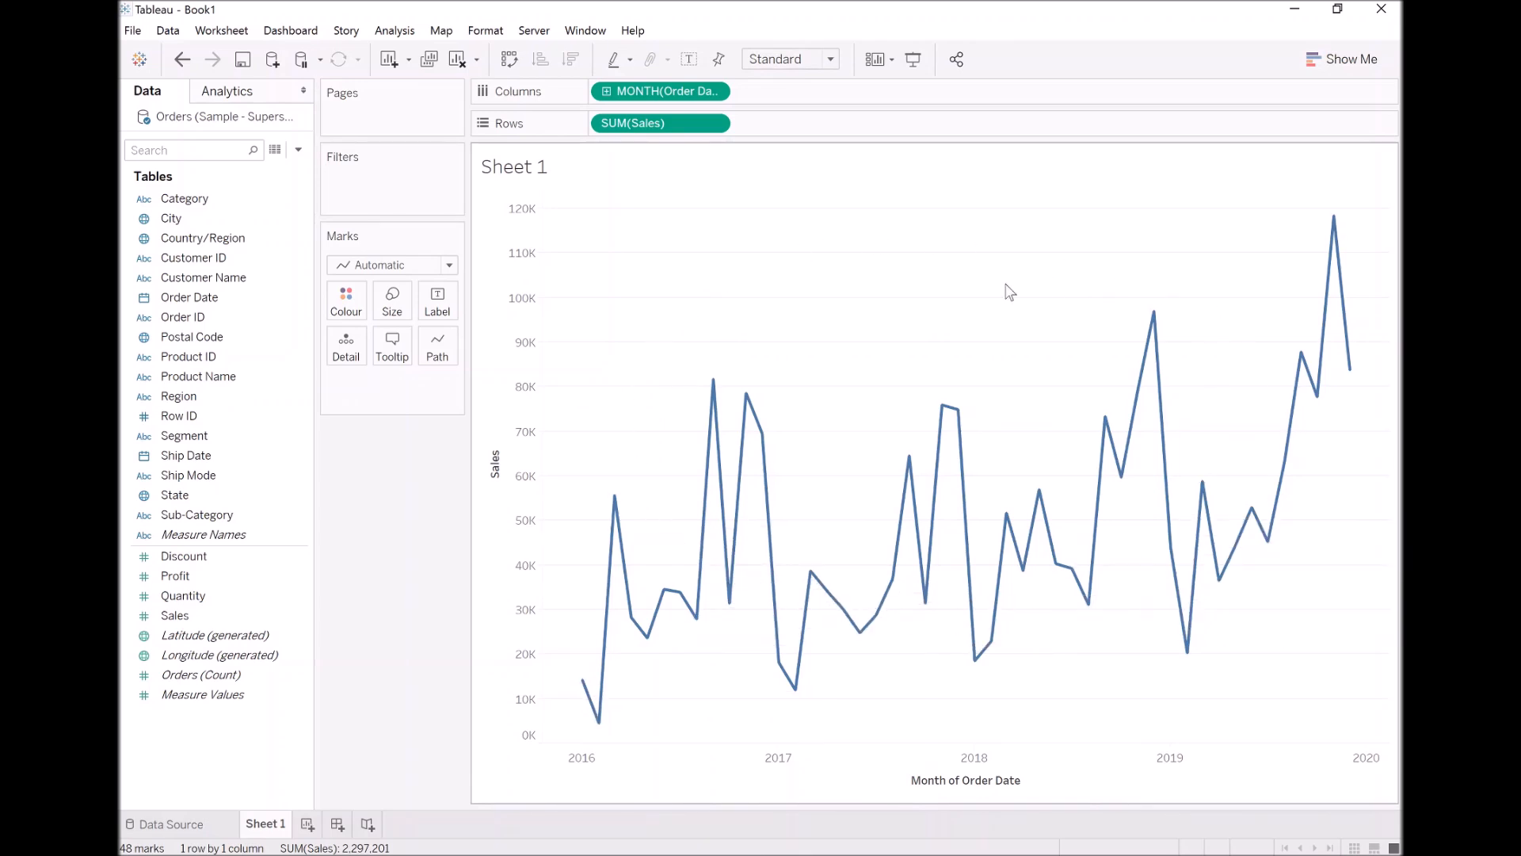
mouse_move(922, 297)
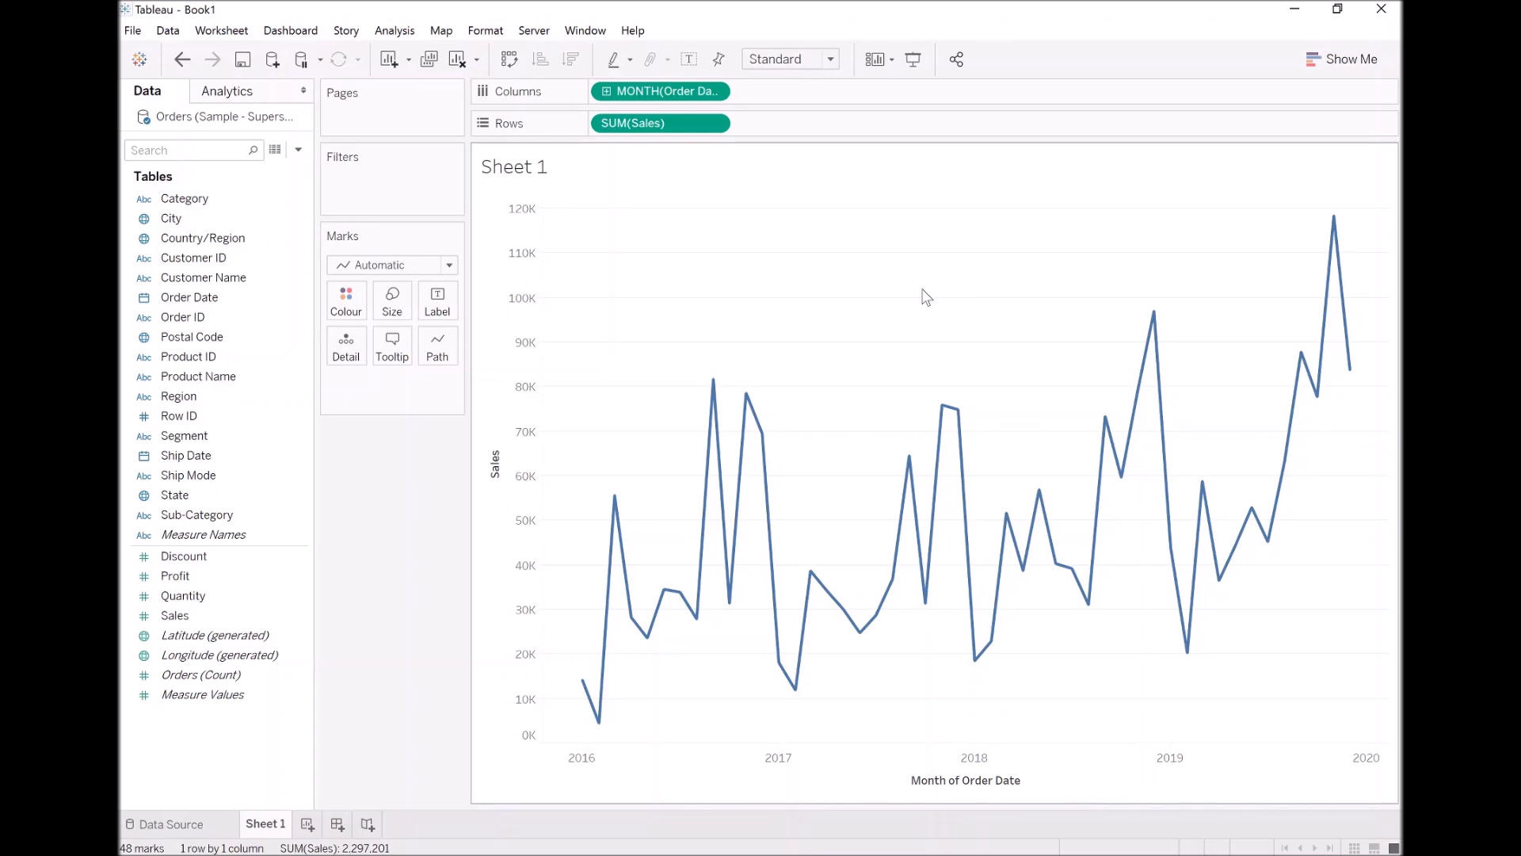
click(188, 296)
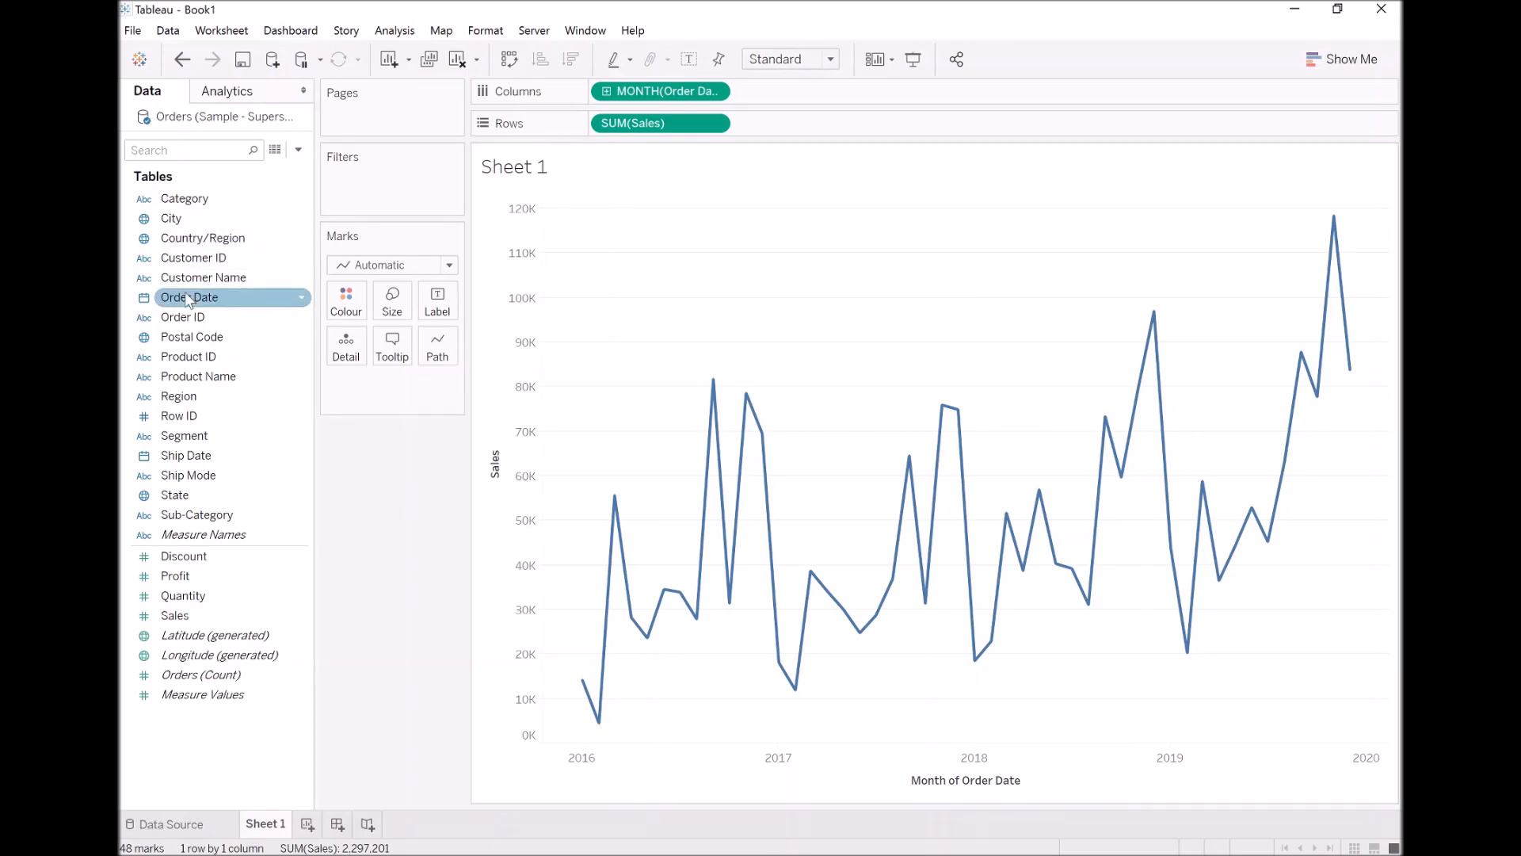
drag(188, 296, 563, 92)
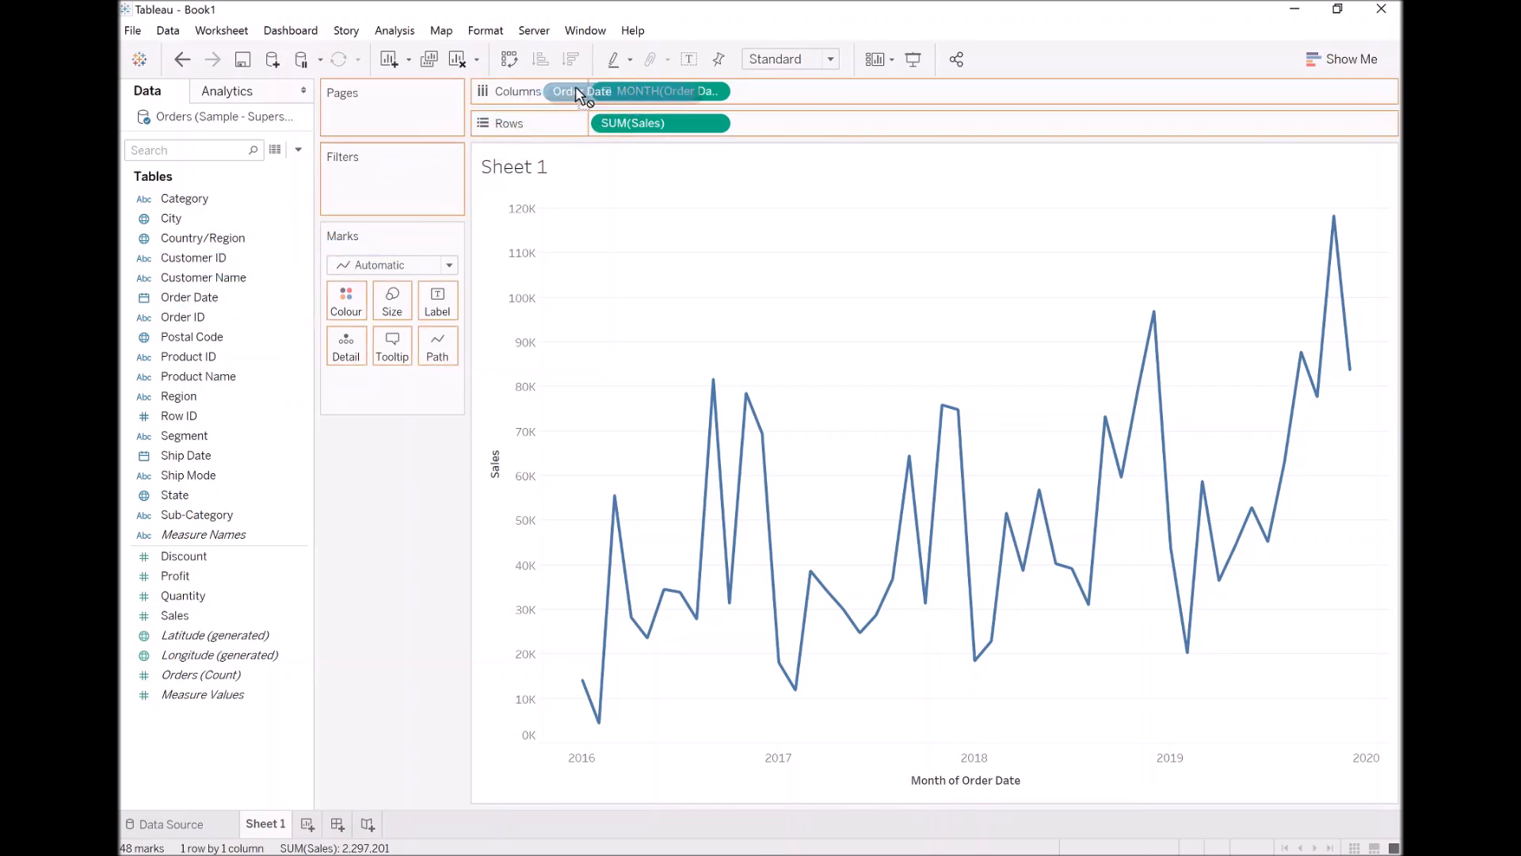
click(582, 90)
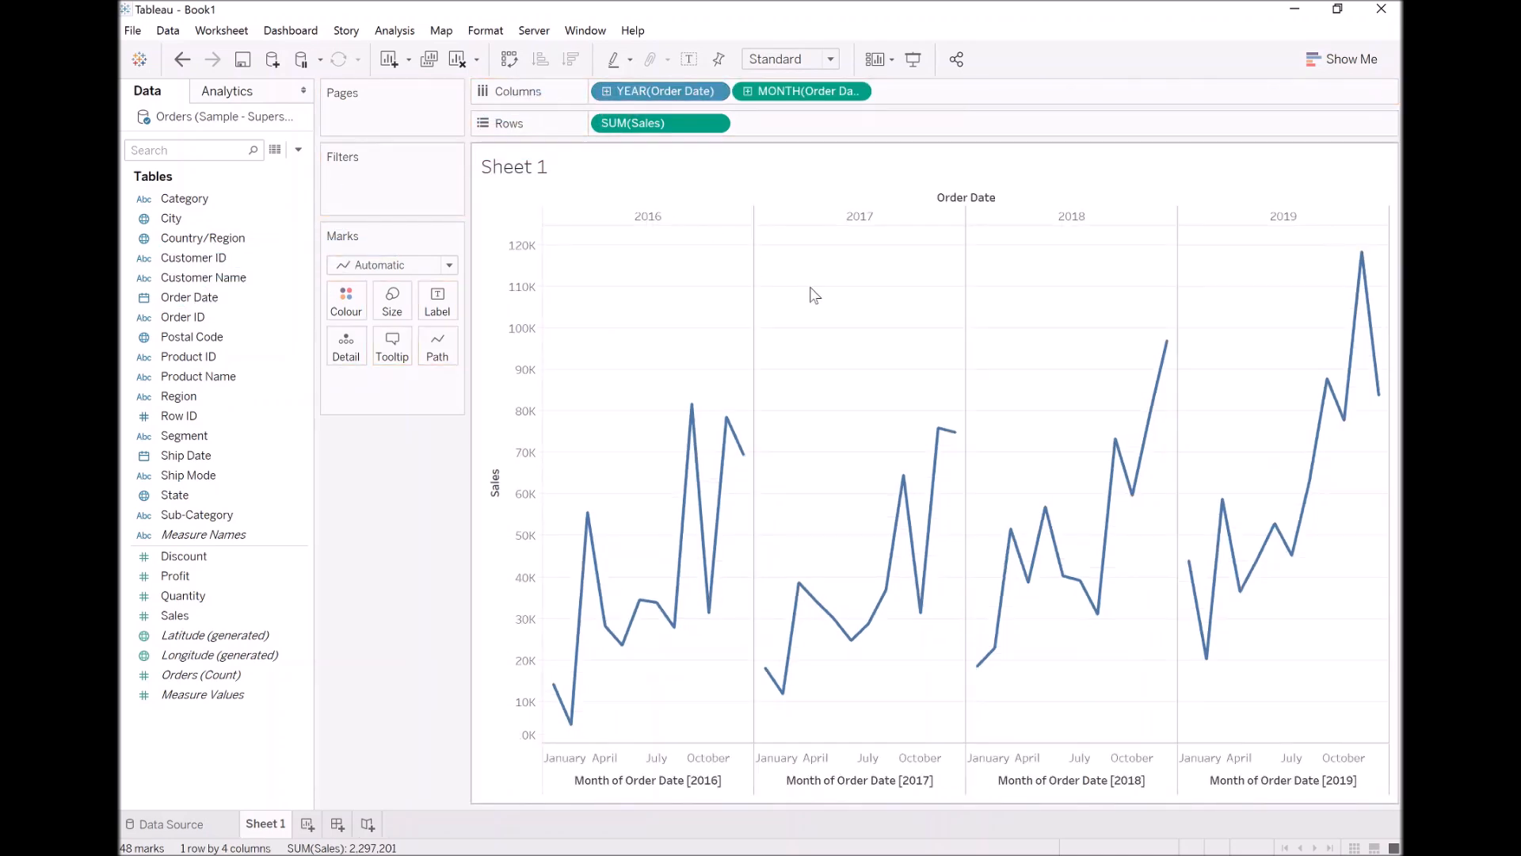
mouse_move(656, 507)
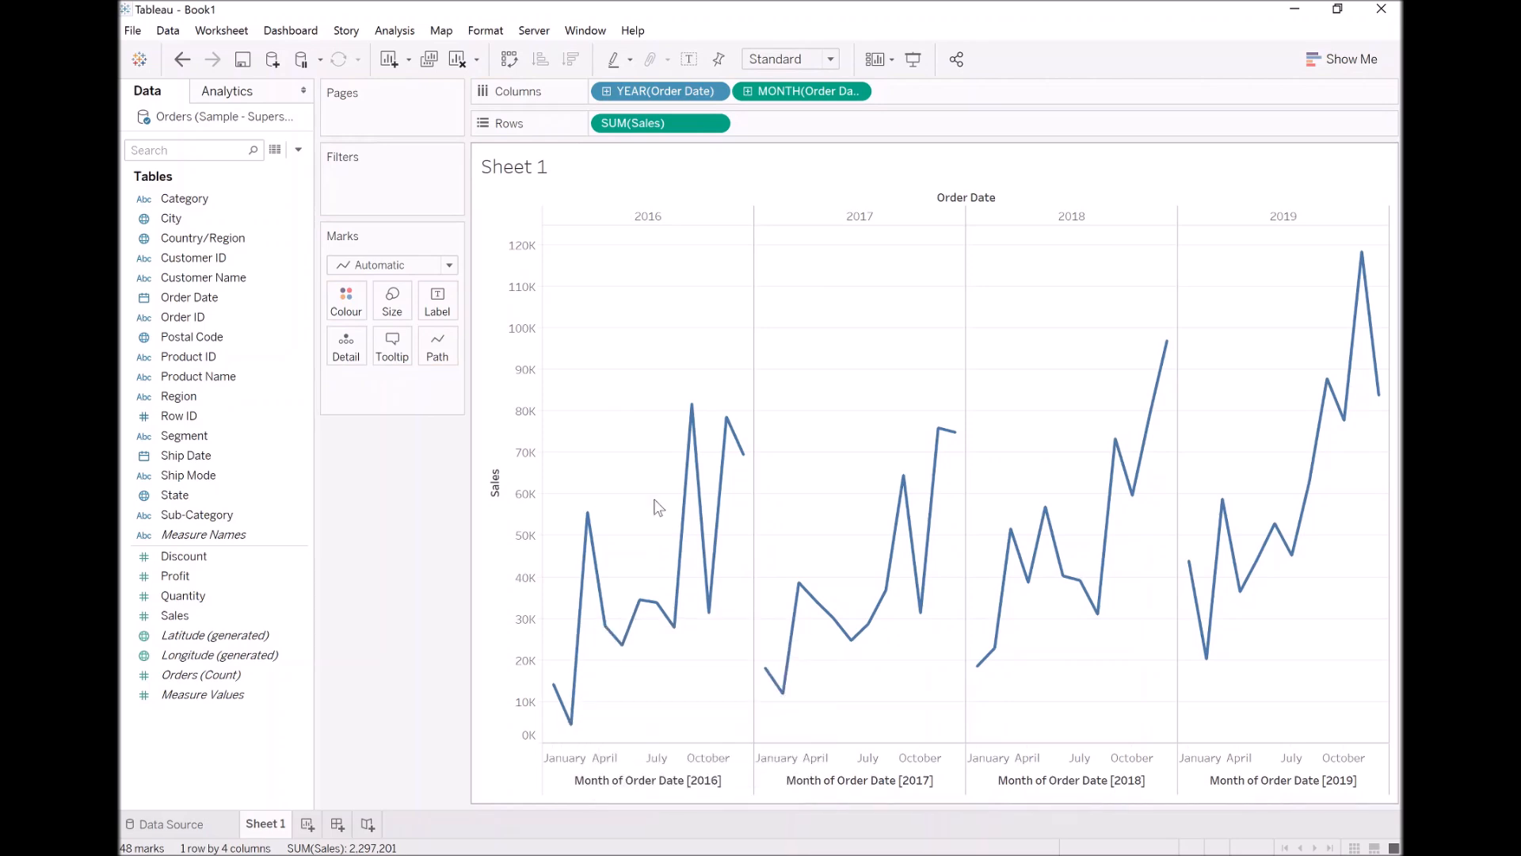
mouse_move(1116, 439)
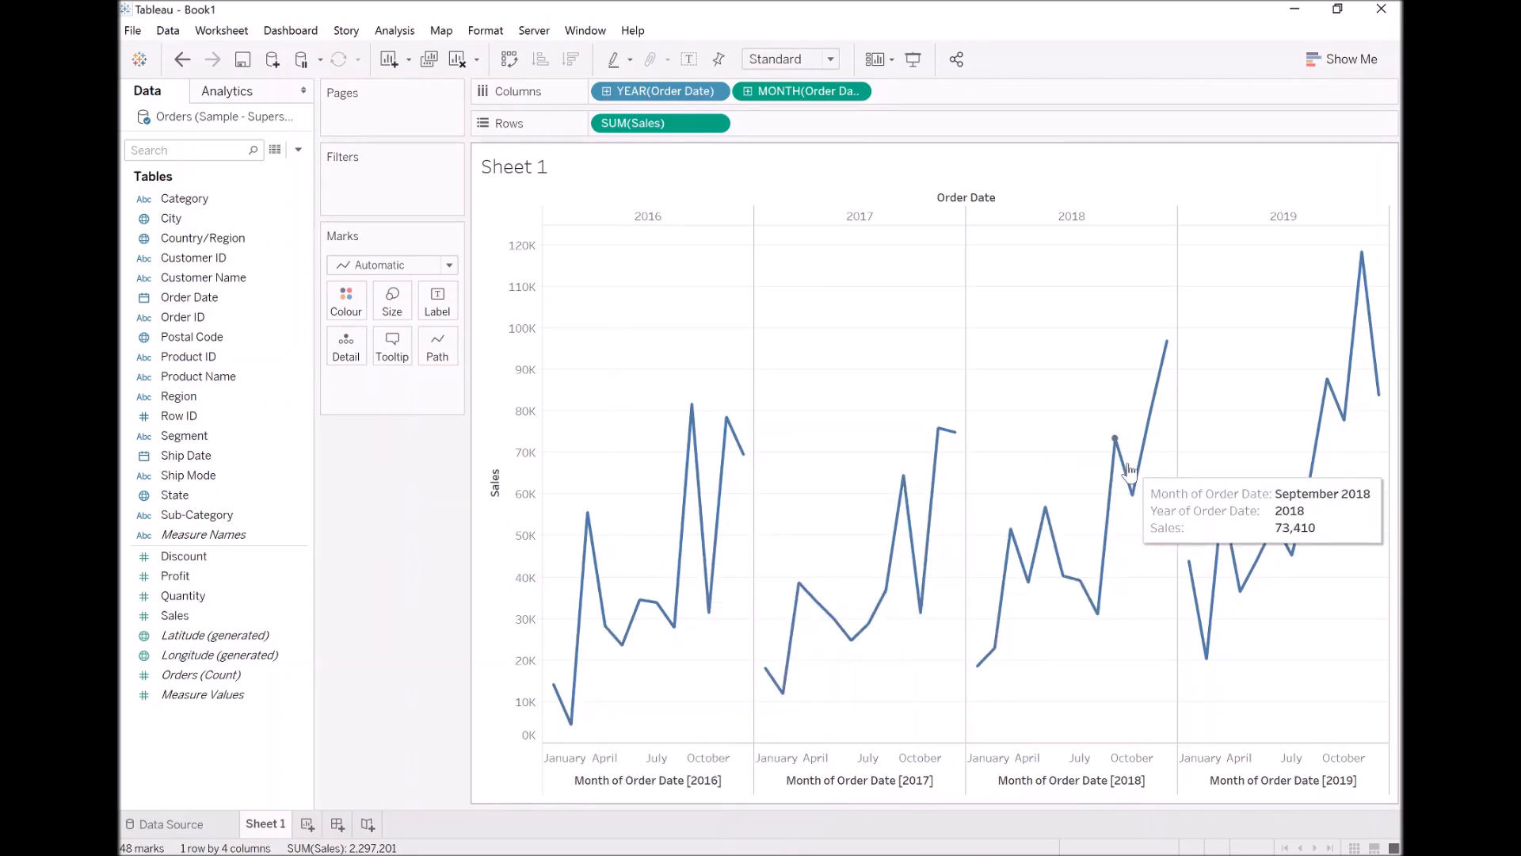
mouse_move(1113, 344)
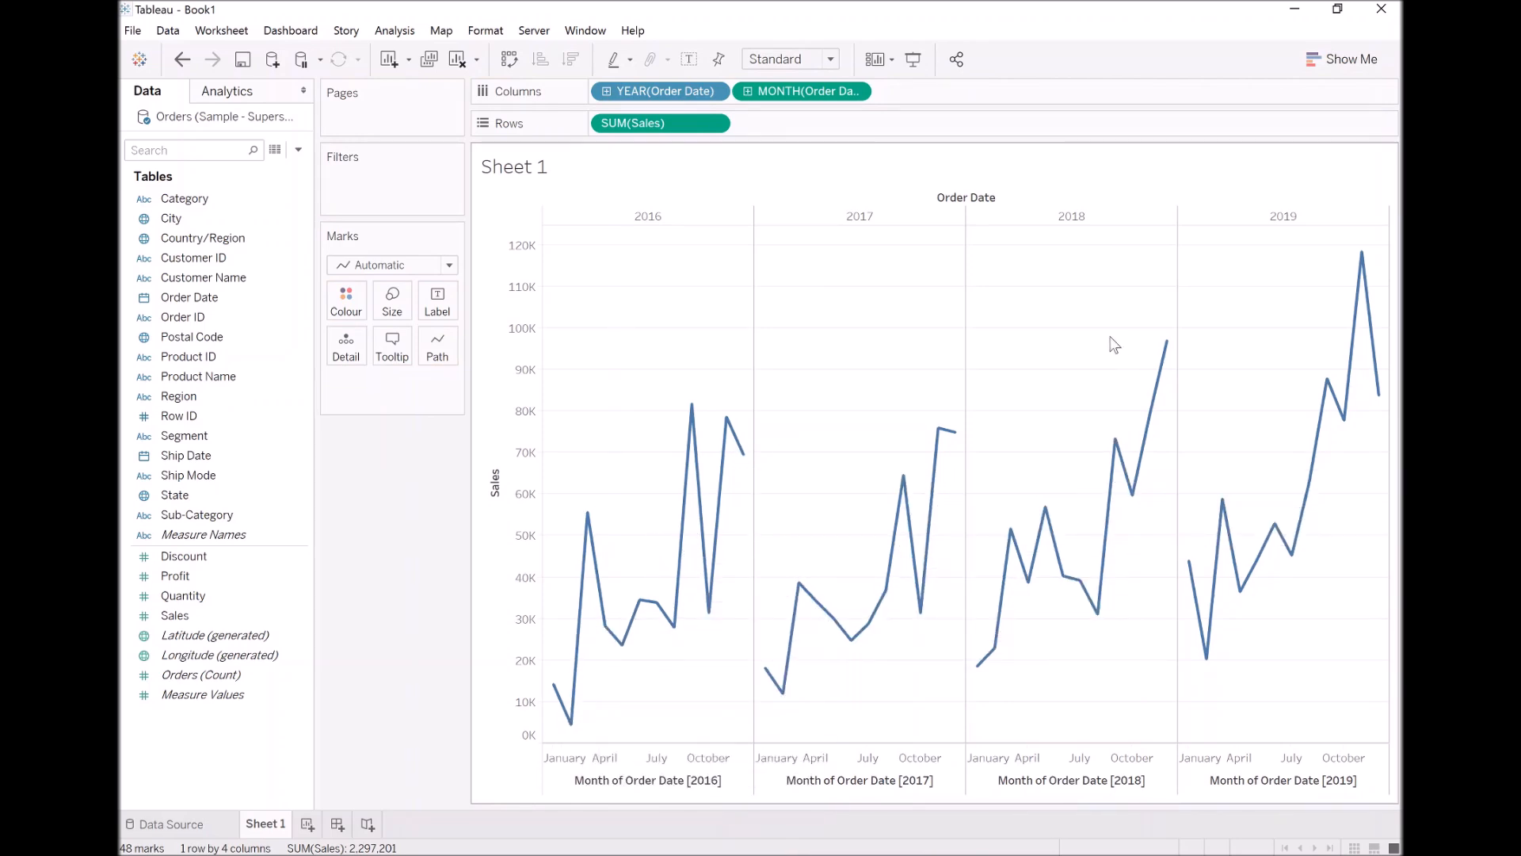
mouse_move(430, 244)
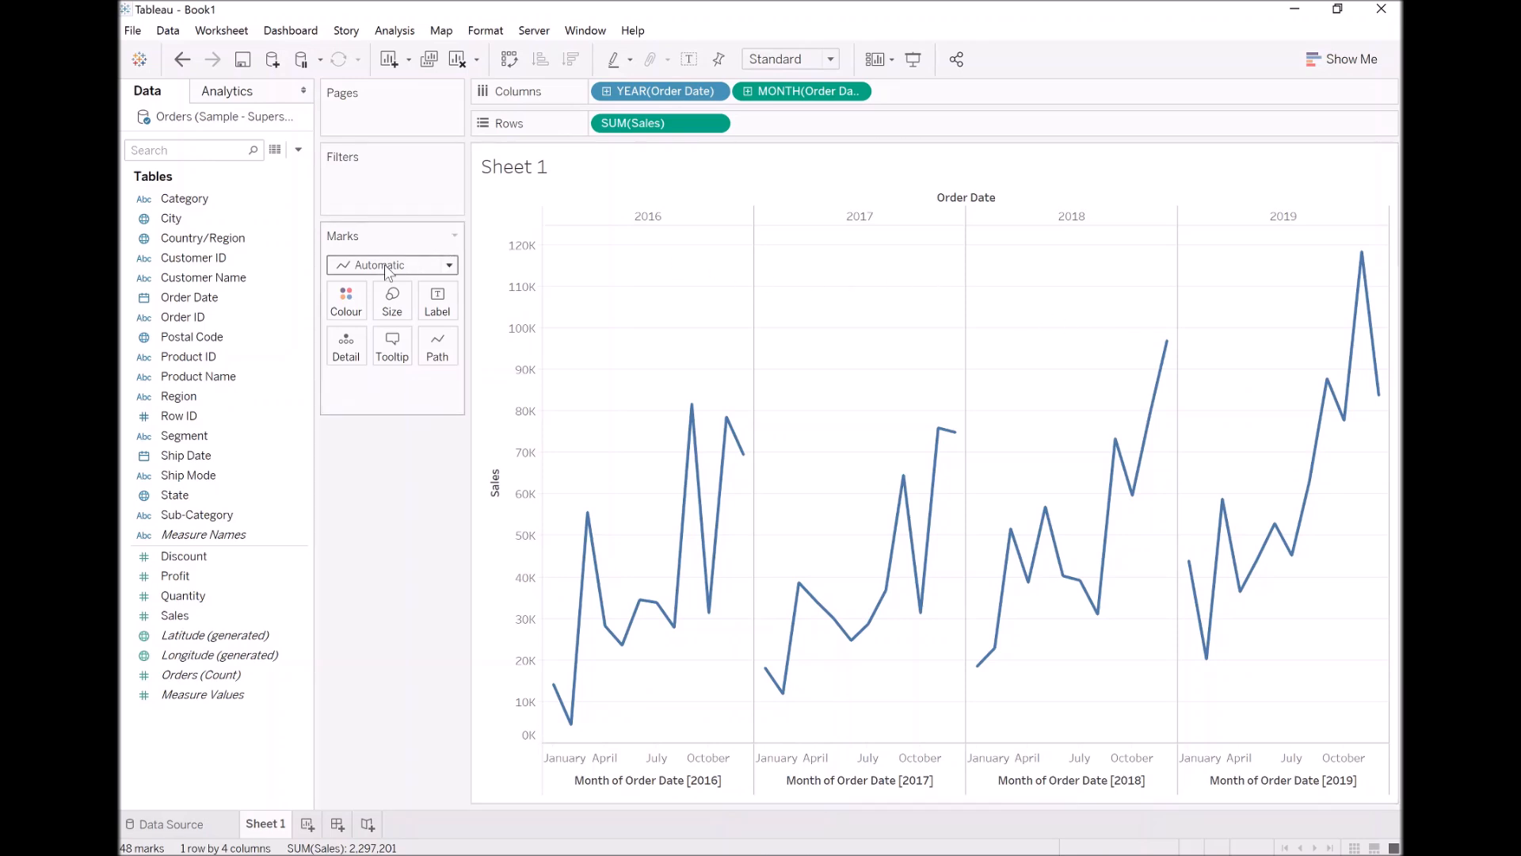
- Change the mark type to Bar so monthly sales show as bars
click(392, 265)
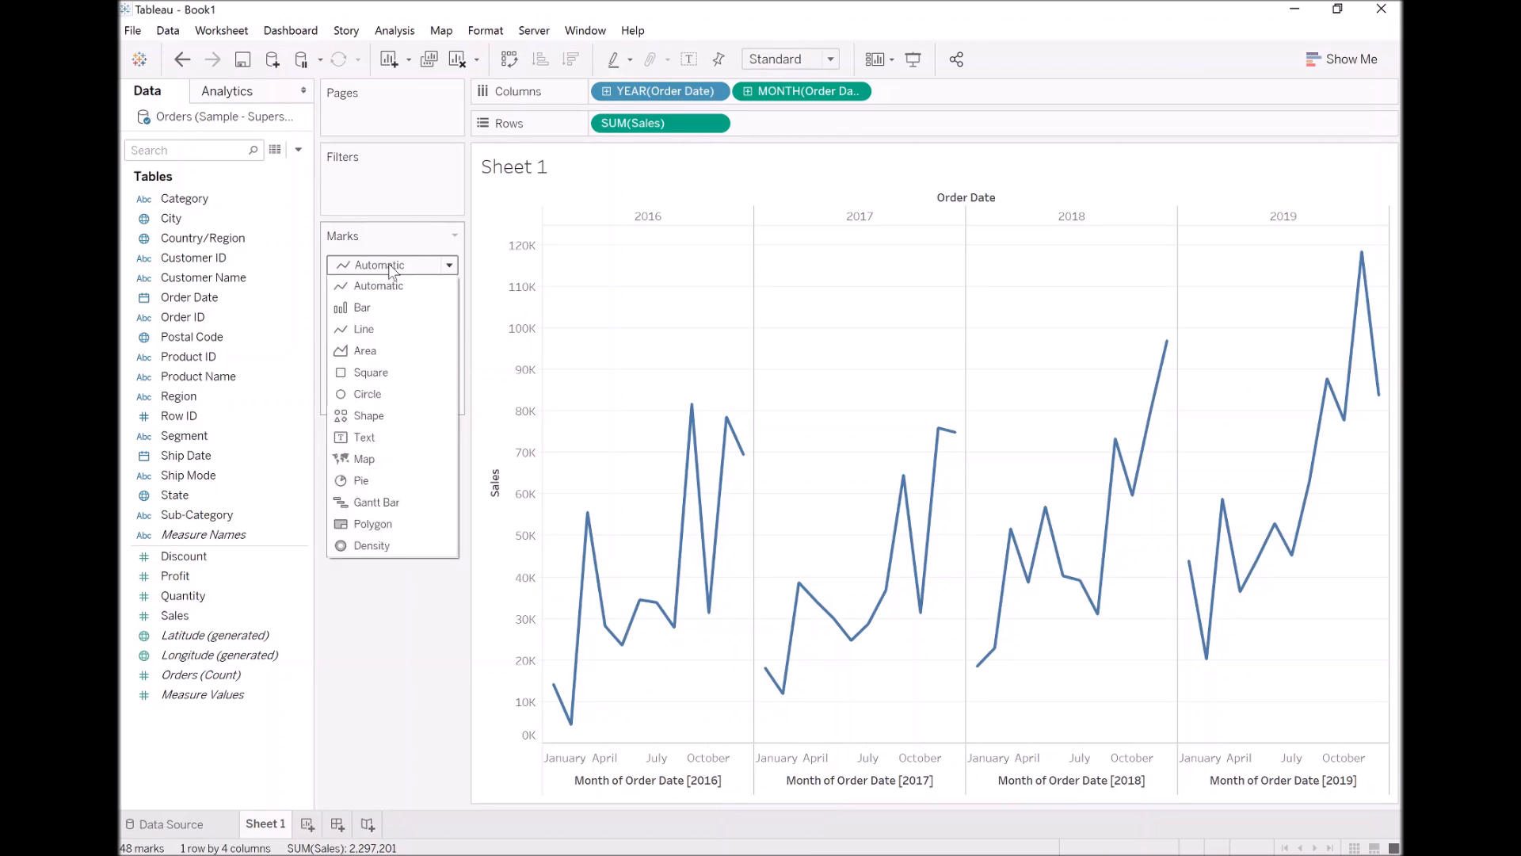
click(361, 306)
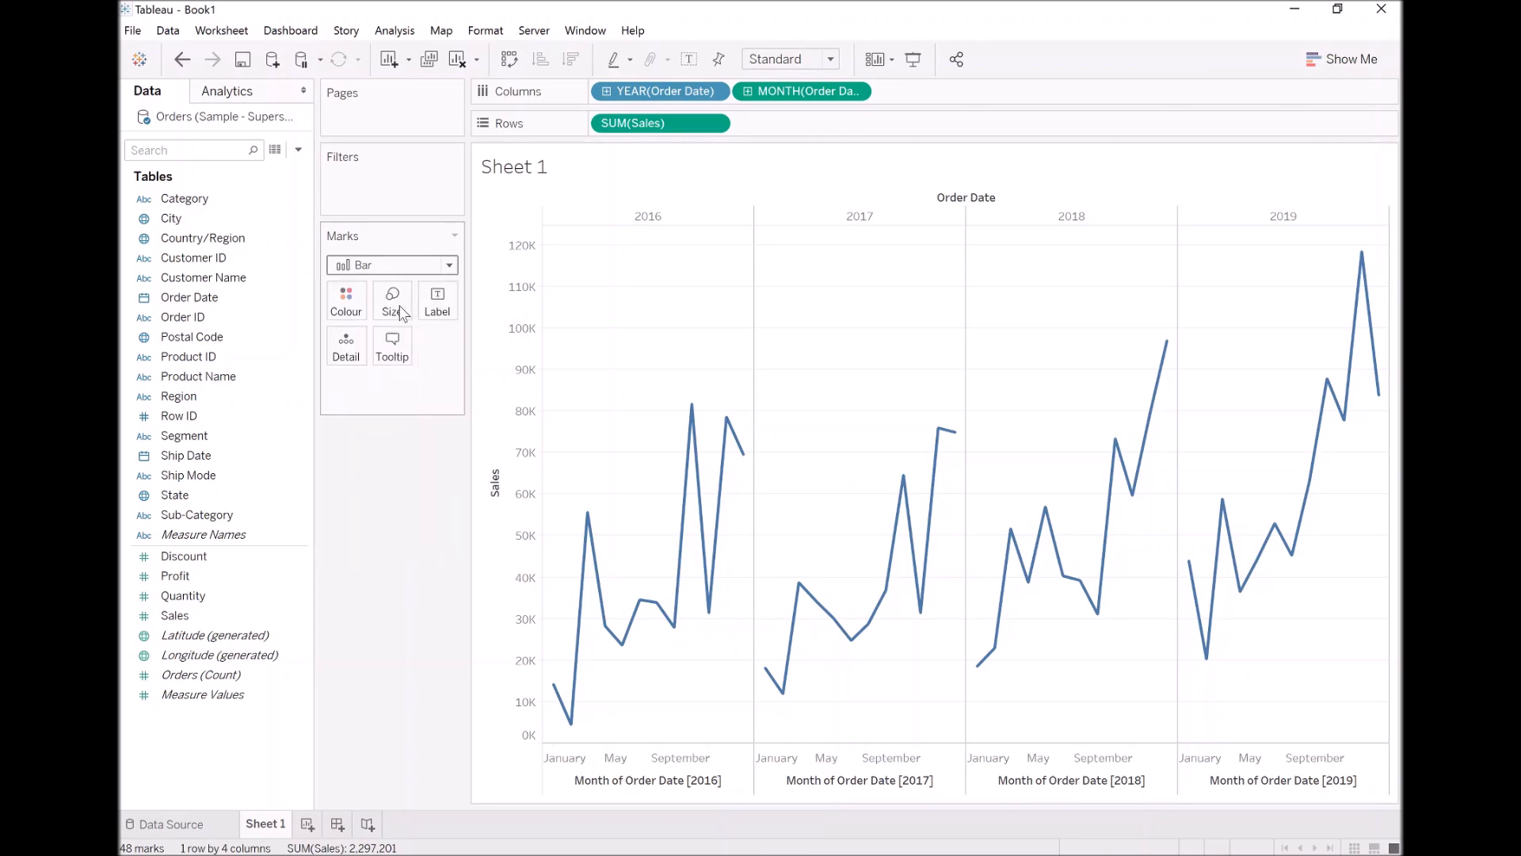
click(391, 265)
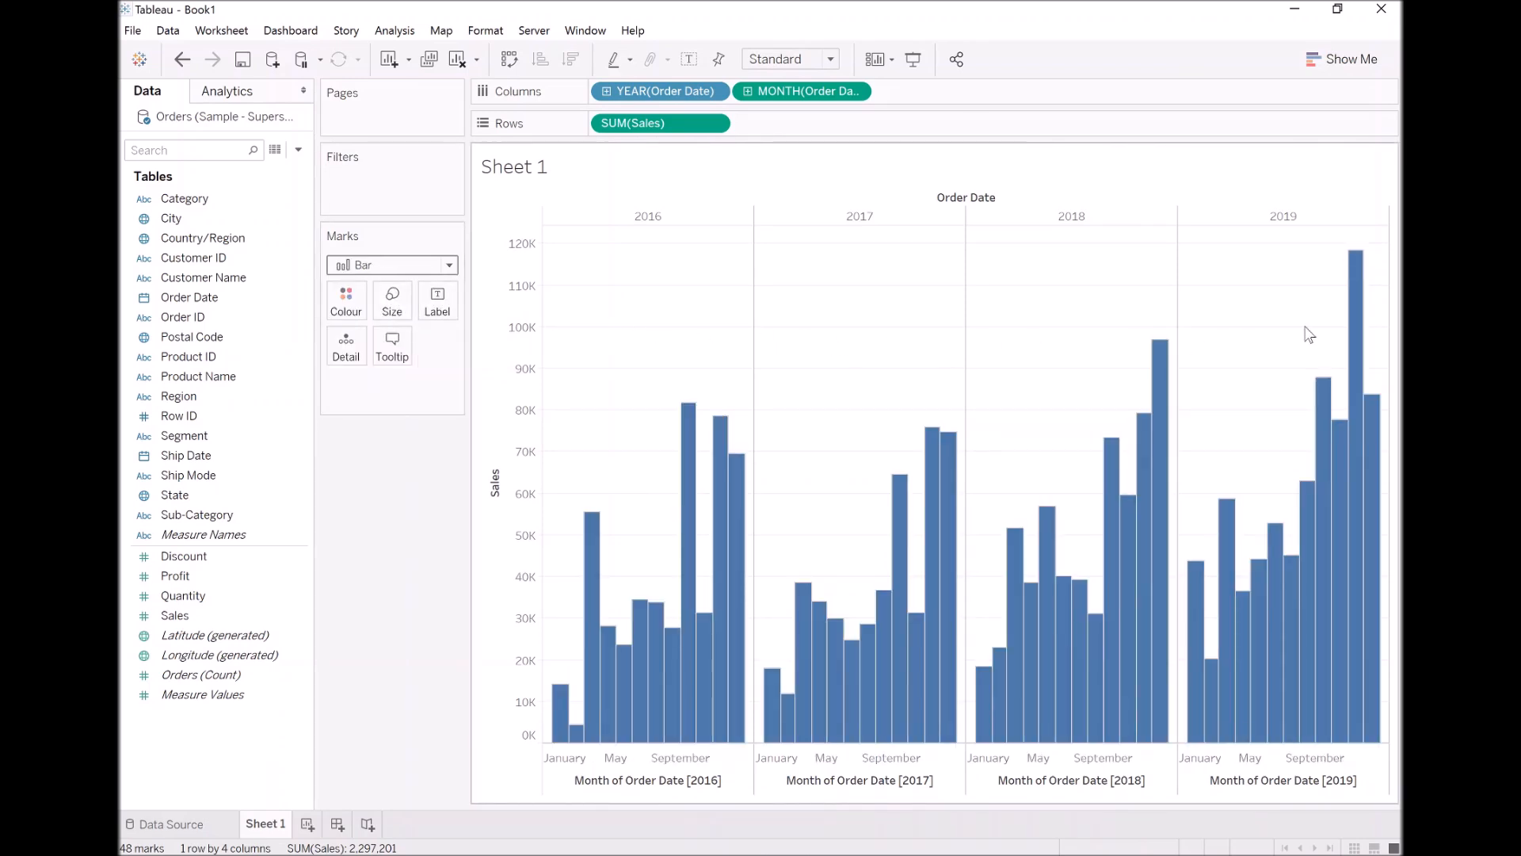
mouse_move(1073, 395)
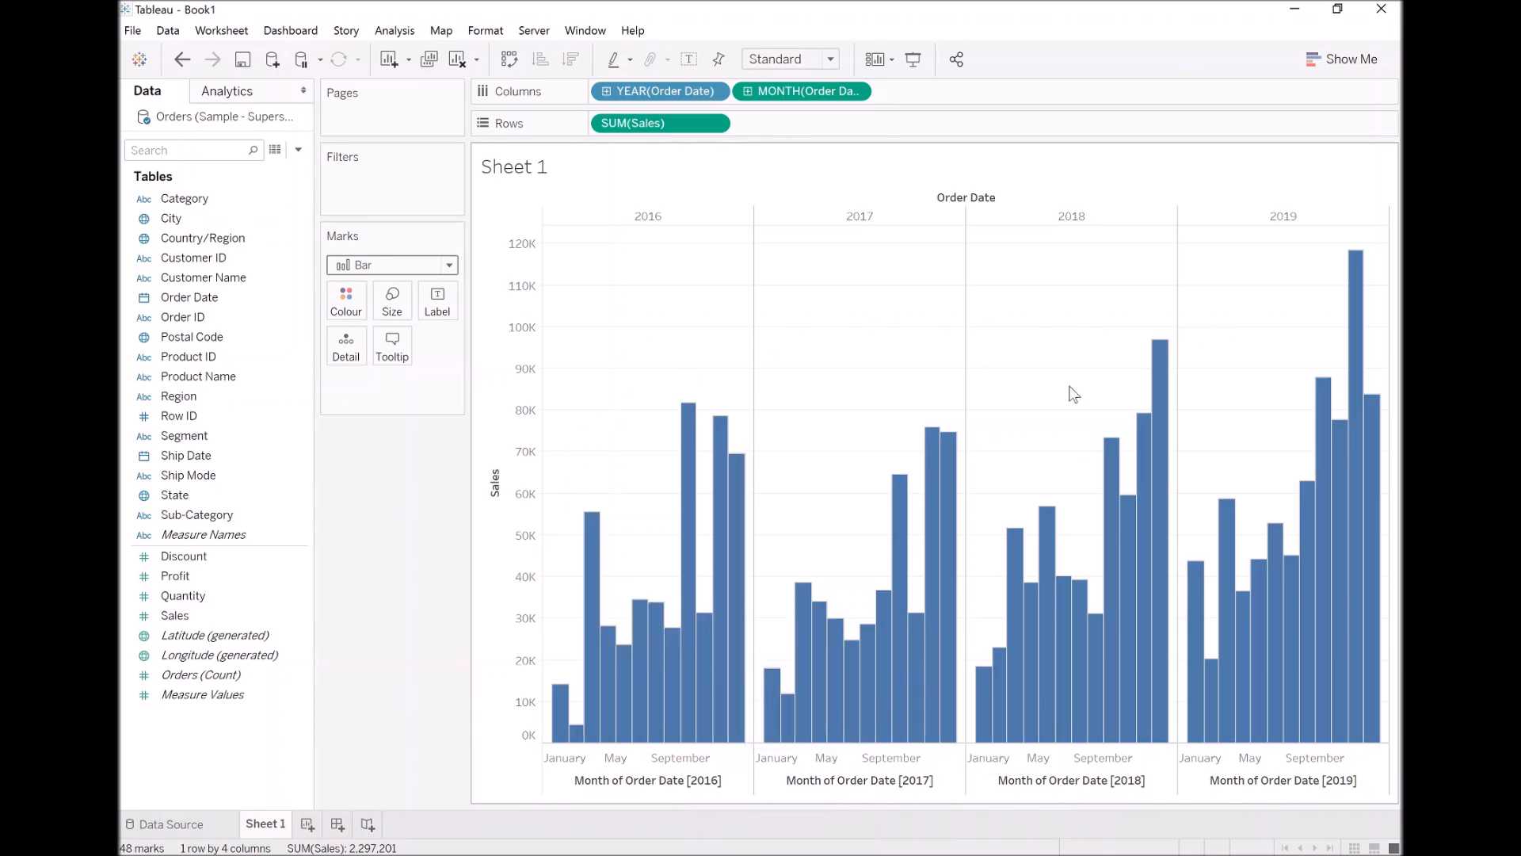
mouse_move(1065, 362)
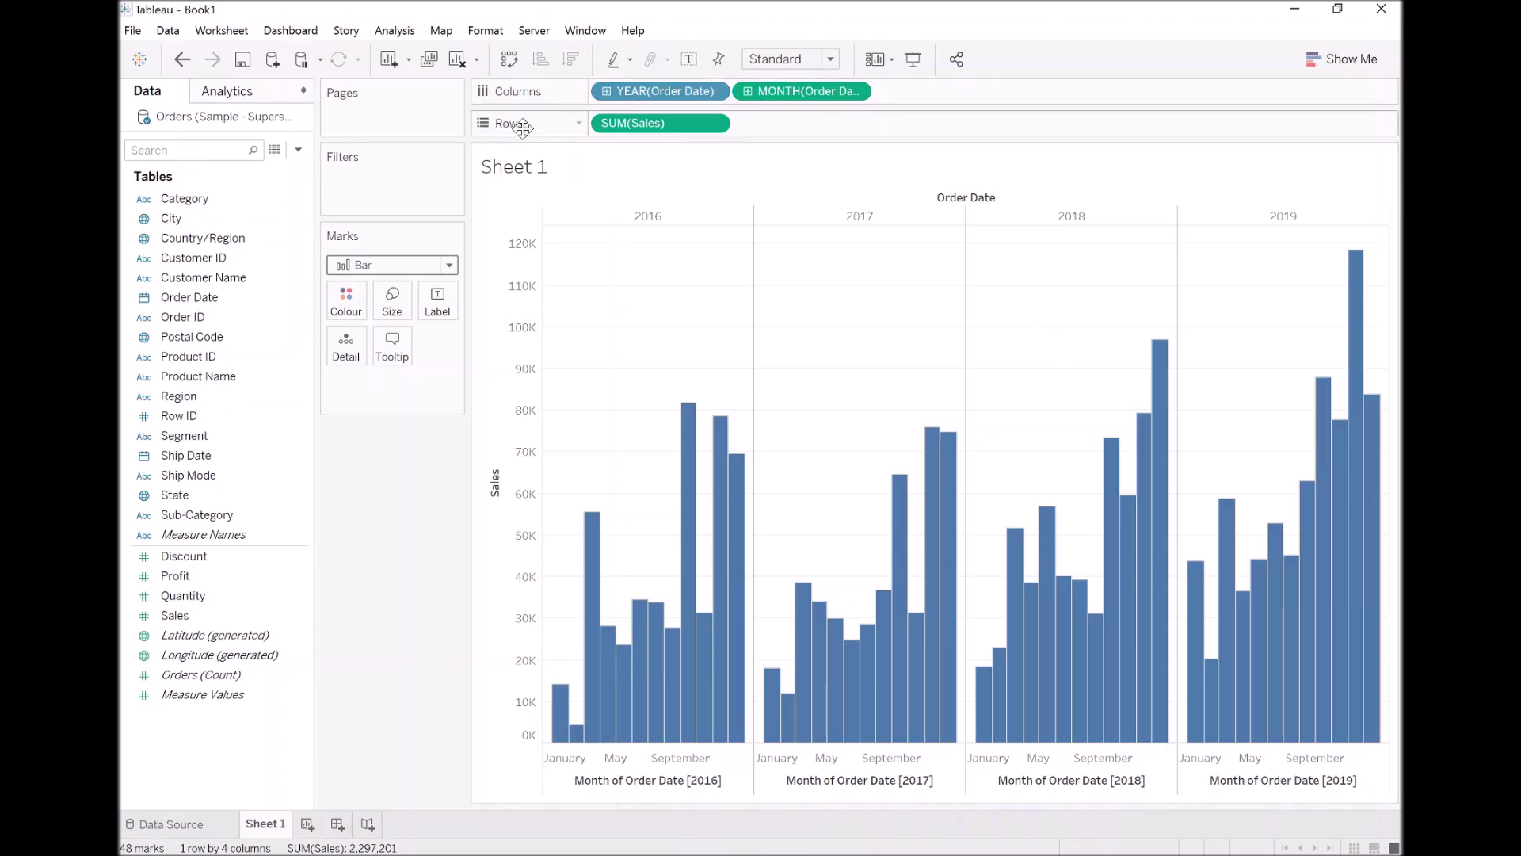
mouse_move(659, 123)
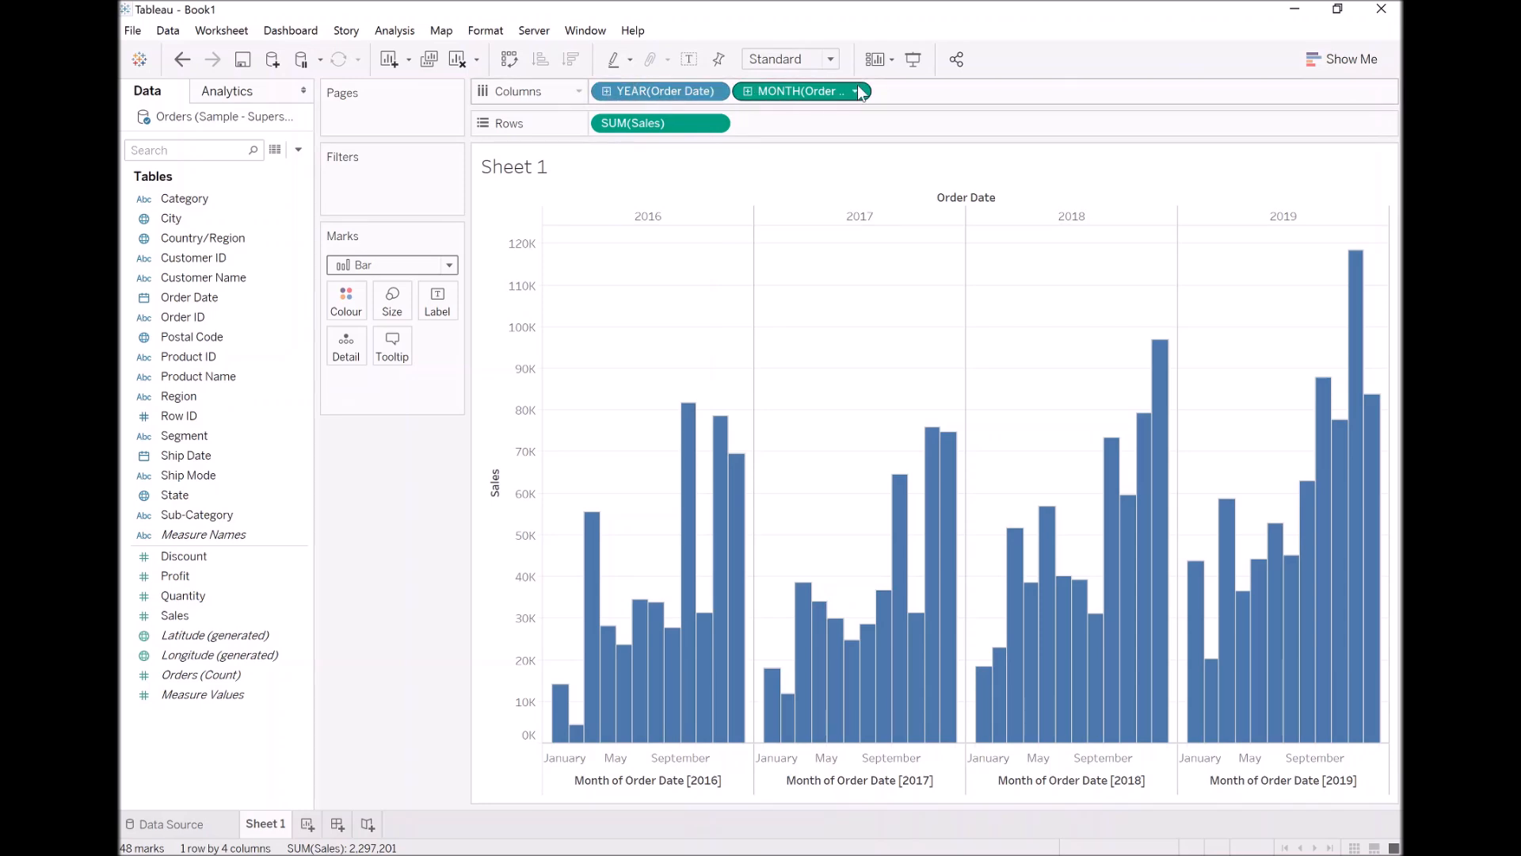
mouse_move(777, 91)
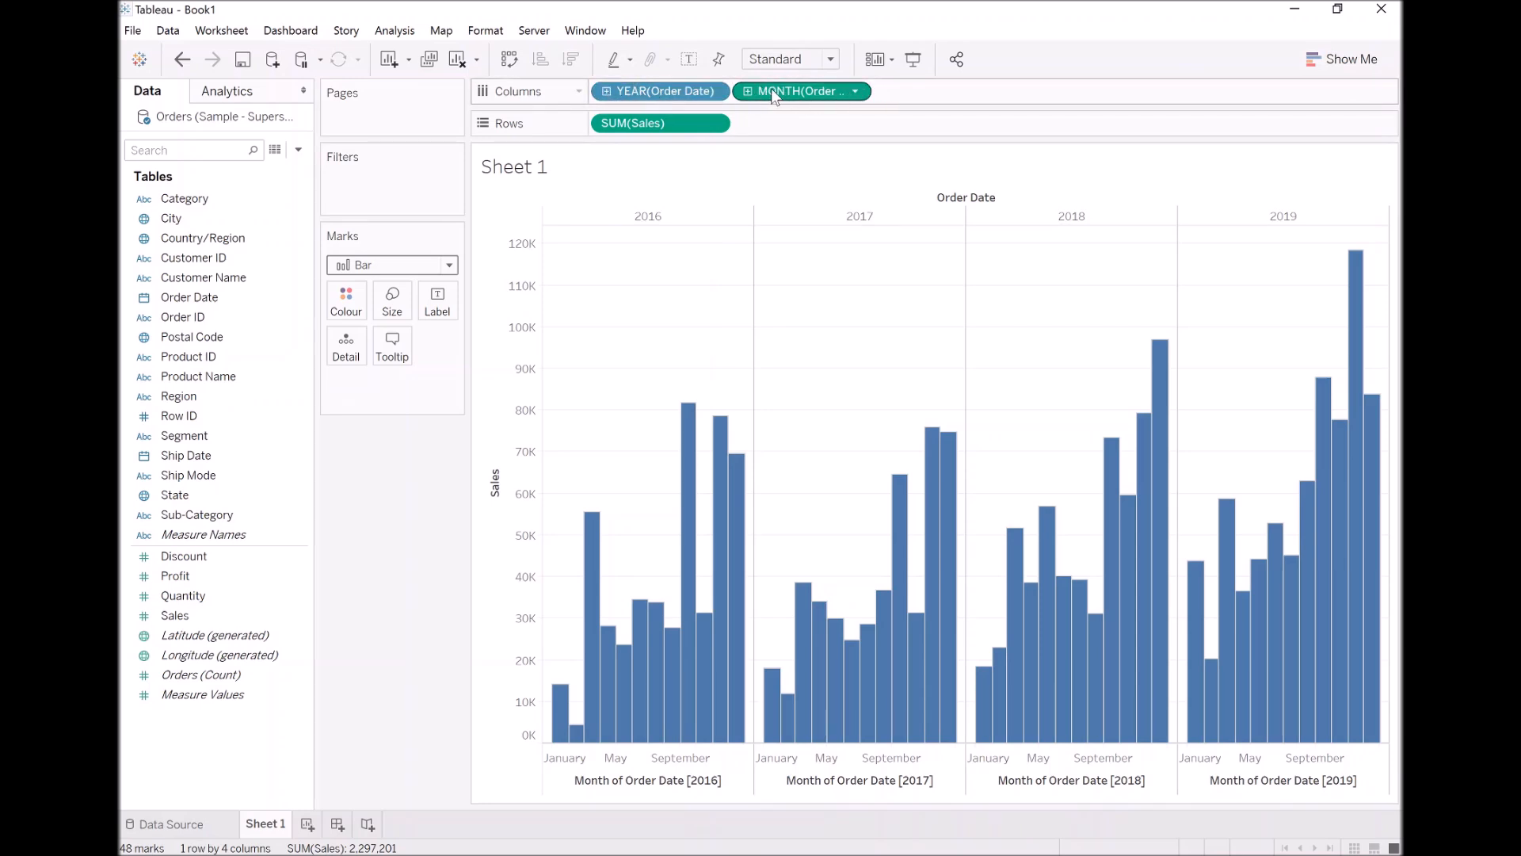
mouse_move(621, 586)
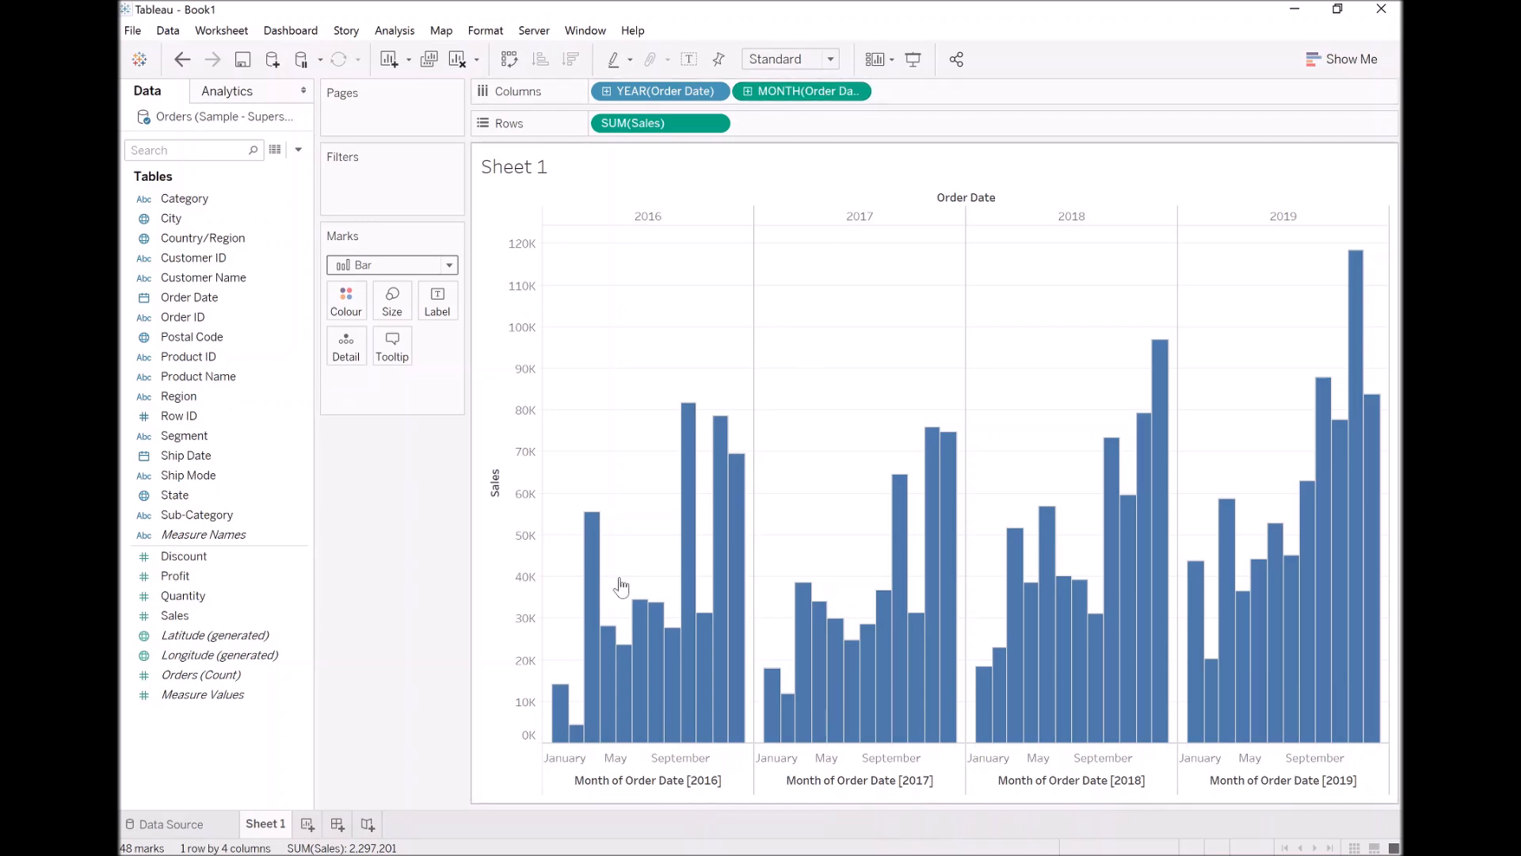
mouse_move(787, 709)
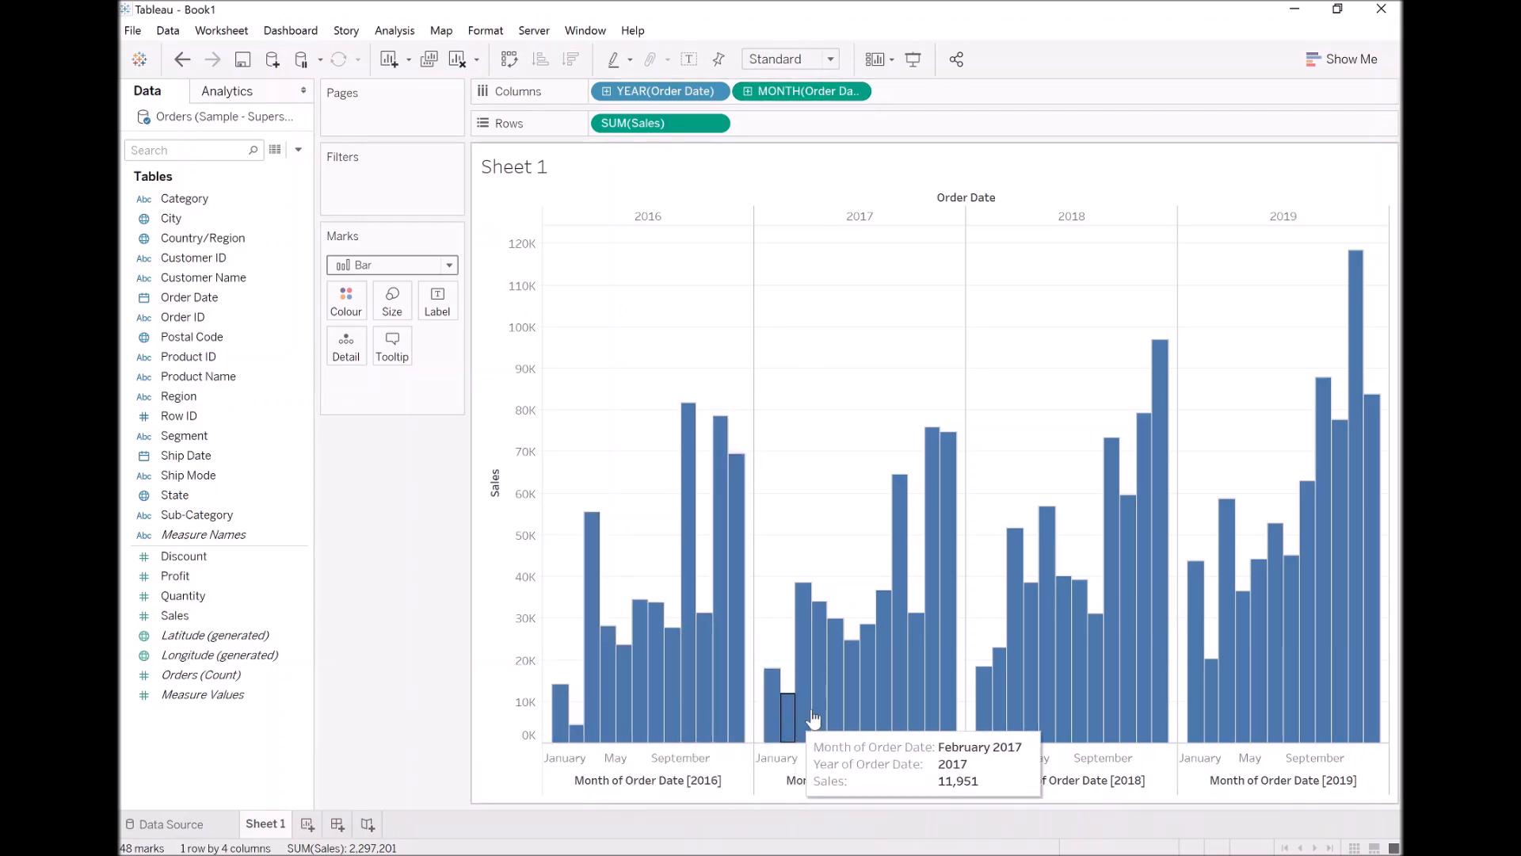
mouse_move(897, 483)
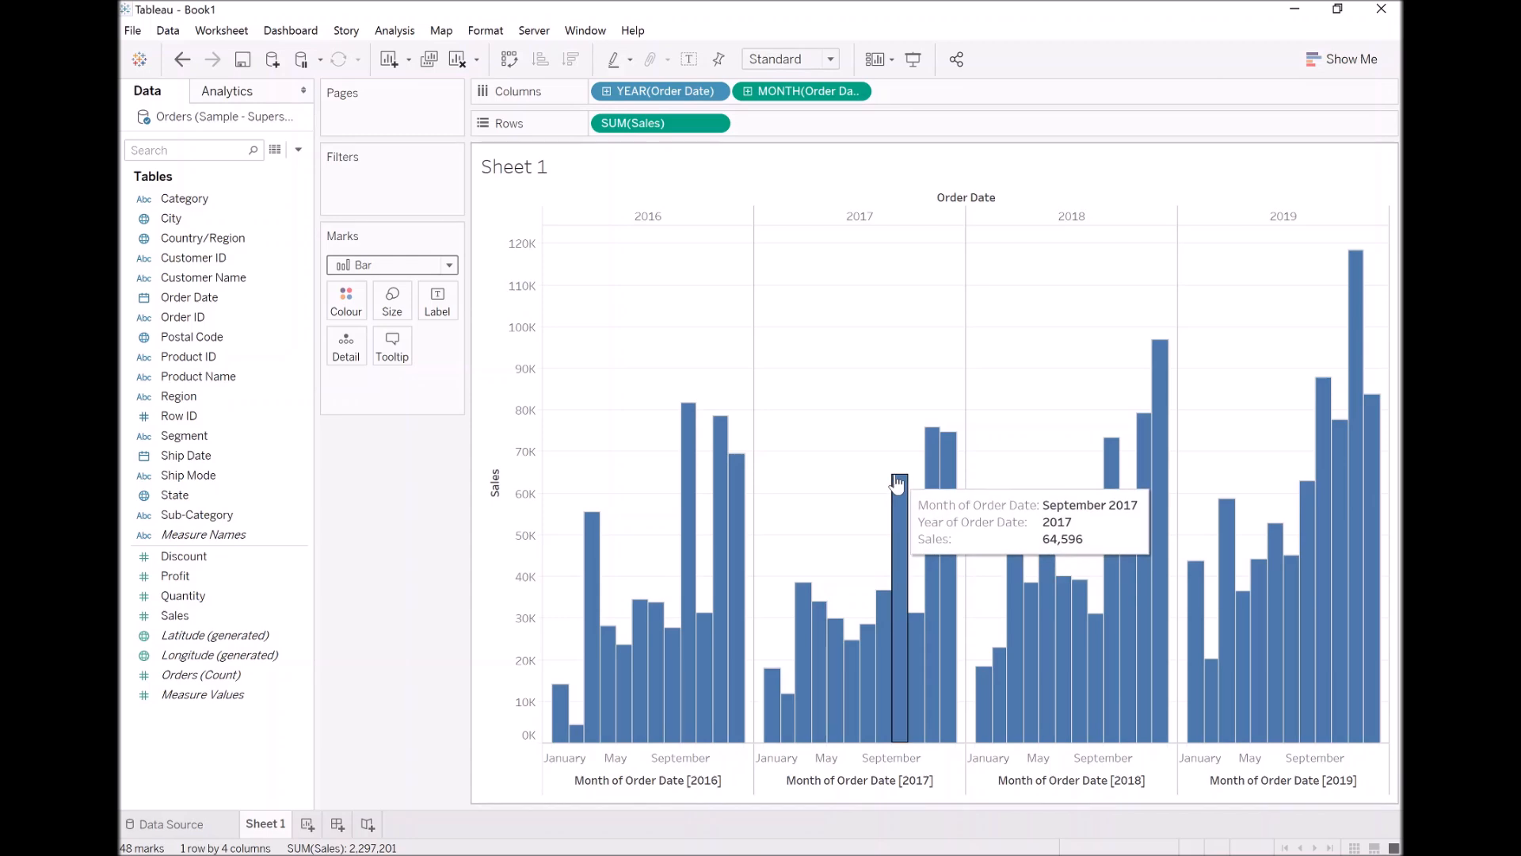
mouse_move(892, 389)
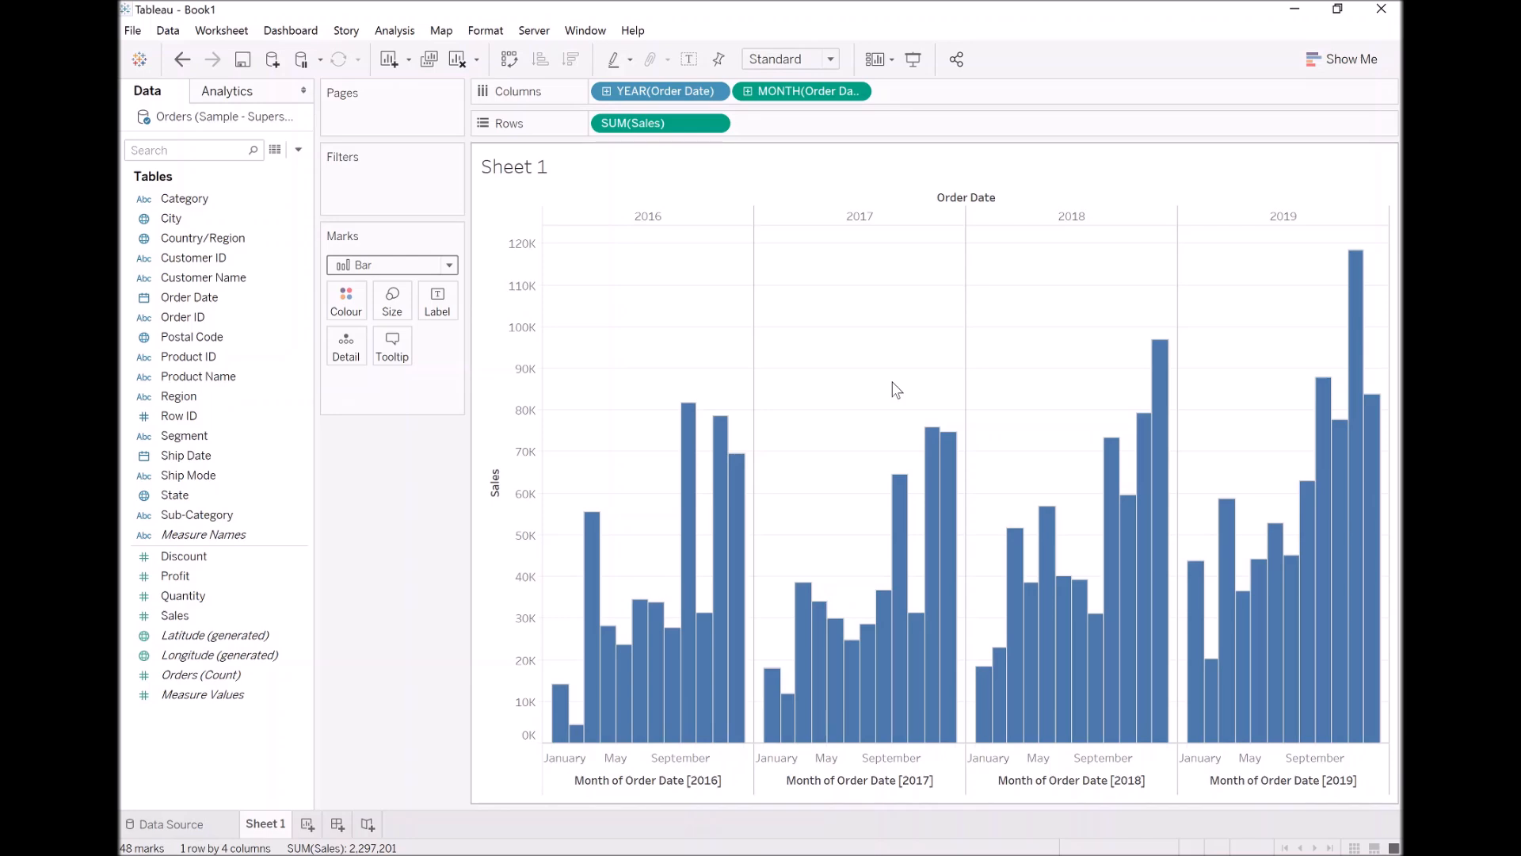
mouse_move(700, 401)
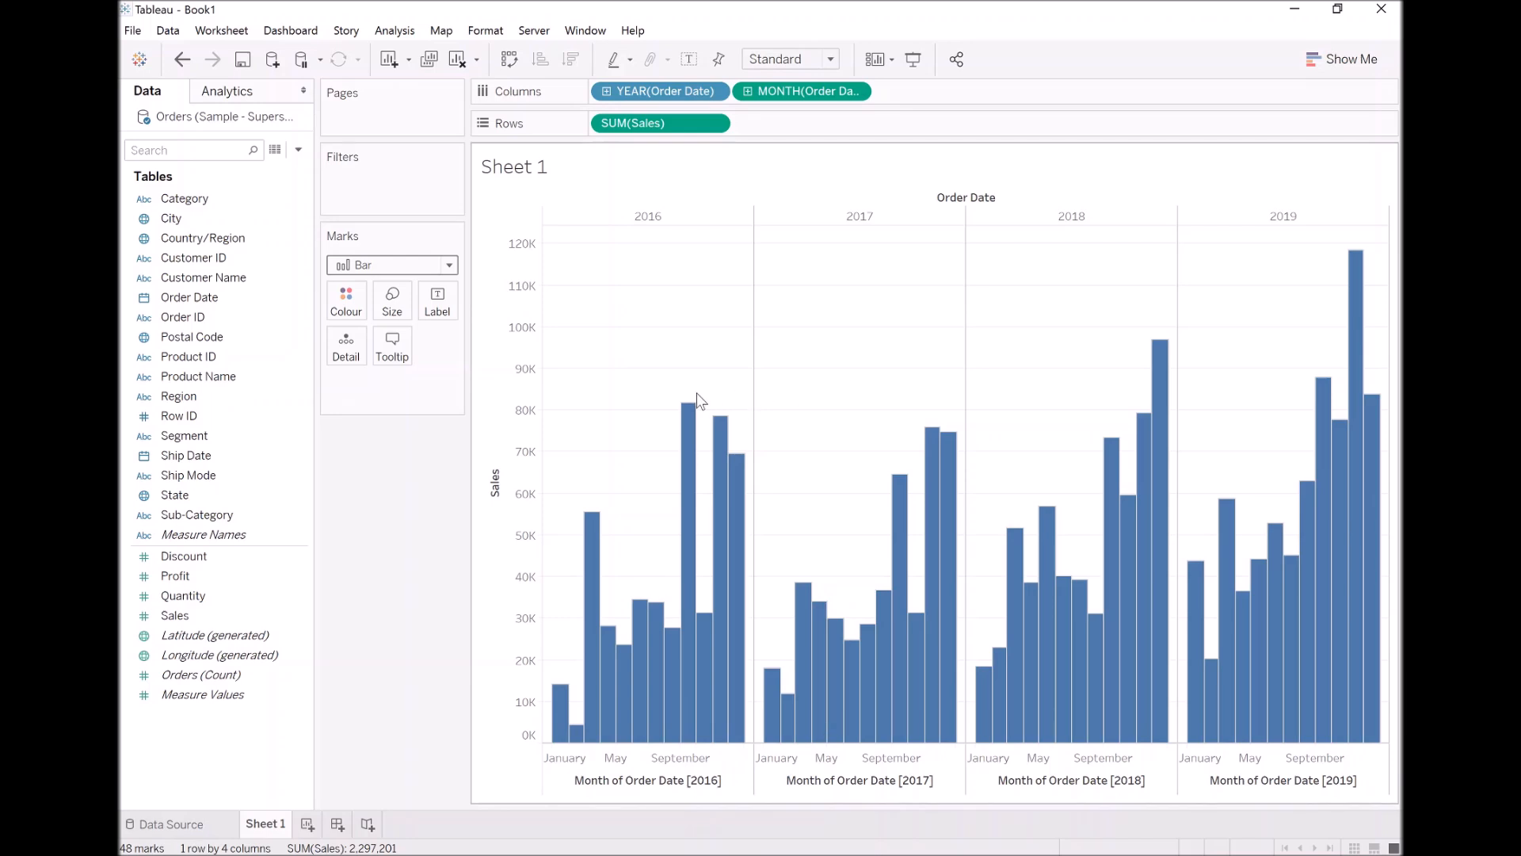
- Duplicate SUM(Sales) on Rows and make the copy a Running Total quick table calculation
click(174, 615)
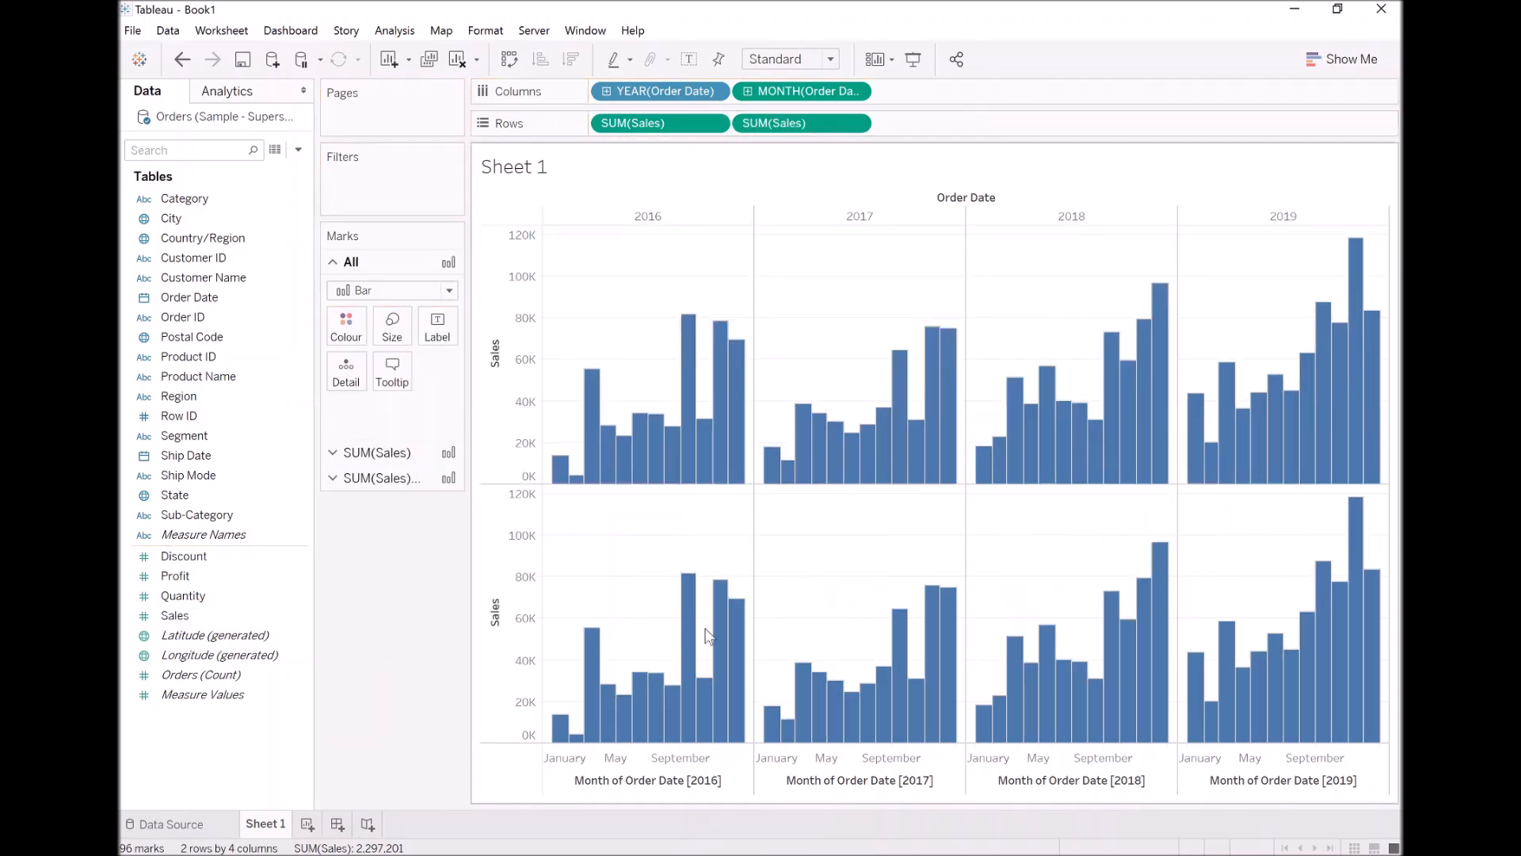
mouse_move(667, 469)
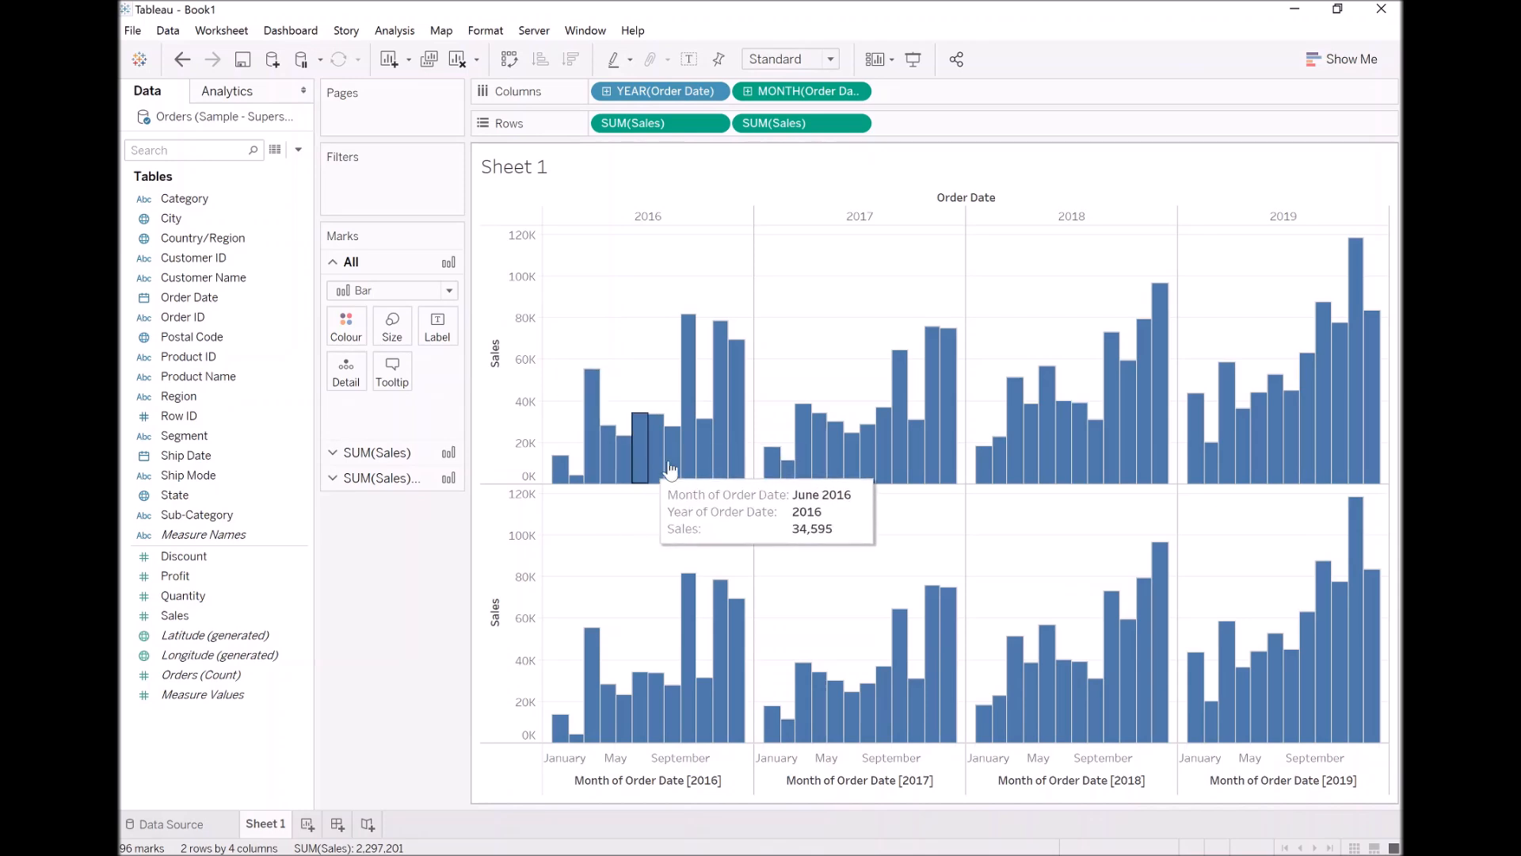
mouse_move(574, 475)
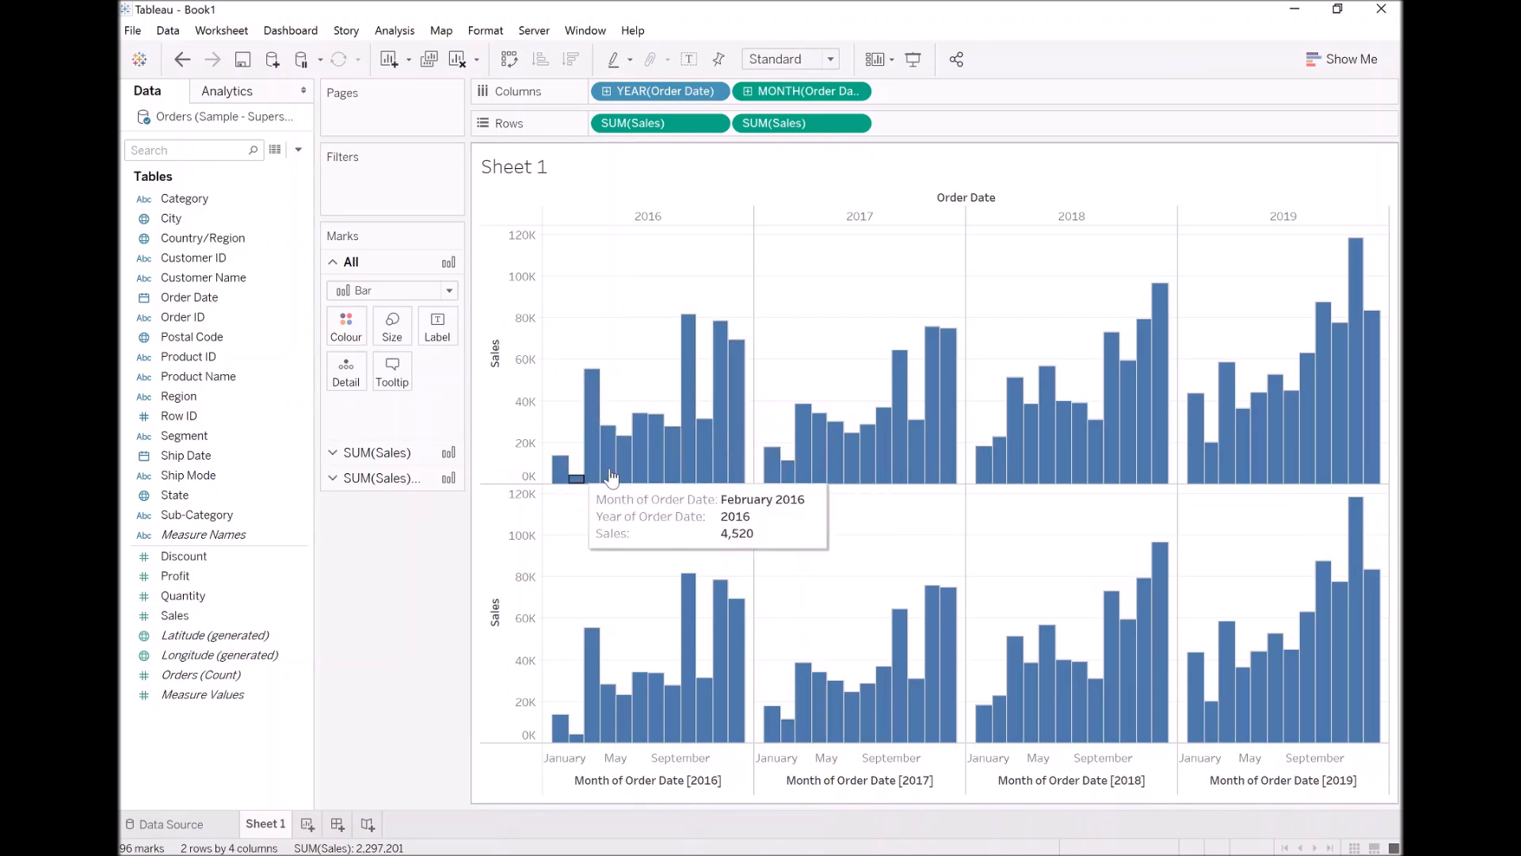
mouse_move(773, 464)
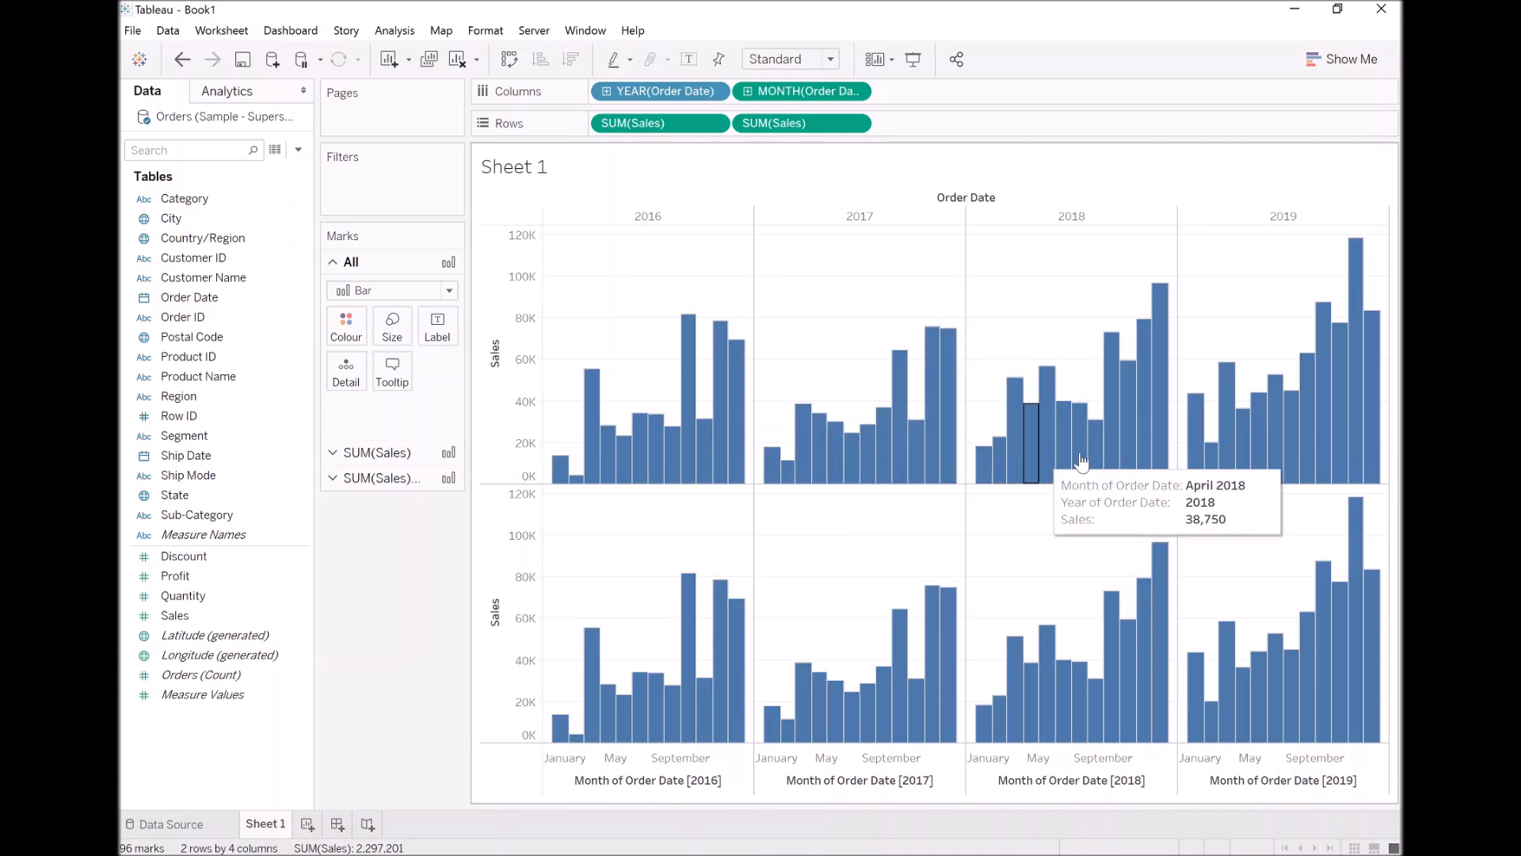
mouse_move(571, 534)
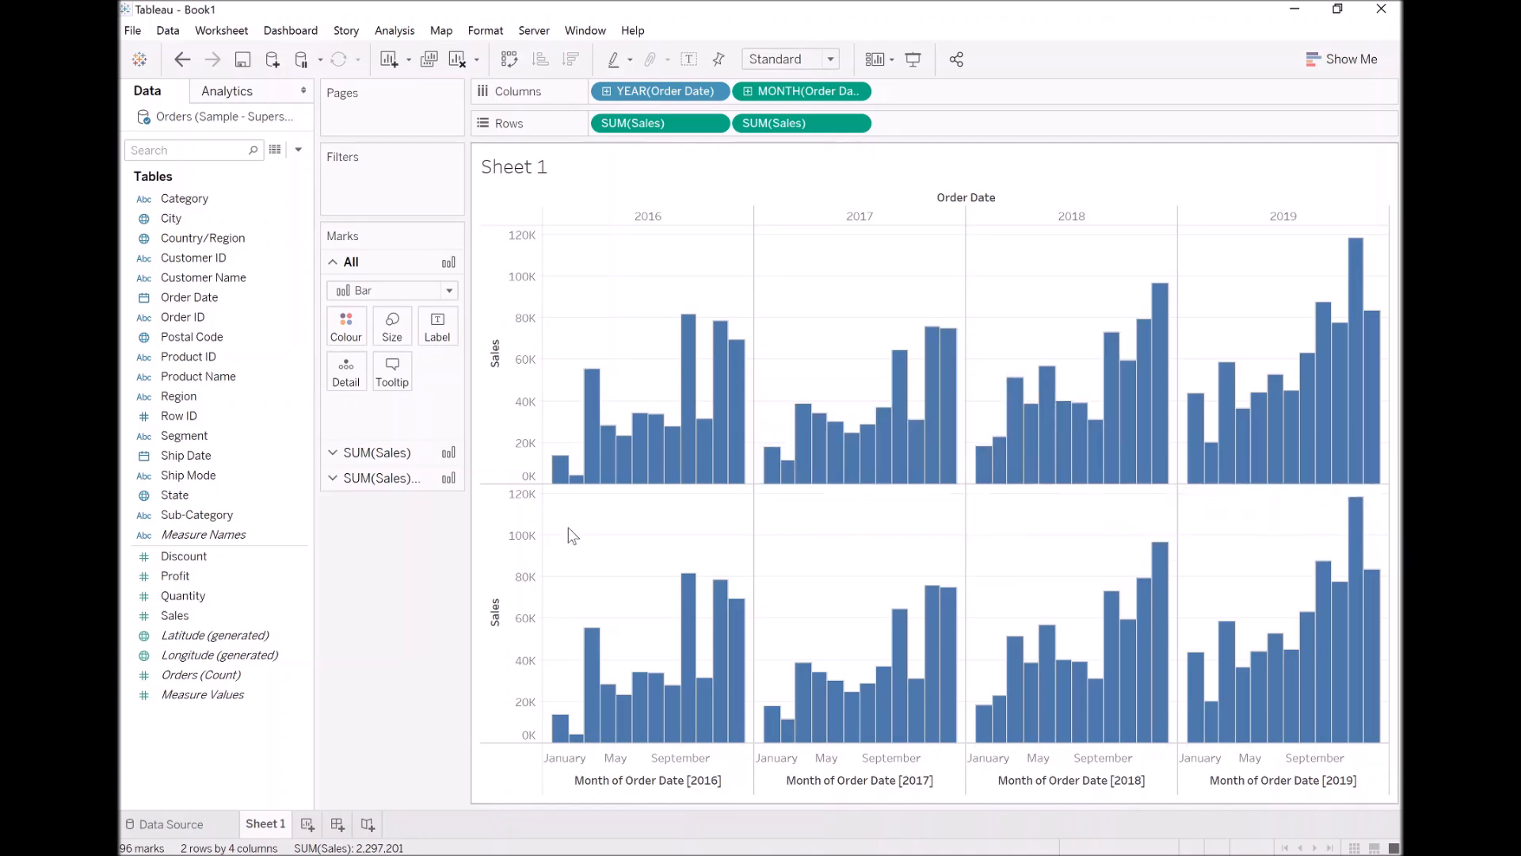
mouse_move(621, 589)
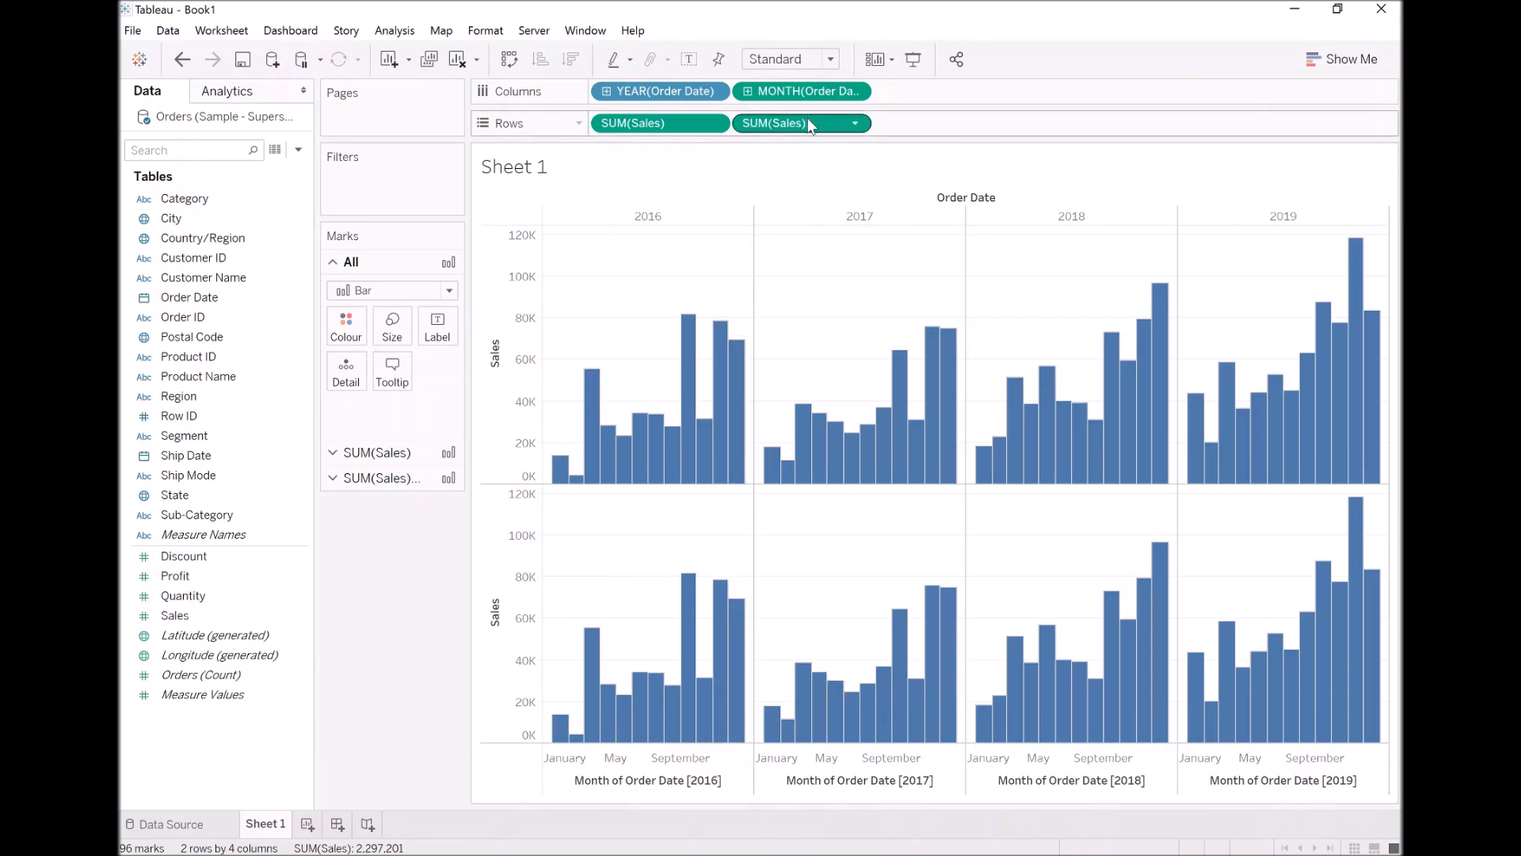
click(852, 122)
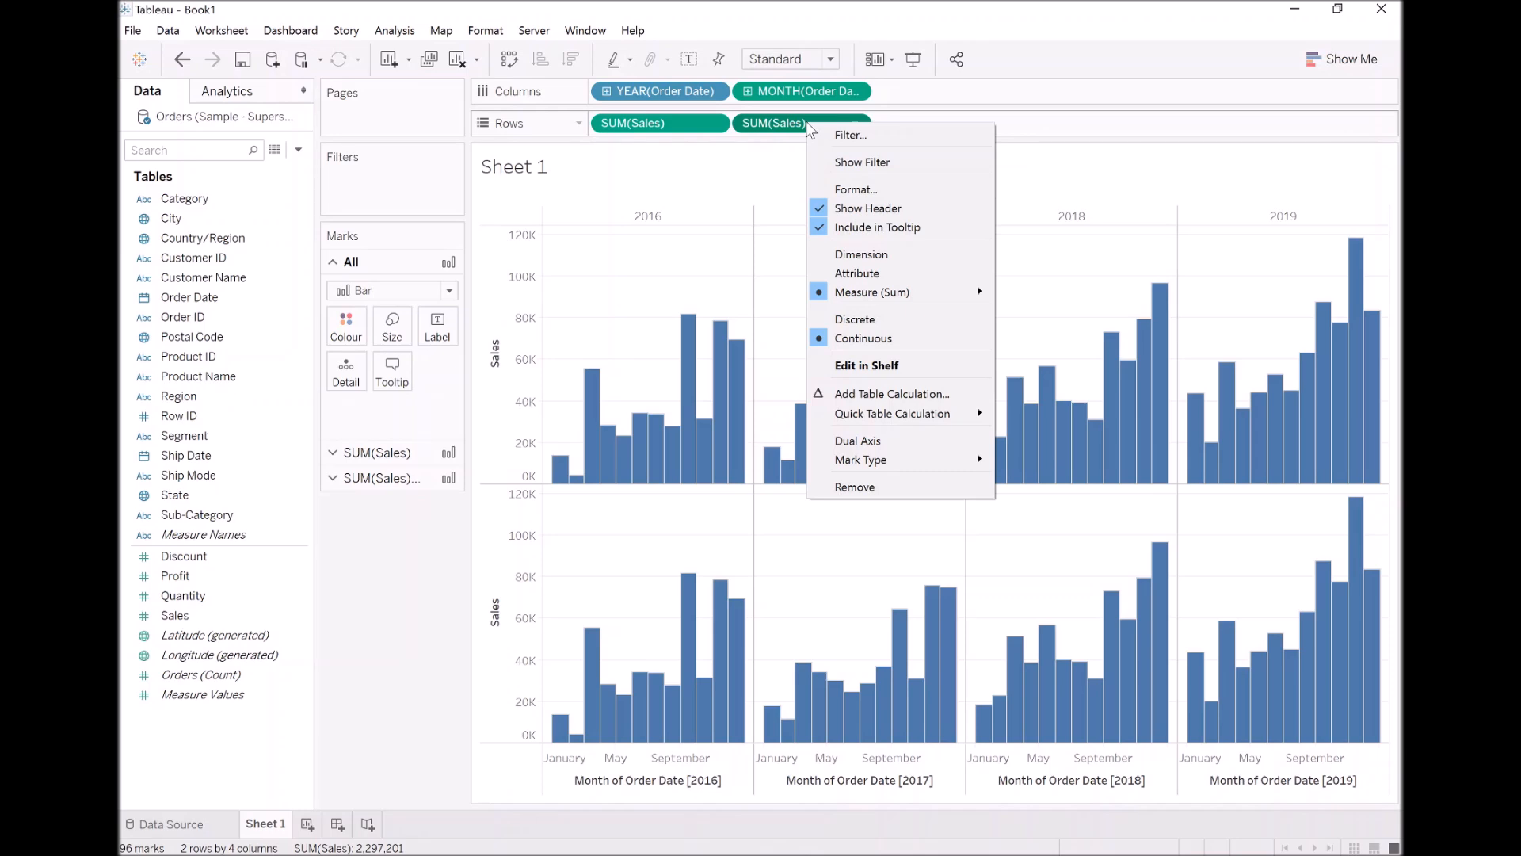
mouse_move(892, 414)
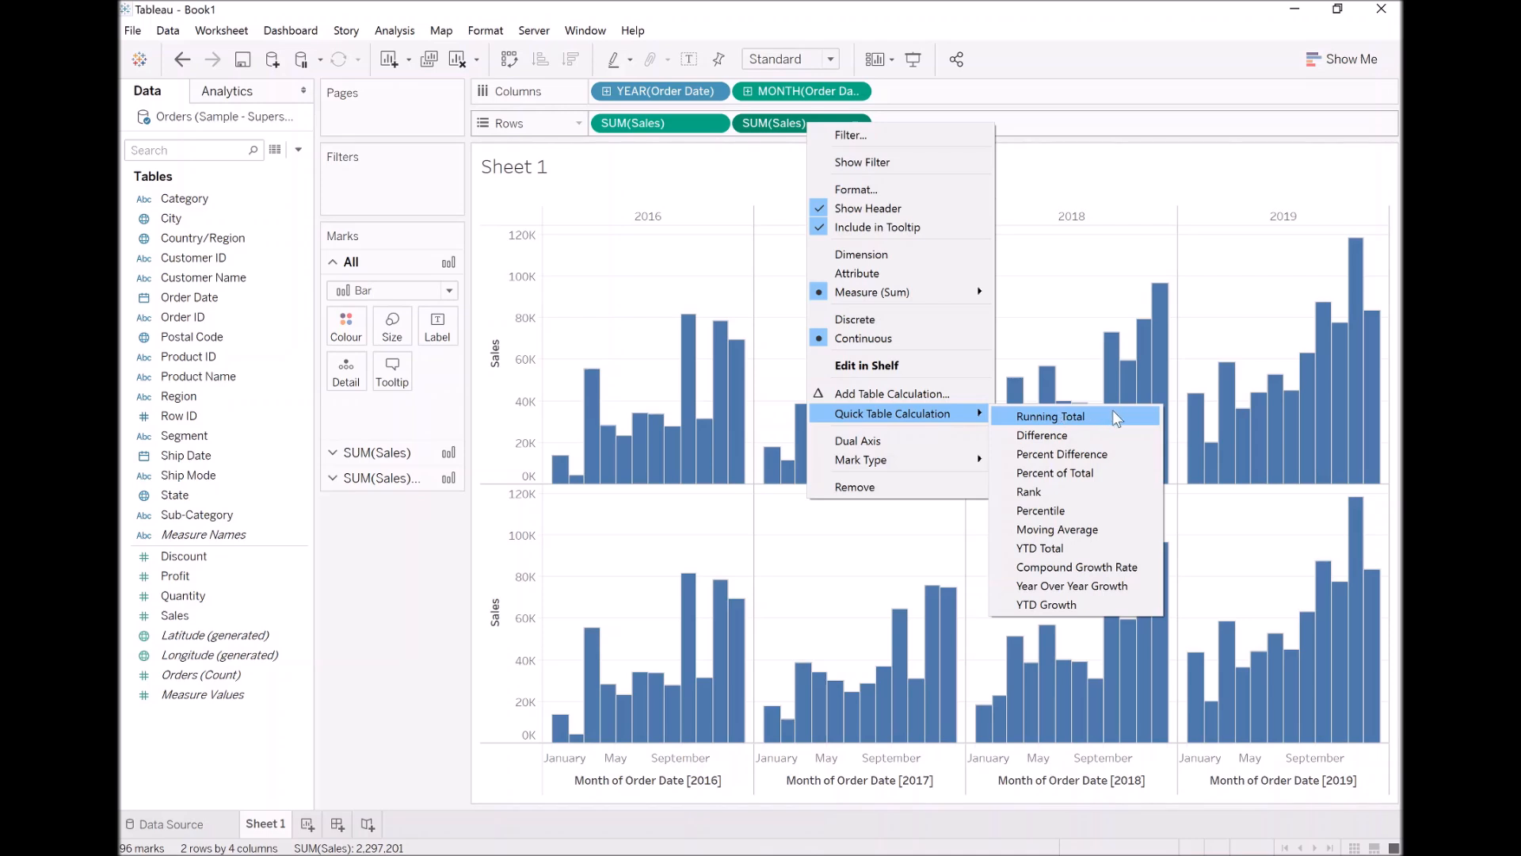
mouse_move(1073, 585)
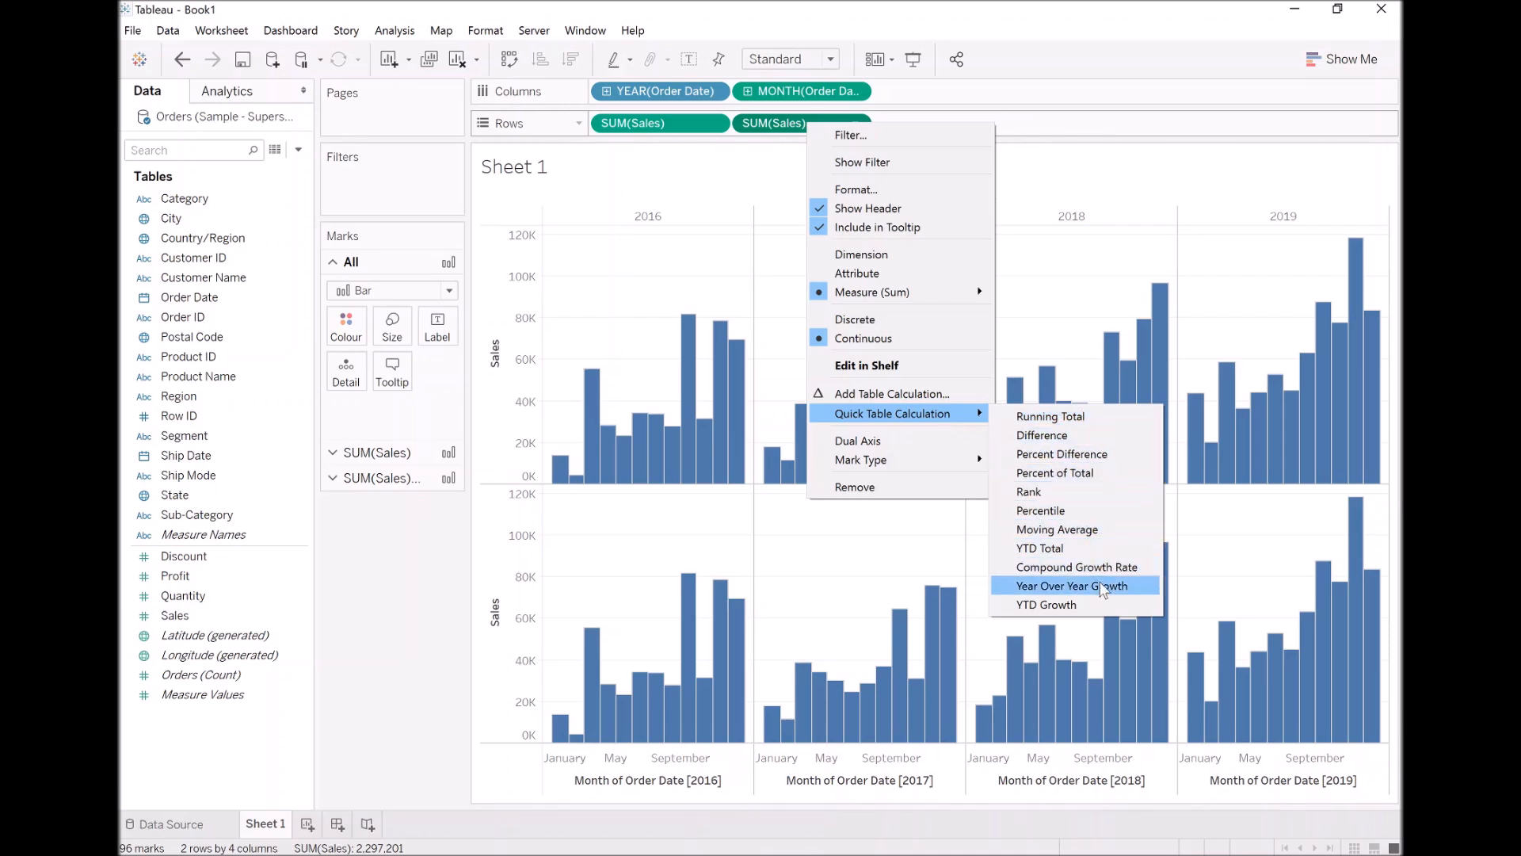
mouse_move(1038, 547)
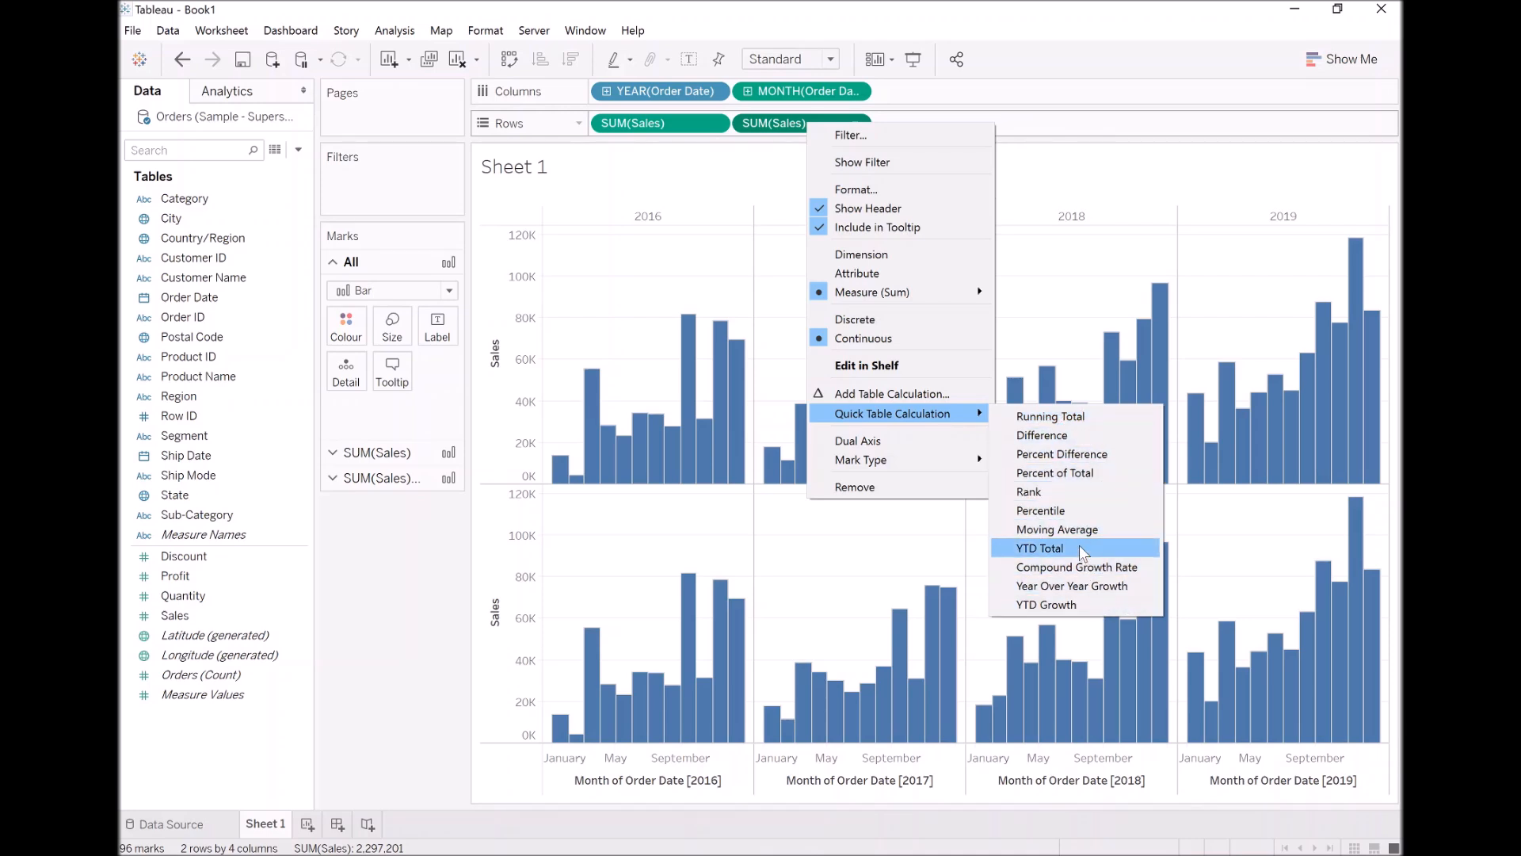
mouse_move(1049, 415)
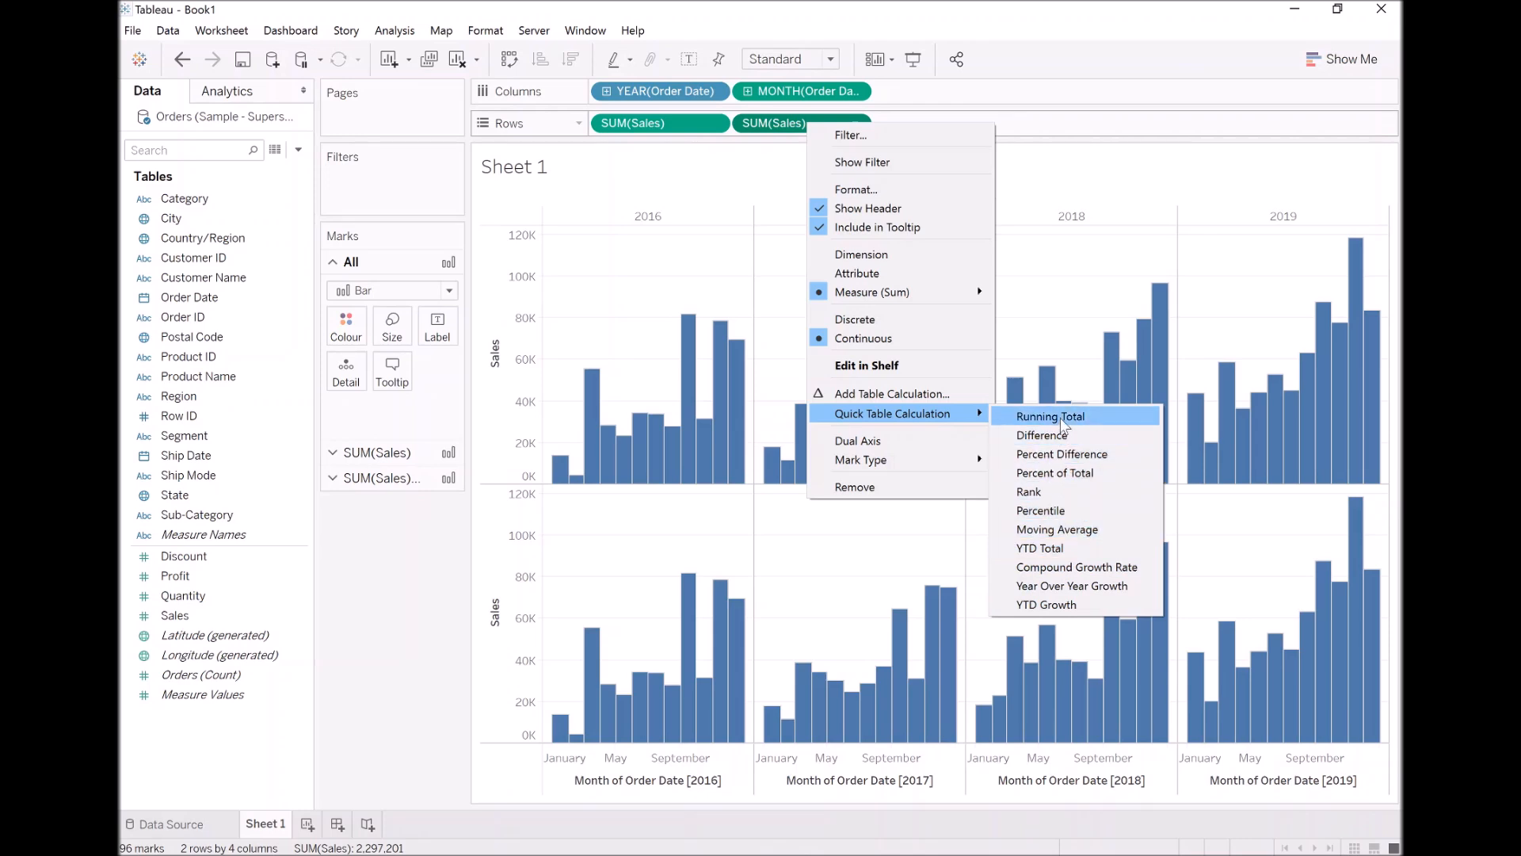
click(1049, 416)
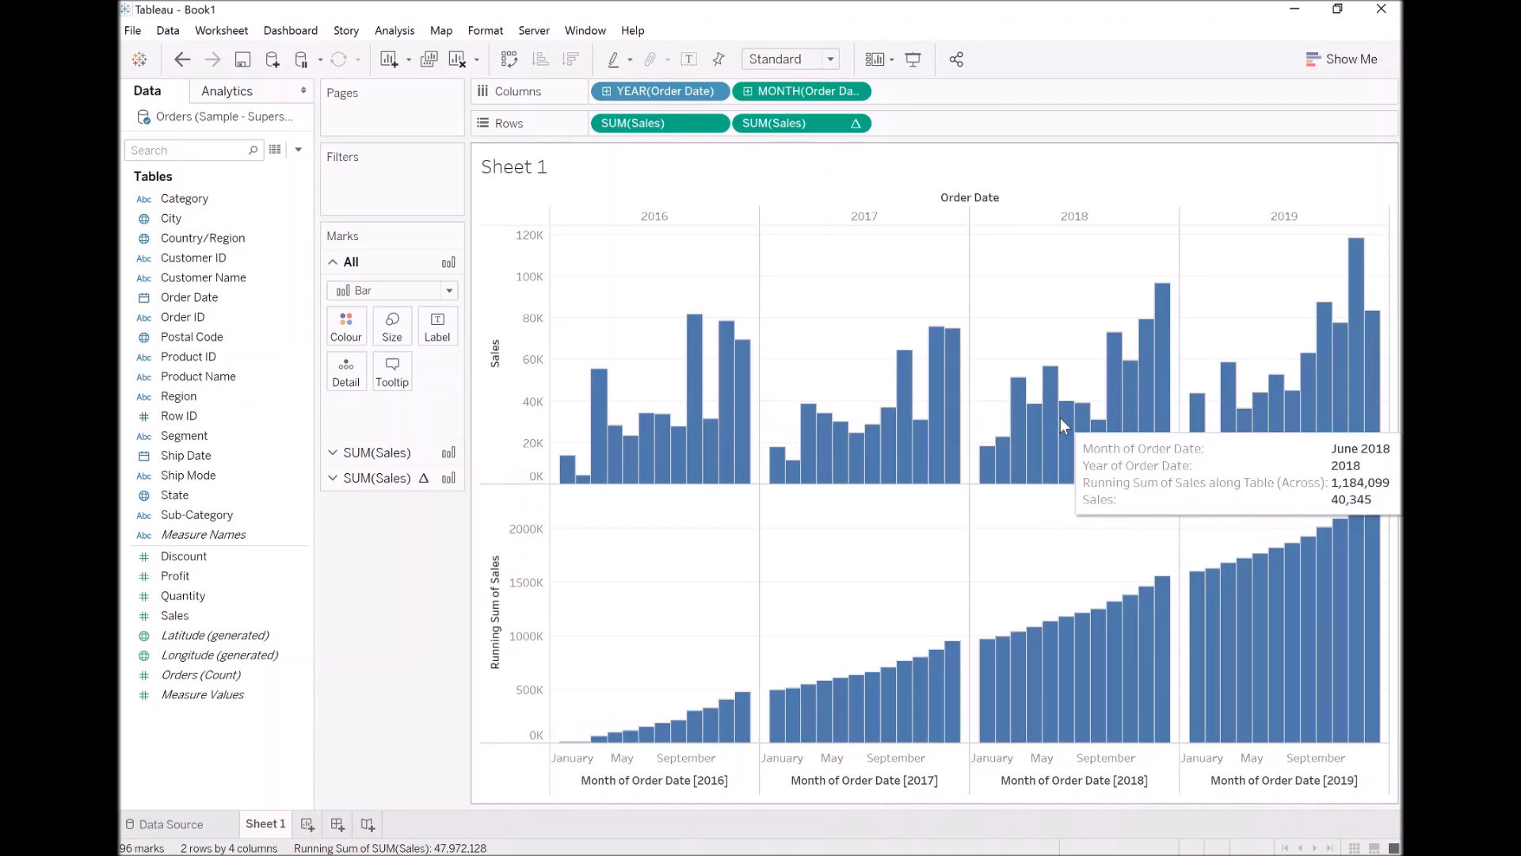
mouse_move(757, 572)
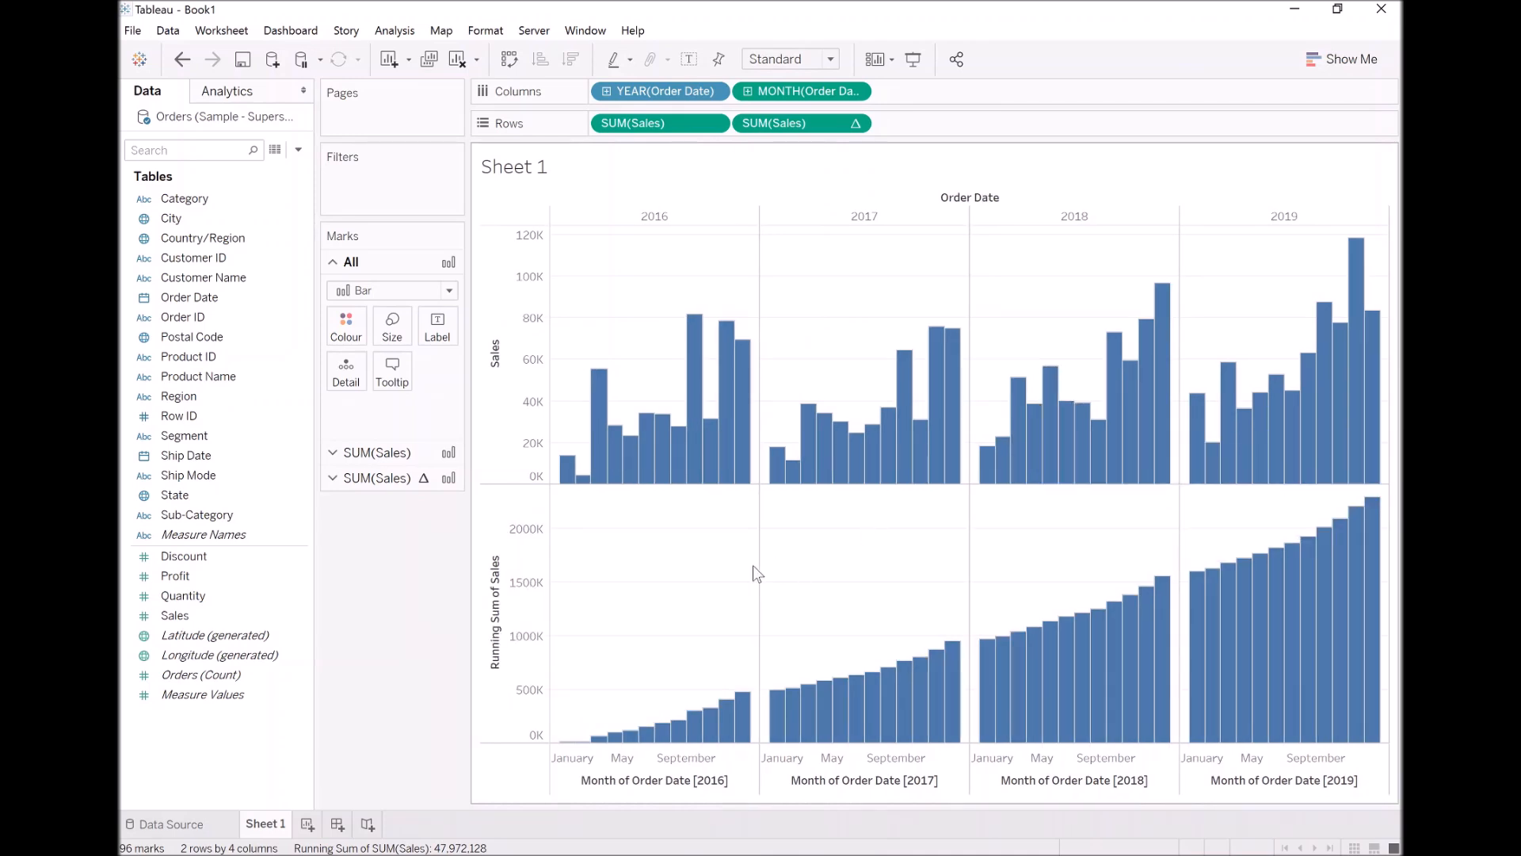
mouse_move(570, 736)
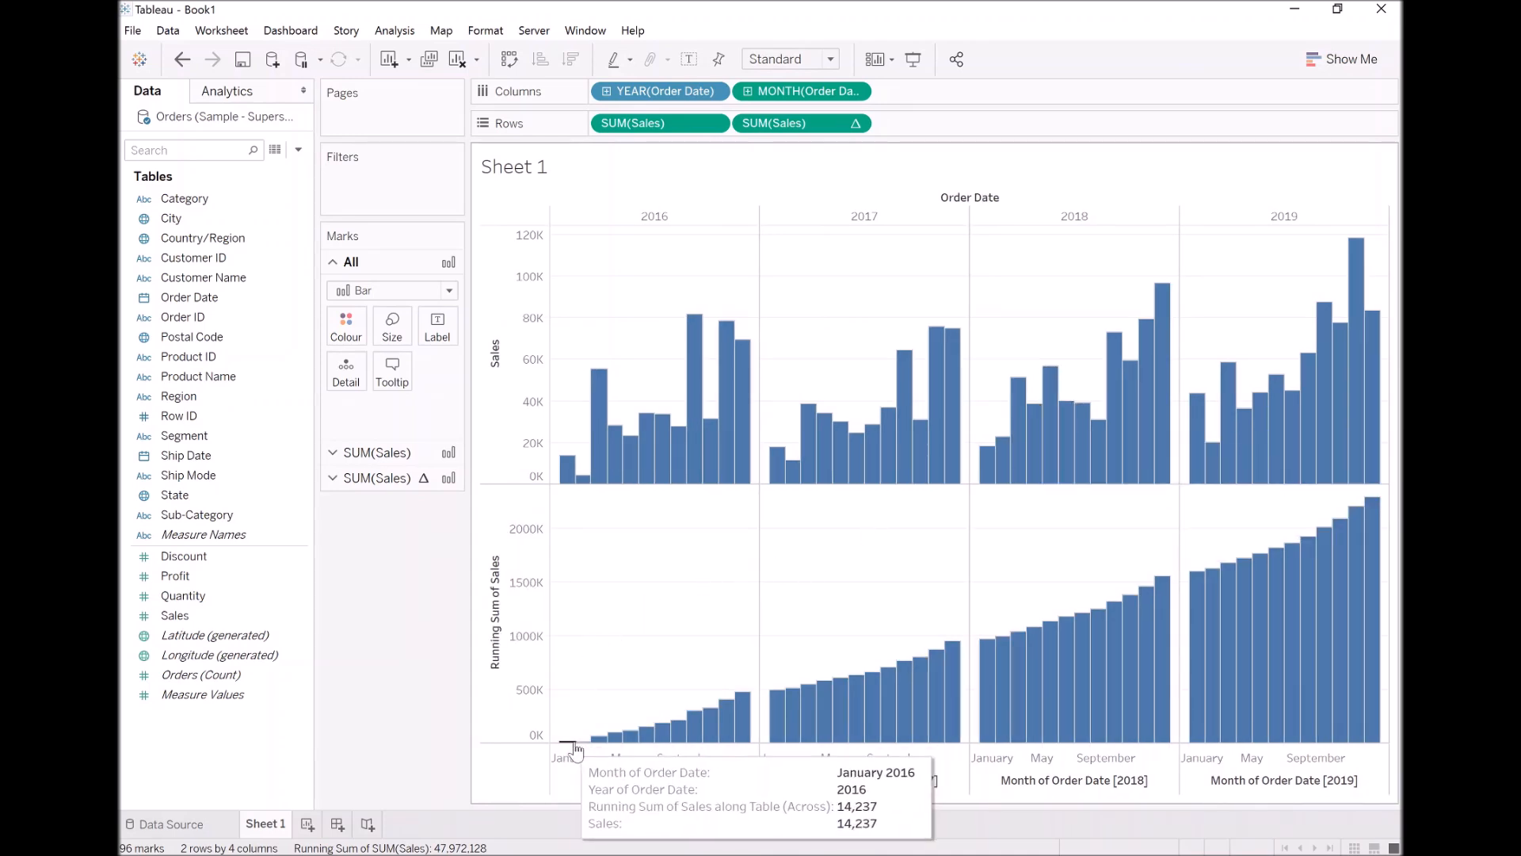
mouse_move(809, 698)
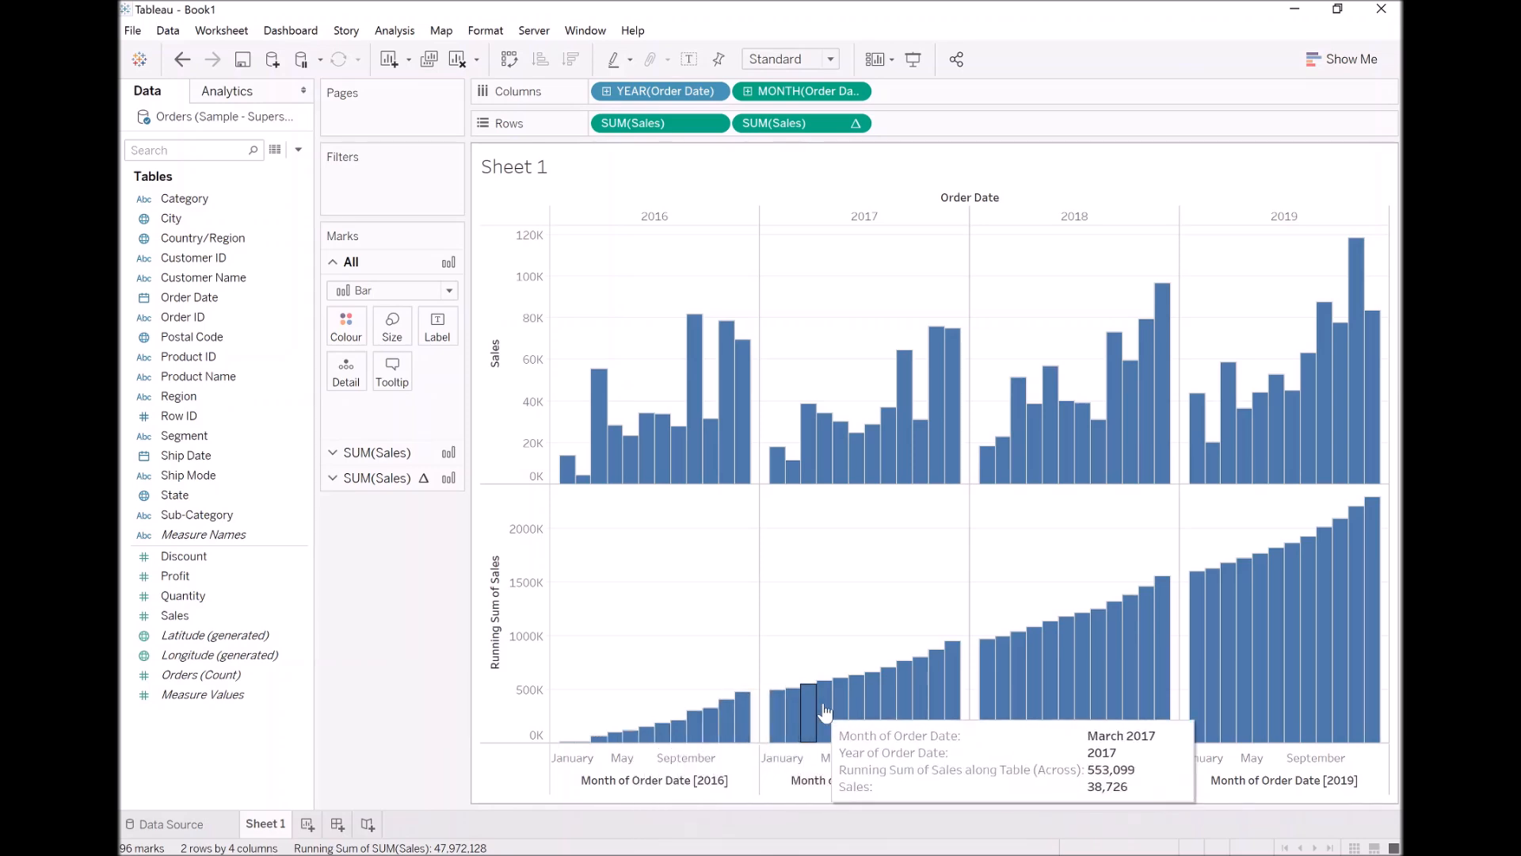
mouse_move(1351, 535)
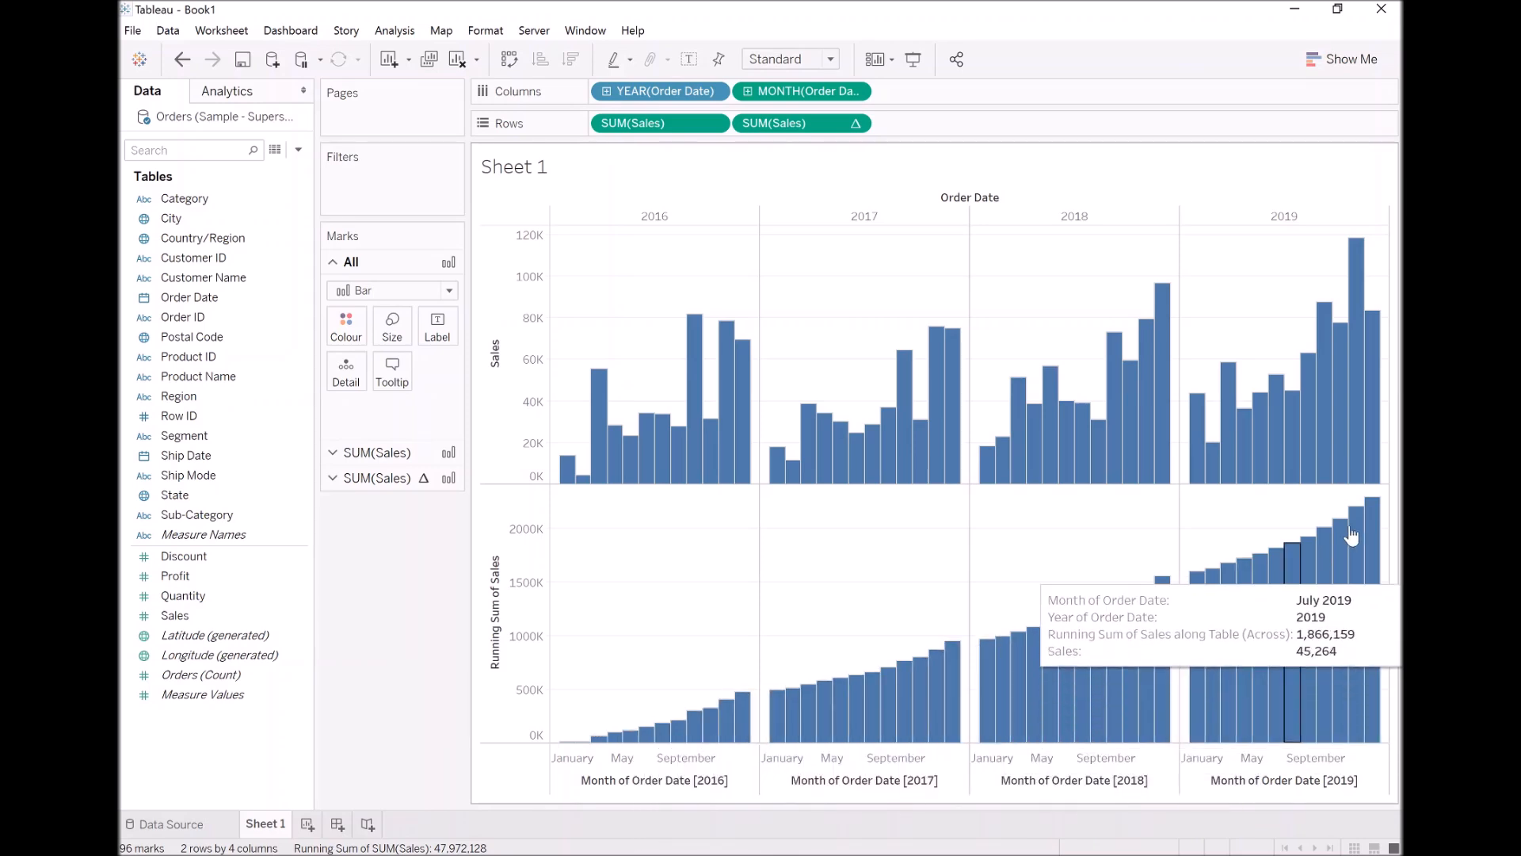
mouse_move(632, 608)
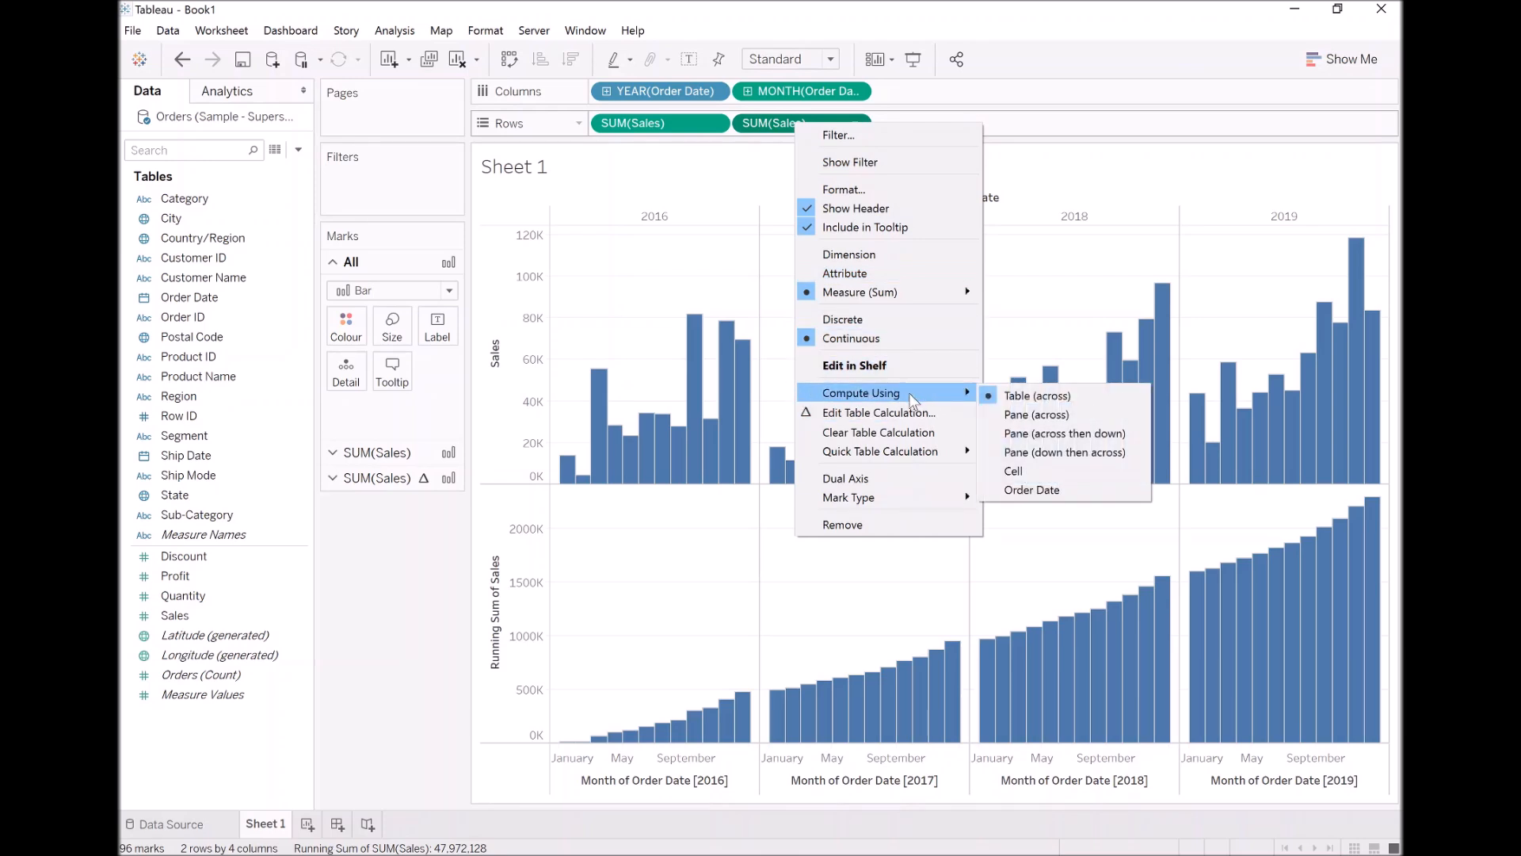
mouse_move(876, 431)
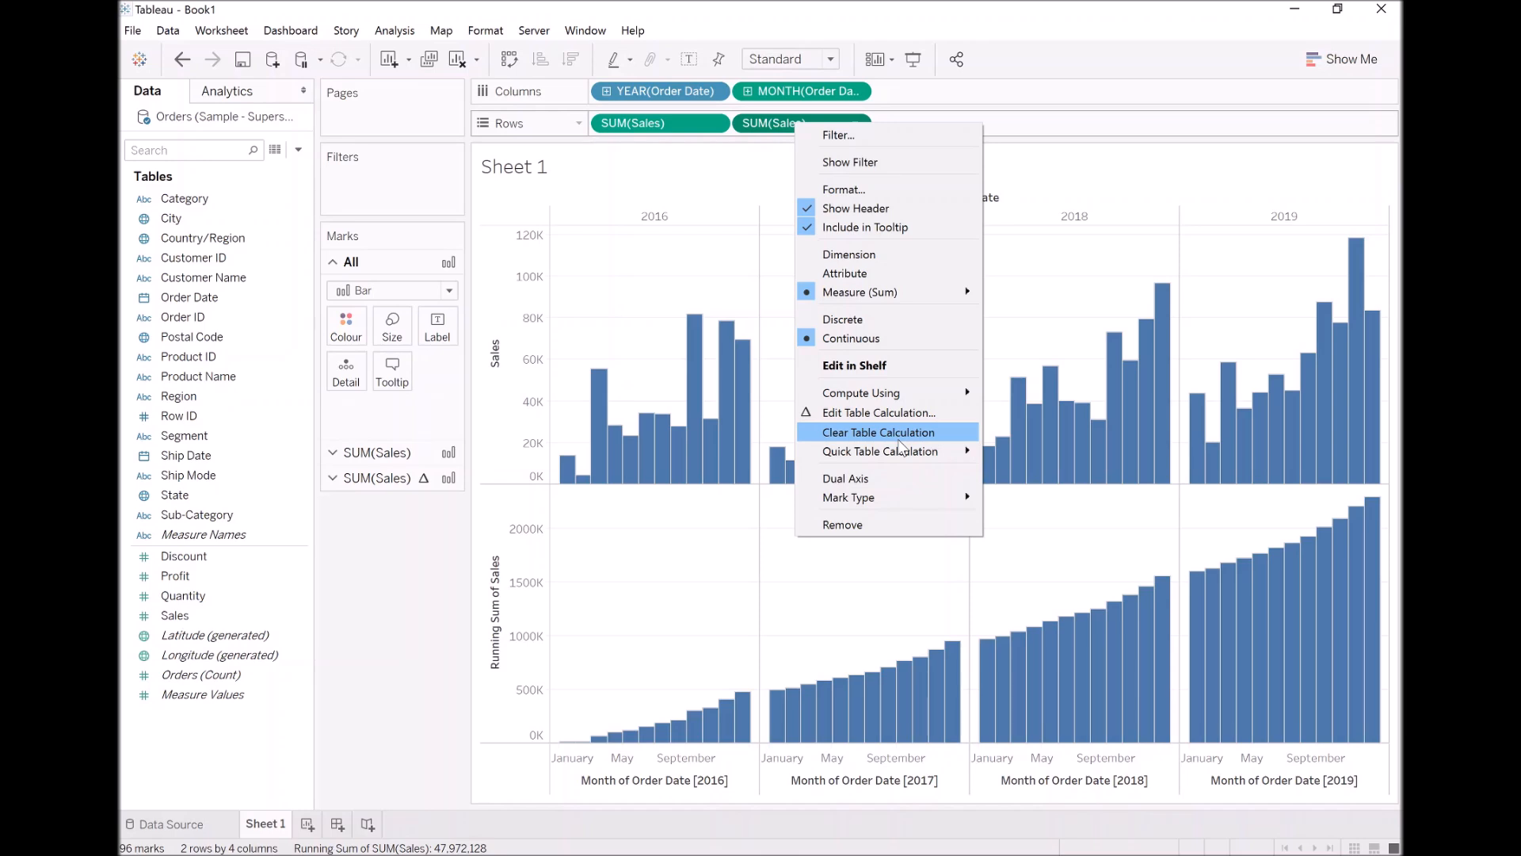
click(877, 431)
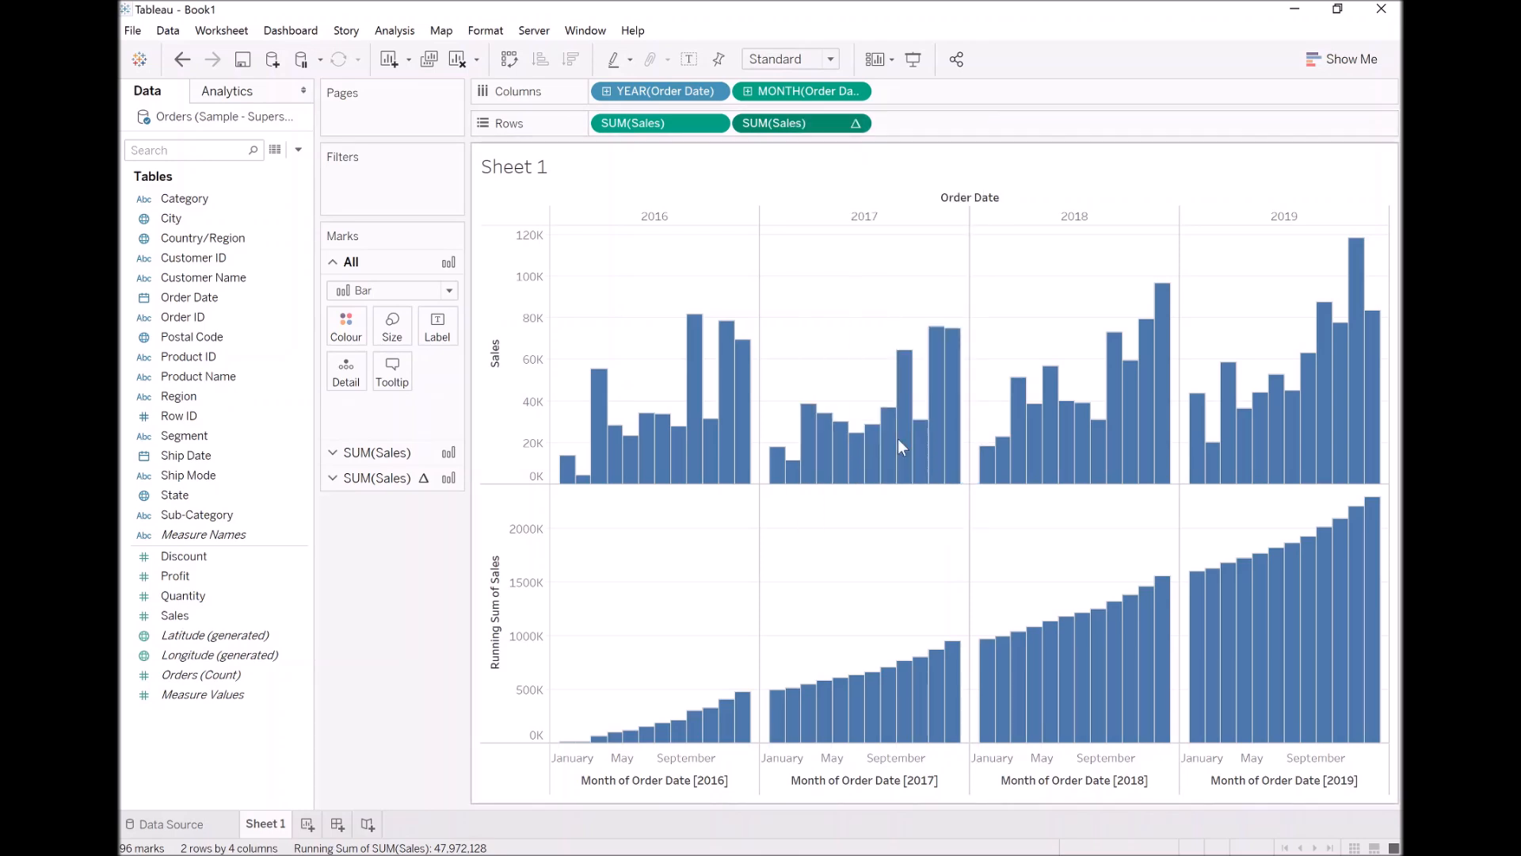
click(798, 122)
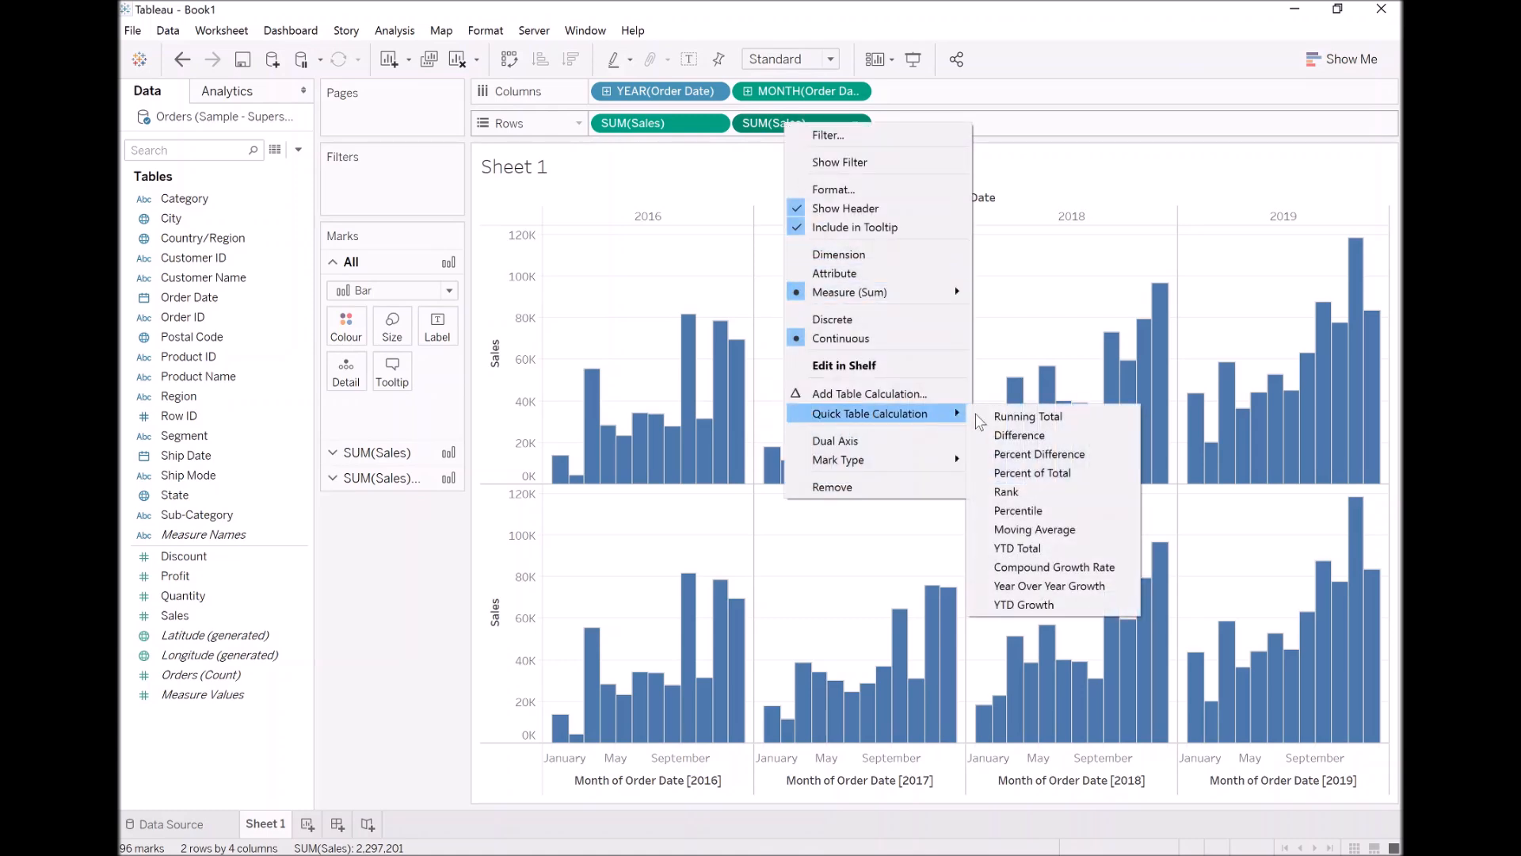
mouse_move(1019, 434)
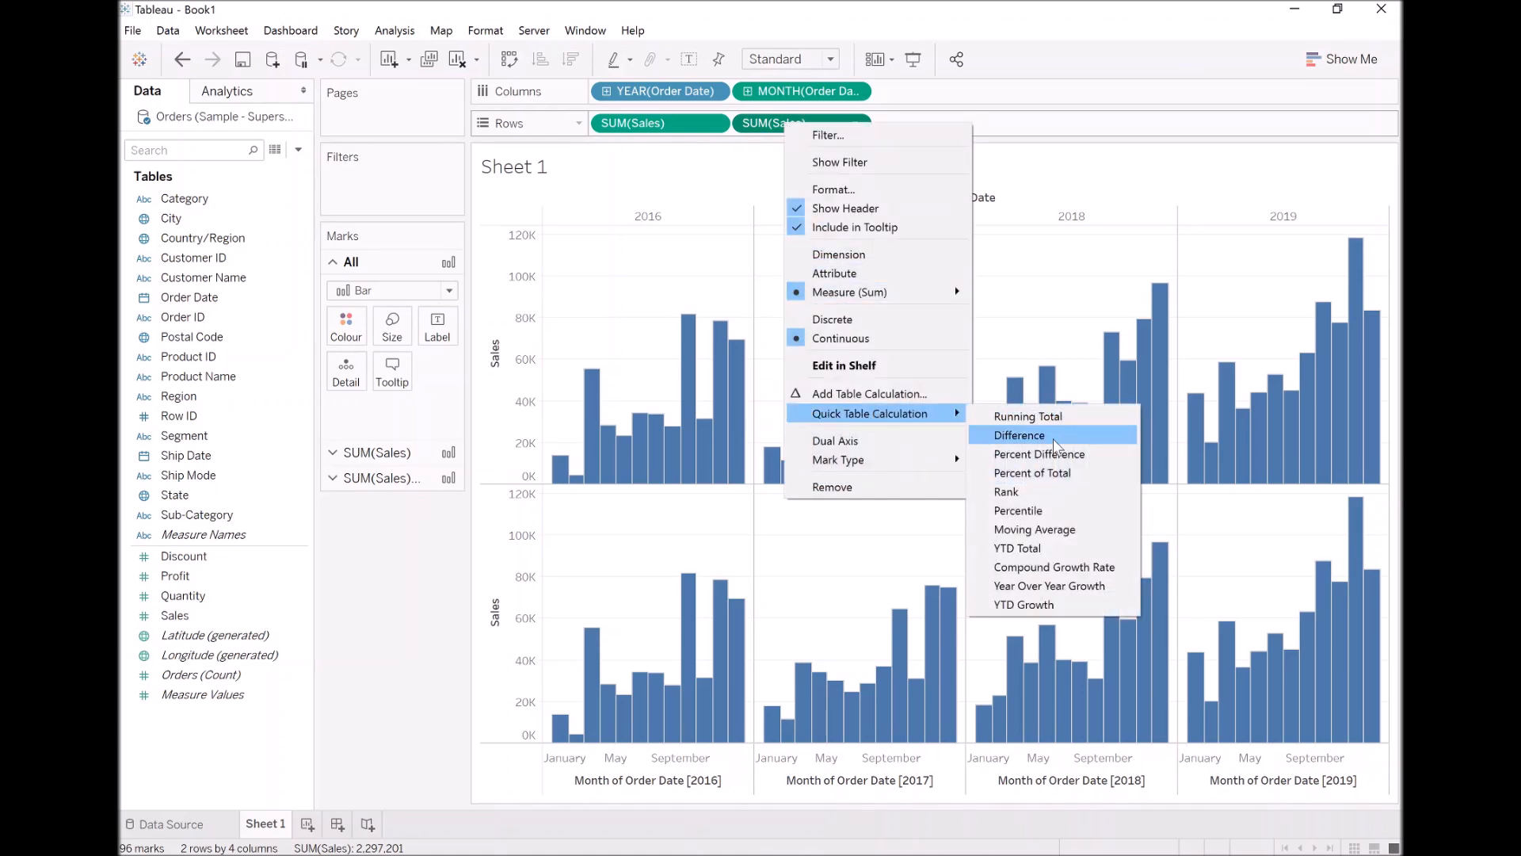
click(1019, 434)
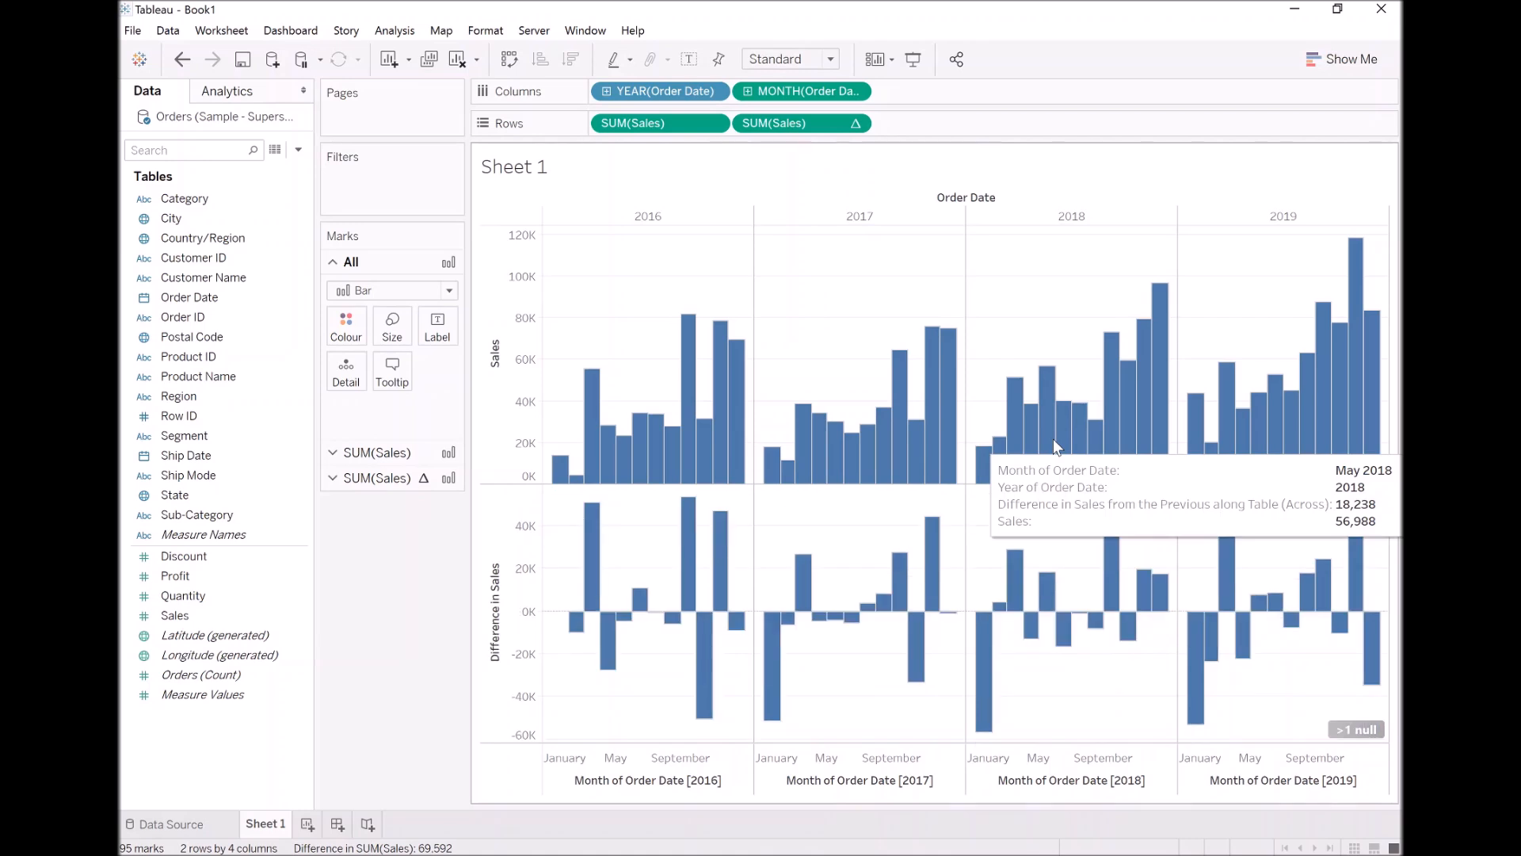
mouse_move(784, 122)
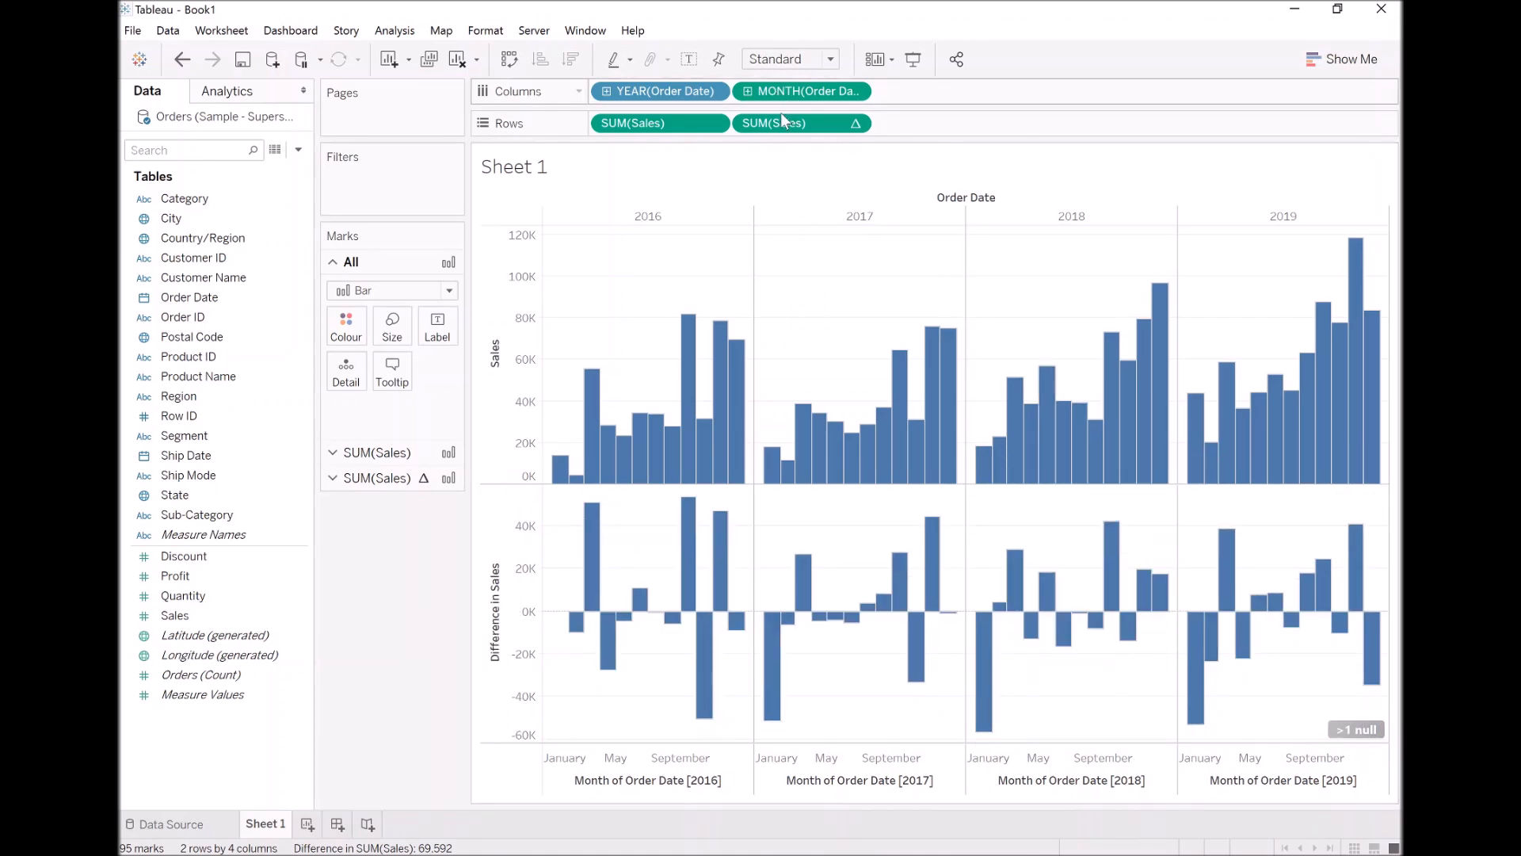
right_click(773, 122)
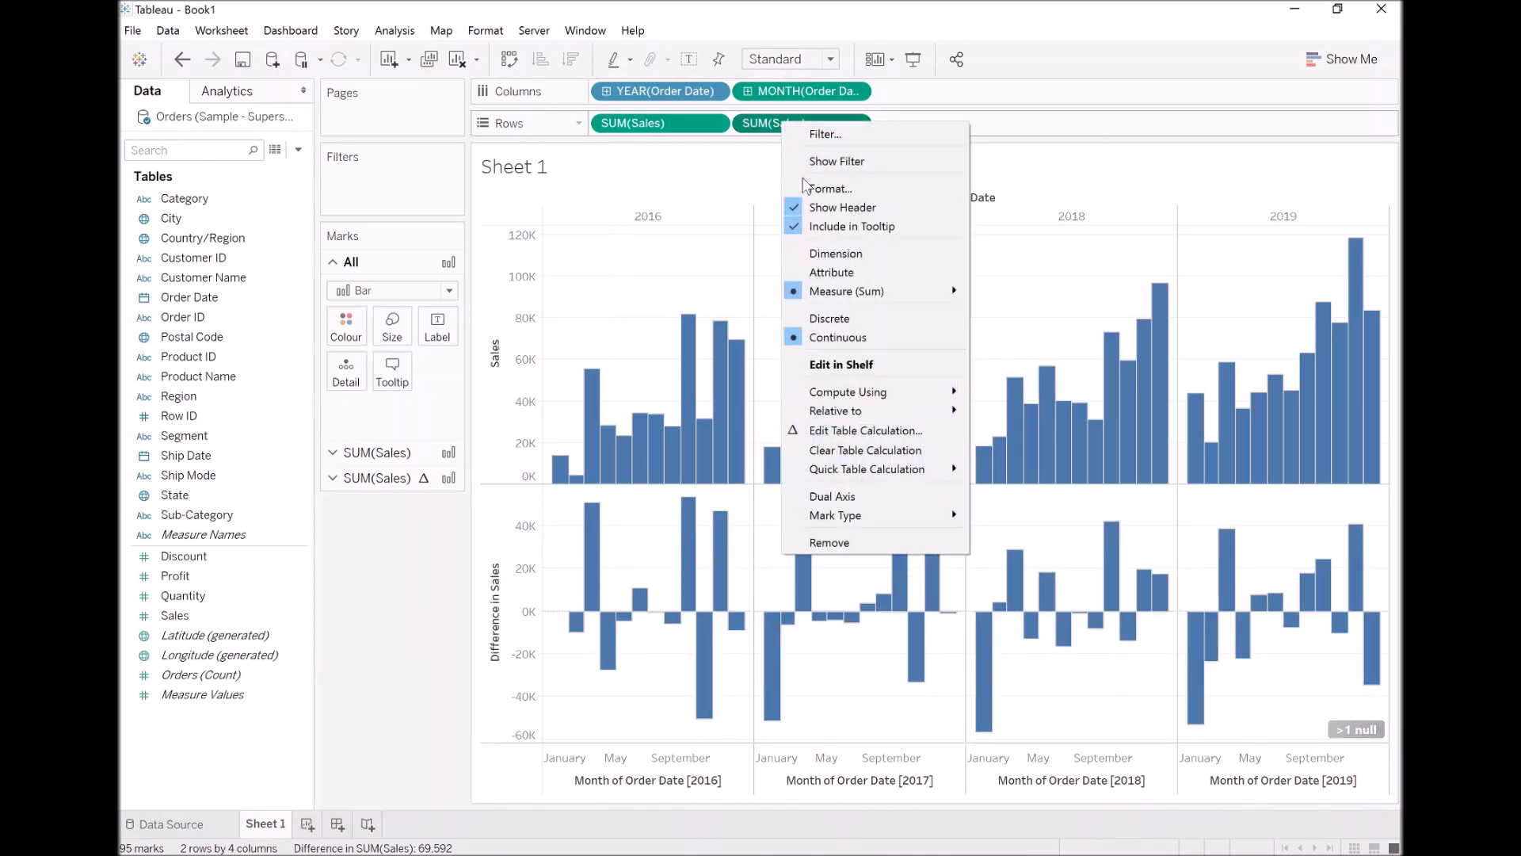
mouse_move(866, 469)
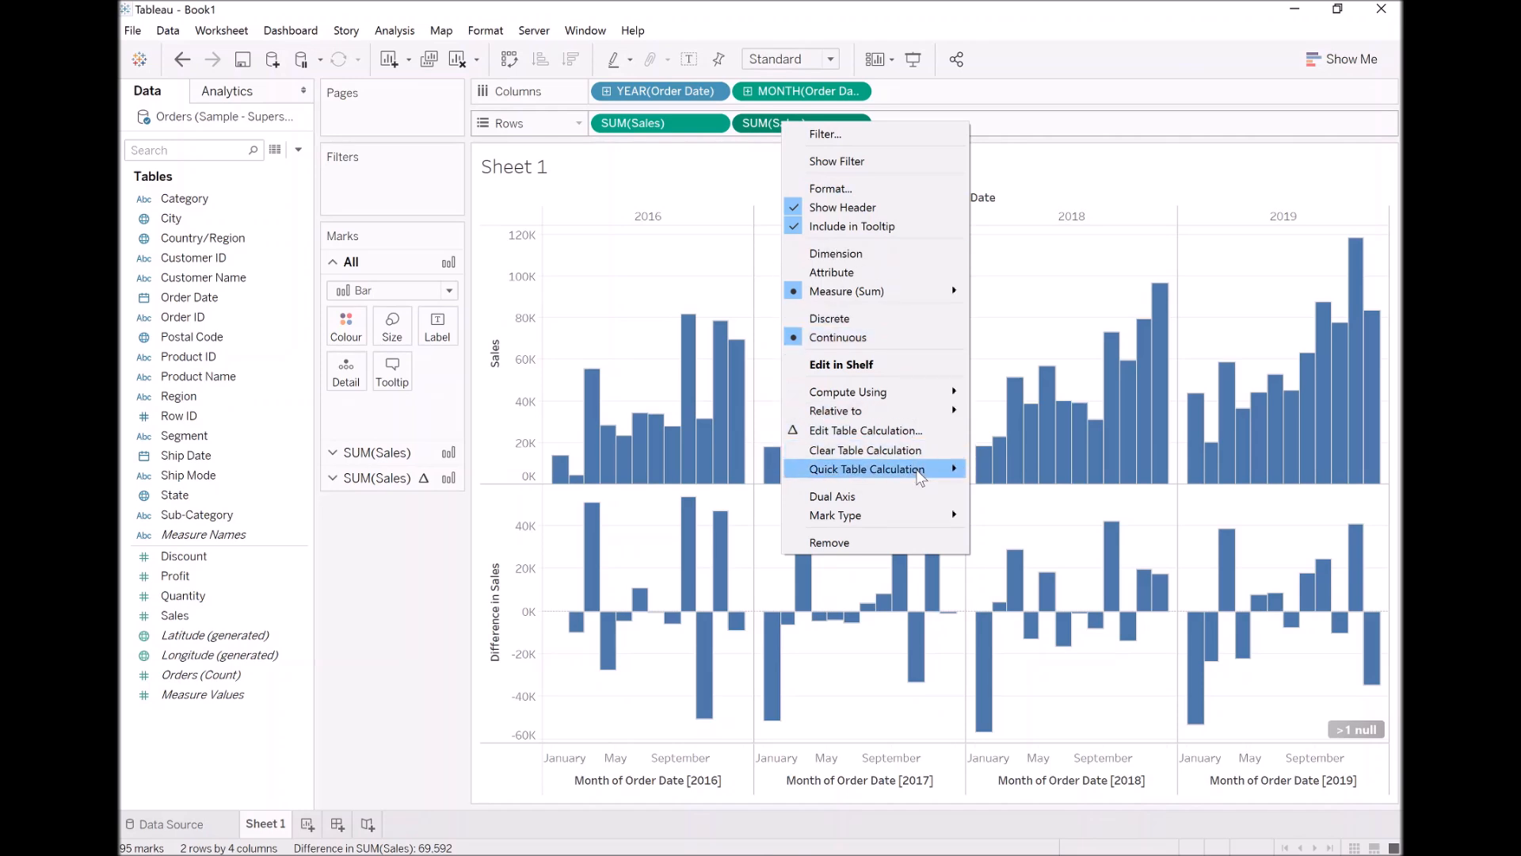
click(862, 469)
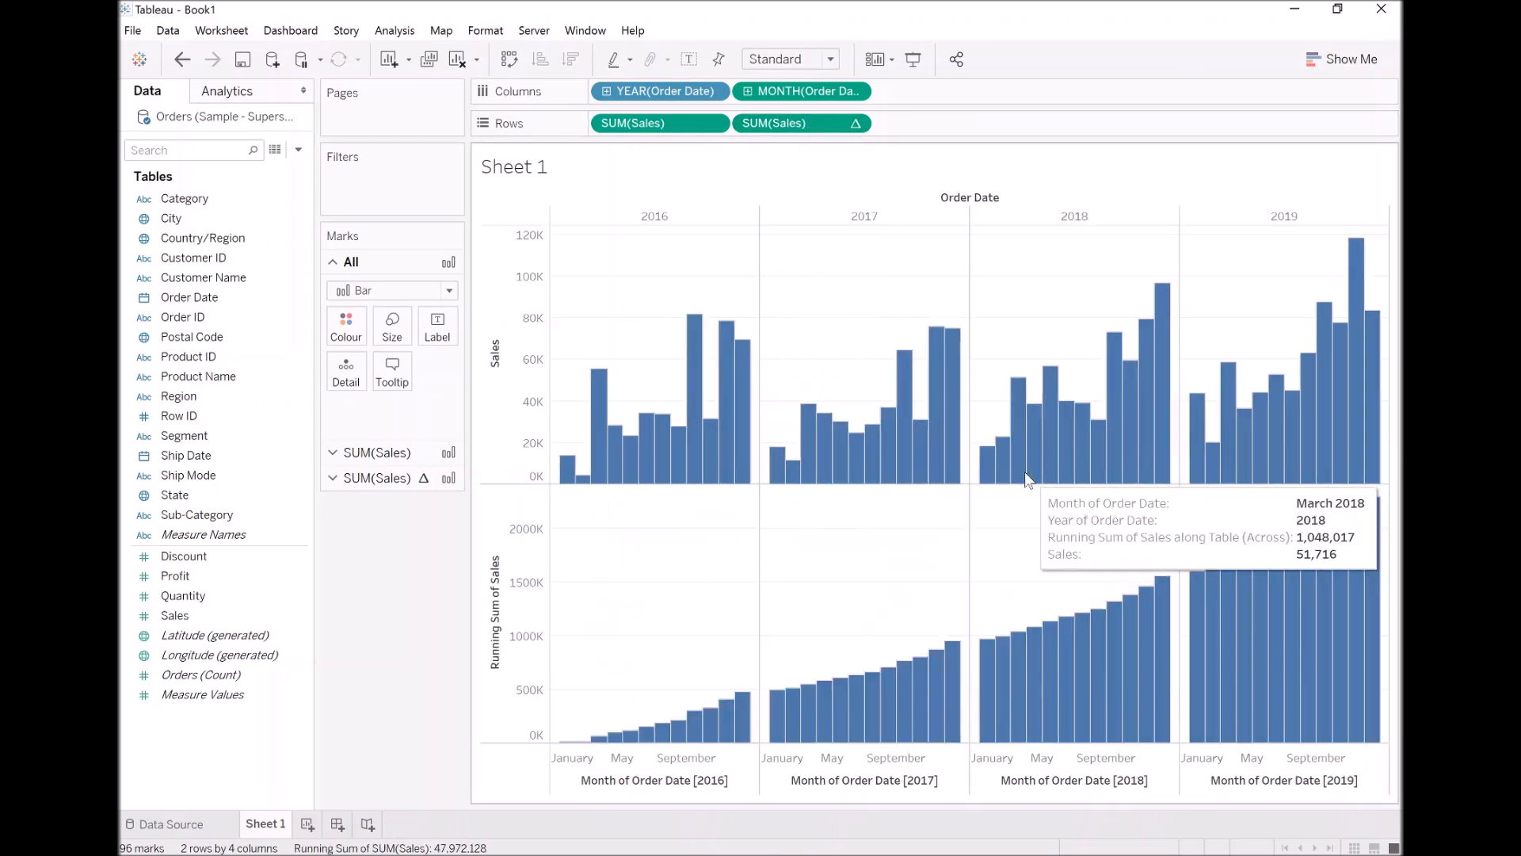
mouse_move(603, 744)
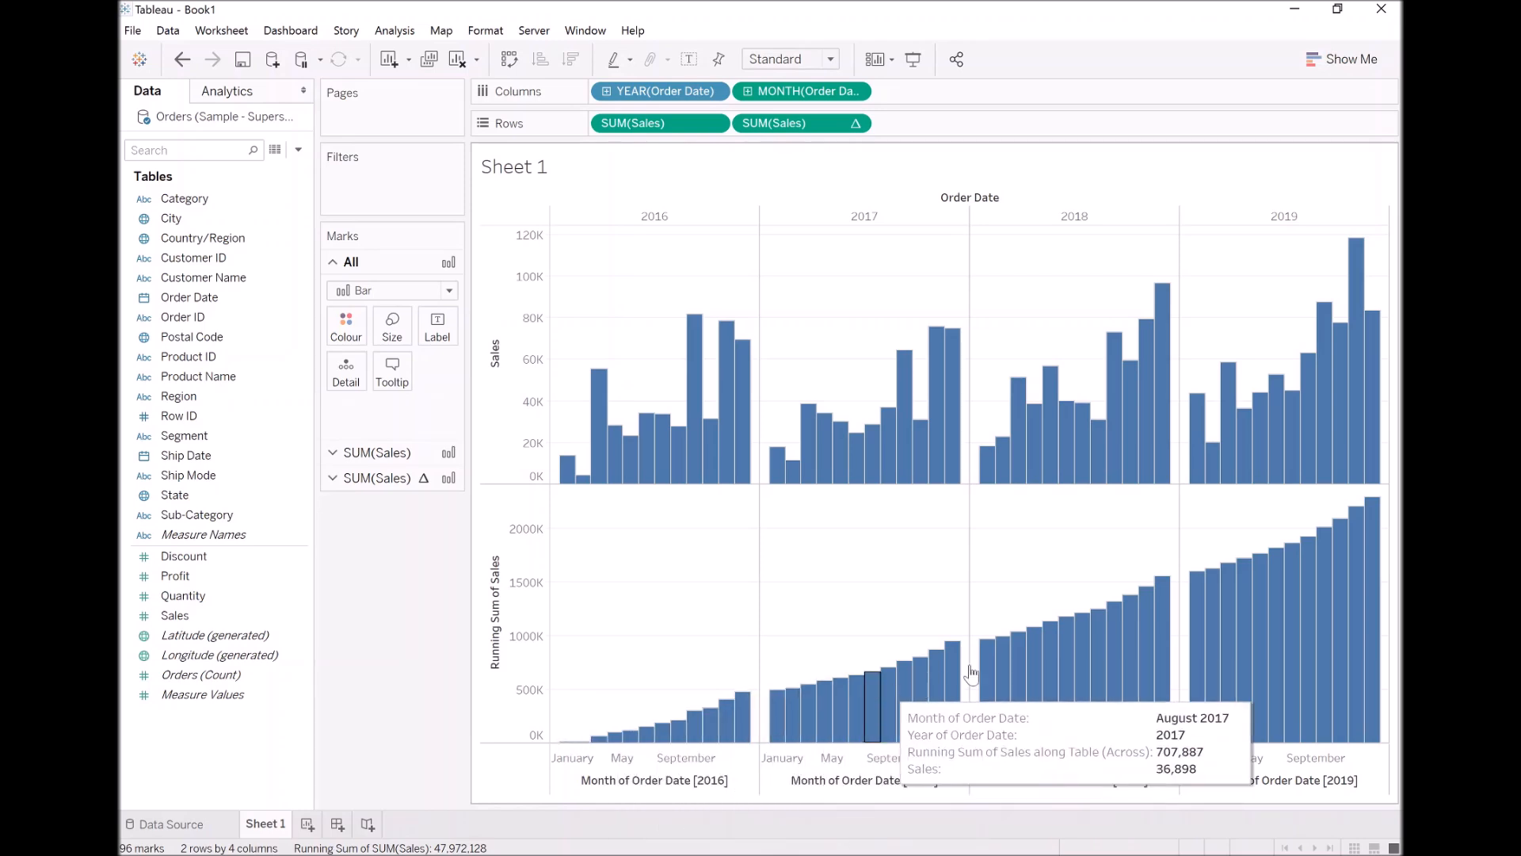
mouse_move(1070, 580)
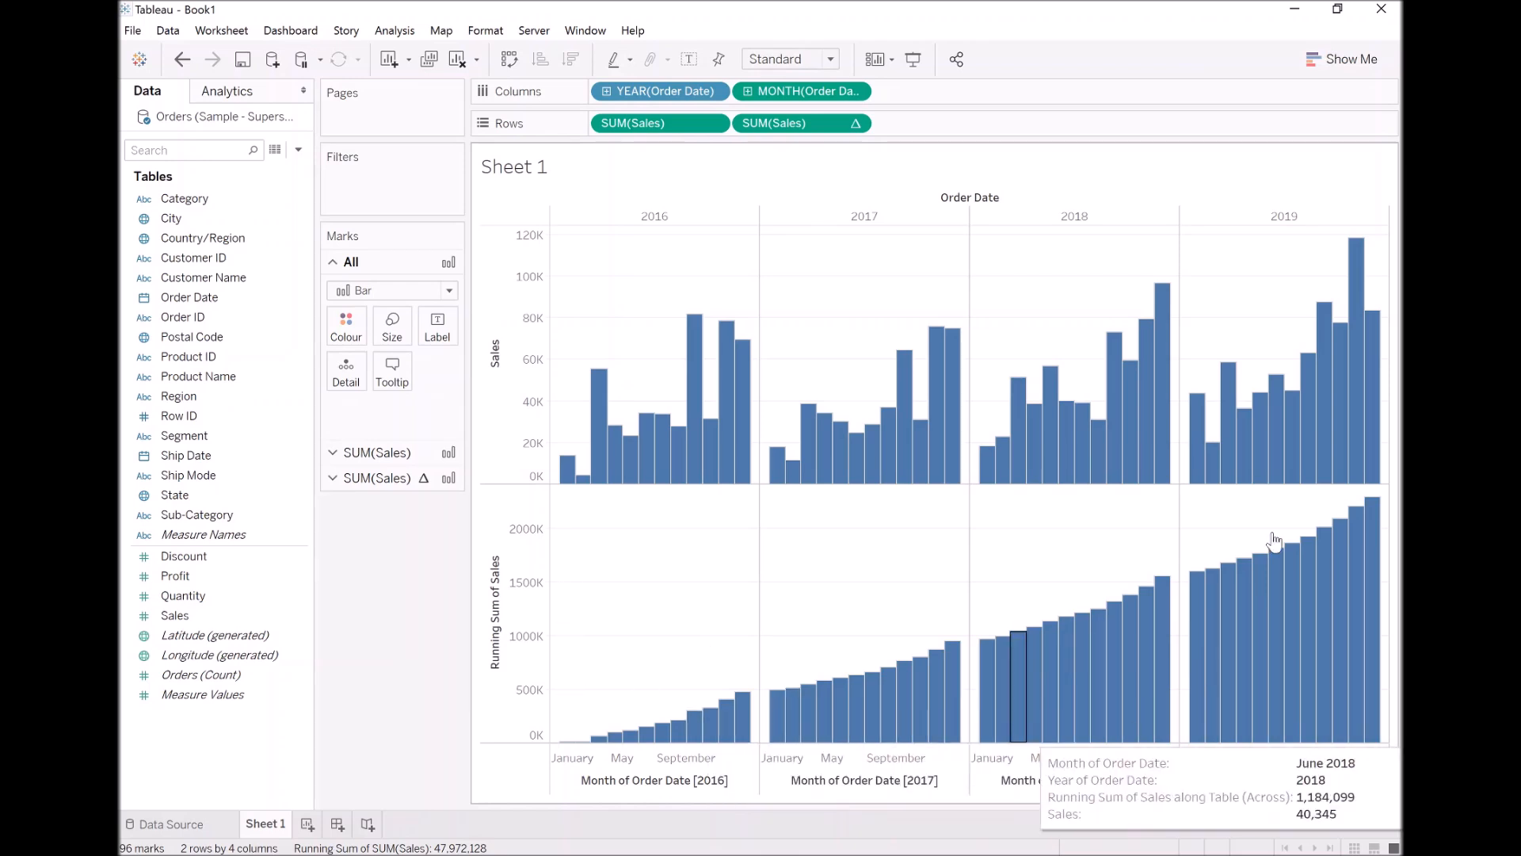
mouse_move(566, 501)
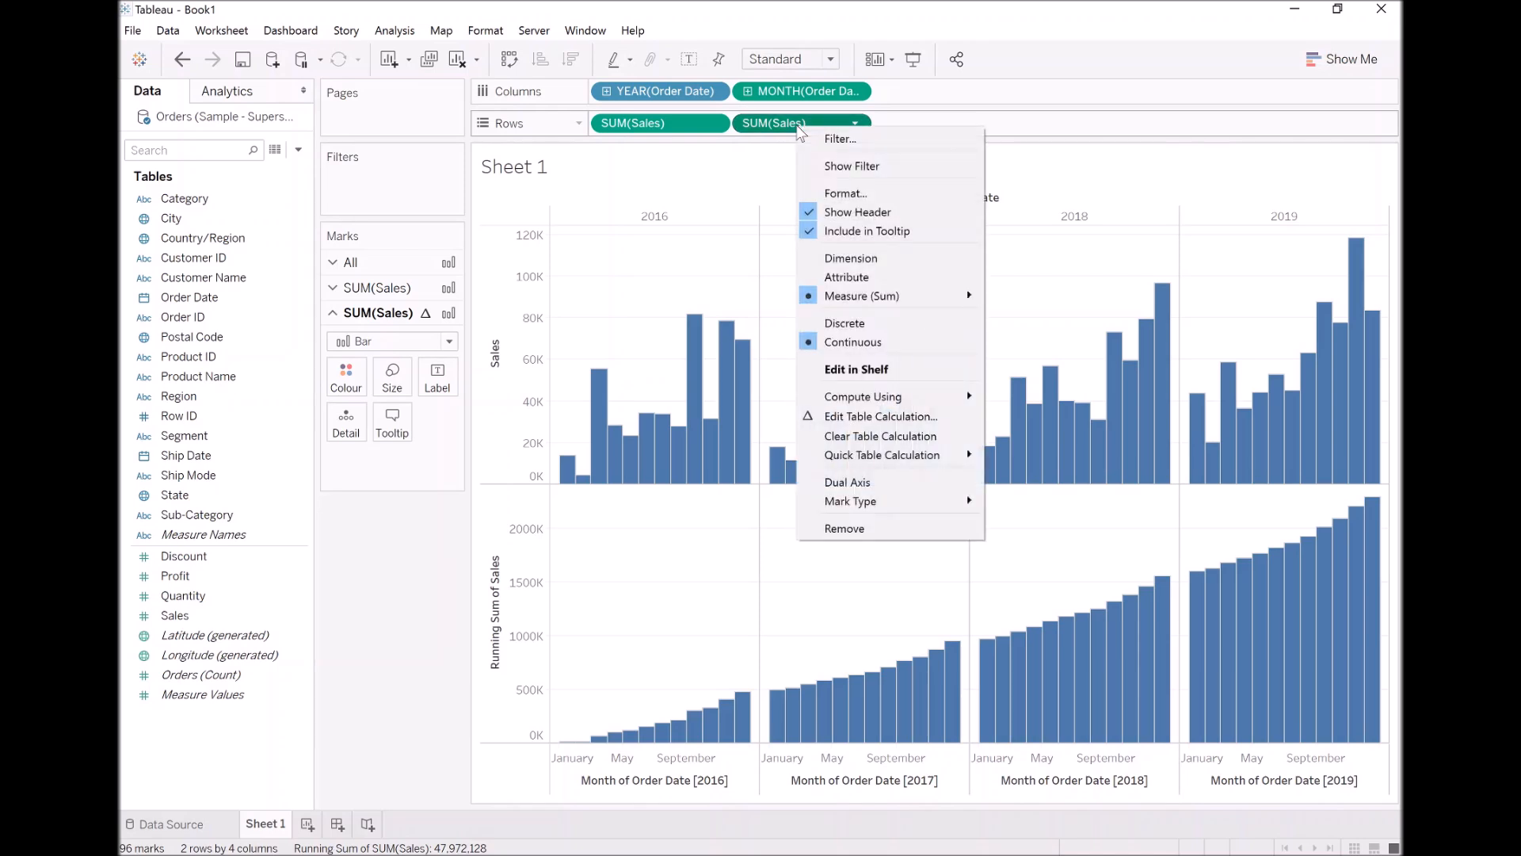
mouse_move(910, 342)
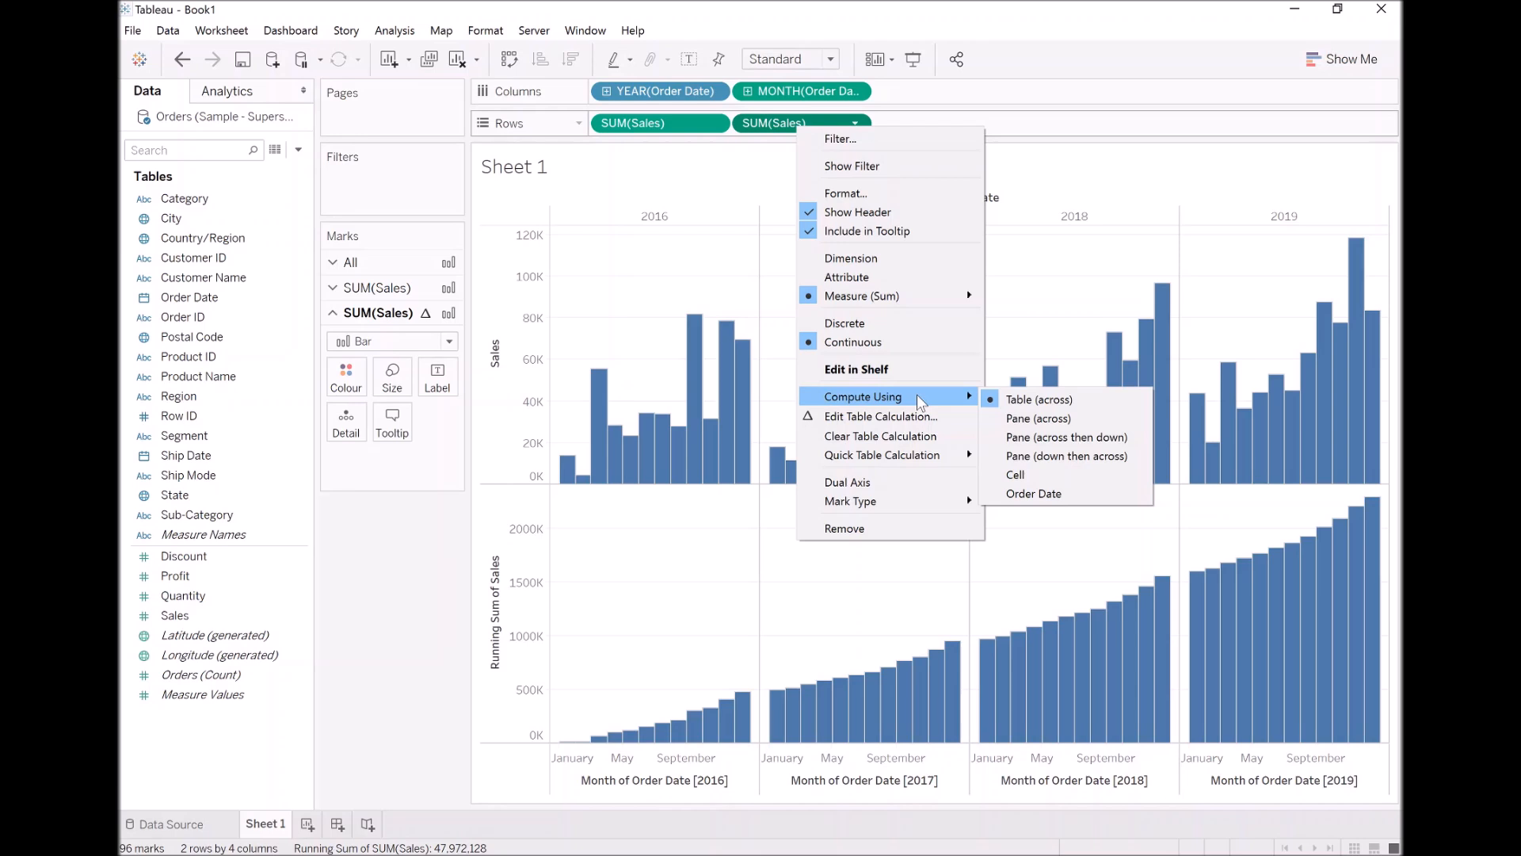
mouse_move(1037, 418)
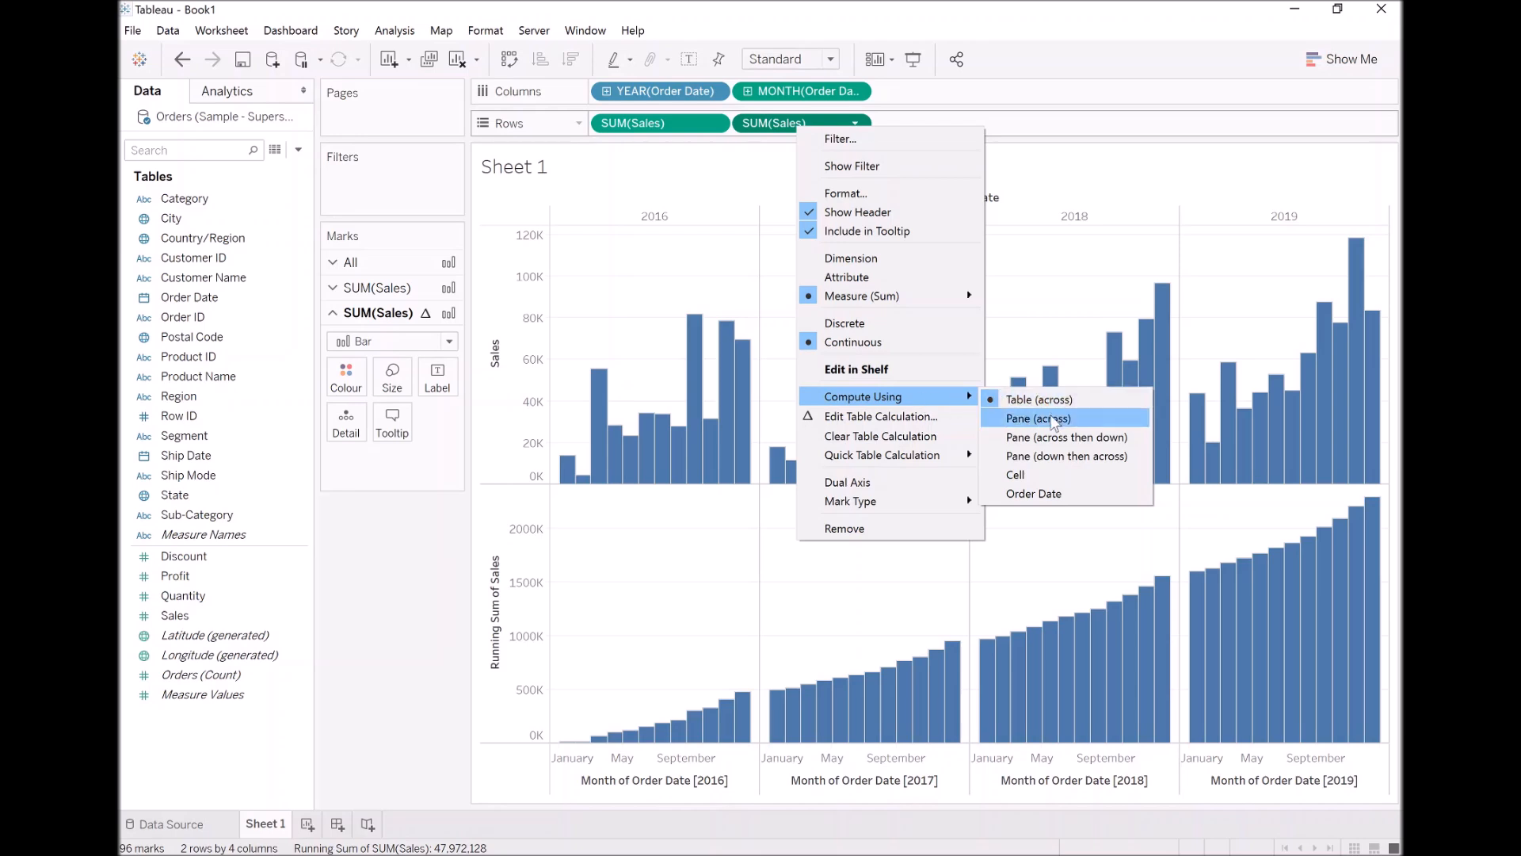
mouse_move(1059, 430)
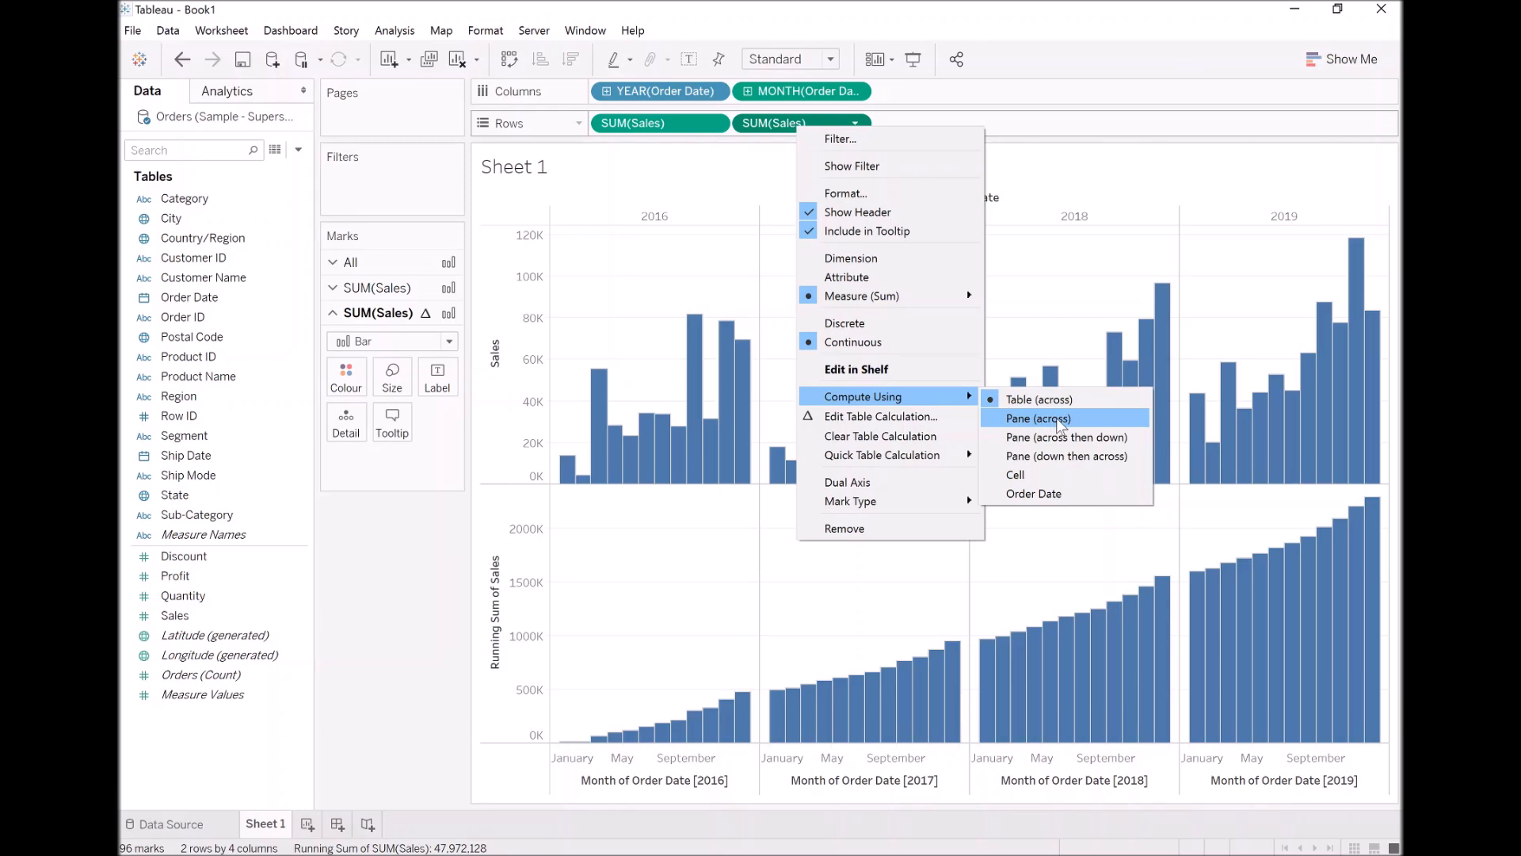
- Set the running-total Sales to Compute Using Pane (across) so it restarts each year
click(1038, 418)
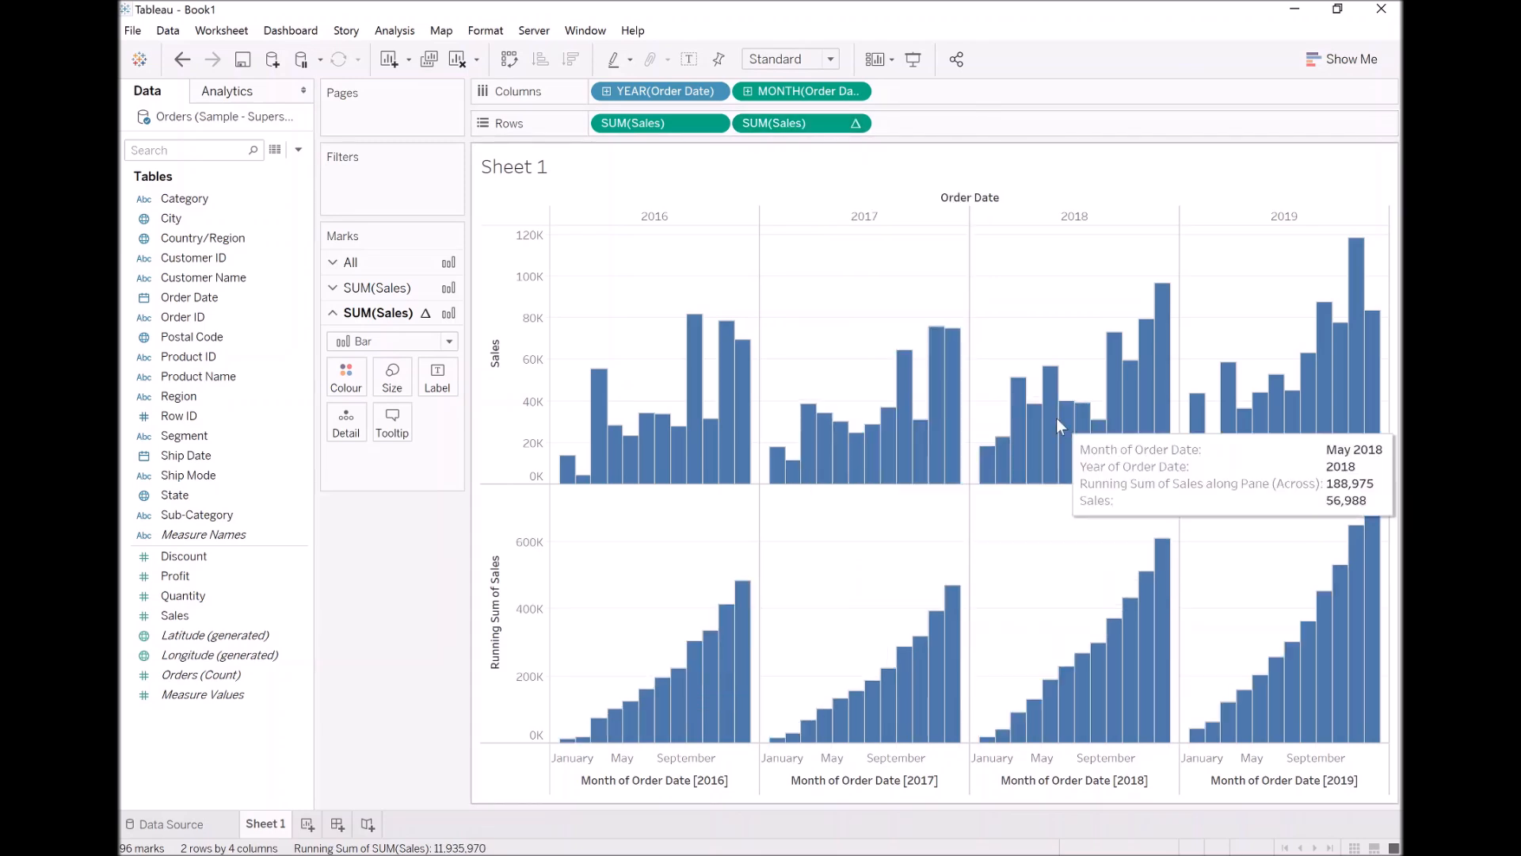
mouse_move(558, 507)
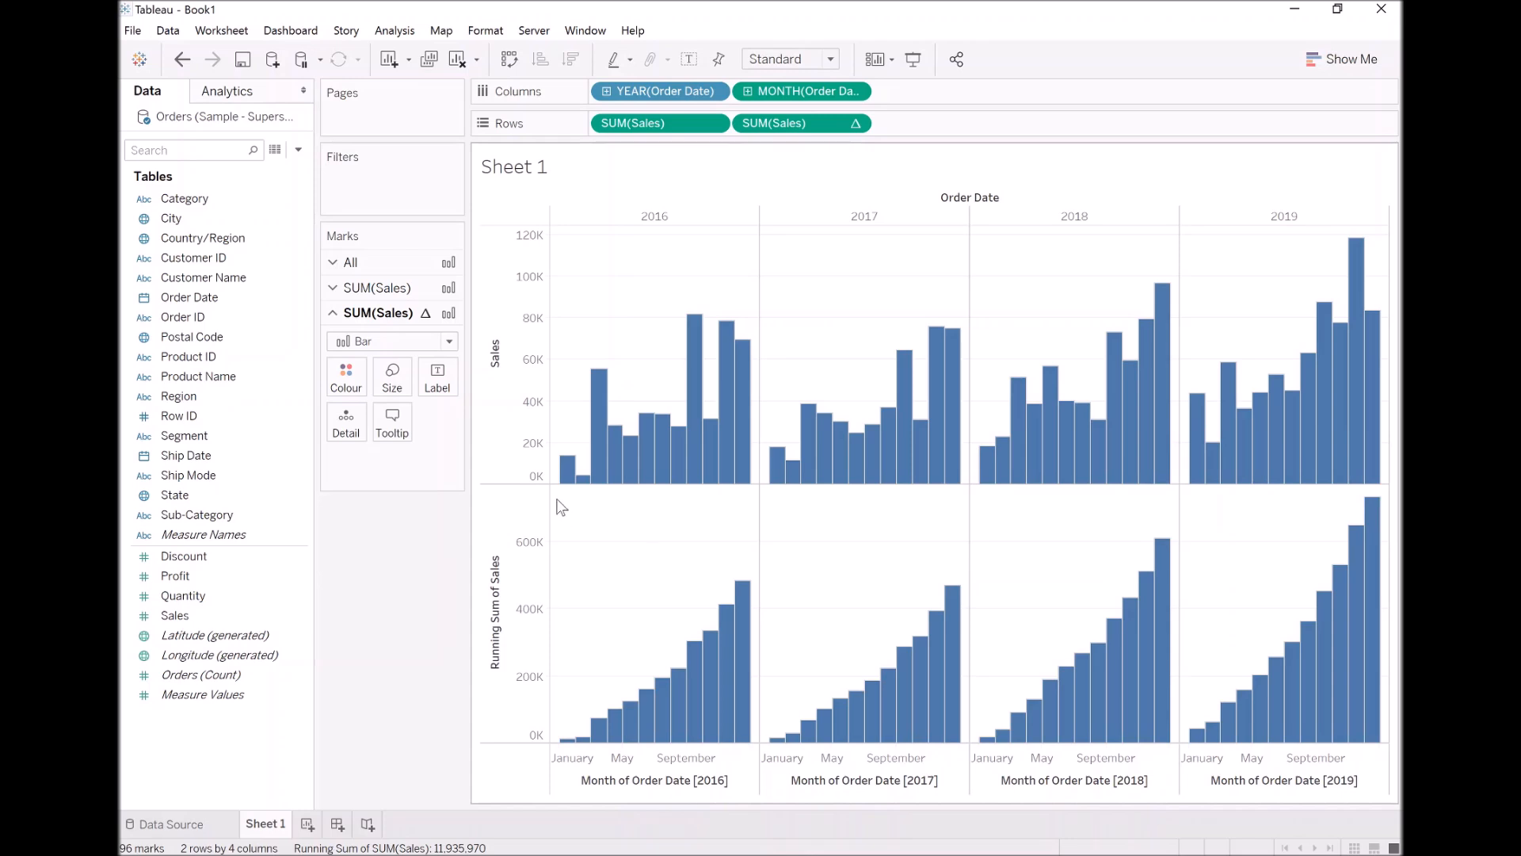
click(654, 215)
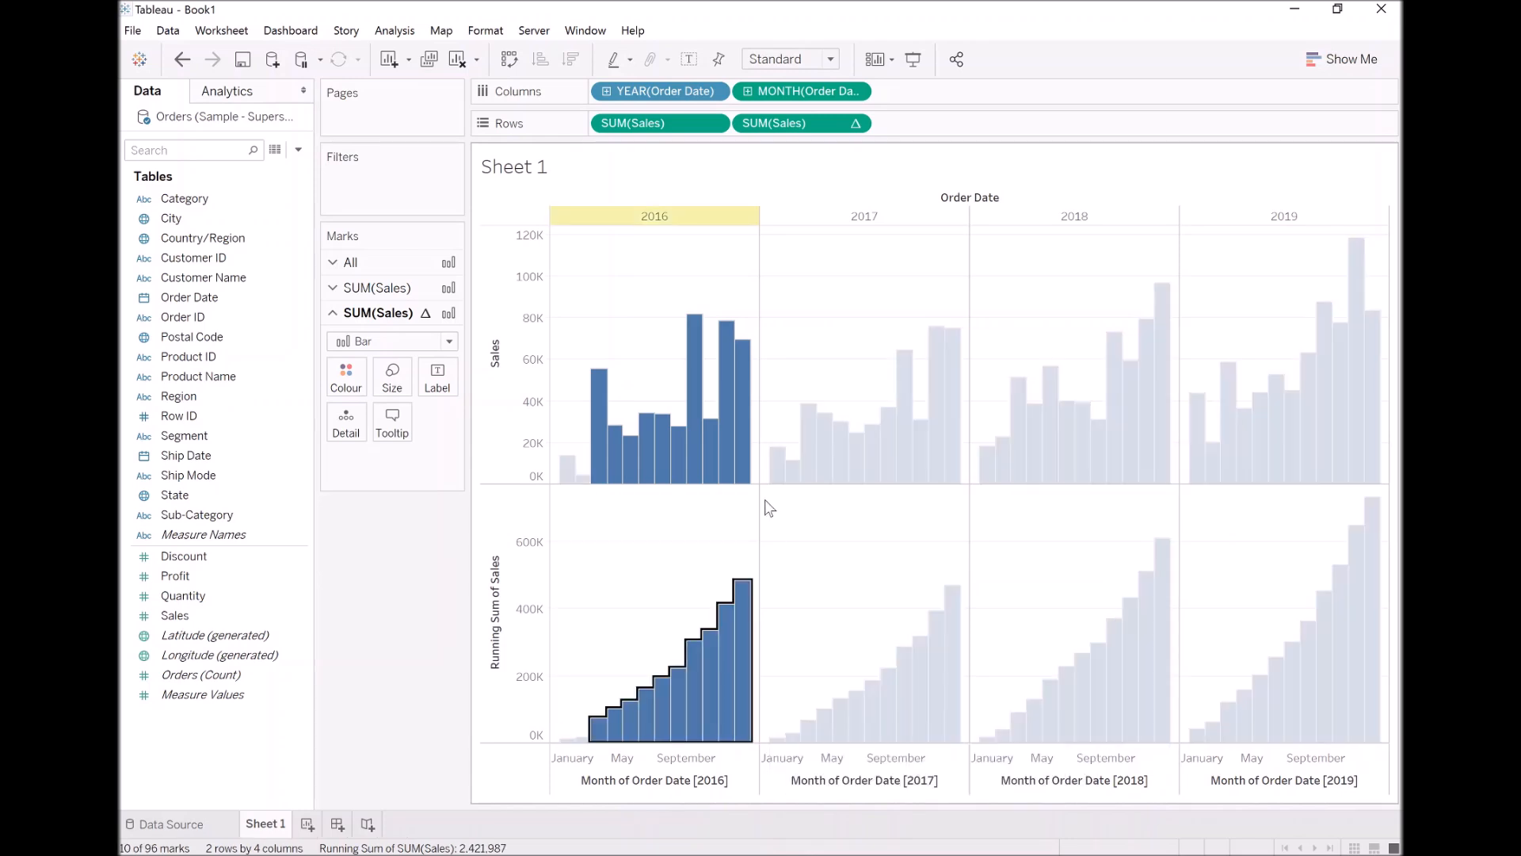
click(862, 216)
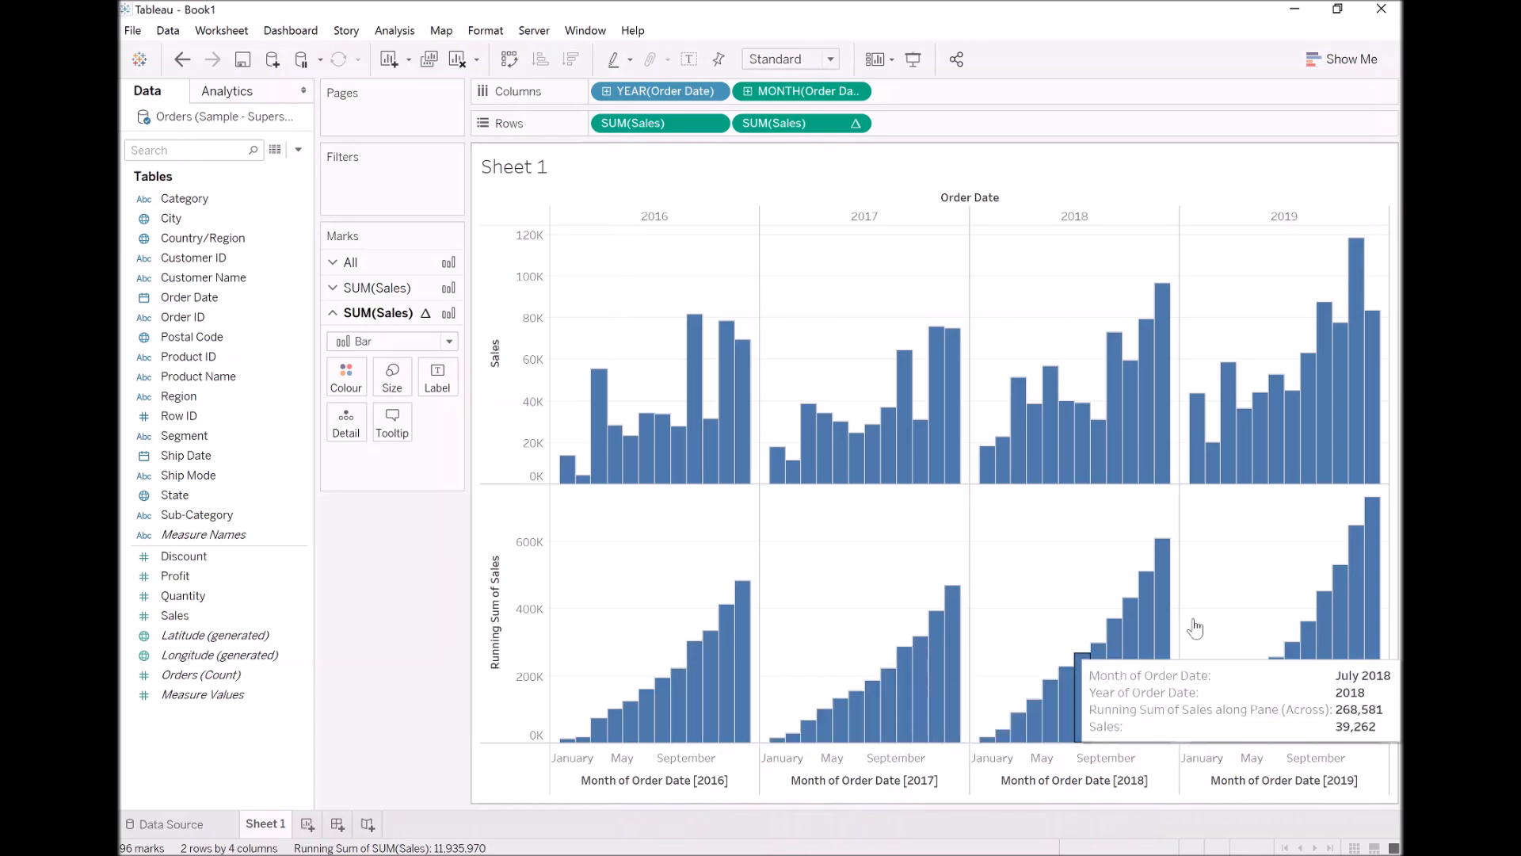
mouse_move(1334, 582)
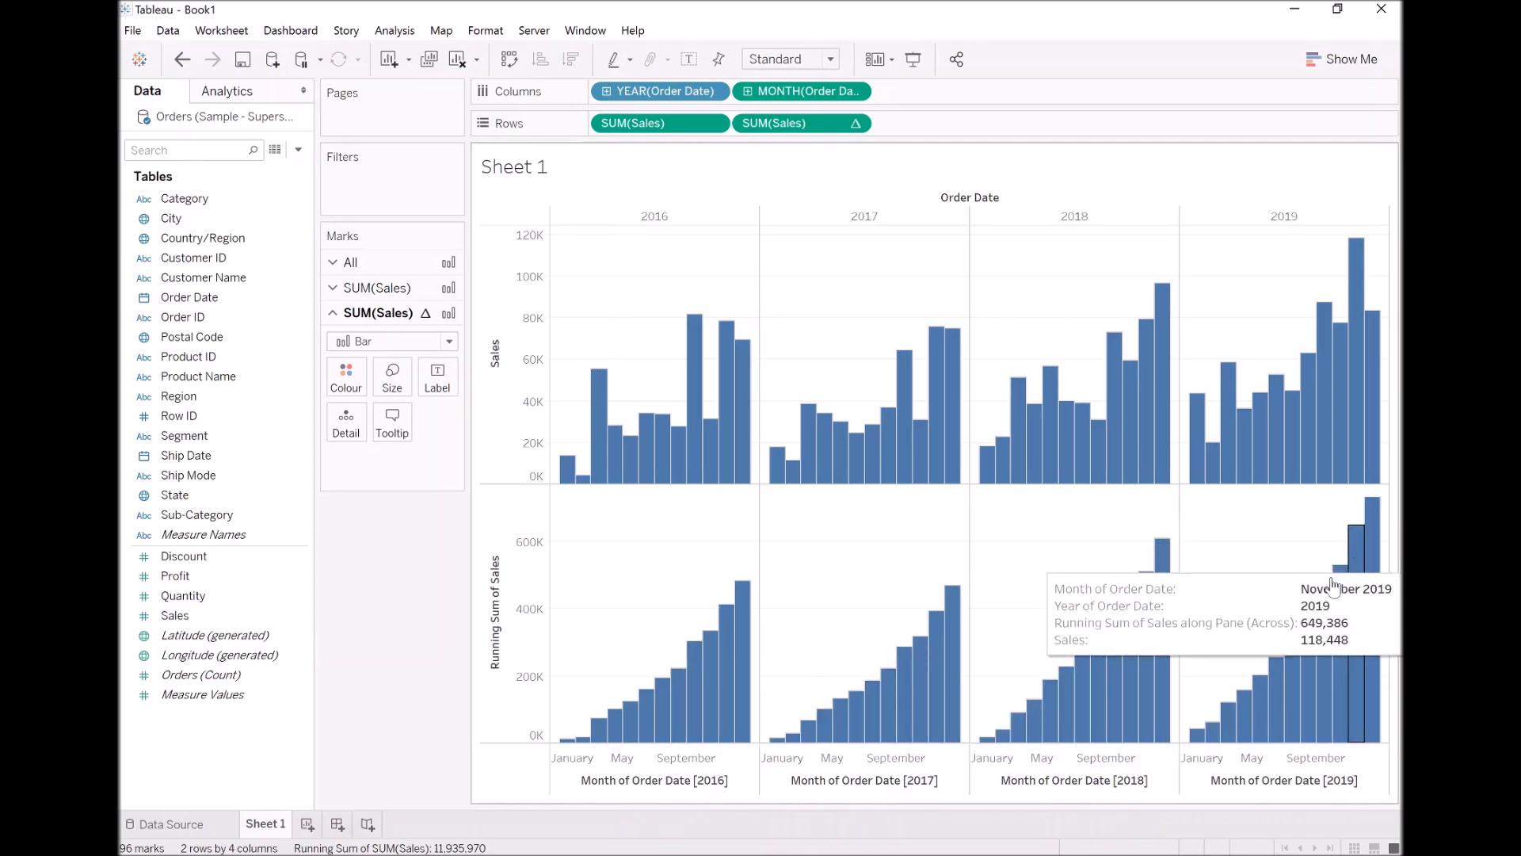
mouse_move(603, 557)
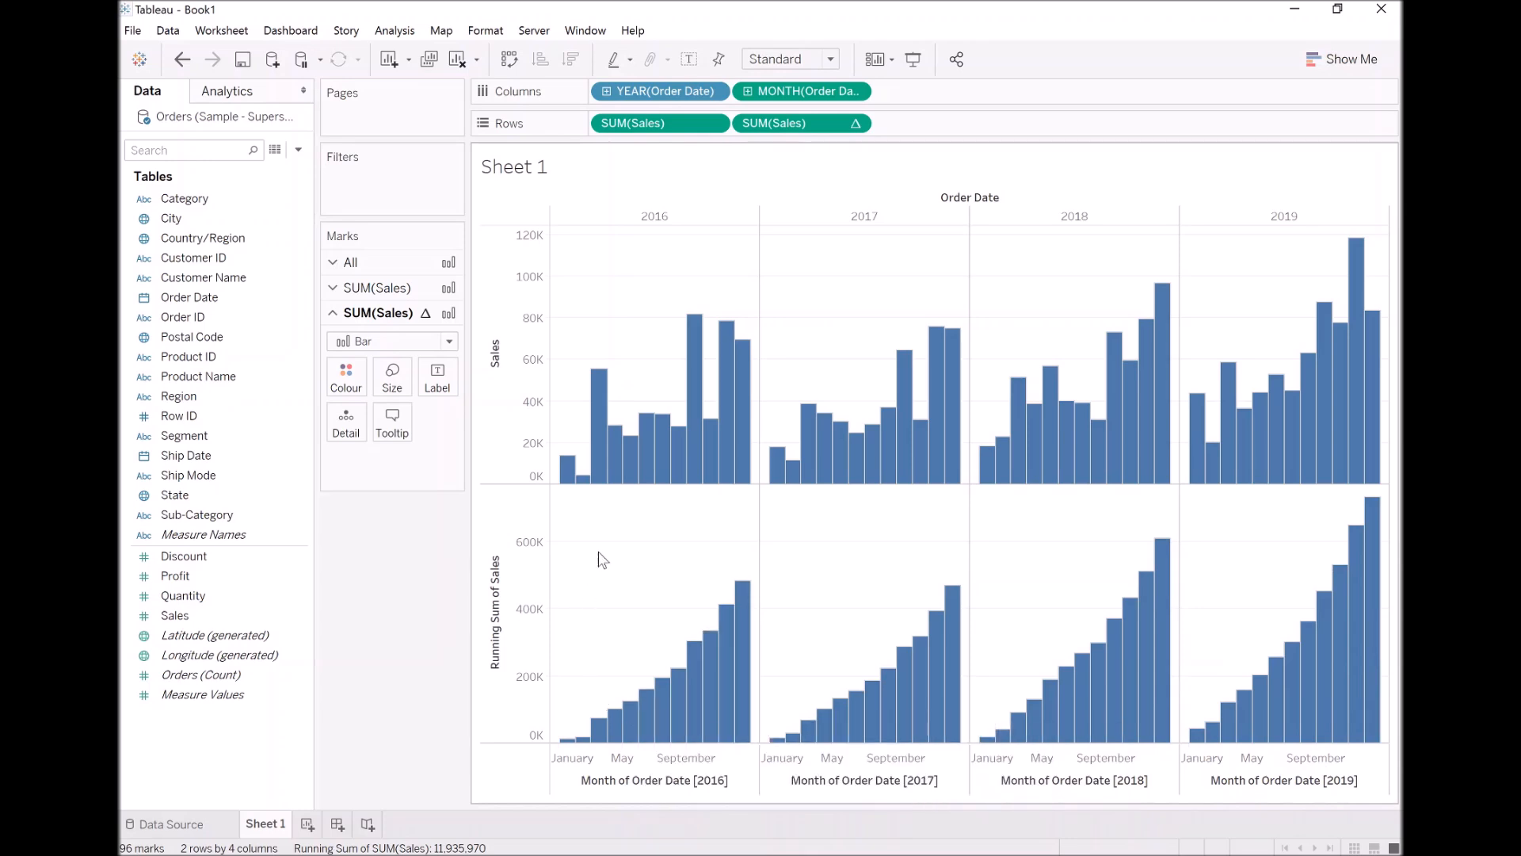
right_click(772, 122)
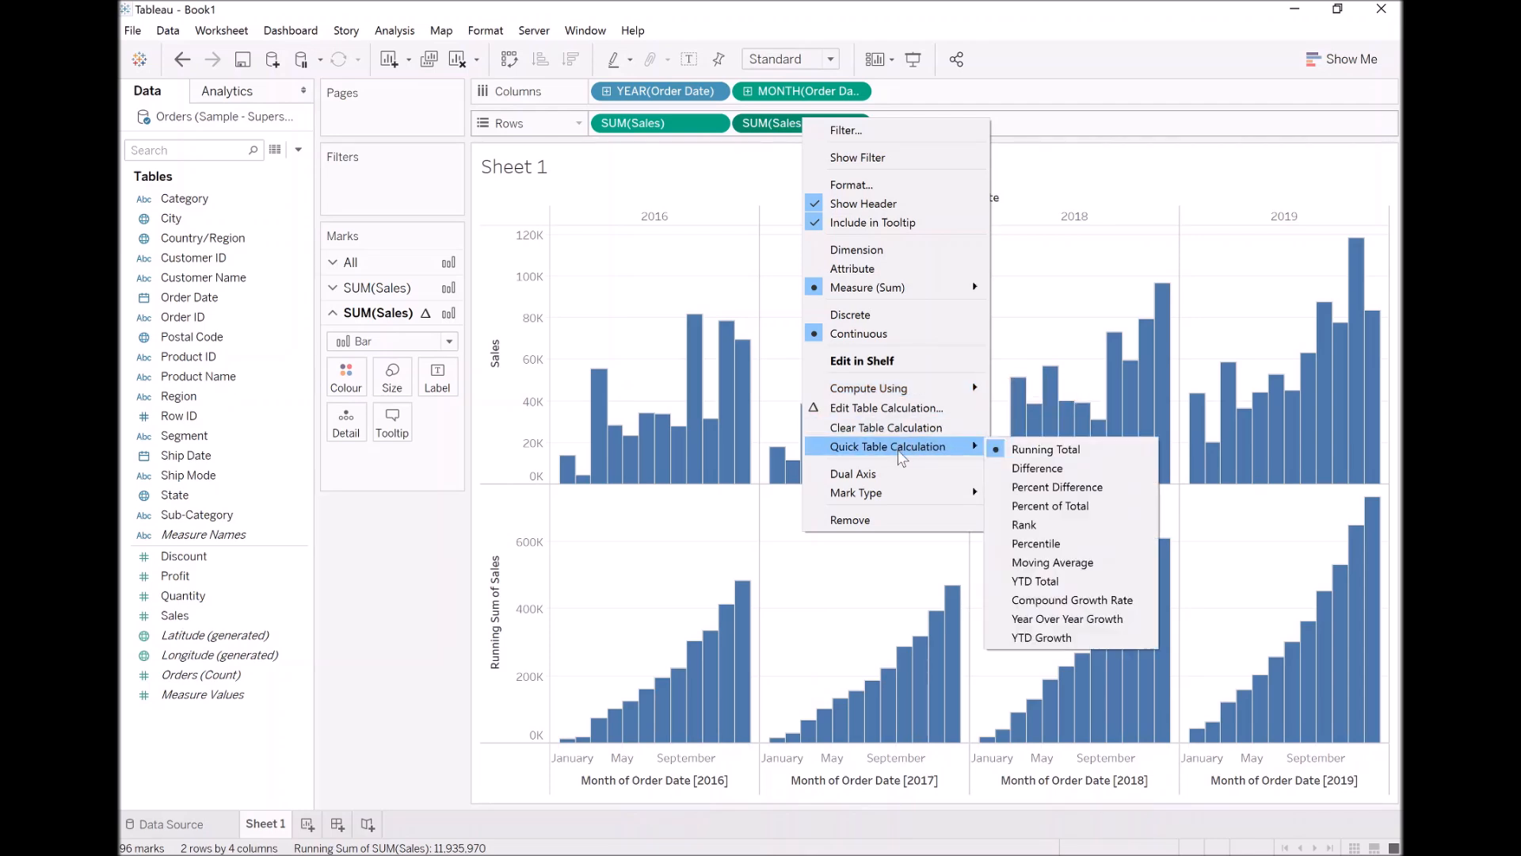
mouse_move(1048, 505)
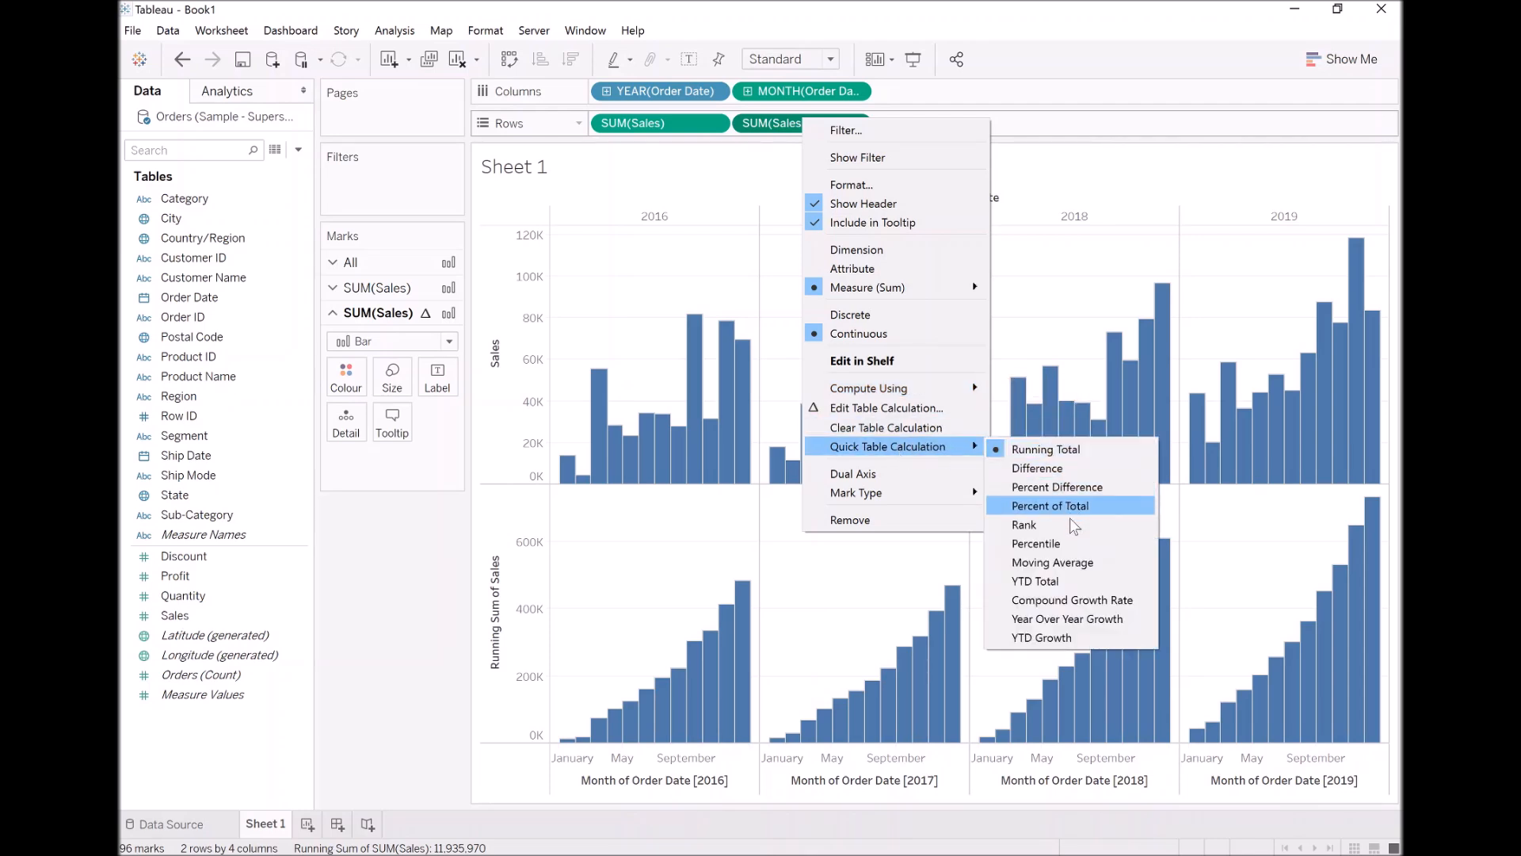
mouse_move(1072, 598)
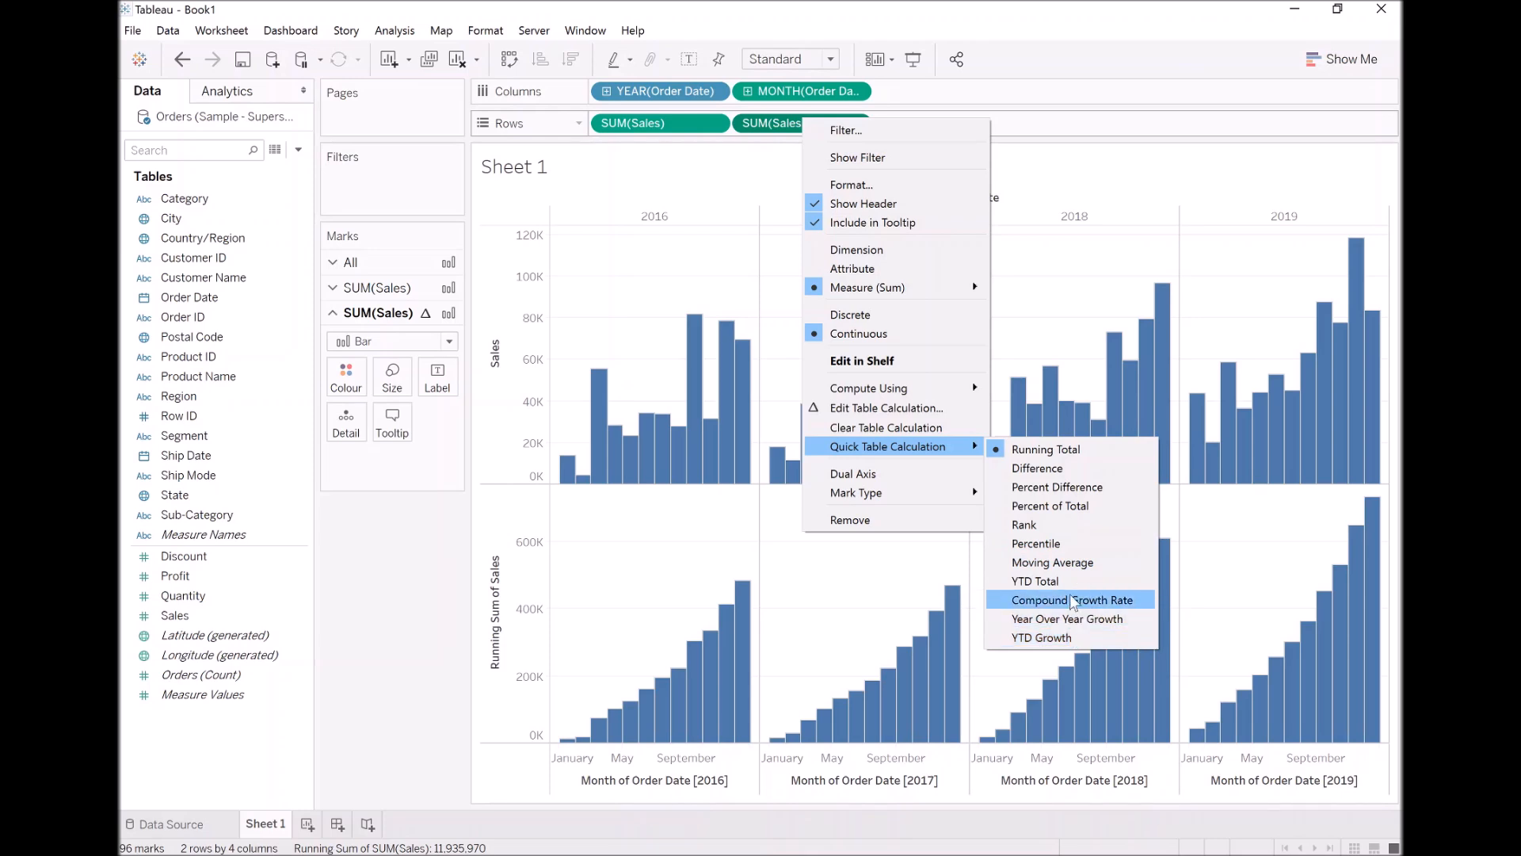
mouse_move(884, 428)
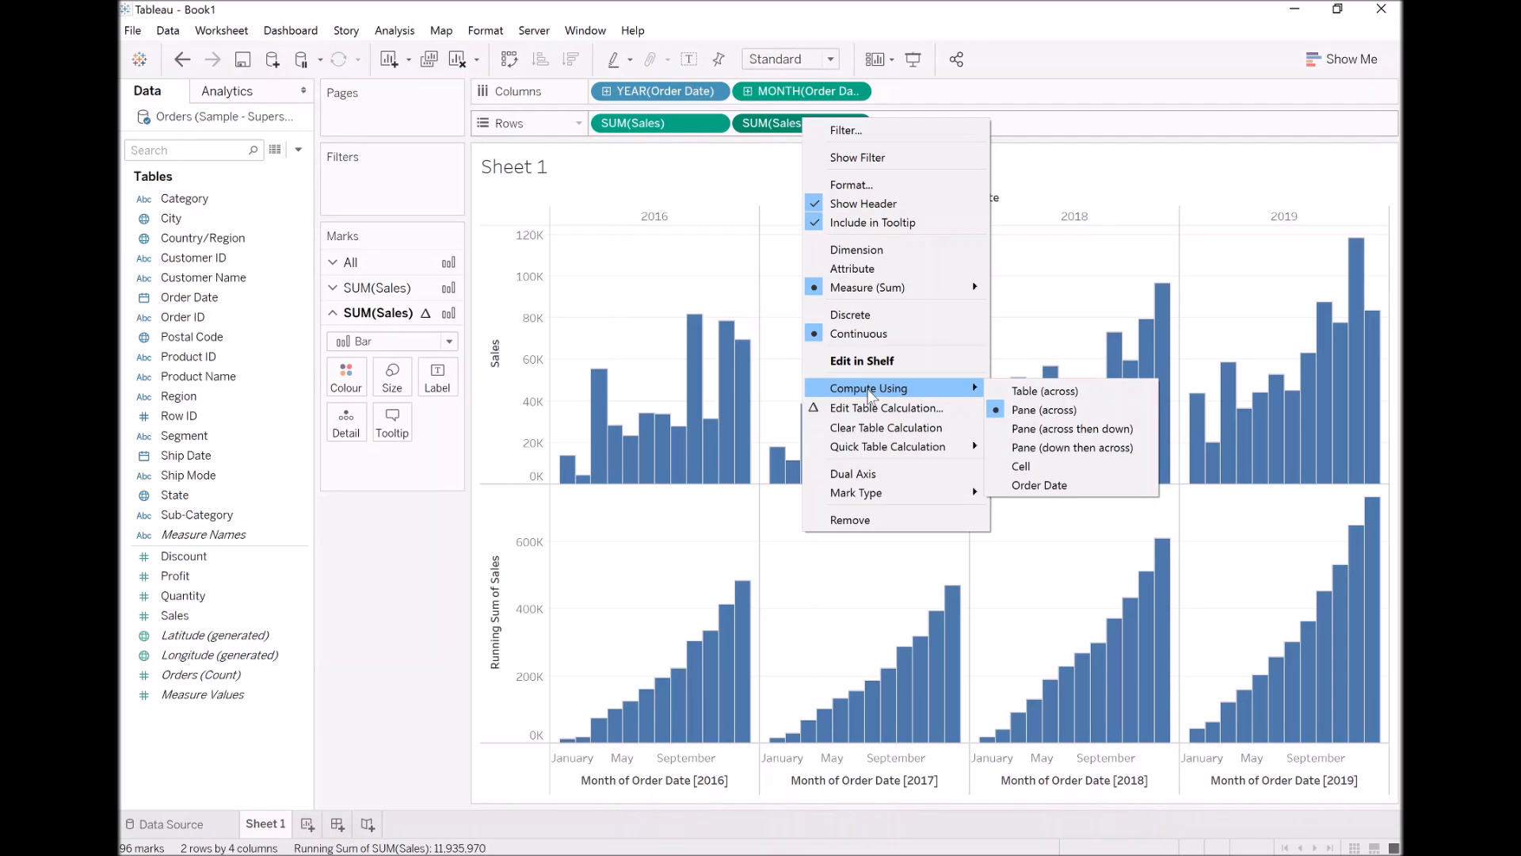
mouse_move(882, 407)
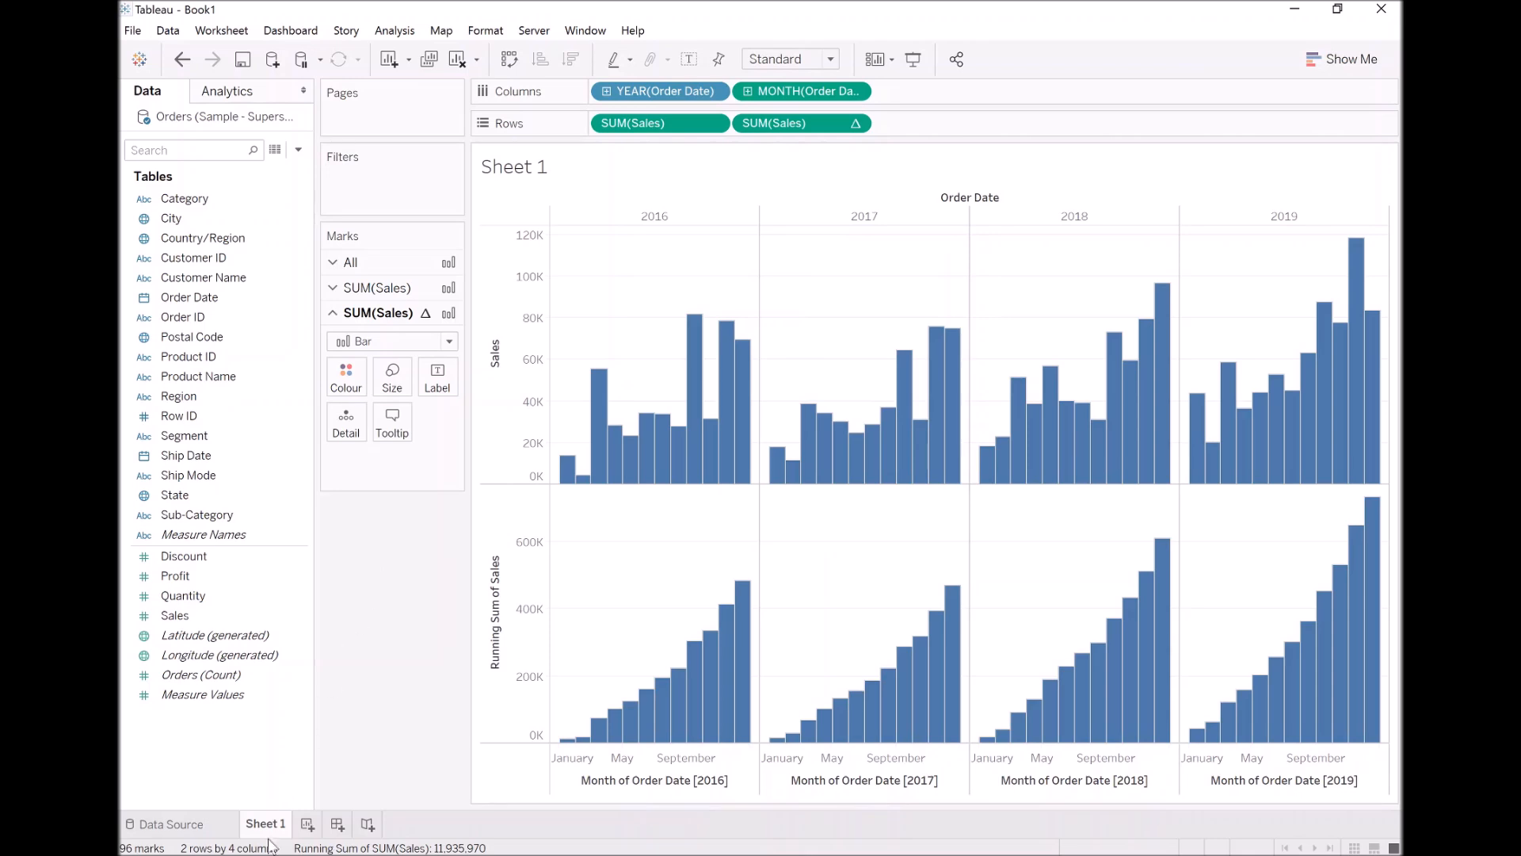
- Rename Sheet 1 to 'My First Table Calculation' and add a new blank Sheet 2
double_click(264, 824)
text(My First)
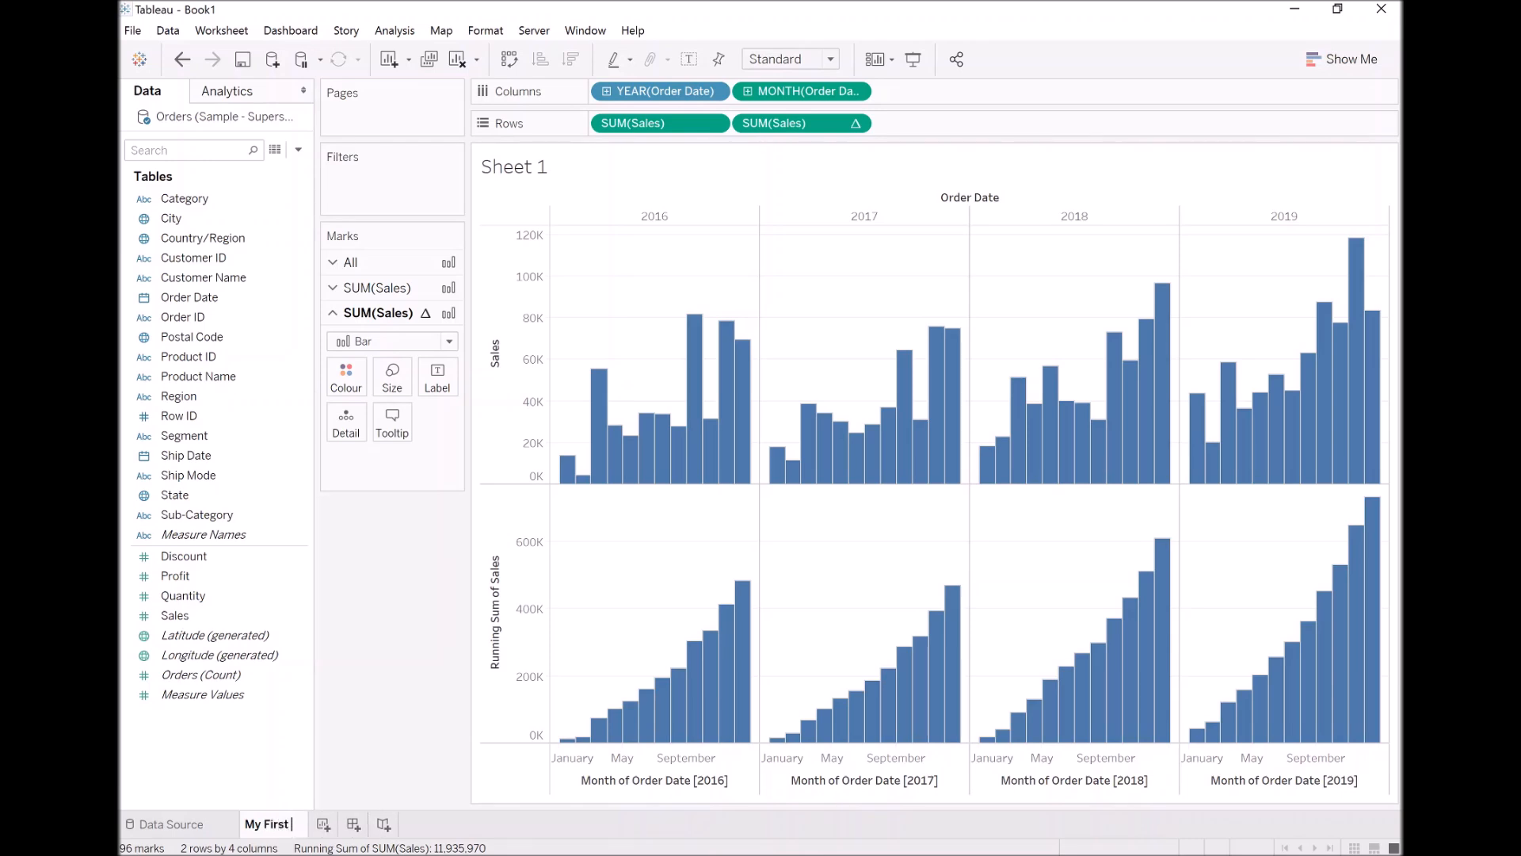
text(Table Calculatio)
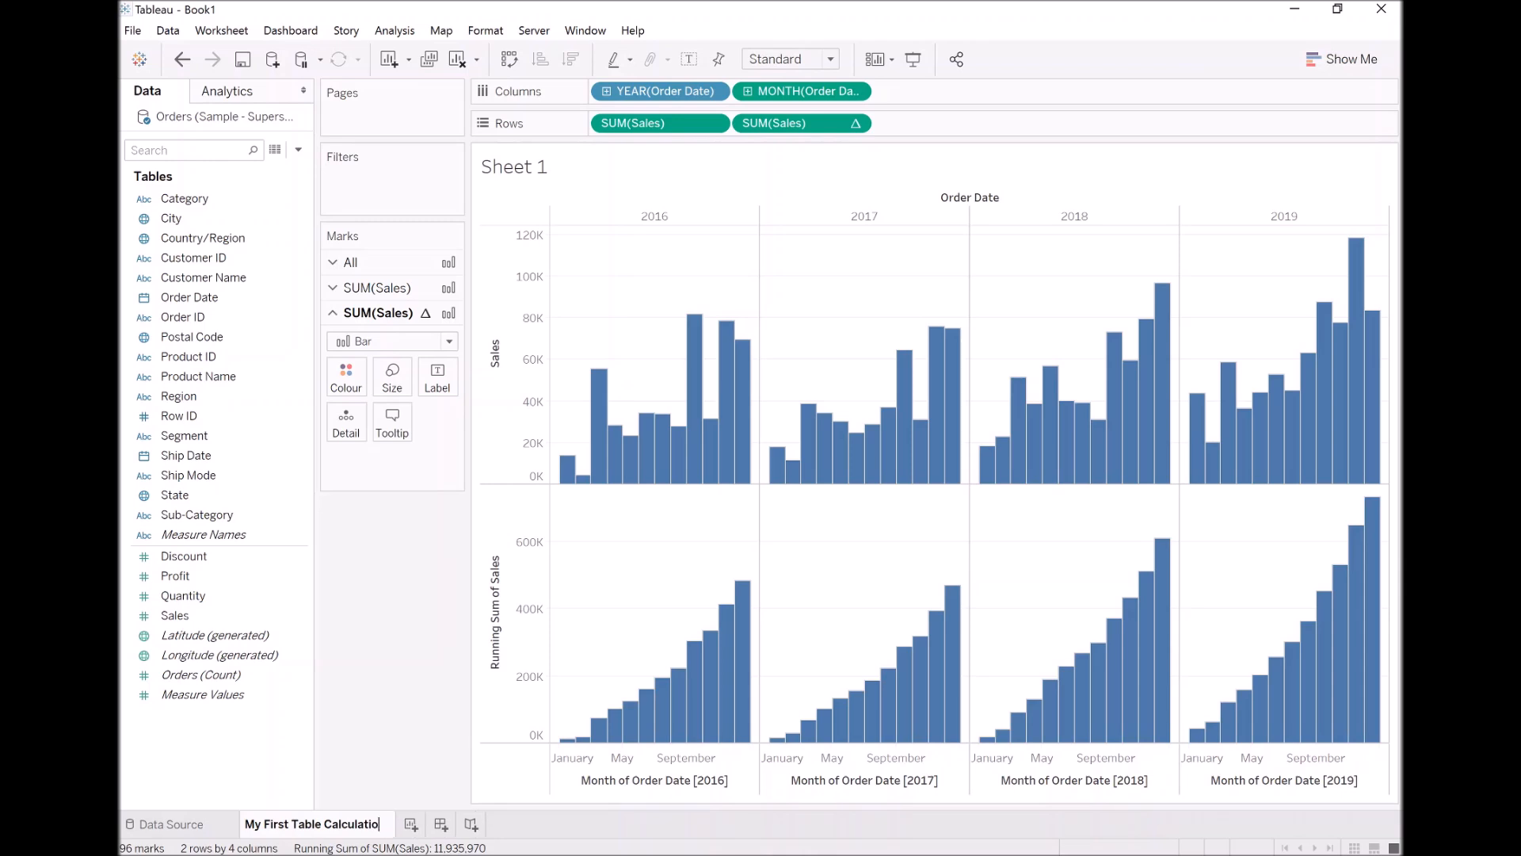
key(Return)
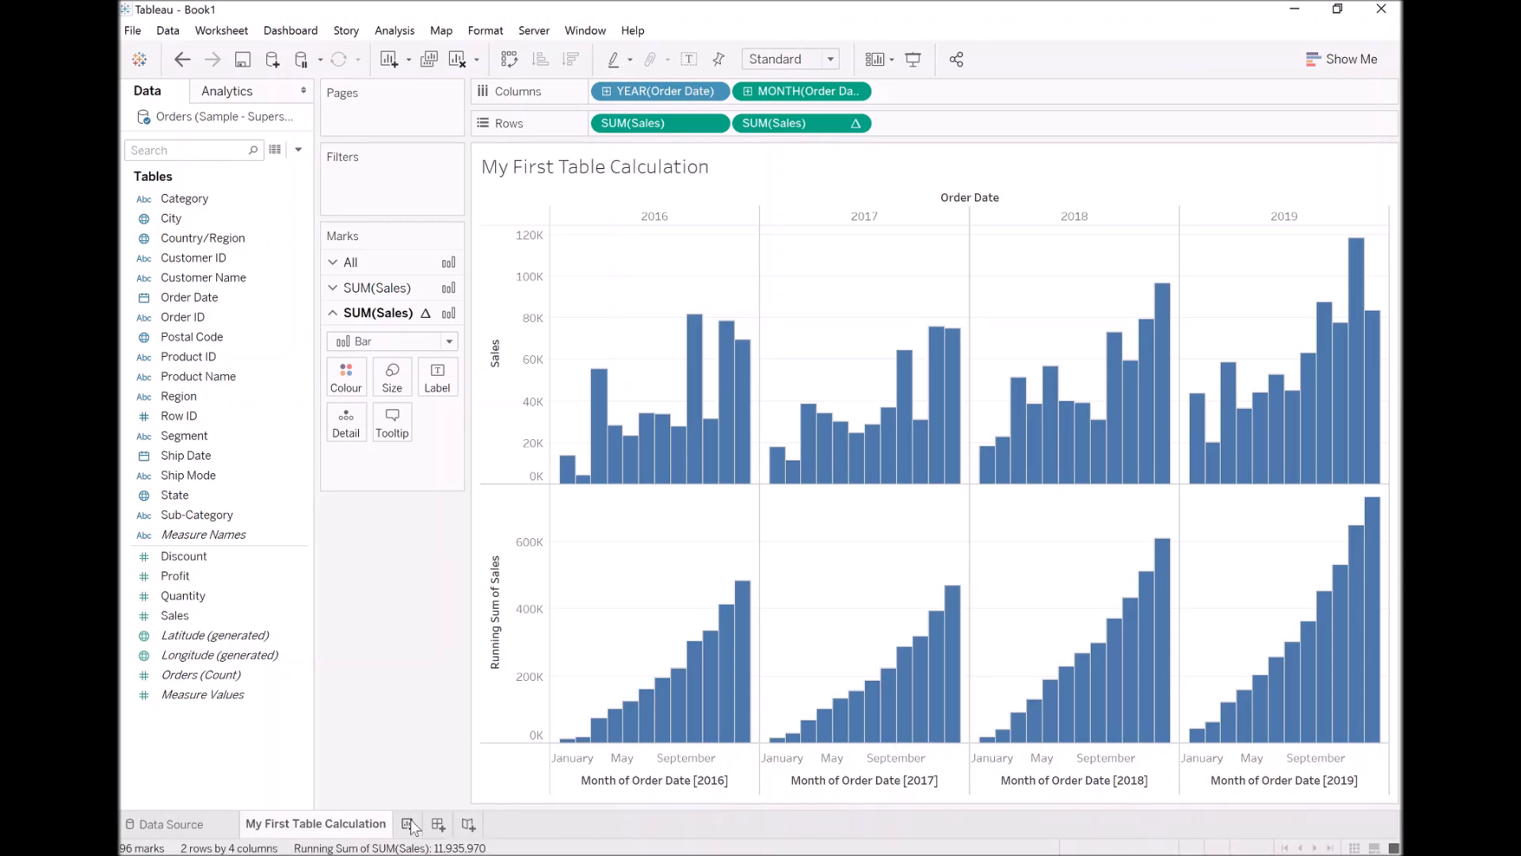
click(461, 824)
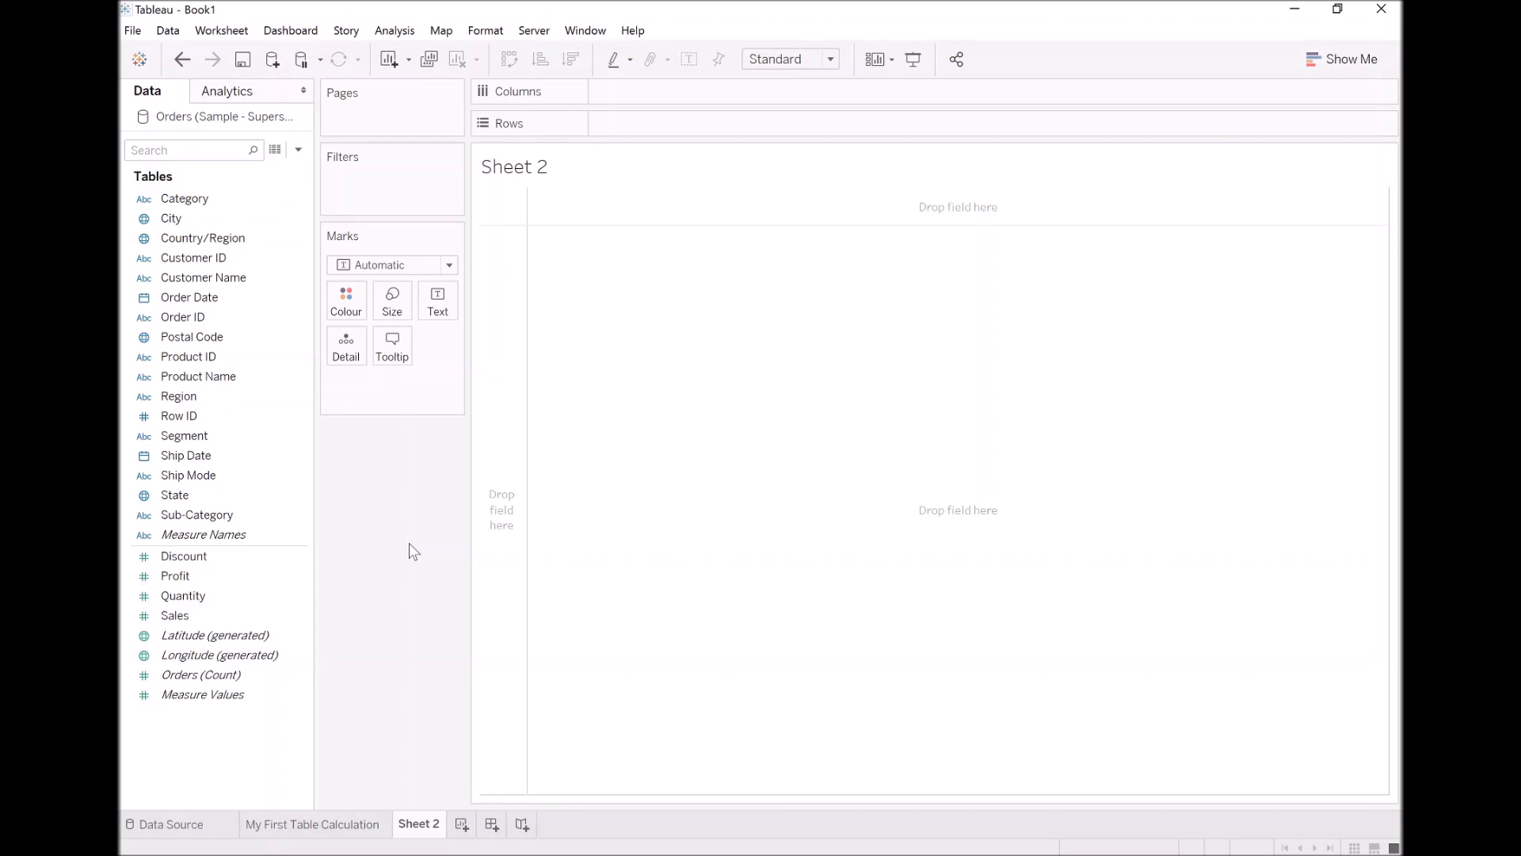
mouse_move(261, 745)
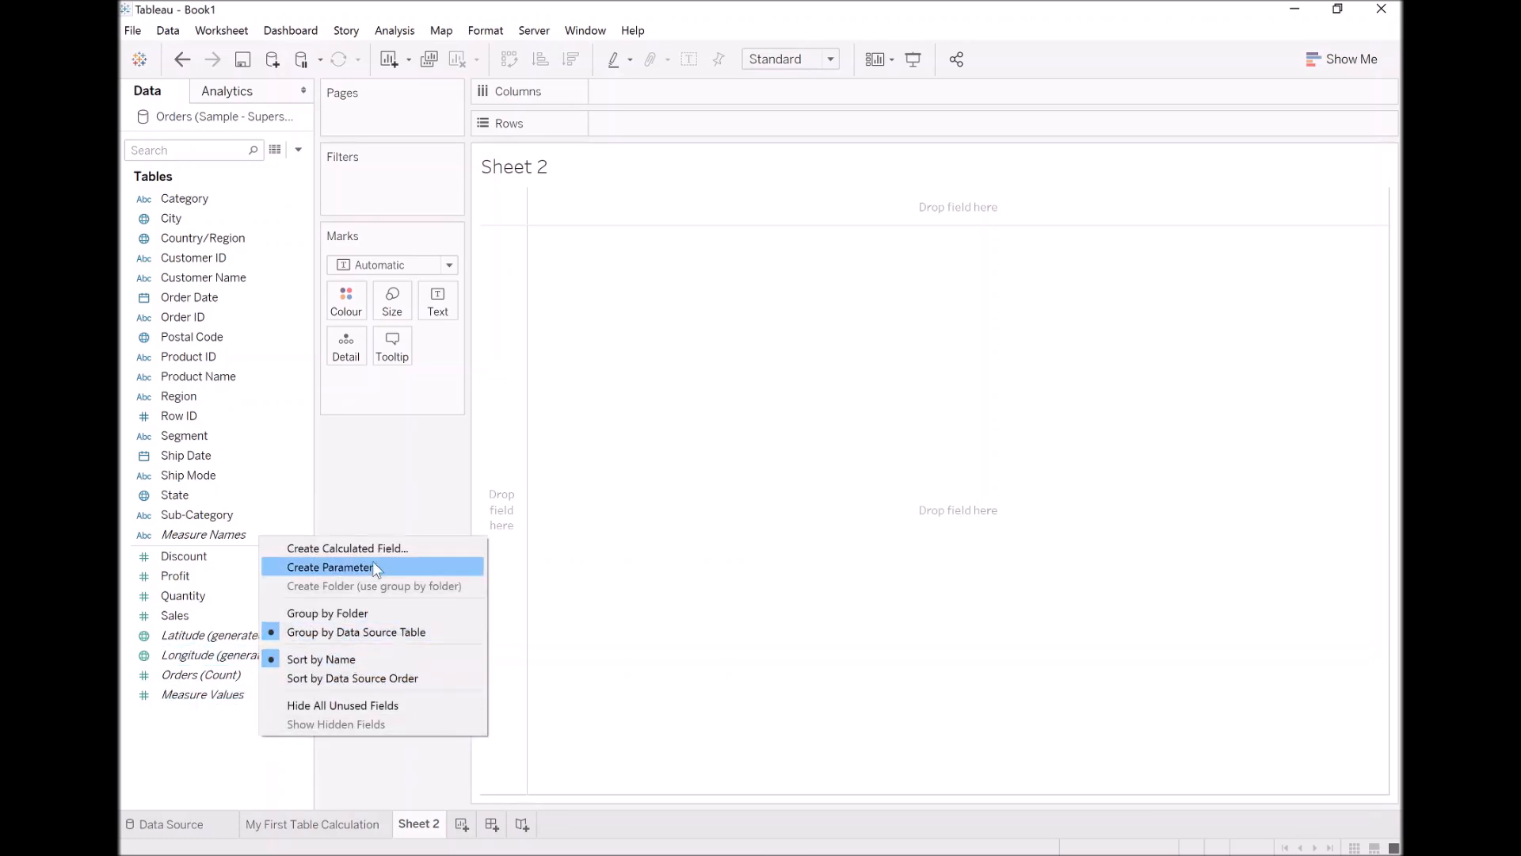
- Create a calculated field named Index with the formula INDEX() and save it
click(347, 549)
text(Index)
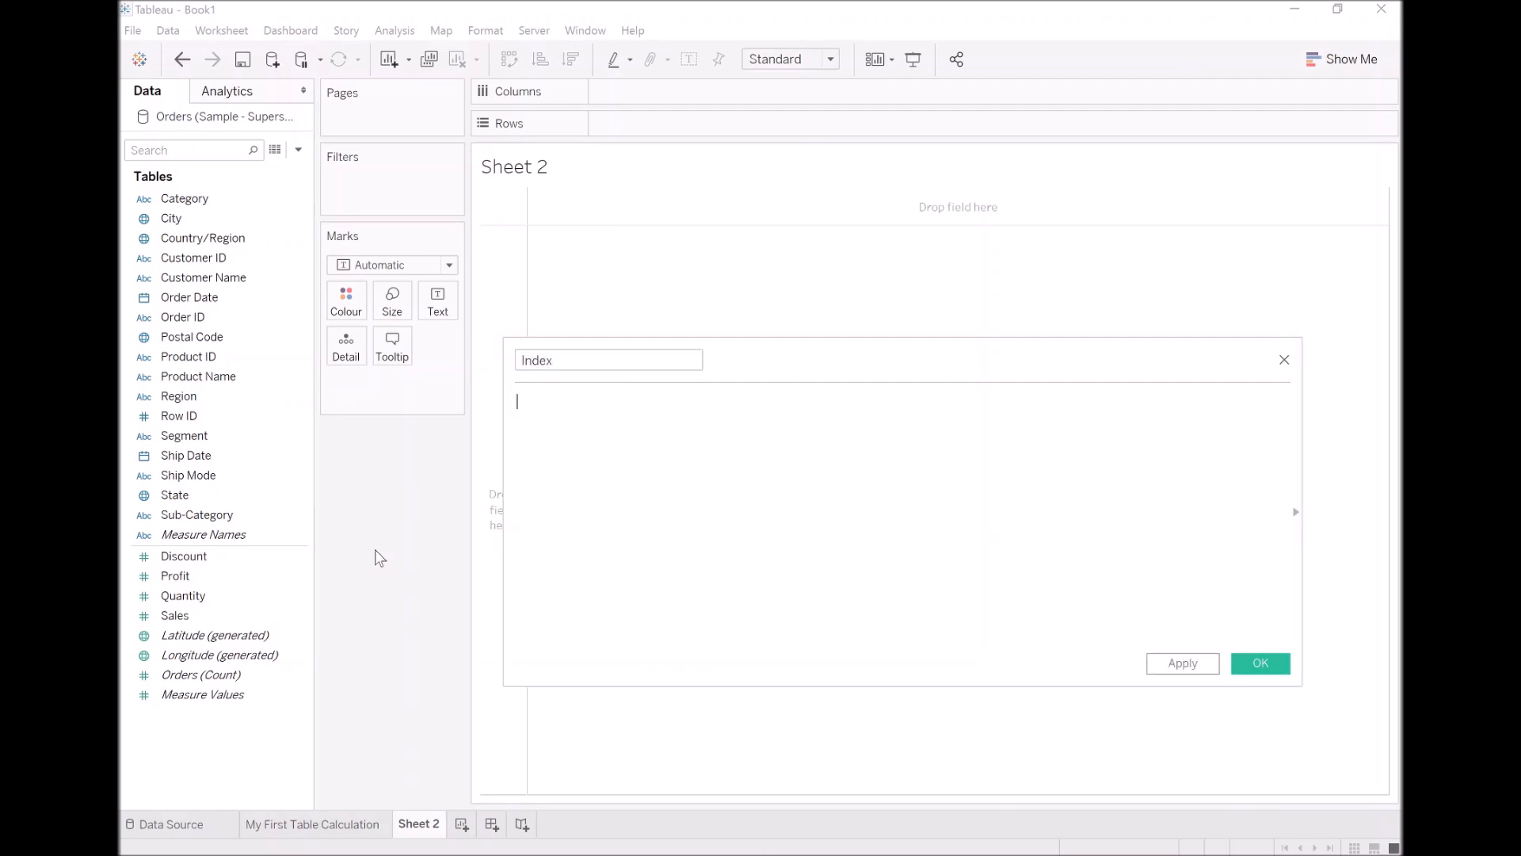
text(INDEX())
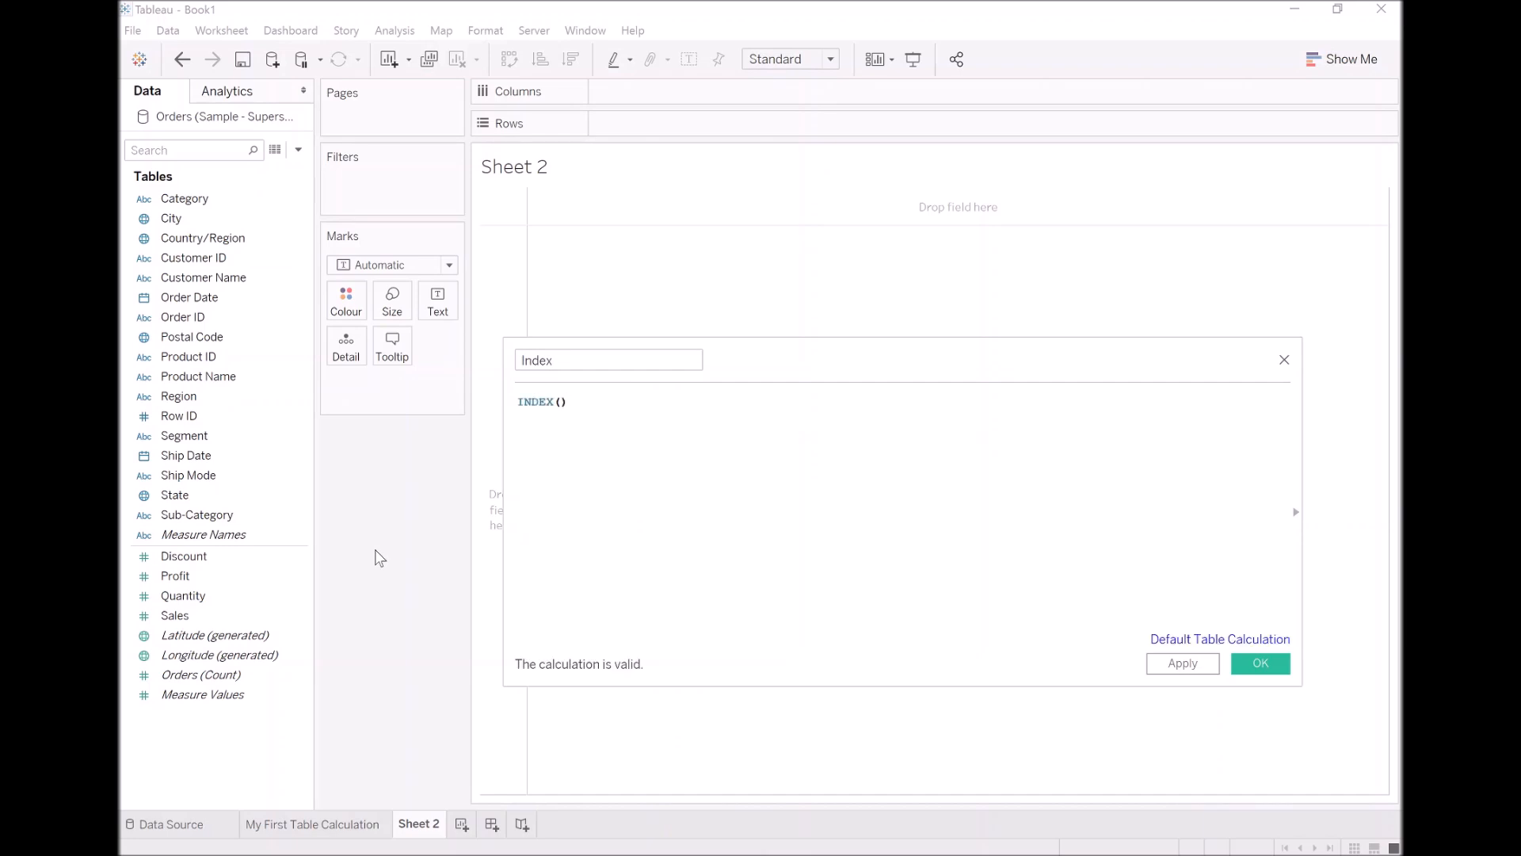
click(567, 401)
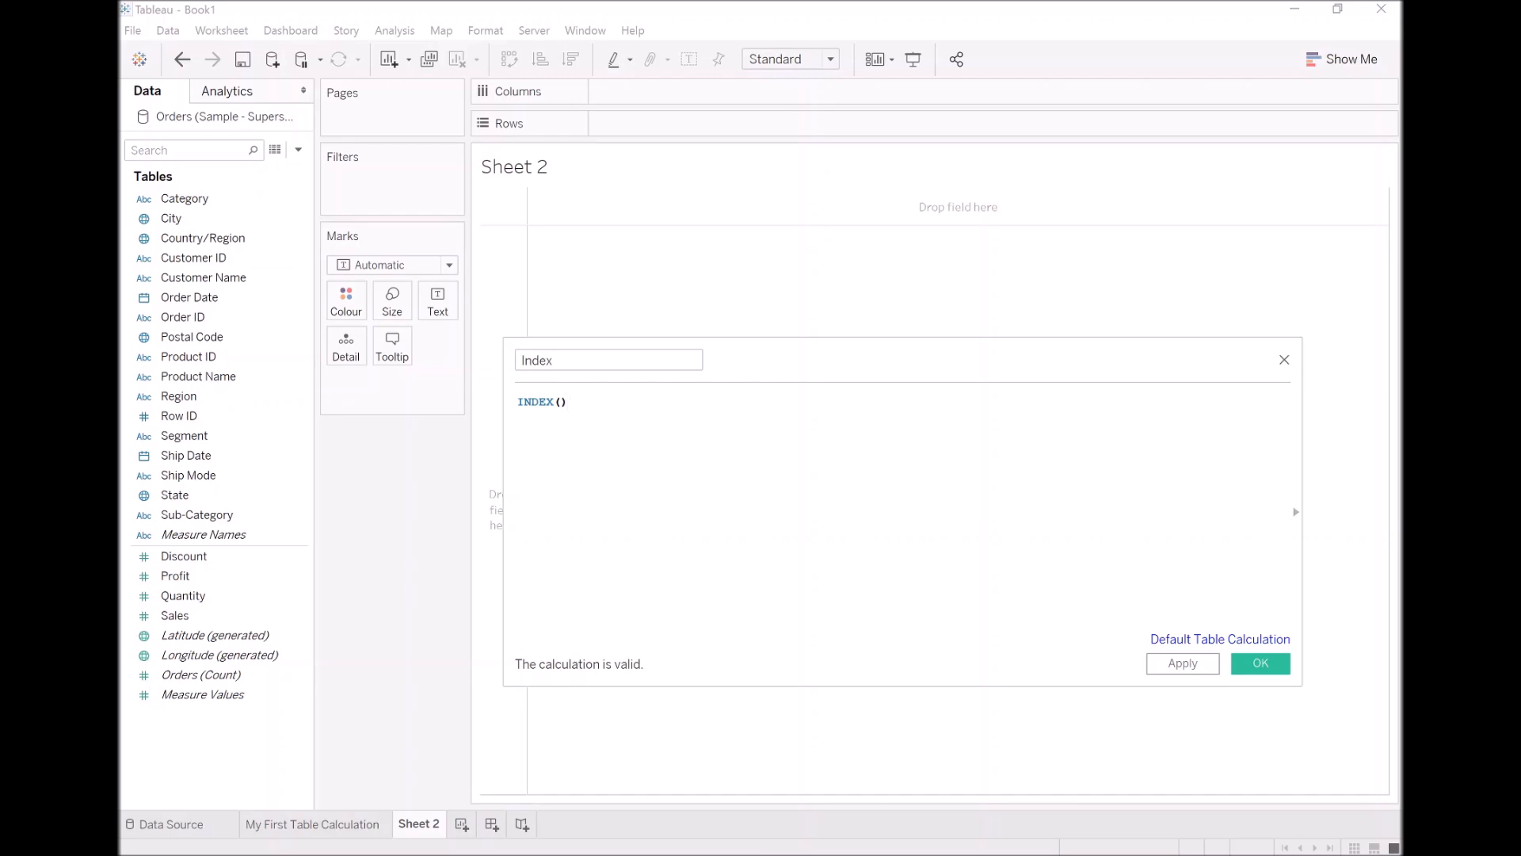
click(1259, 662)
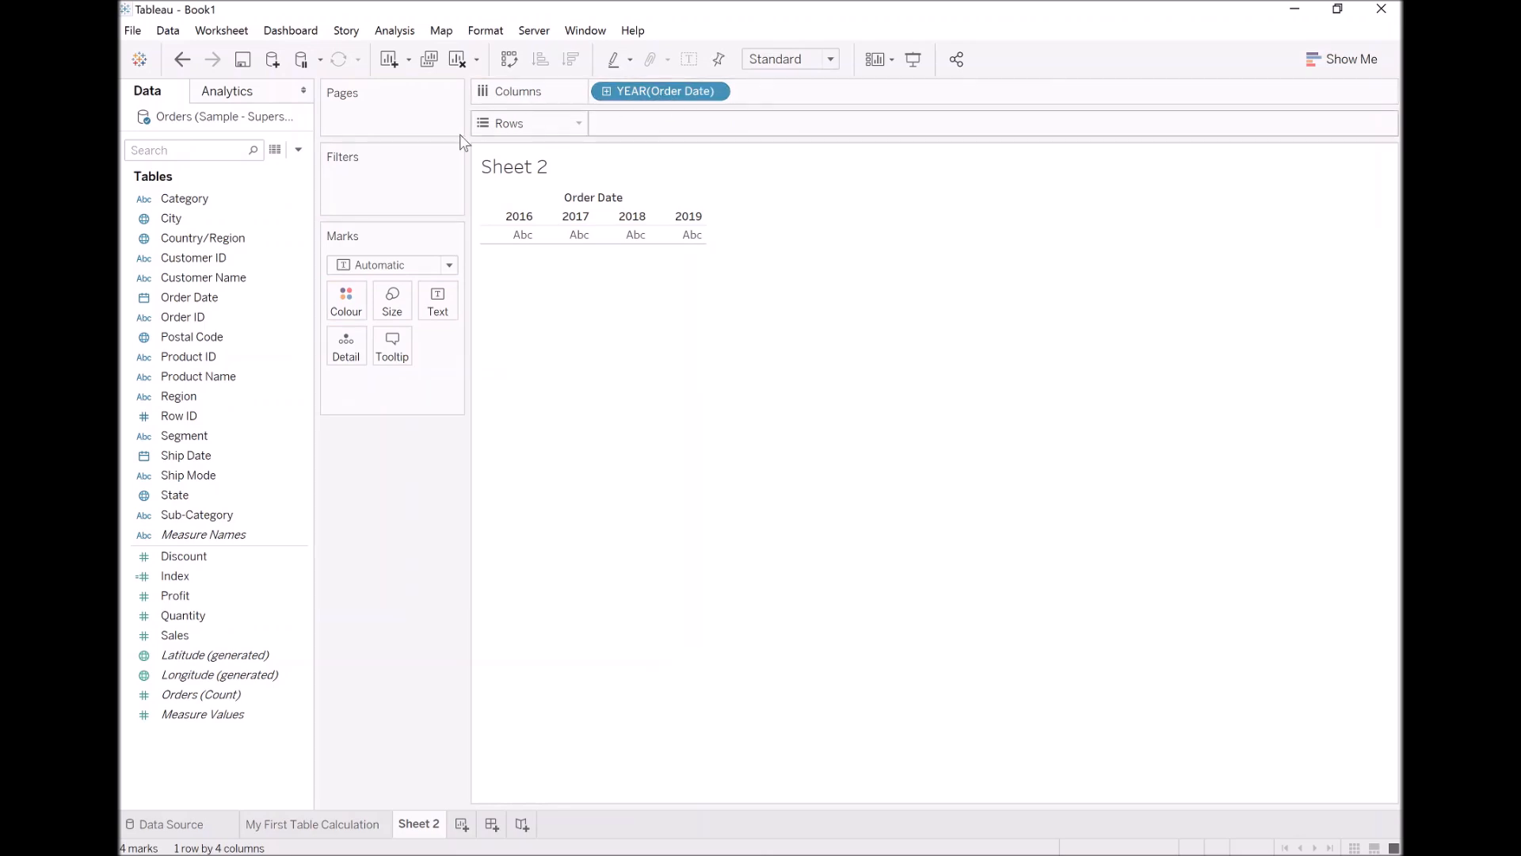
- Put Country/Region on Rows and drill down so every State is its own row against the years
click(202, 238)
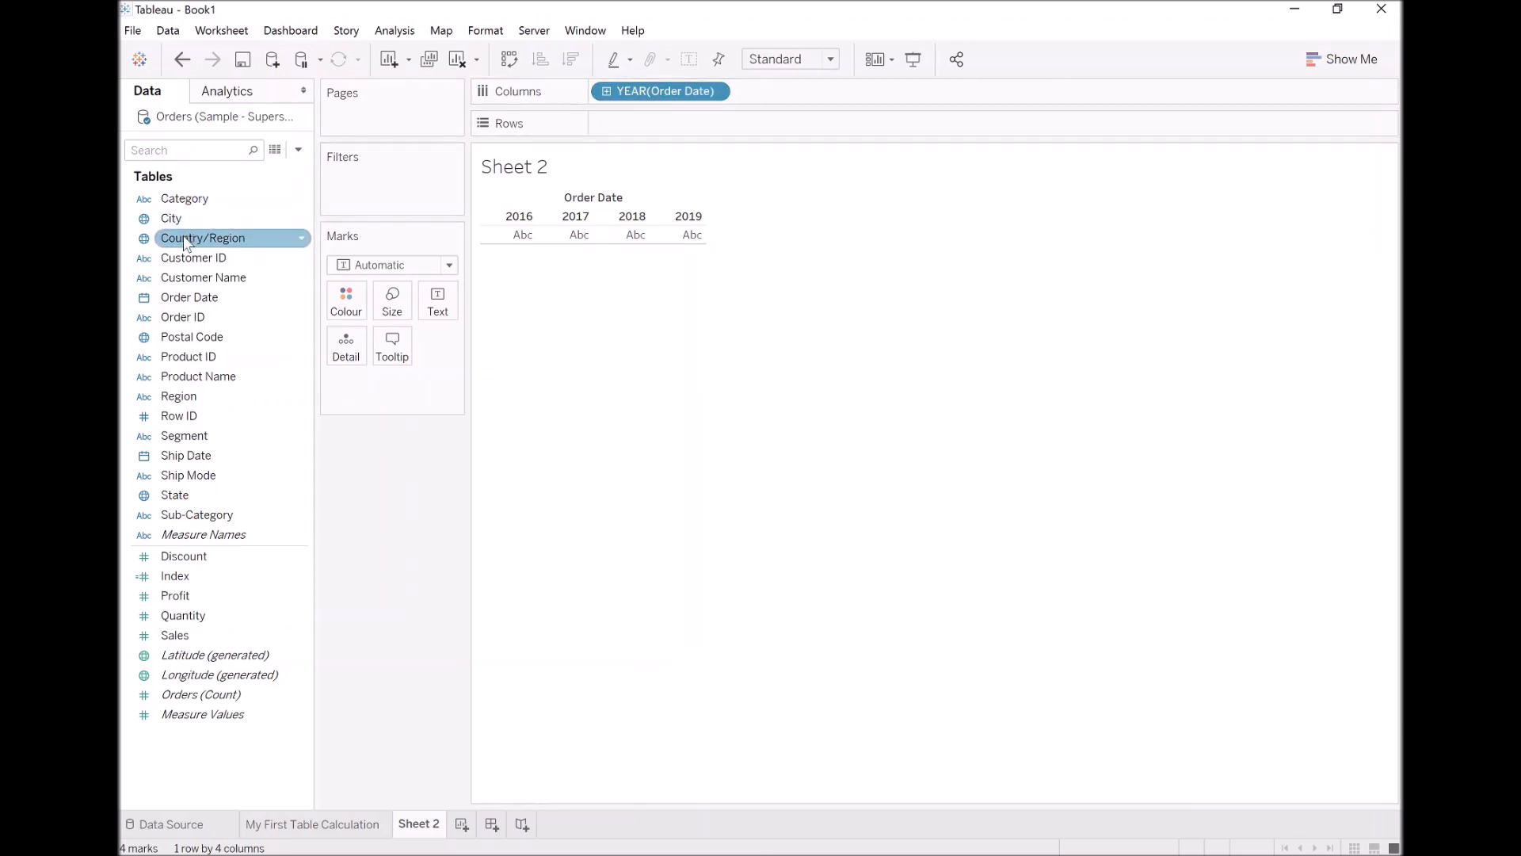
drag(203, 238, 669, 128)
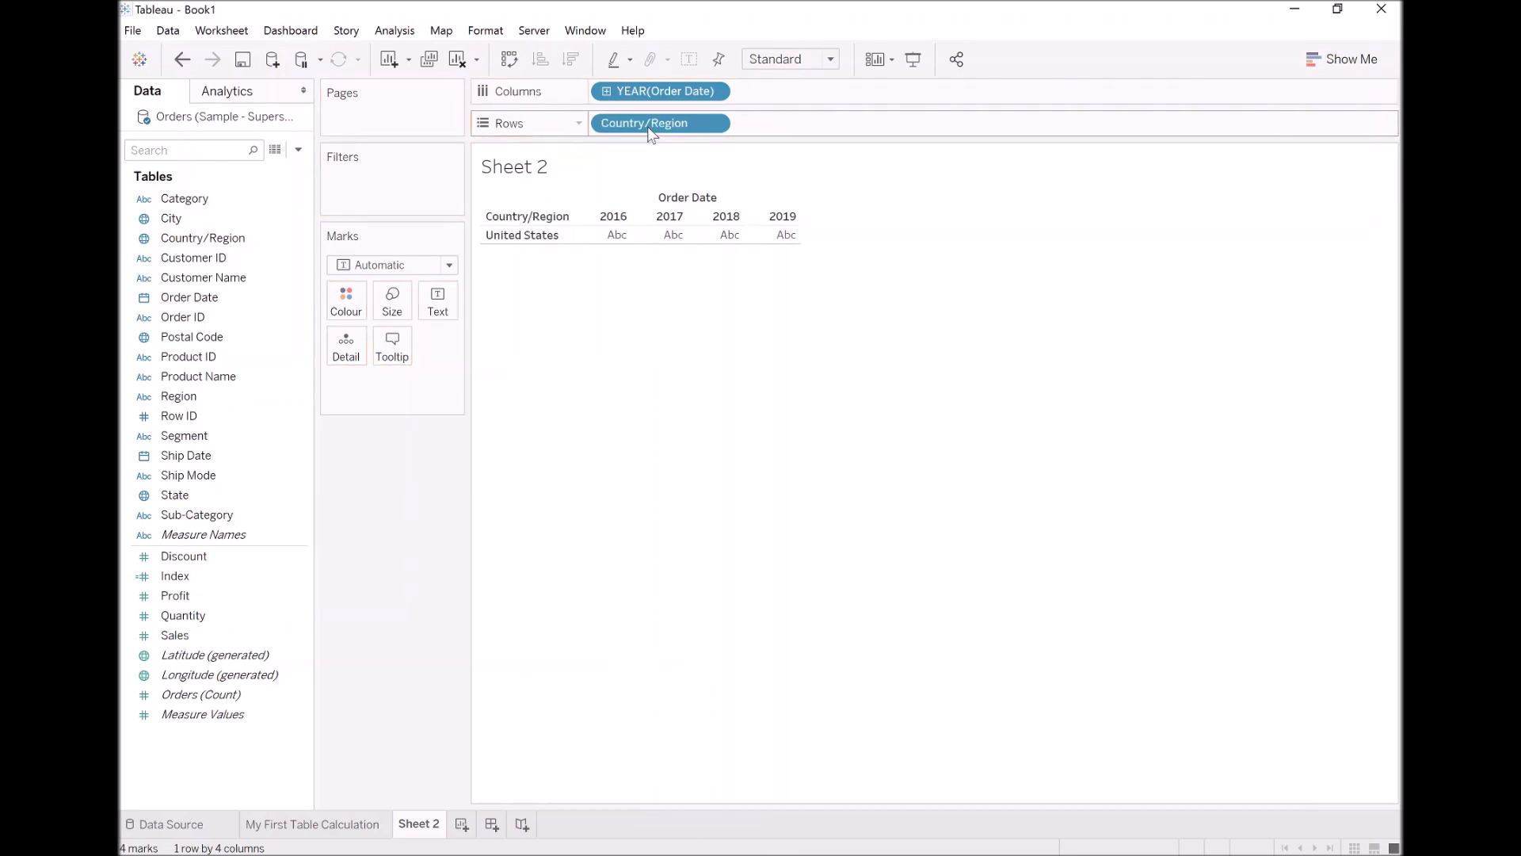
click(171, 217)
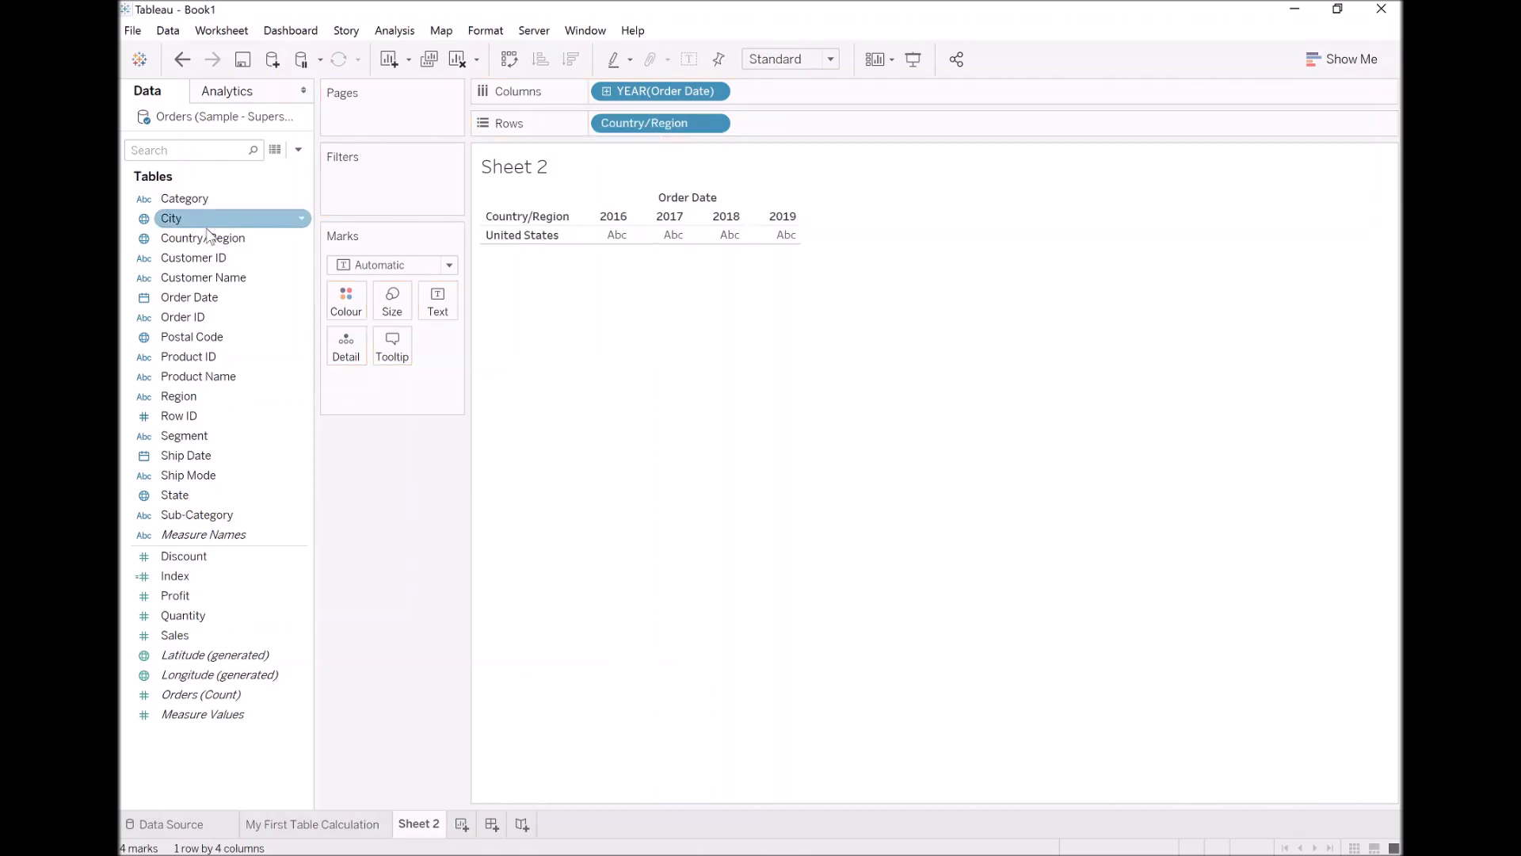
click(174, 494)
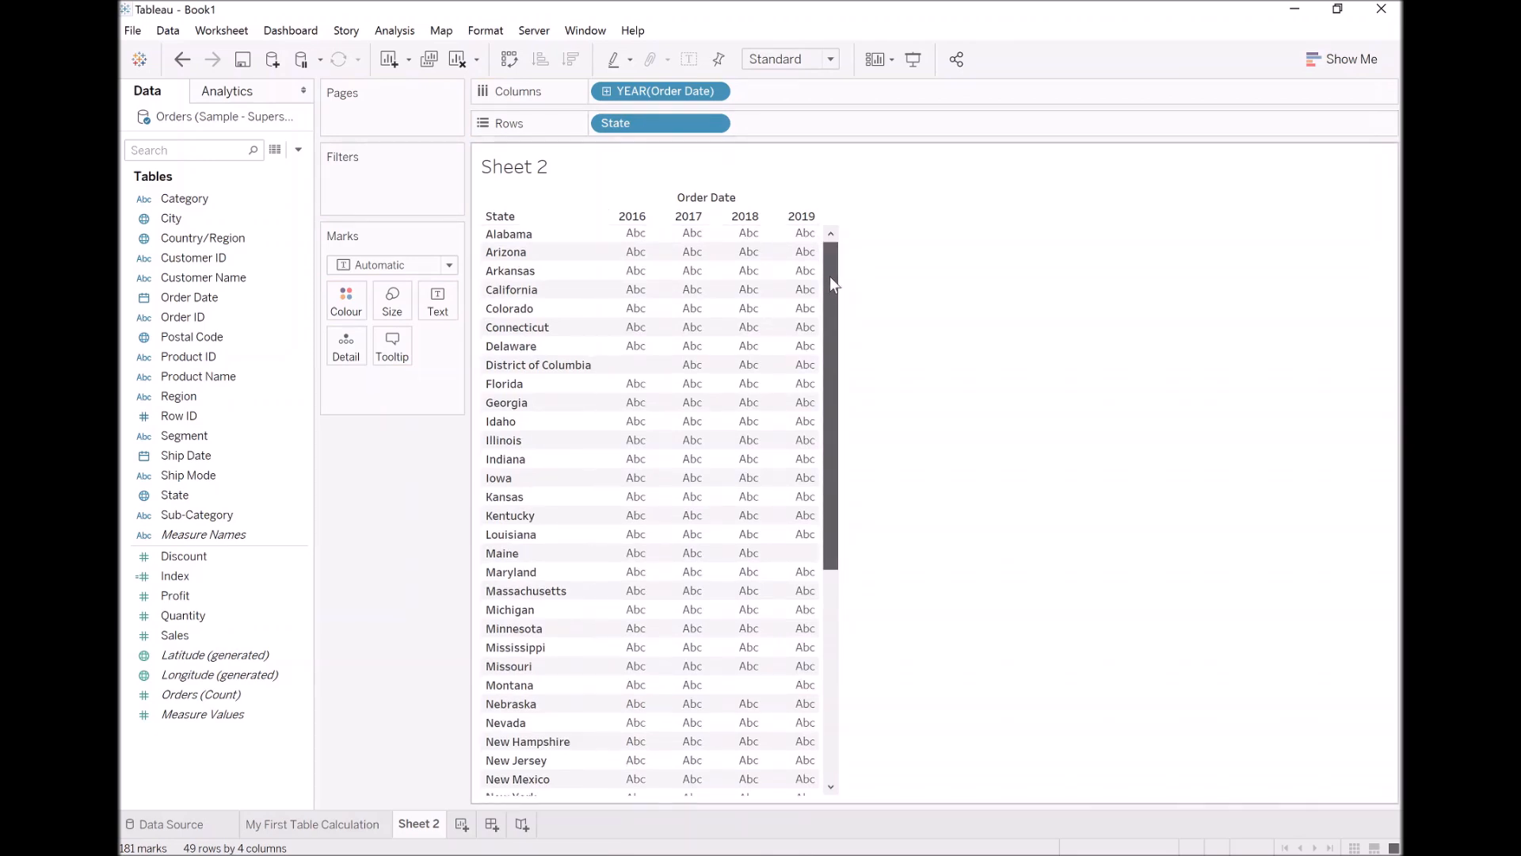
scroll(down, 3)
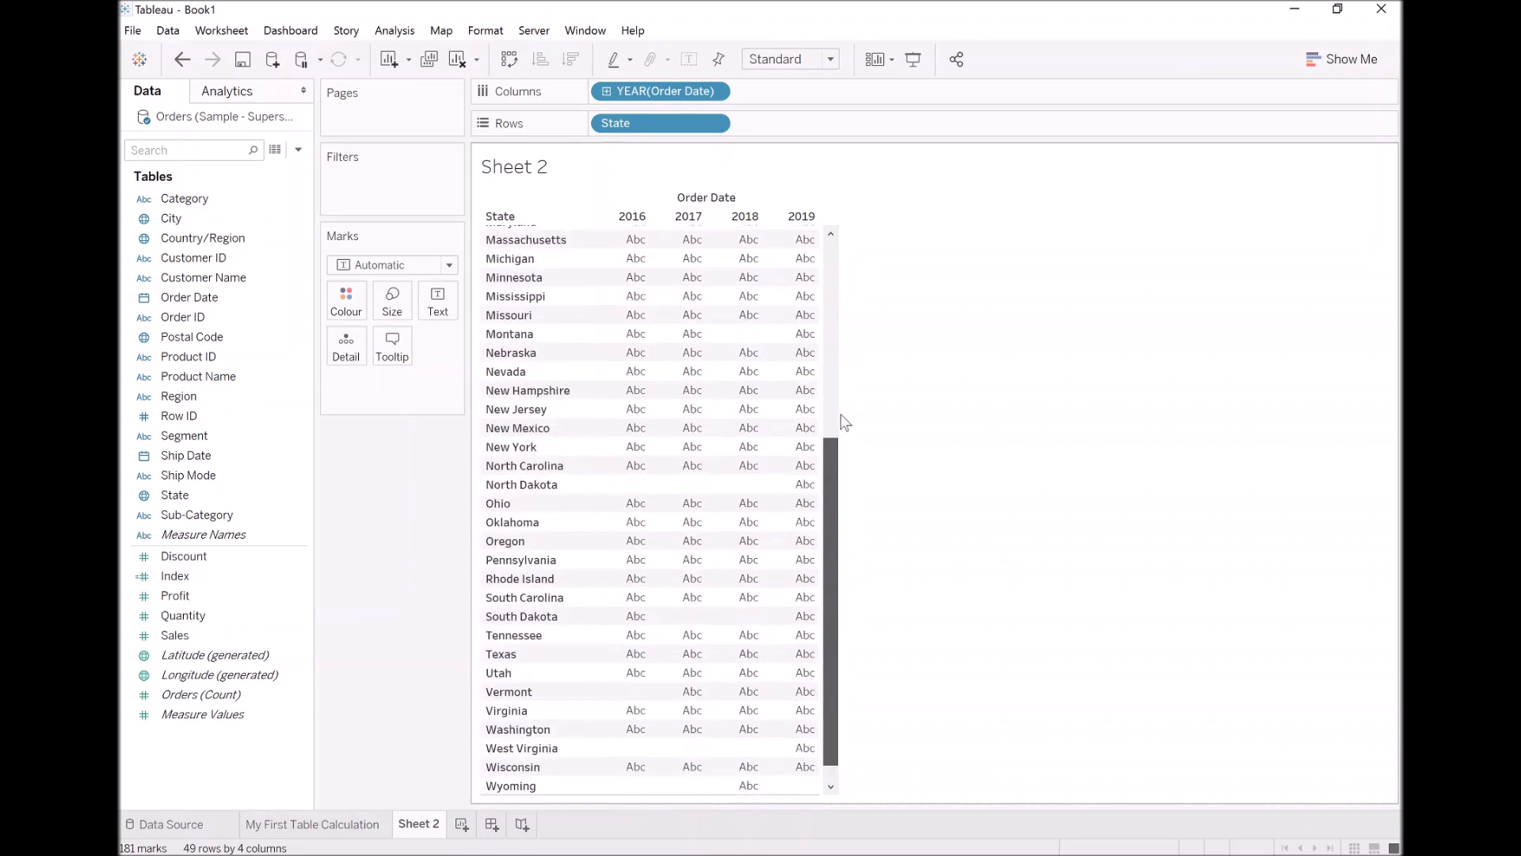
scroll(up, 3)
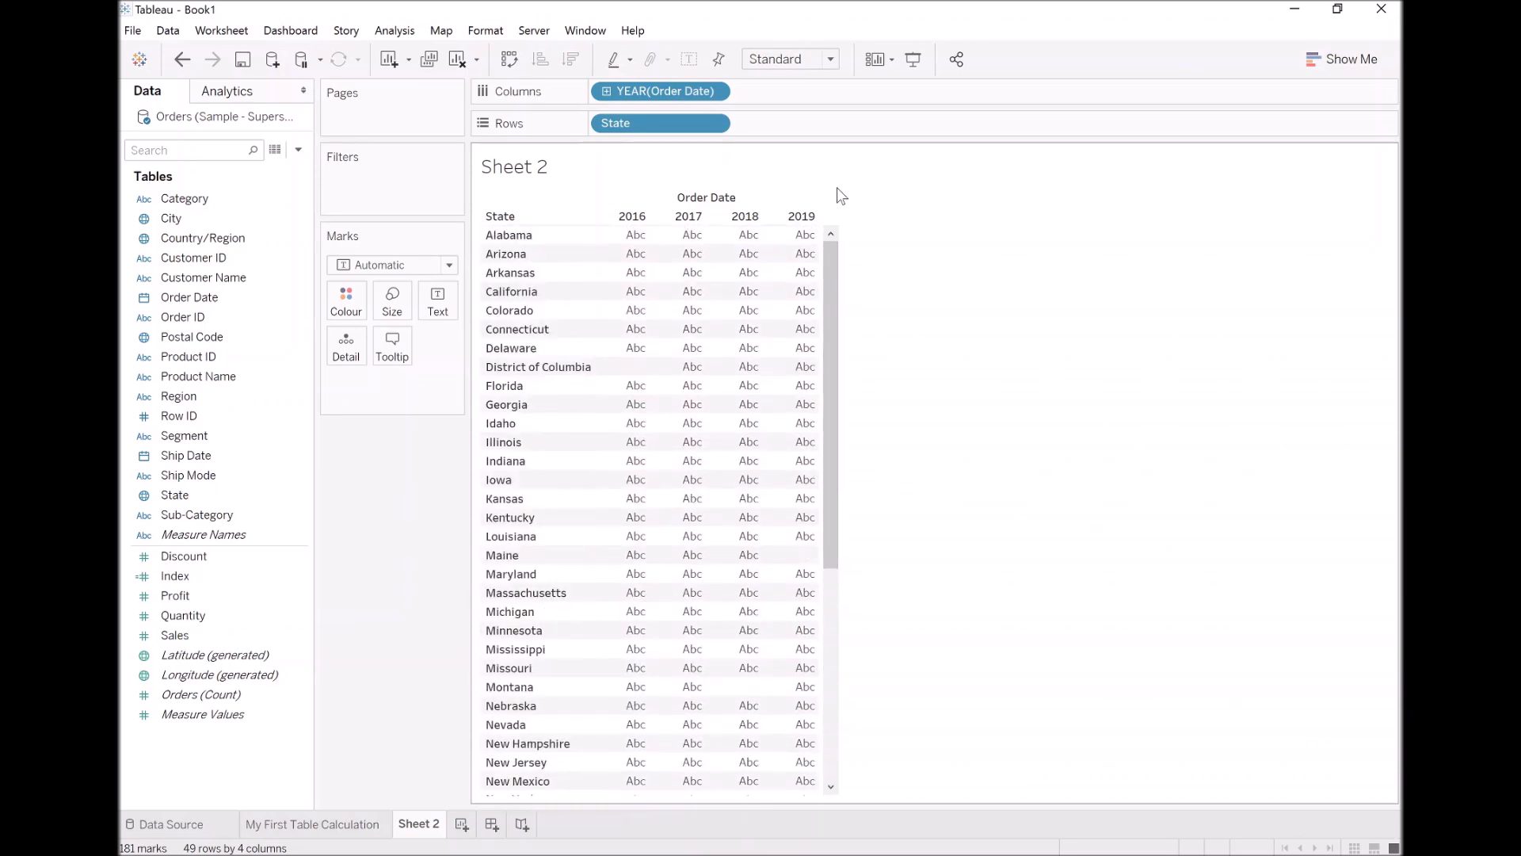
- Show the Index field as text, numbering 1–4 across the year columns for each state
click(175, 575)
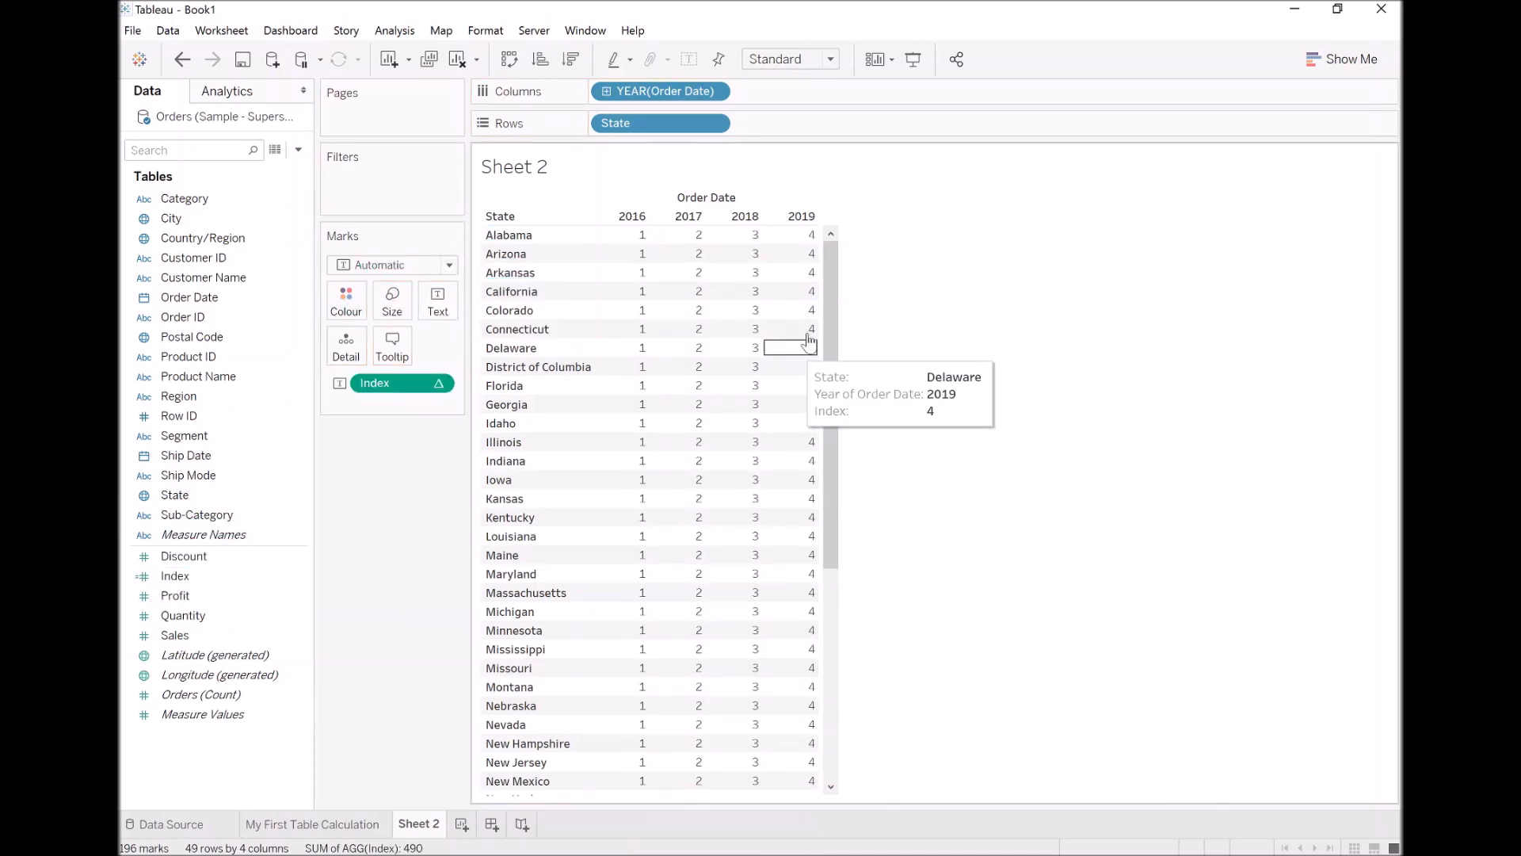
mouse_move(360, 510)
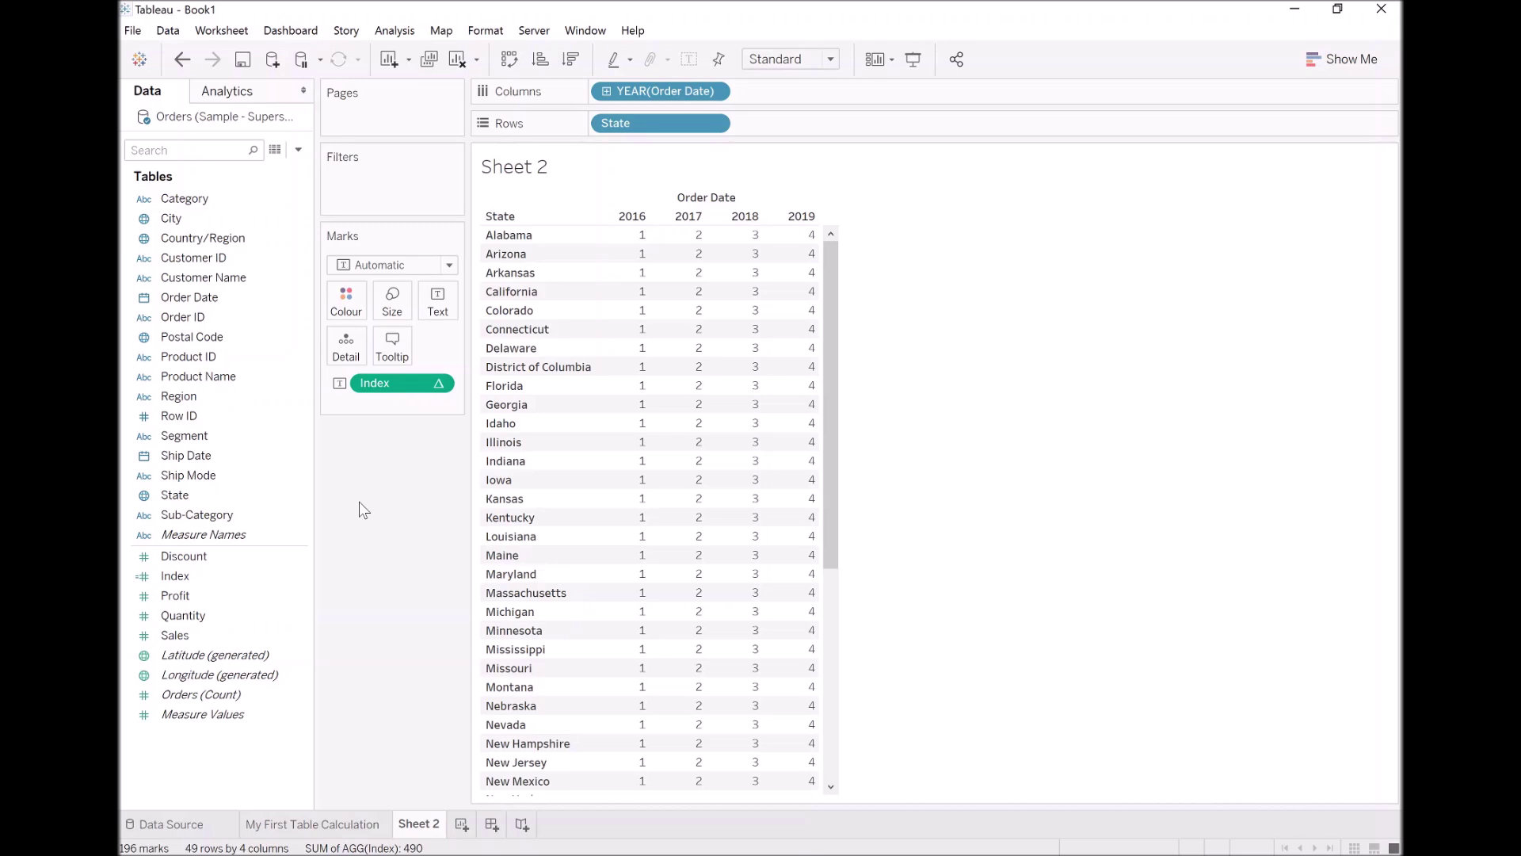
mouse_move(393, 382)
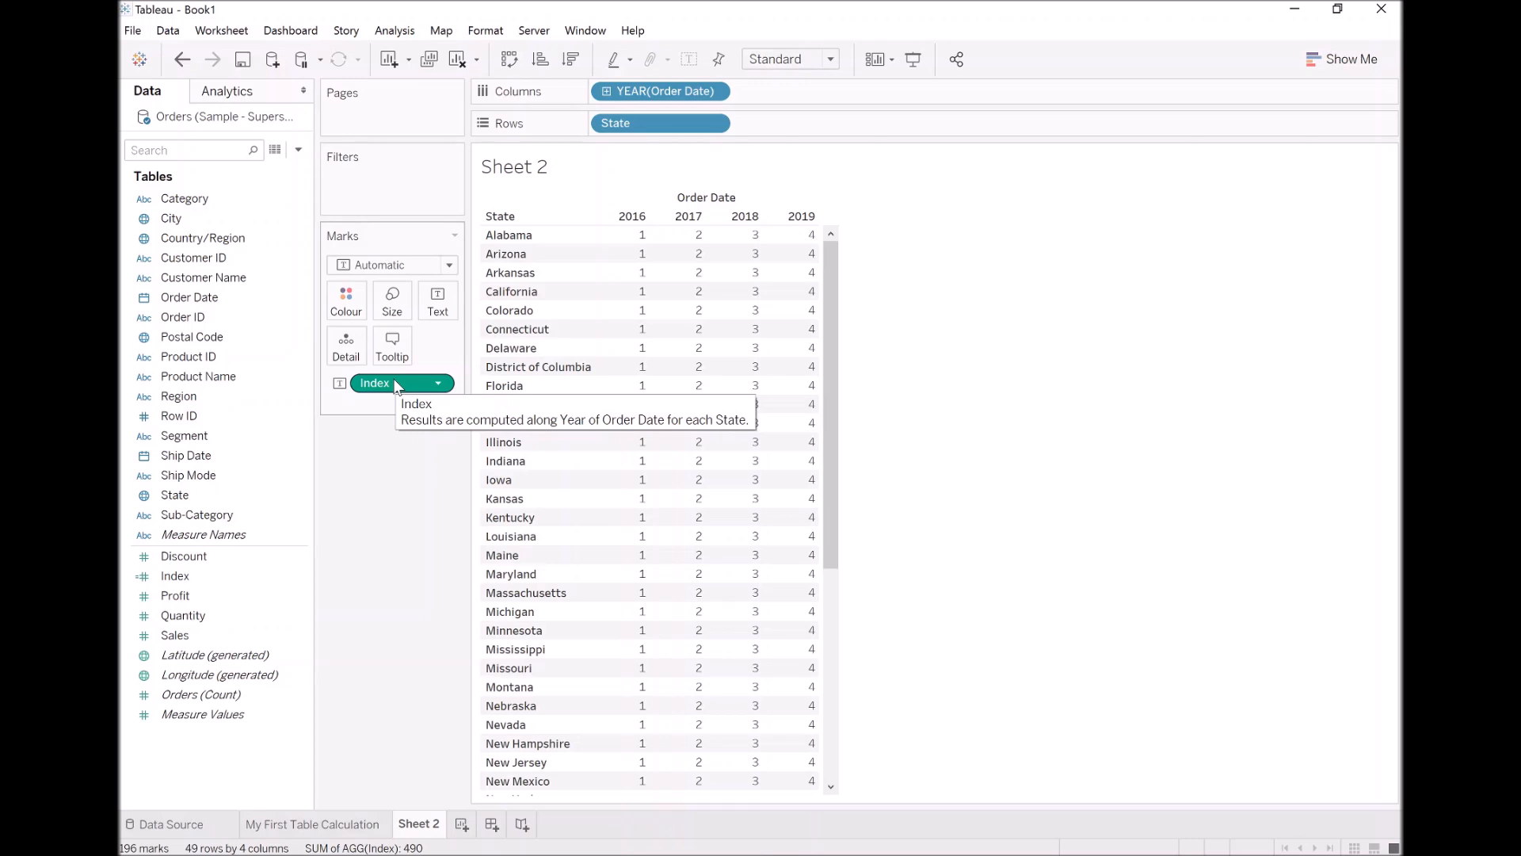
mouse_move(642, 254)
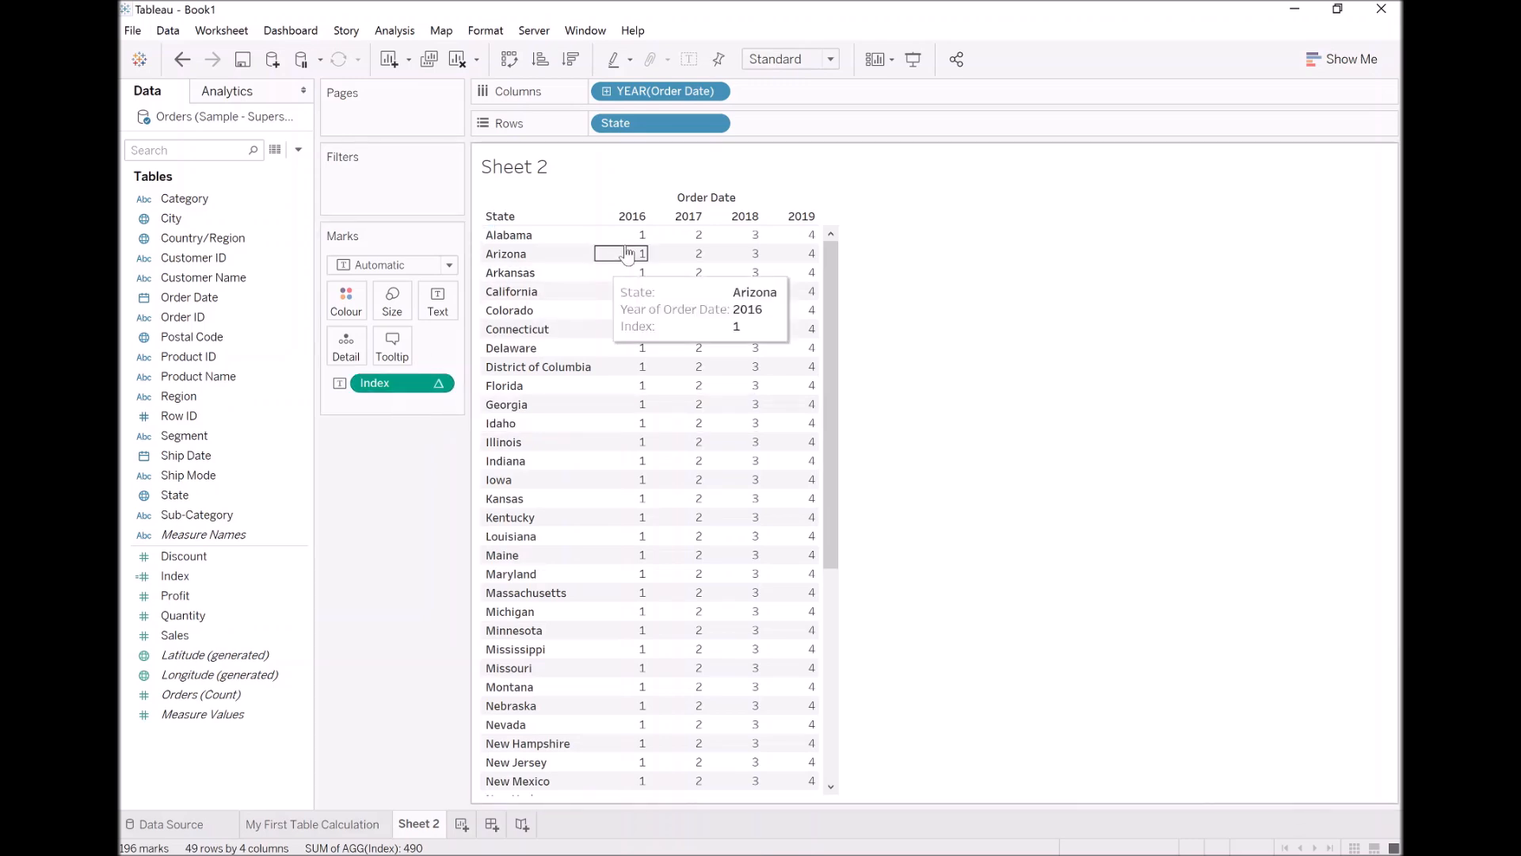
mouse_move(802, 235)
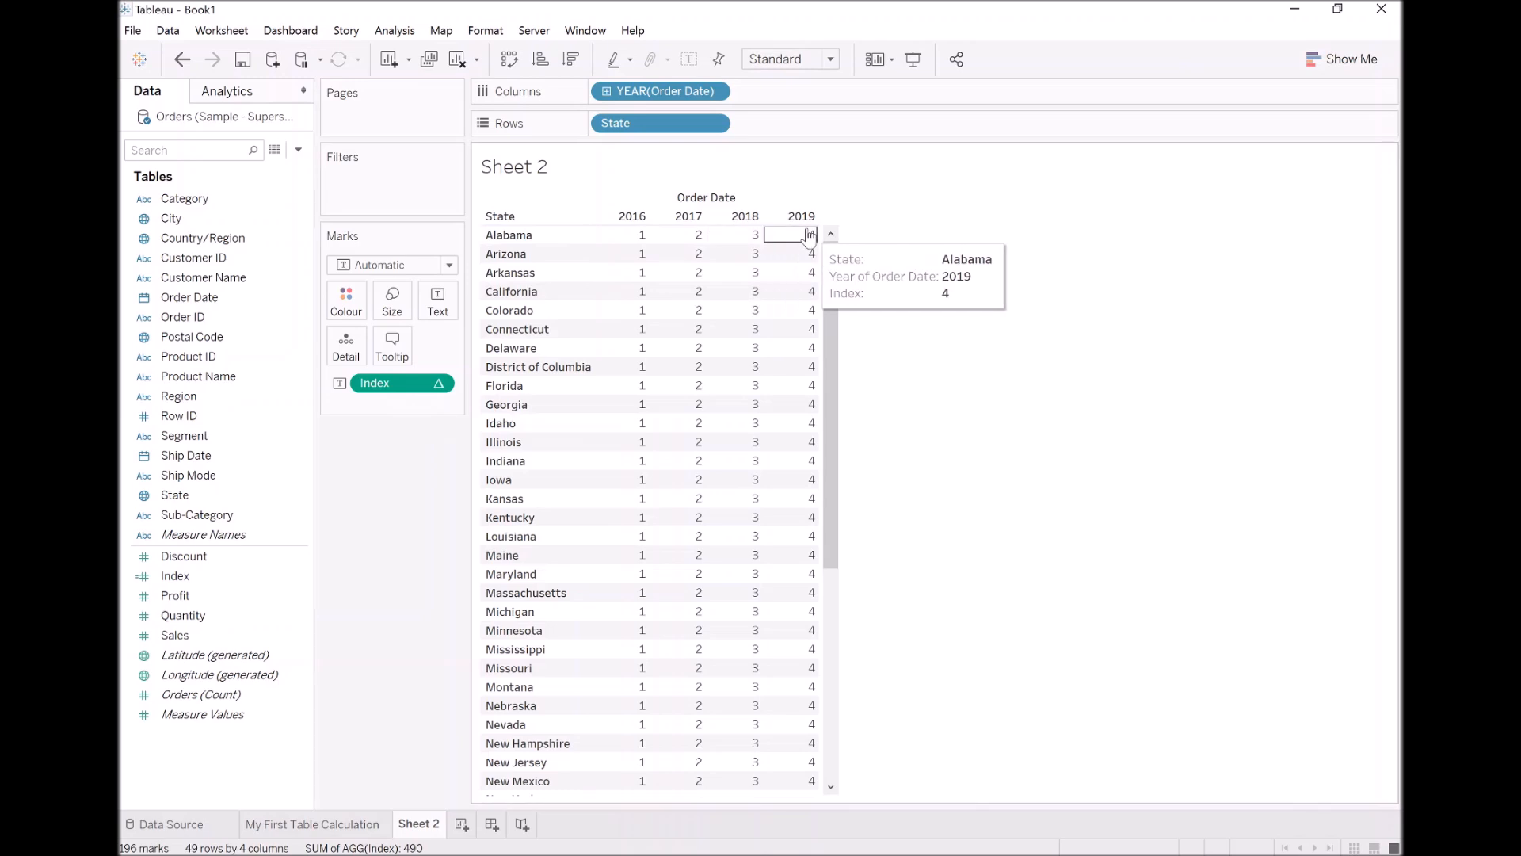
mouse_move(406, 410)
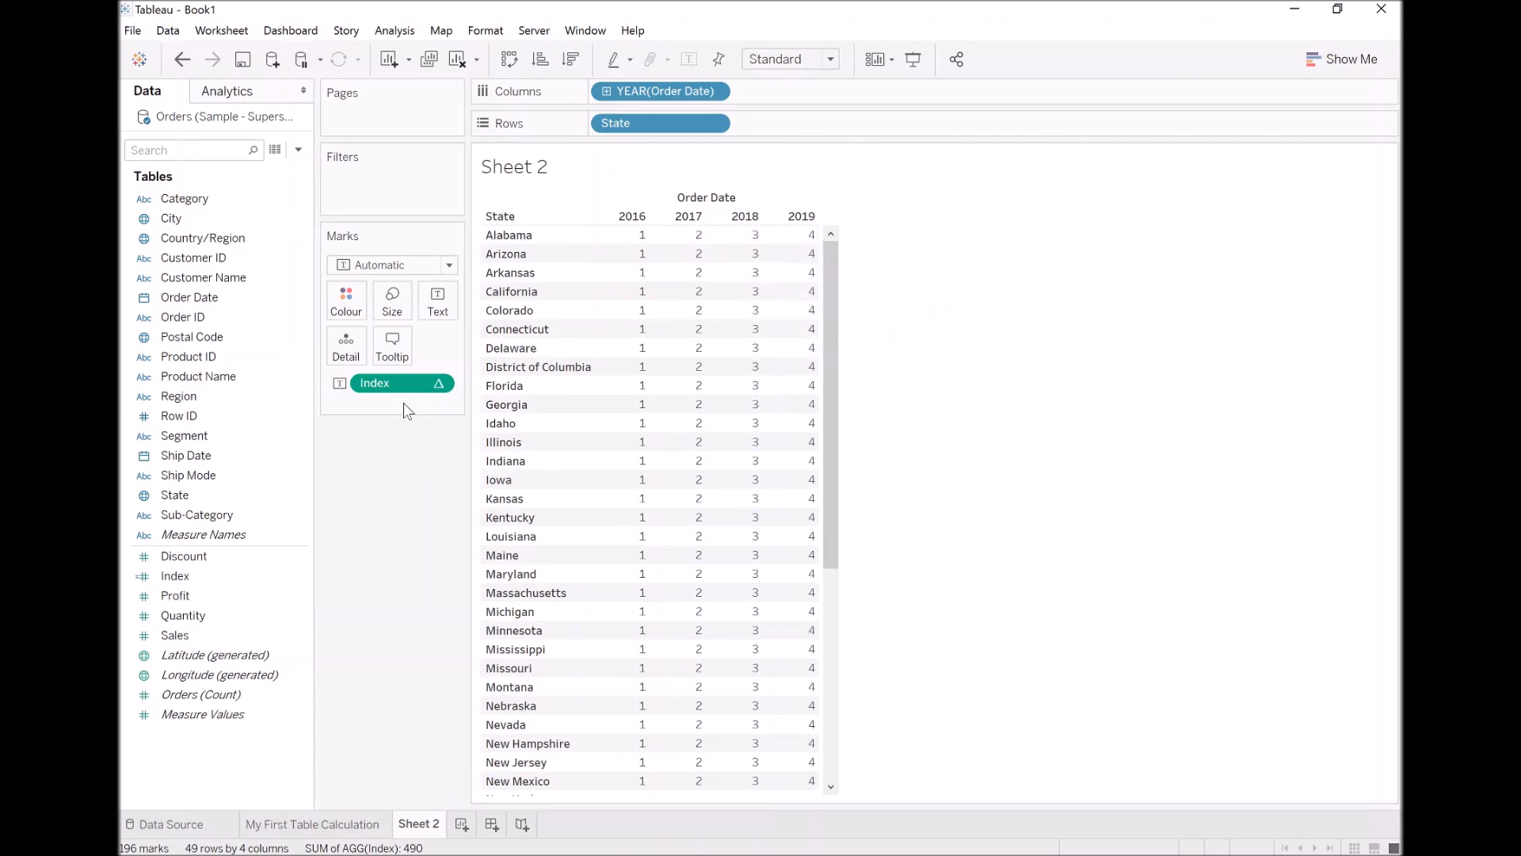
- Set Index's Compute Using to Table (down), then across then down, then down then across
right_click(374, 381)
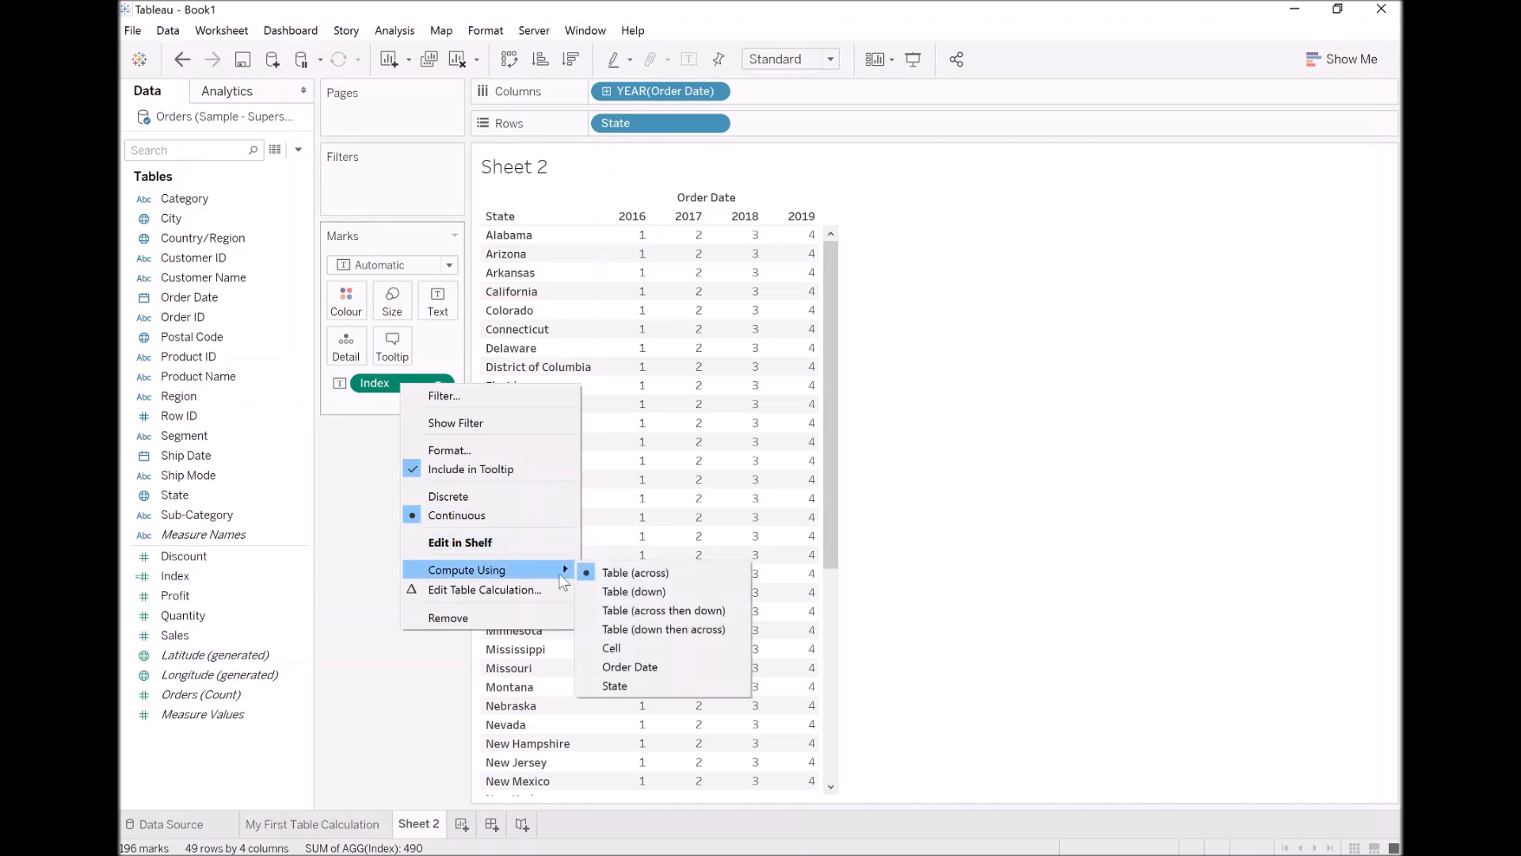
mouse_move(677, 591)
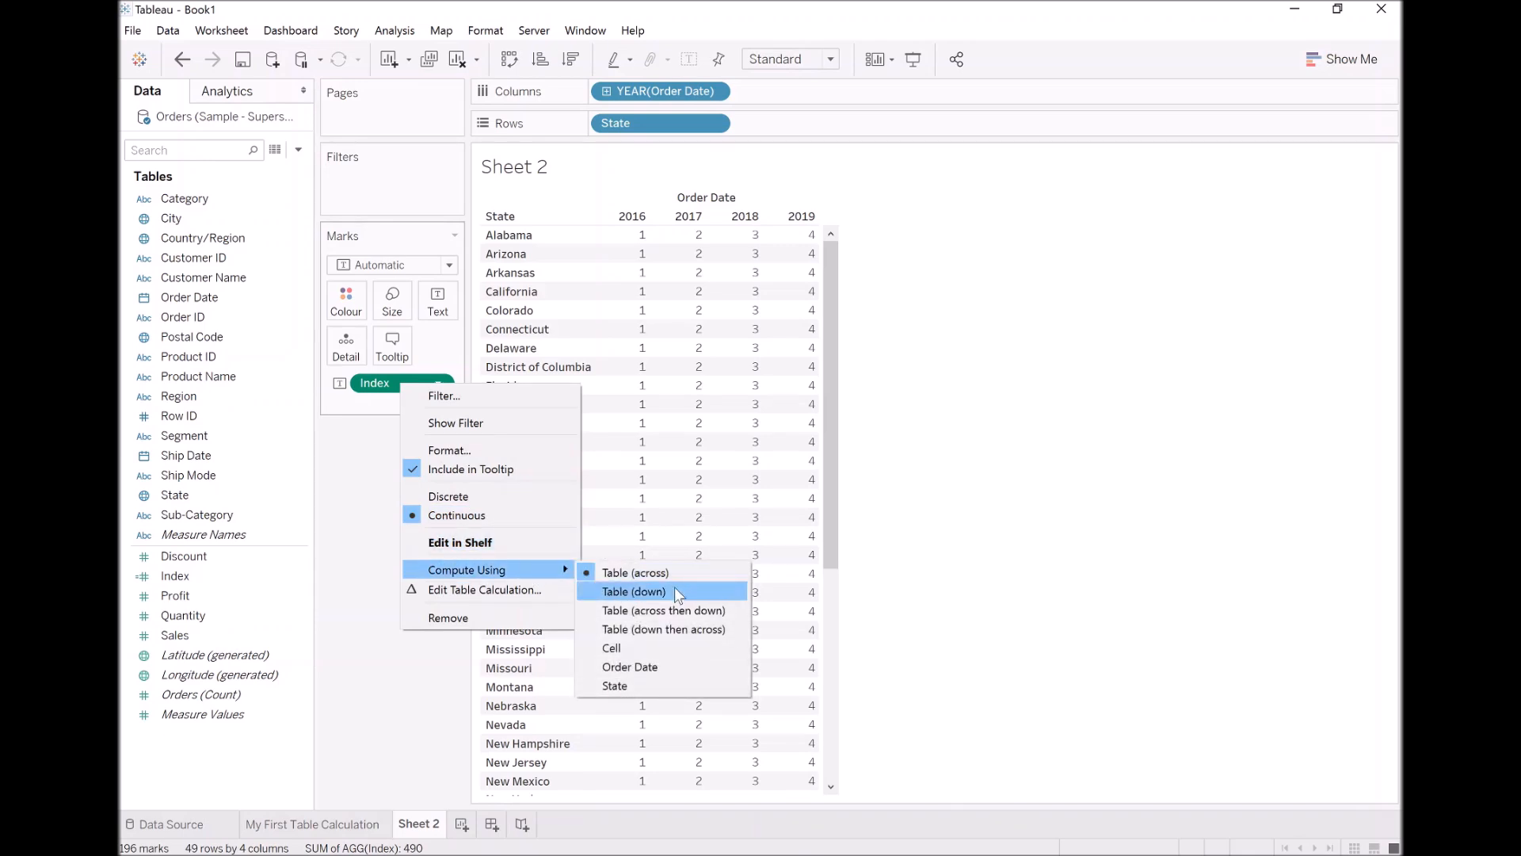
click(634, 591)
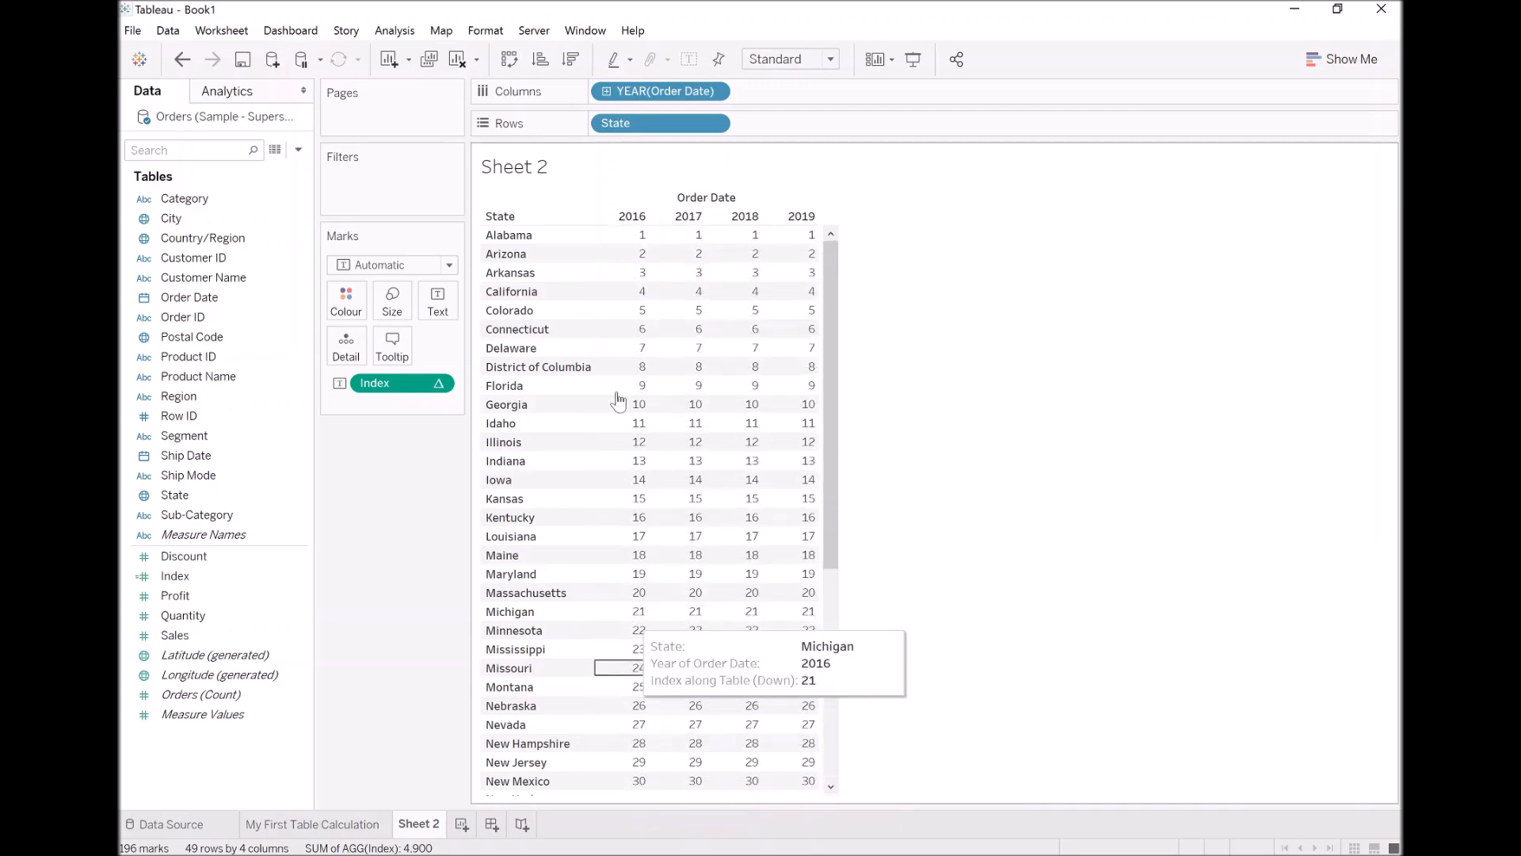
mouse_move(675, 241)
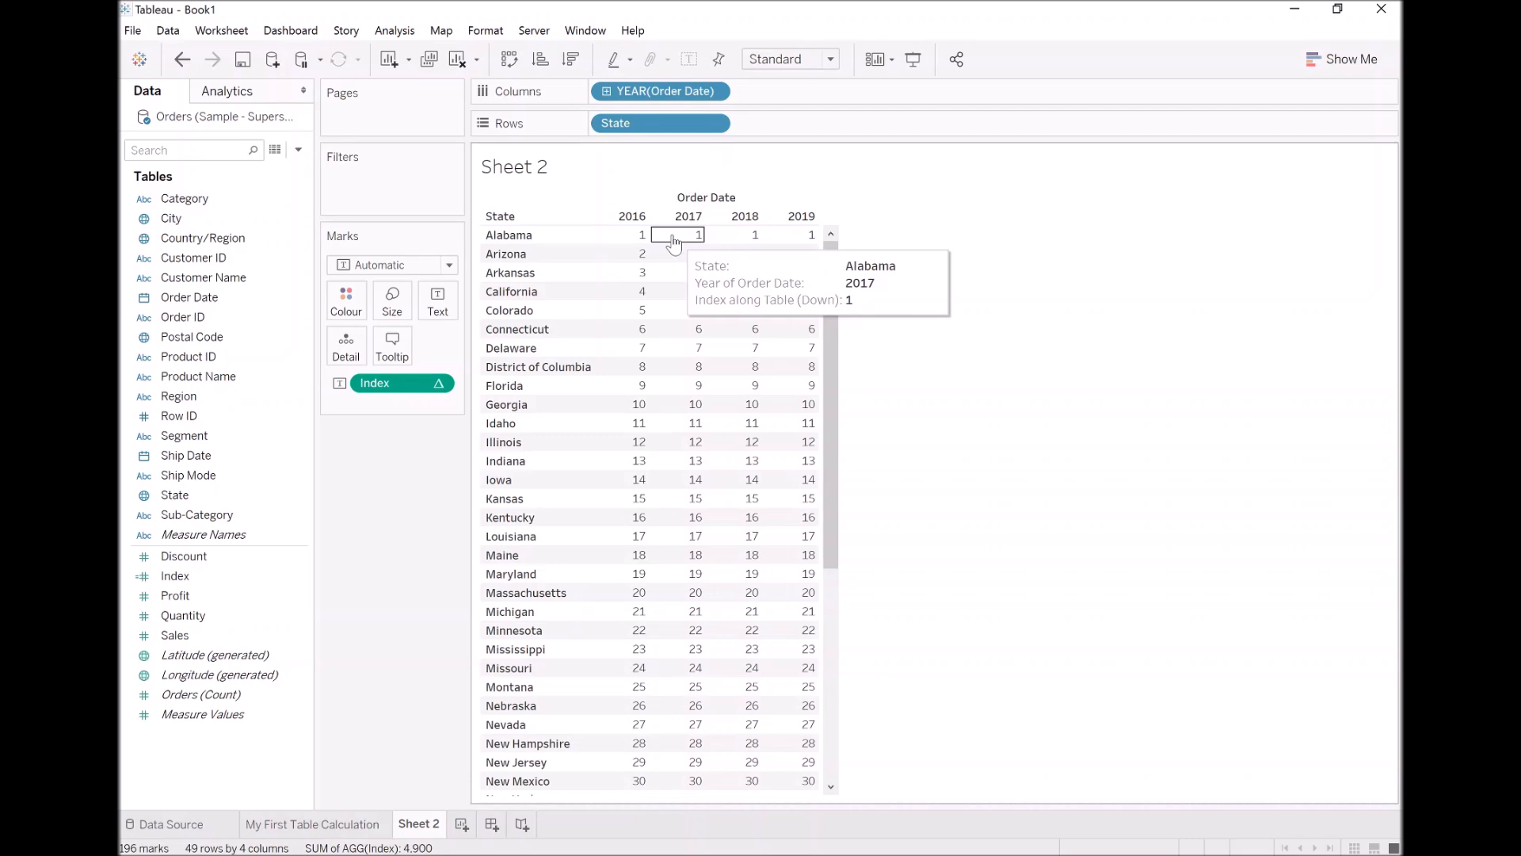
mouse_move(775, 345)
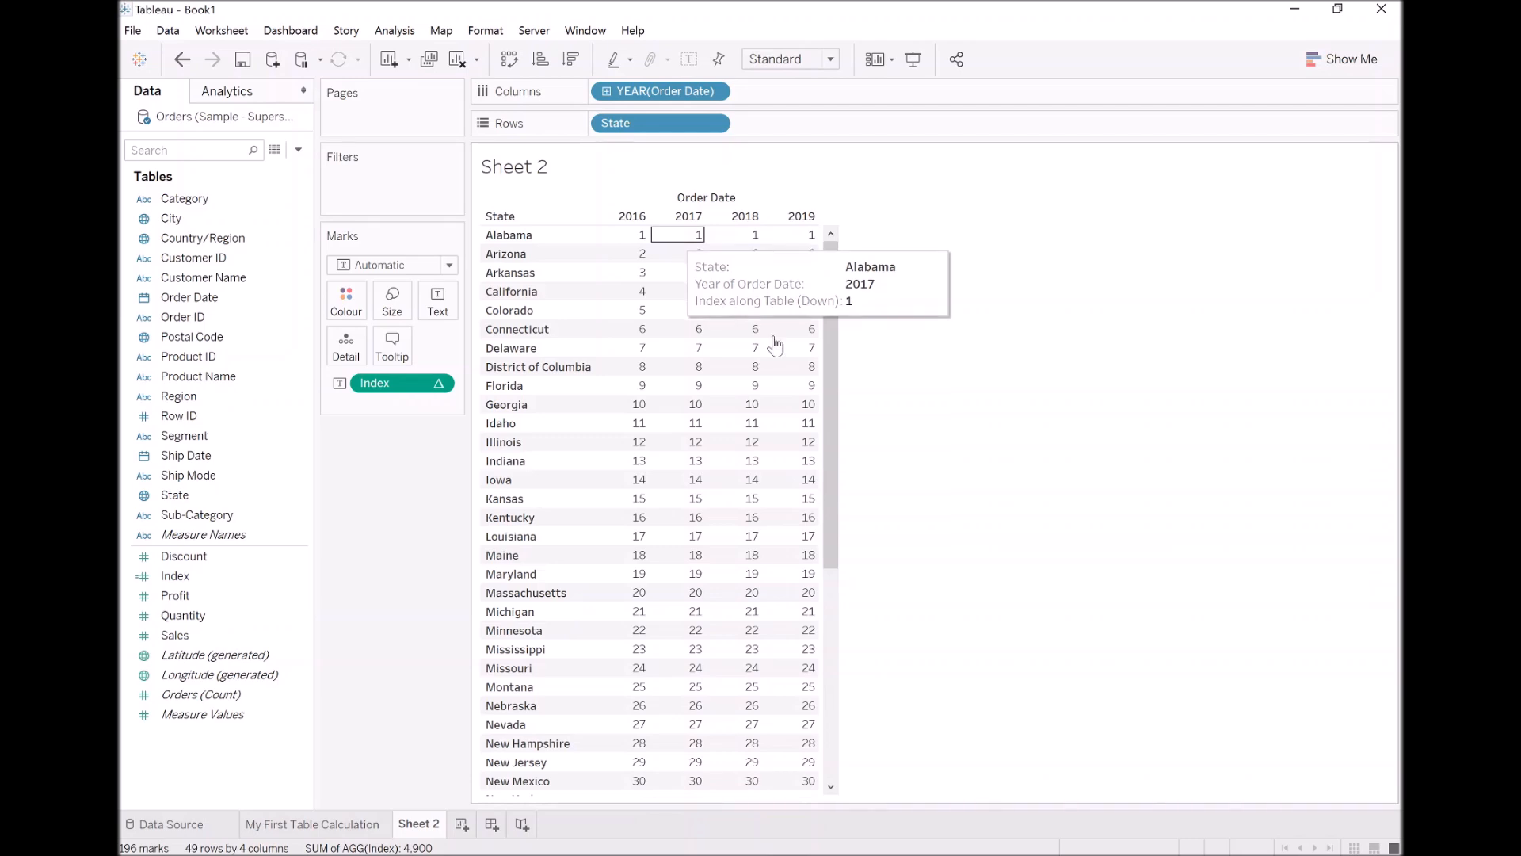
mouse_move(972, 360)
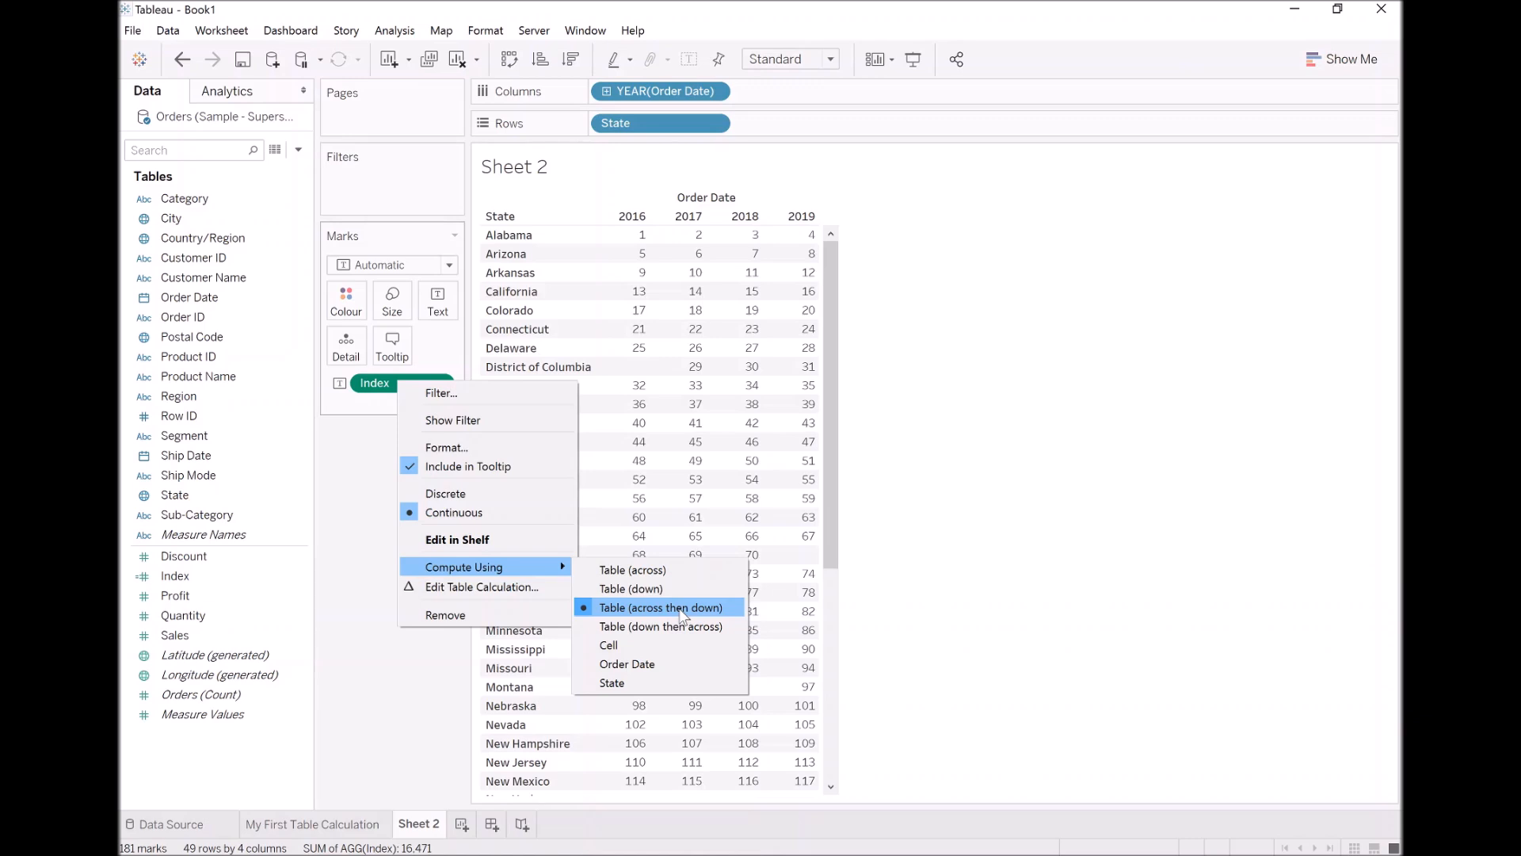
click(663, 607)
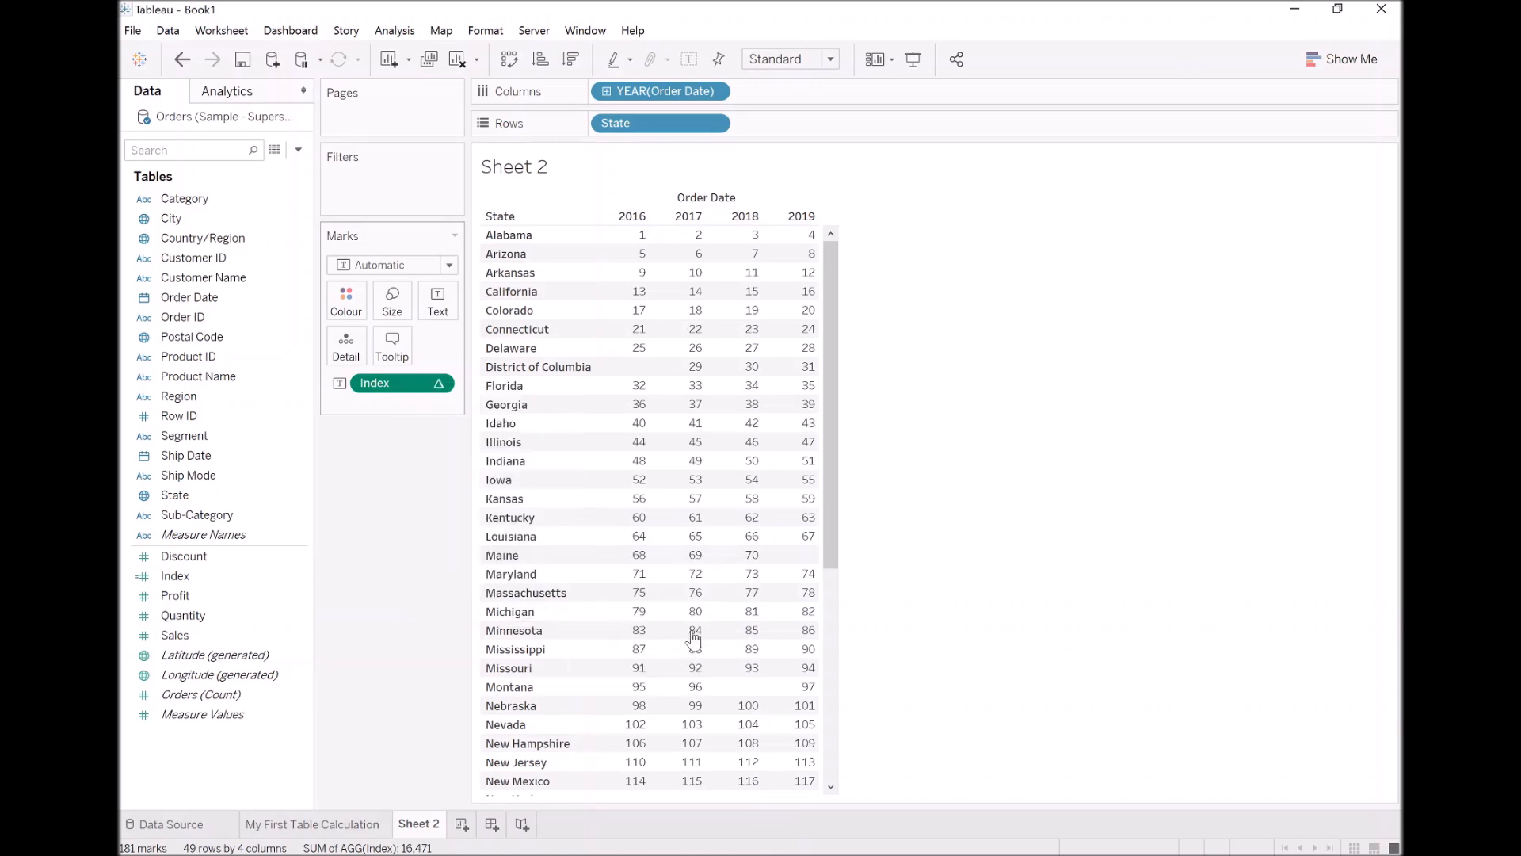
click(694, 629)
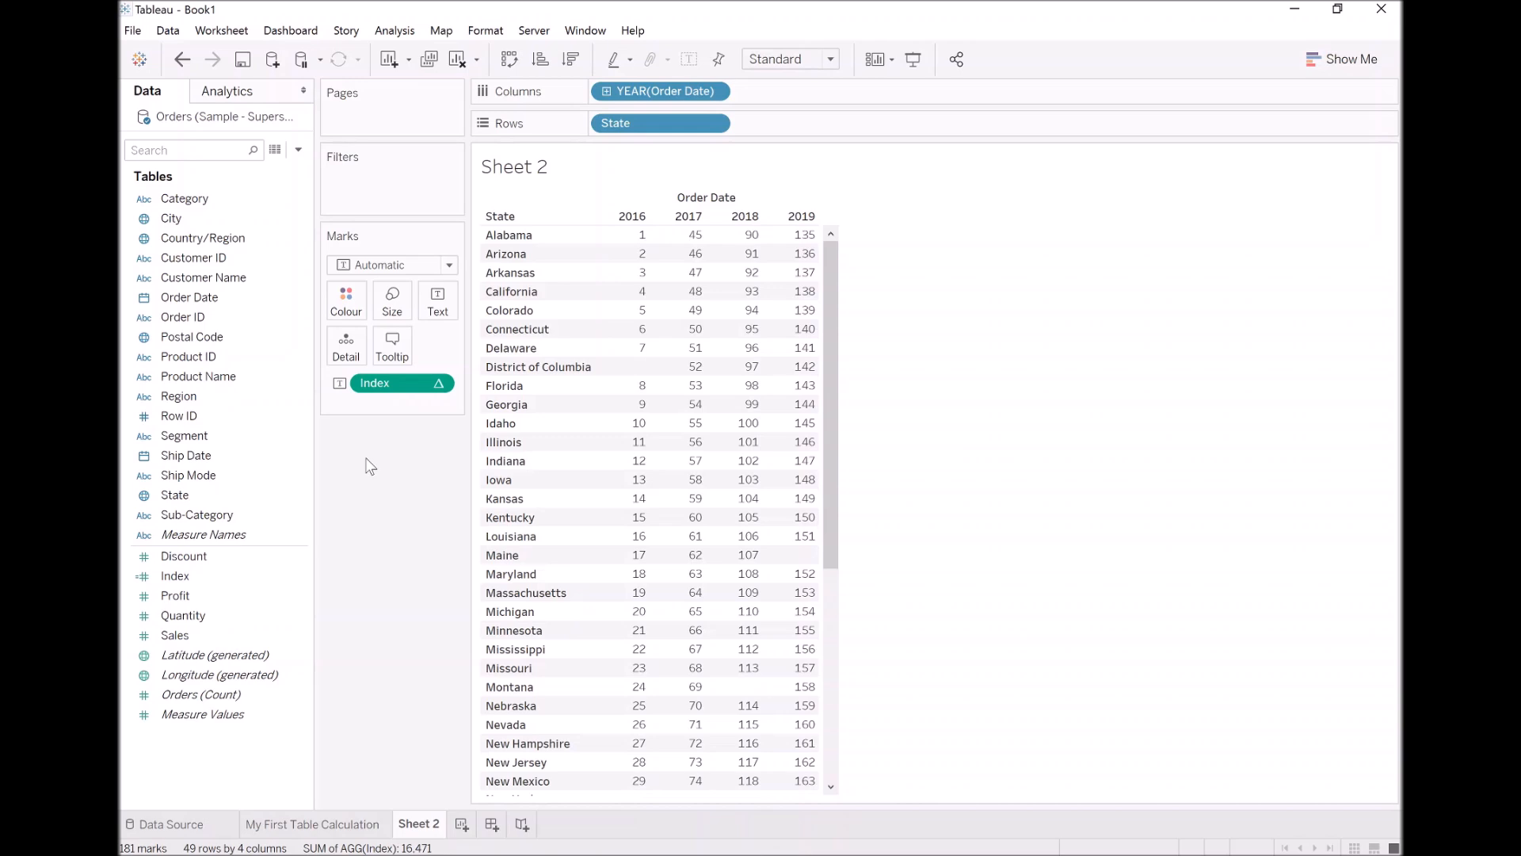
- Add Sales beneath Index and convert it to a Running Total quick table calculation
click(174, 633)
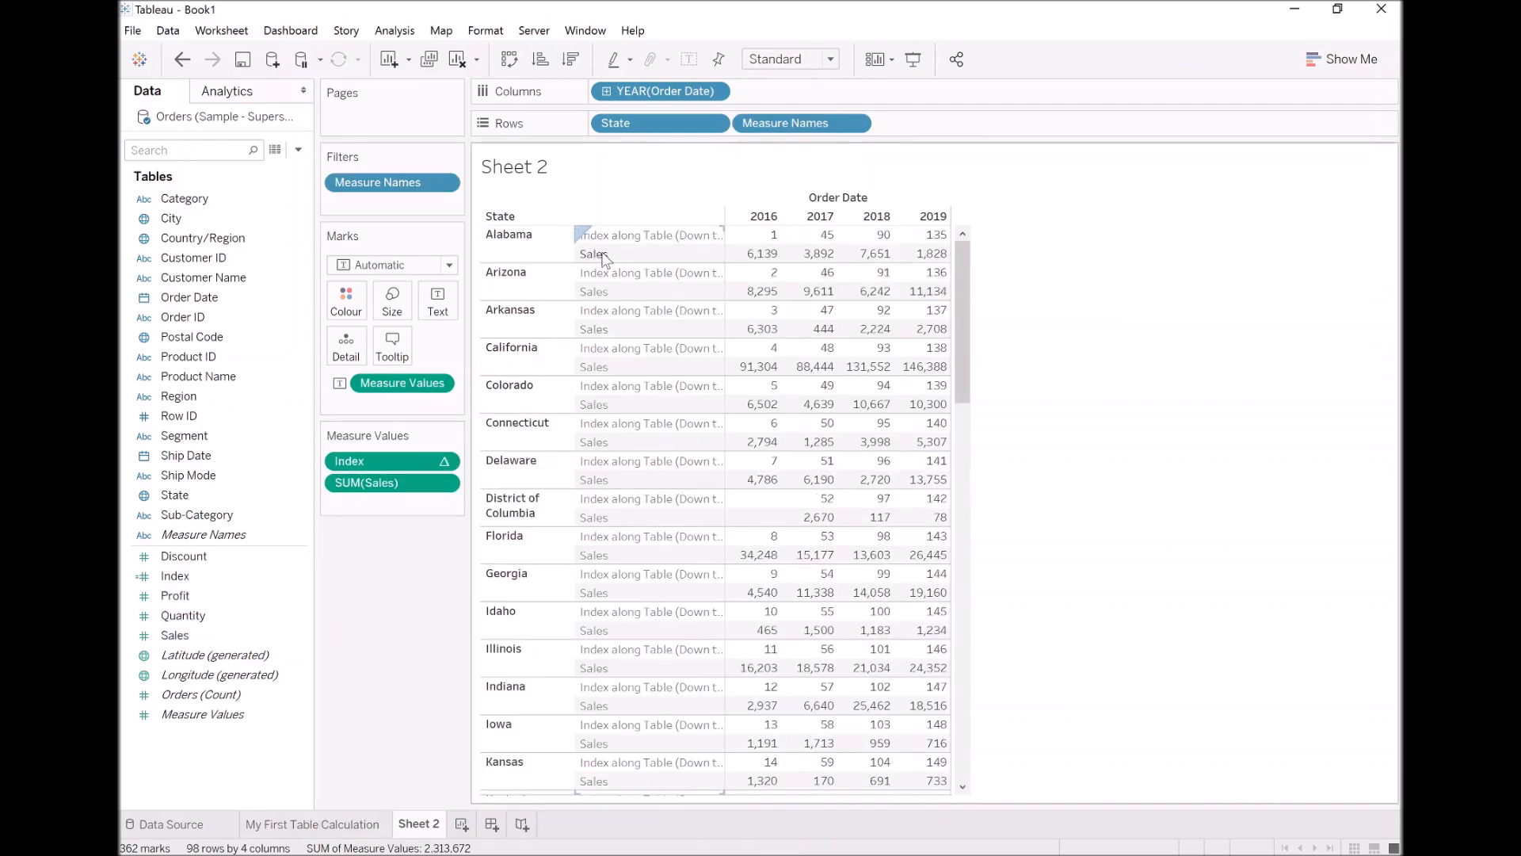
right_click(366, 481)
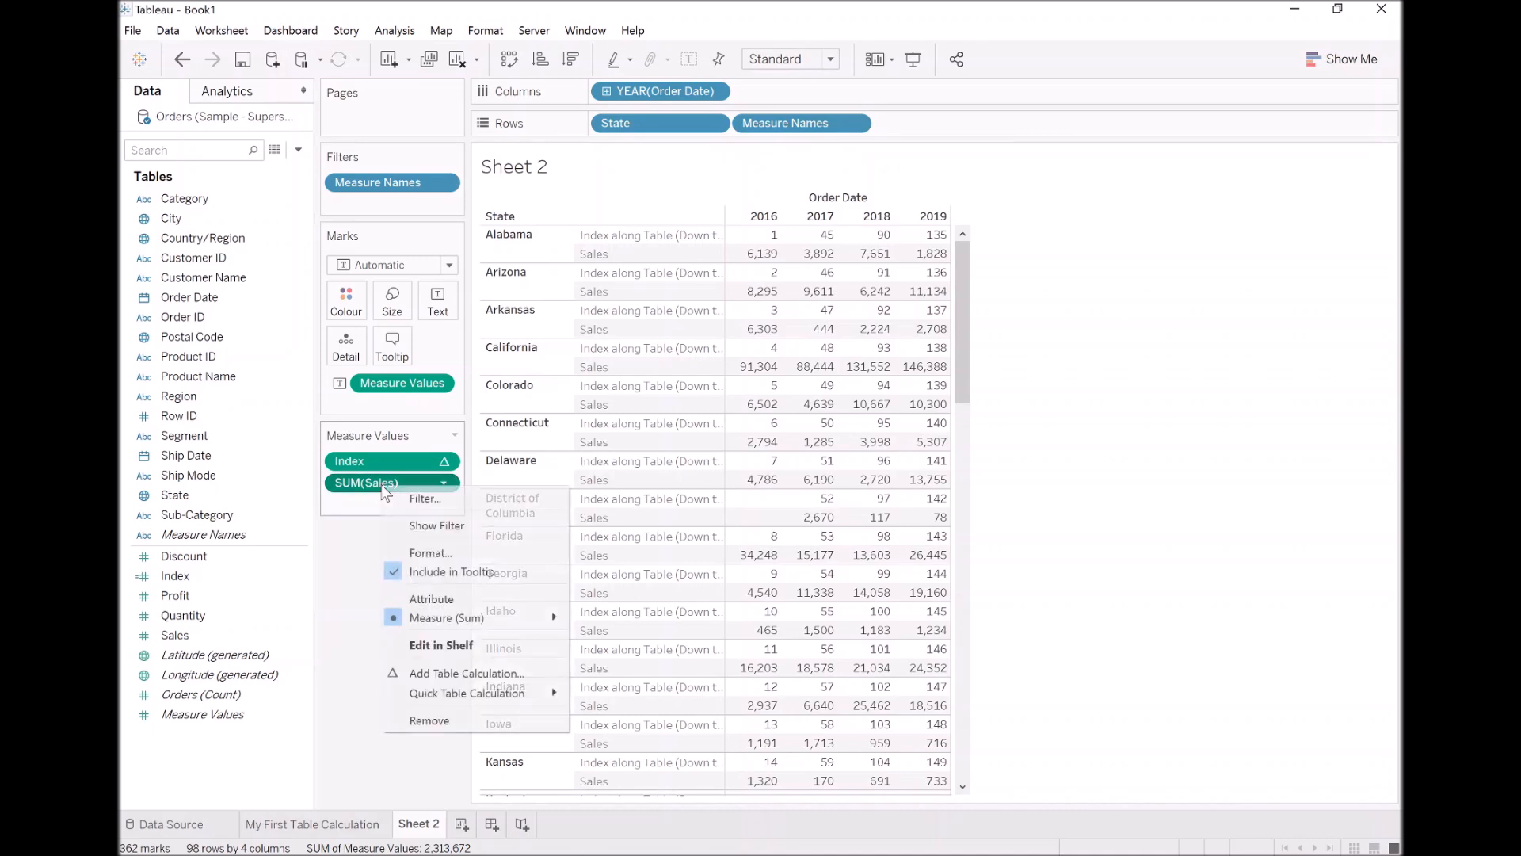
mouse_move(466, 673)
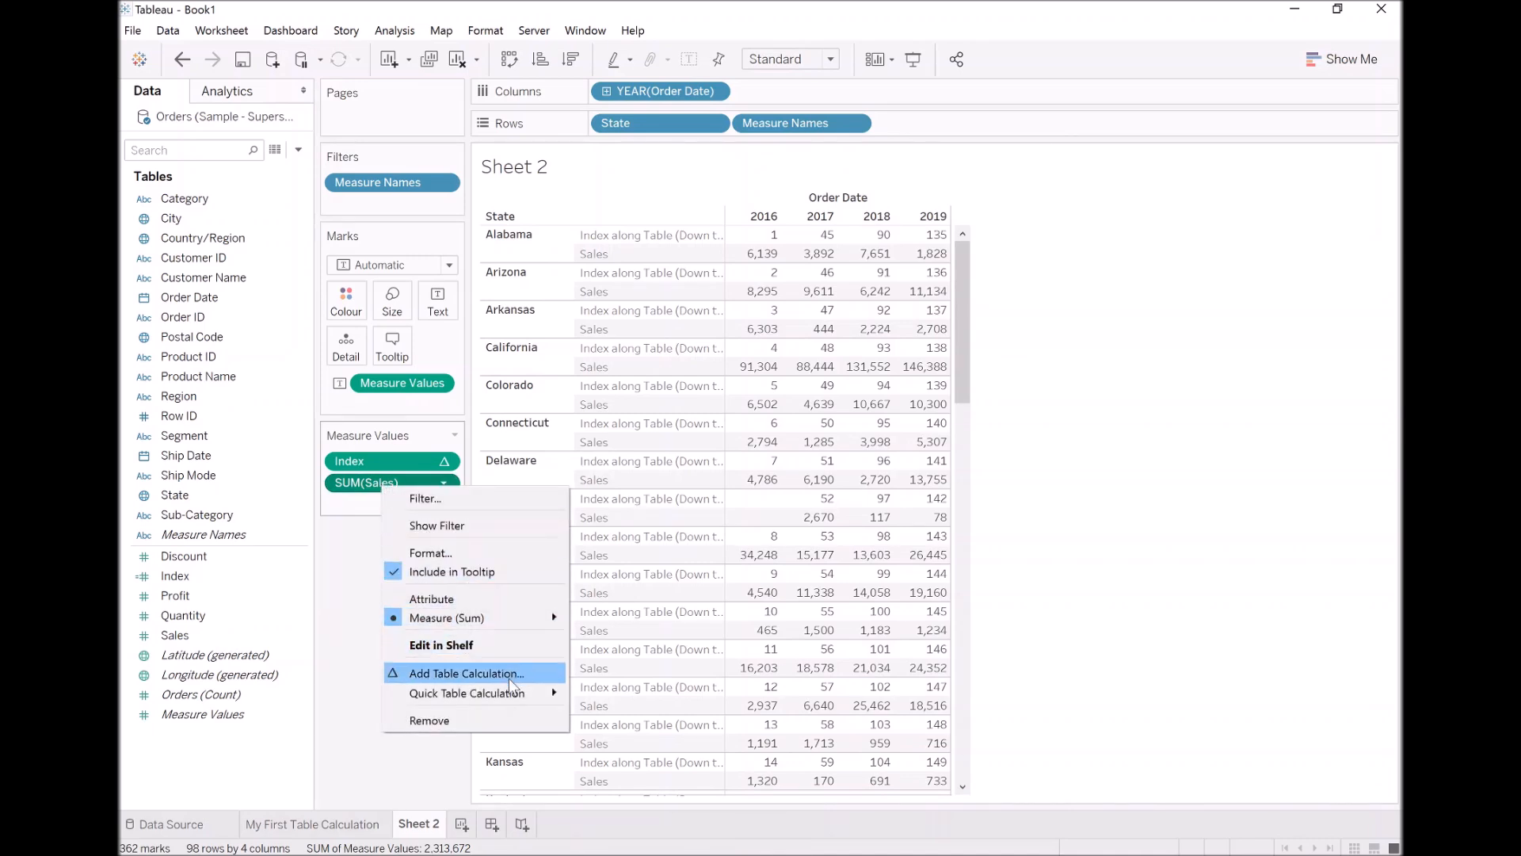
click(466, 692)
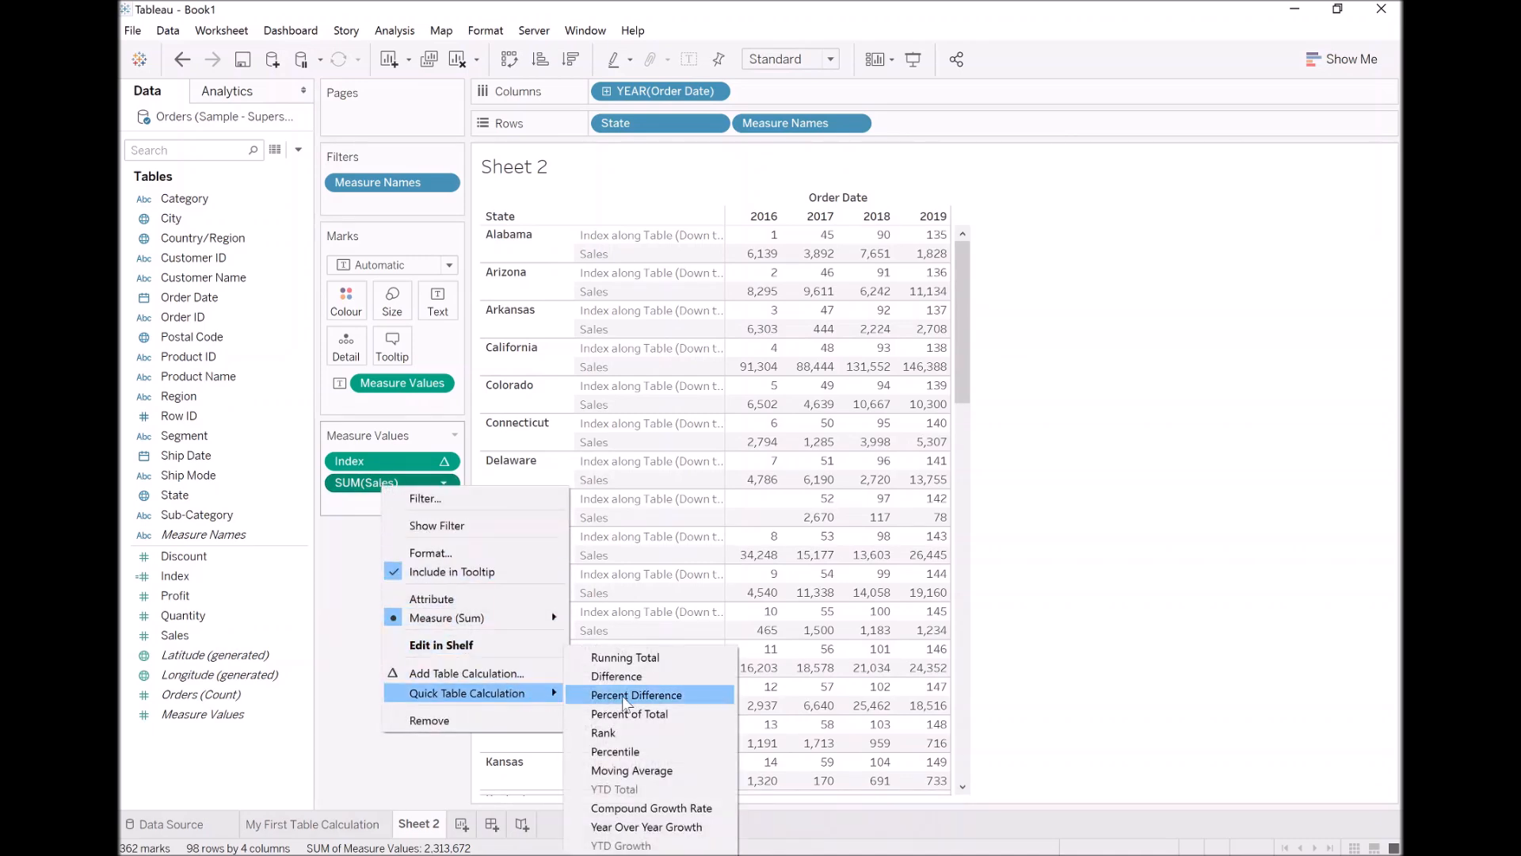
click(635, 694)
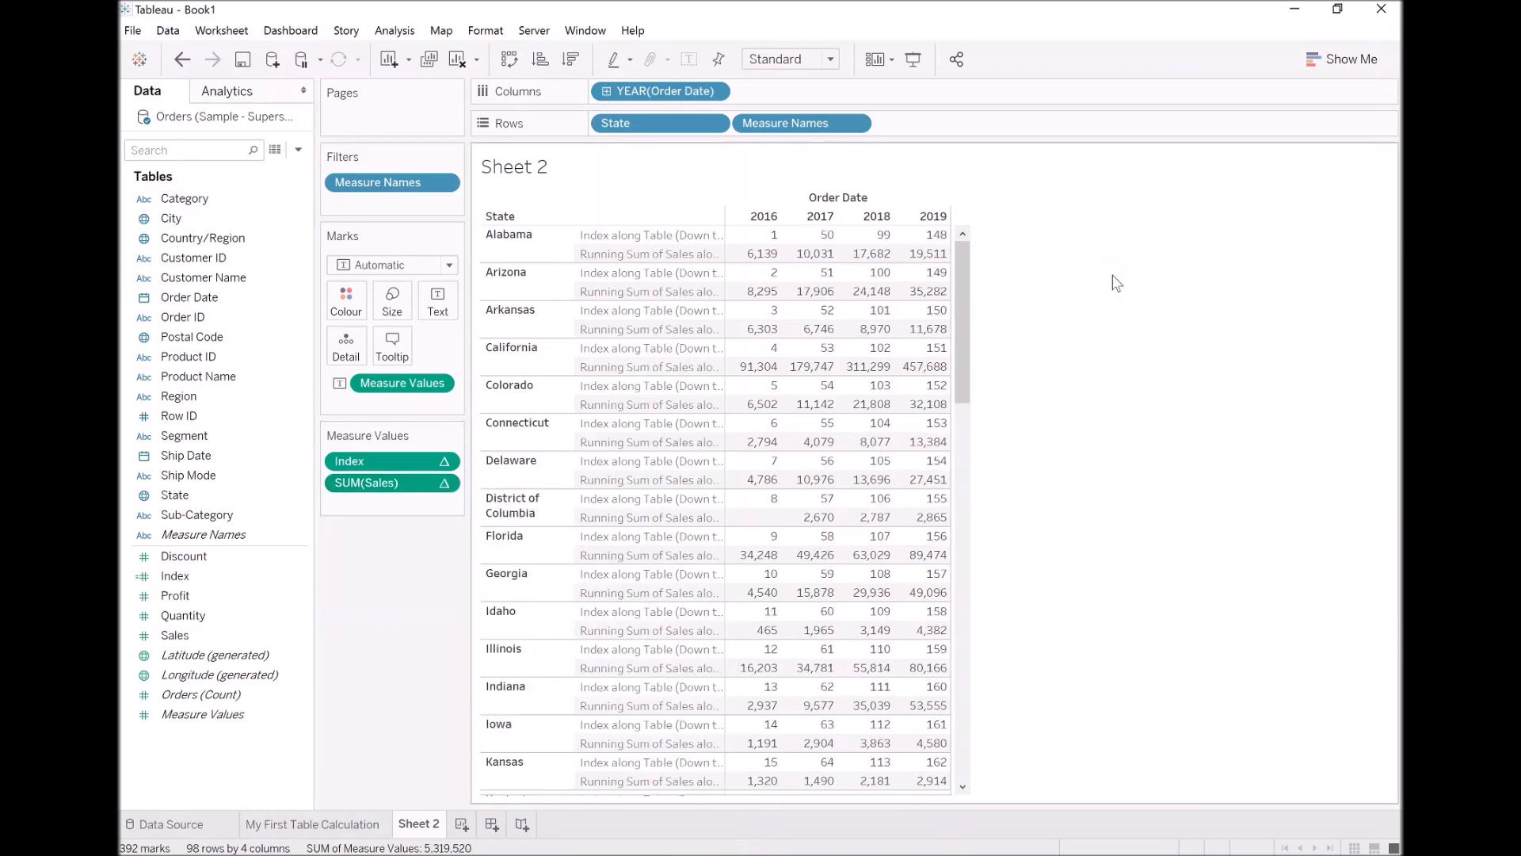
mouse_move(727, 237)
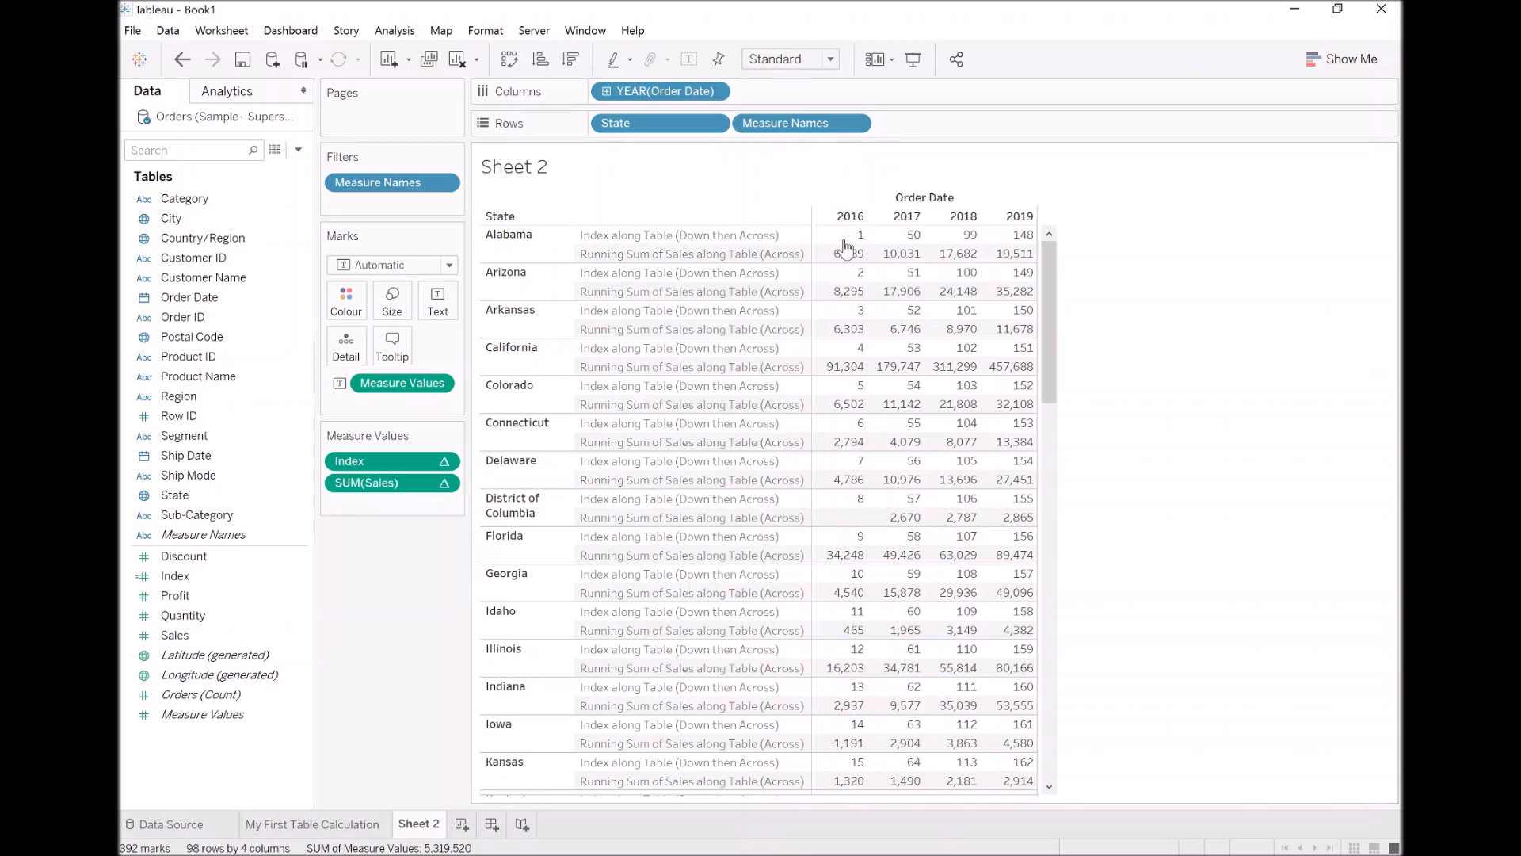
- Remove Index from Measure Values and add plain Sales above the running total
click(389, 461)
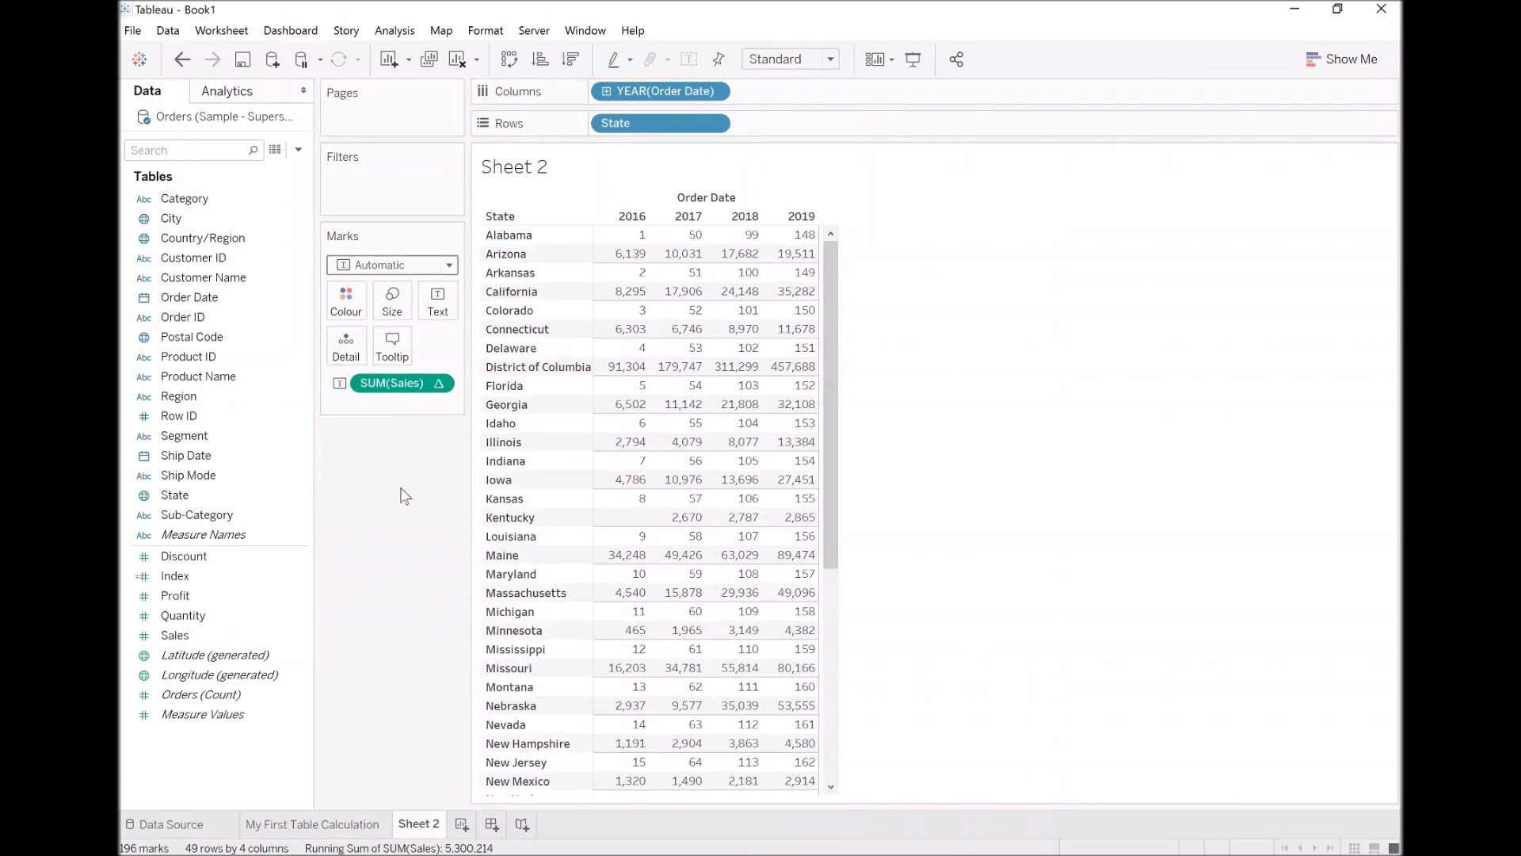
click(174, 635)
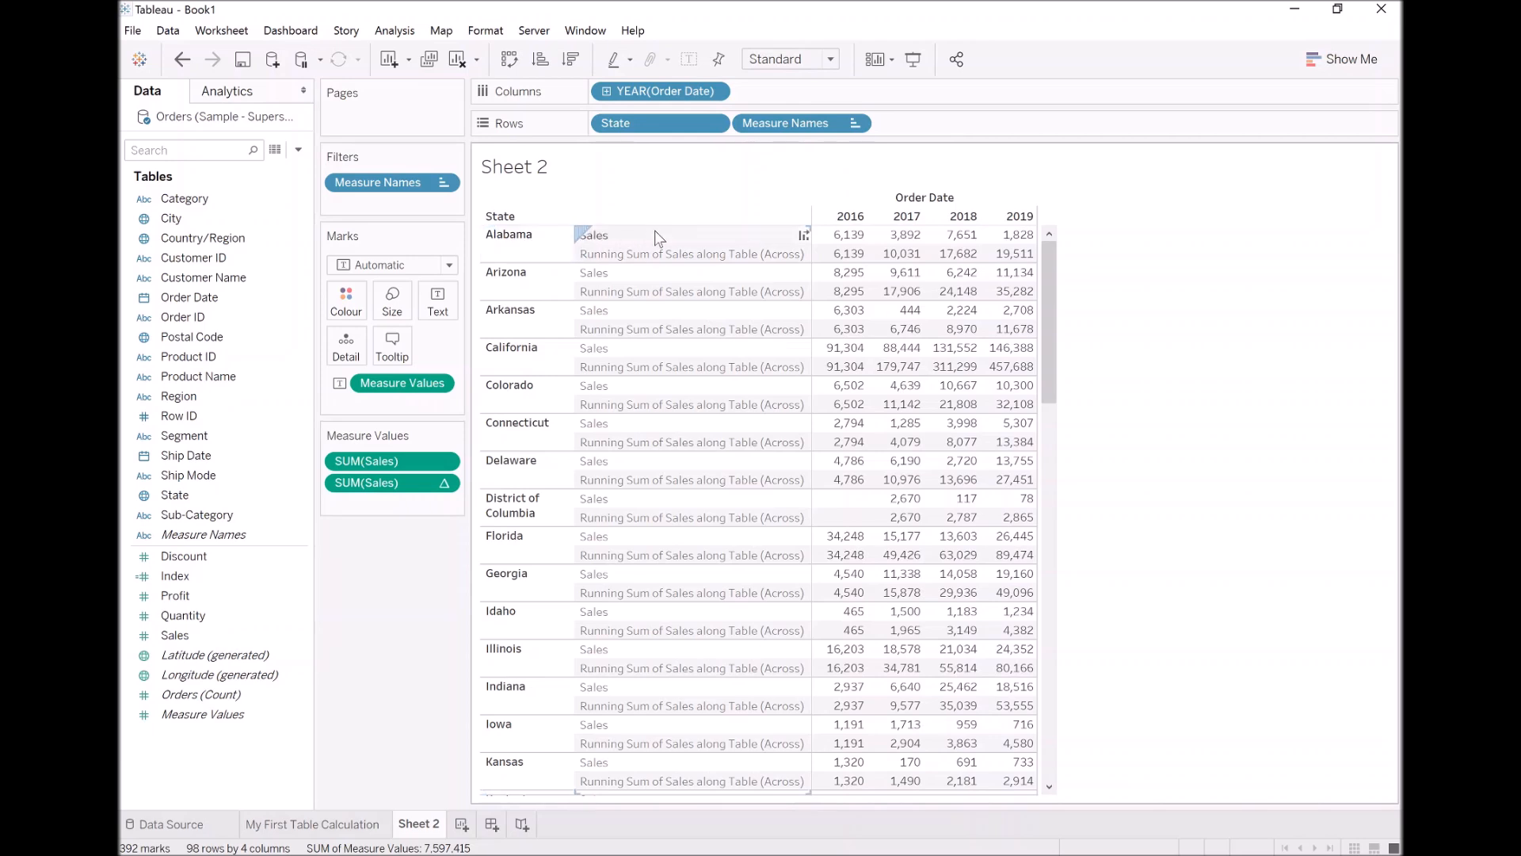
mouse_move(962, 234)
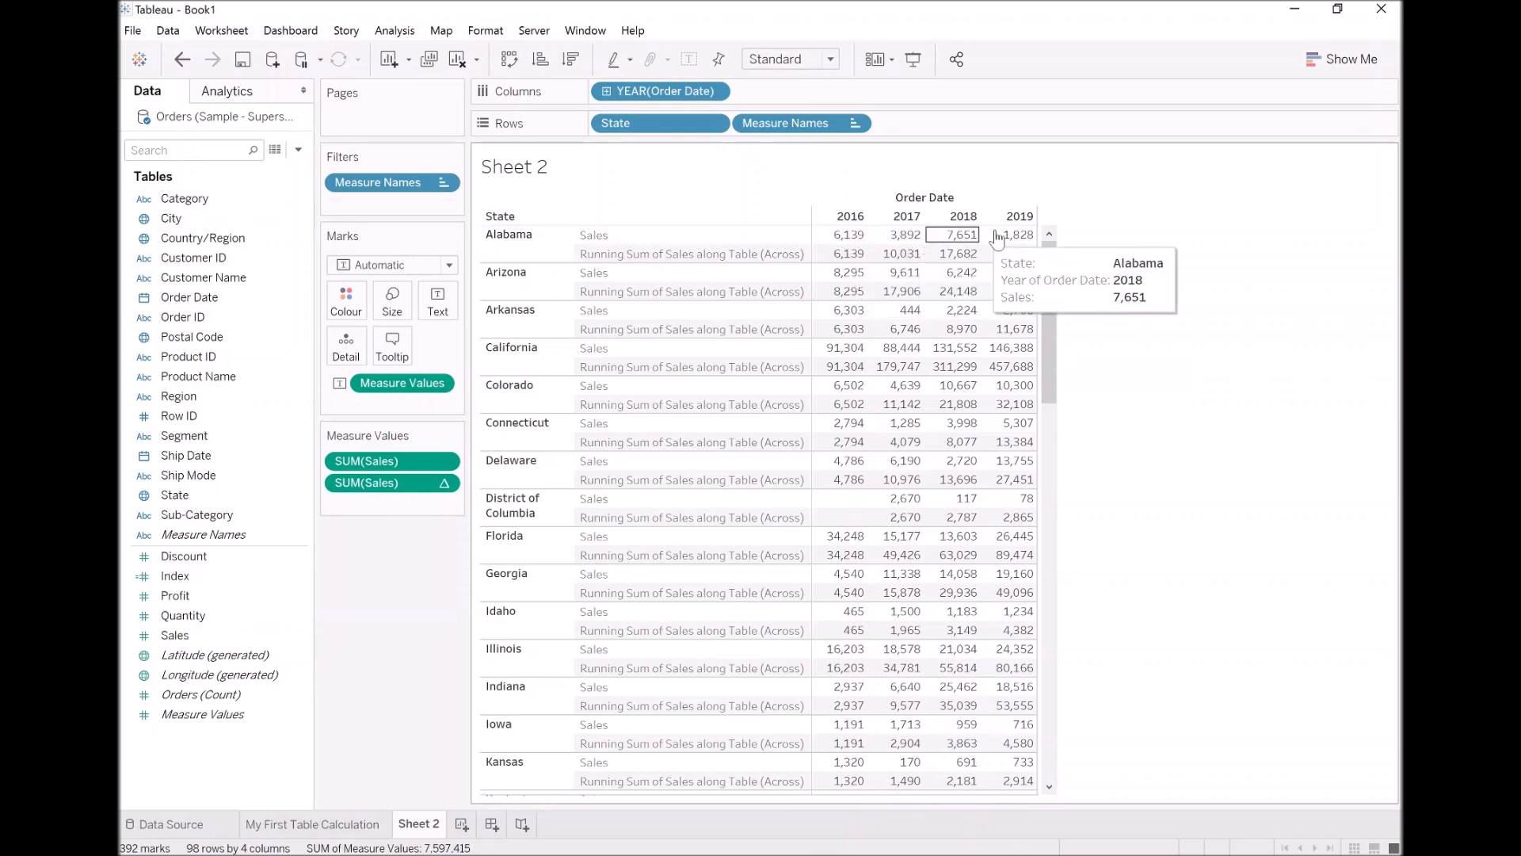
mouse_move(846, 328)
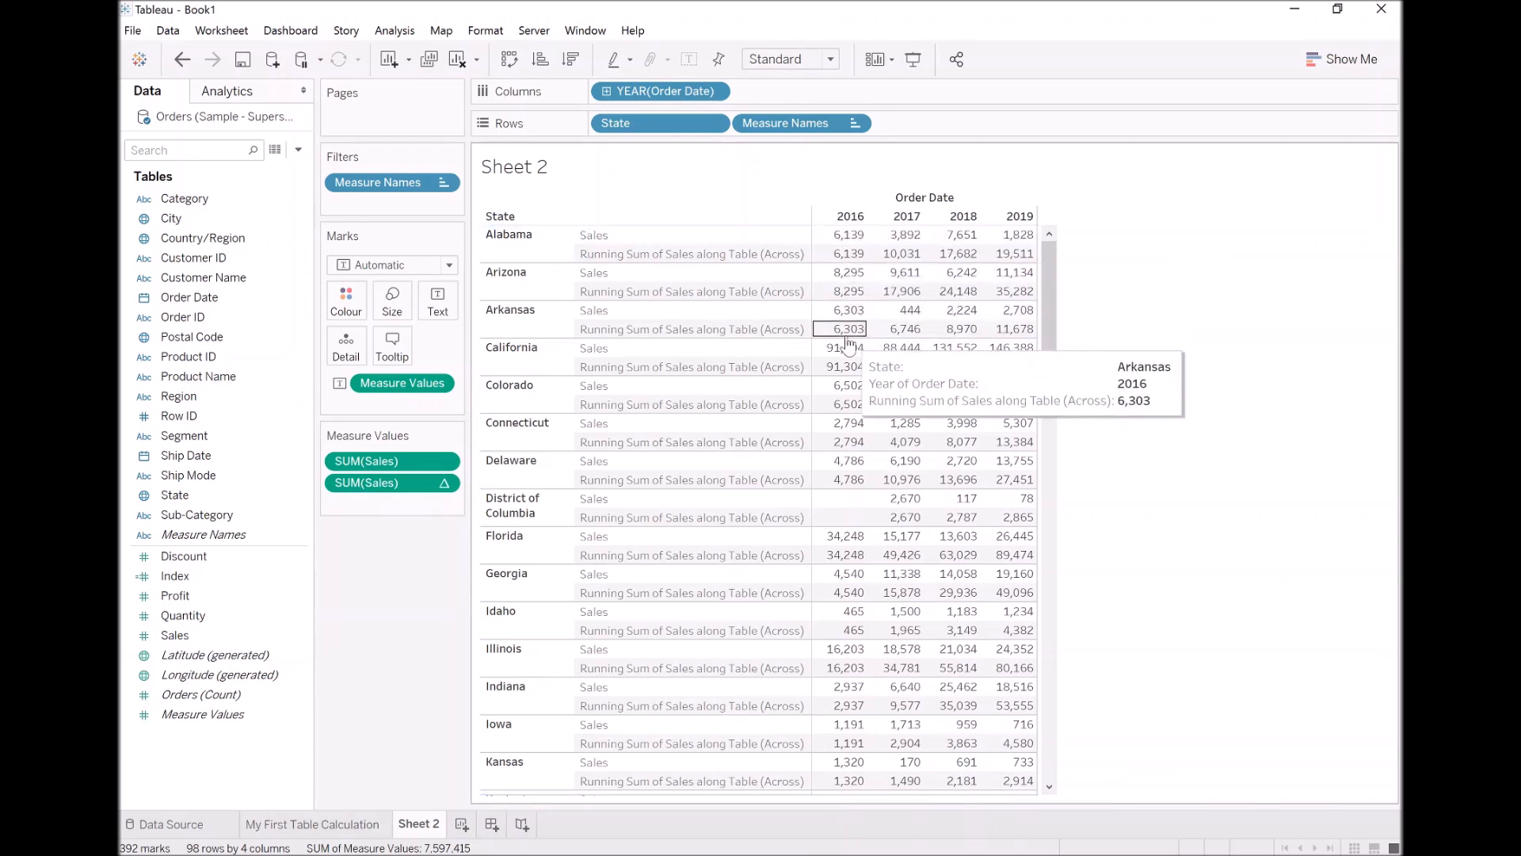
mouse_move(848, 254)
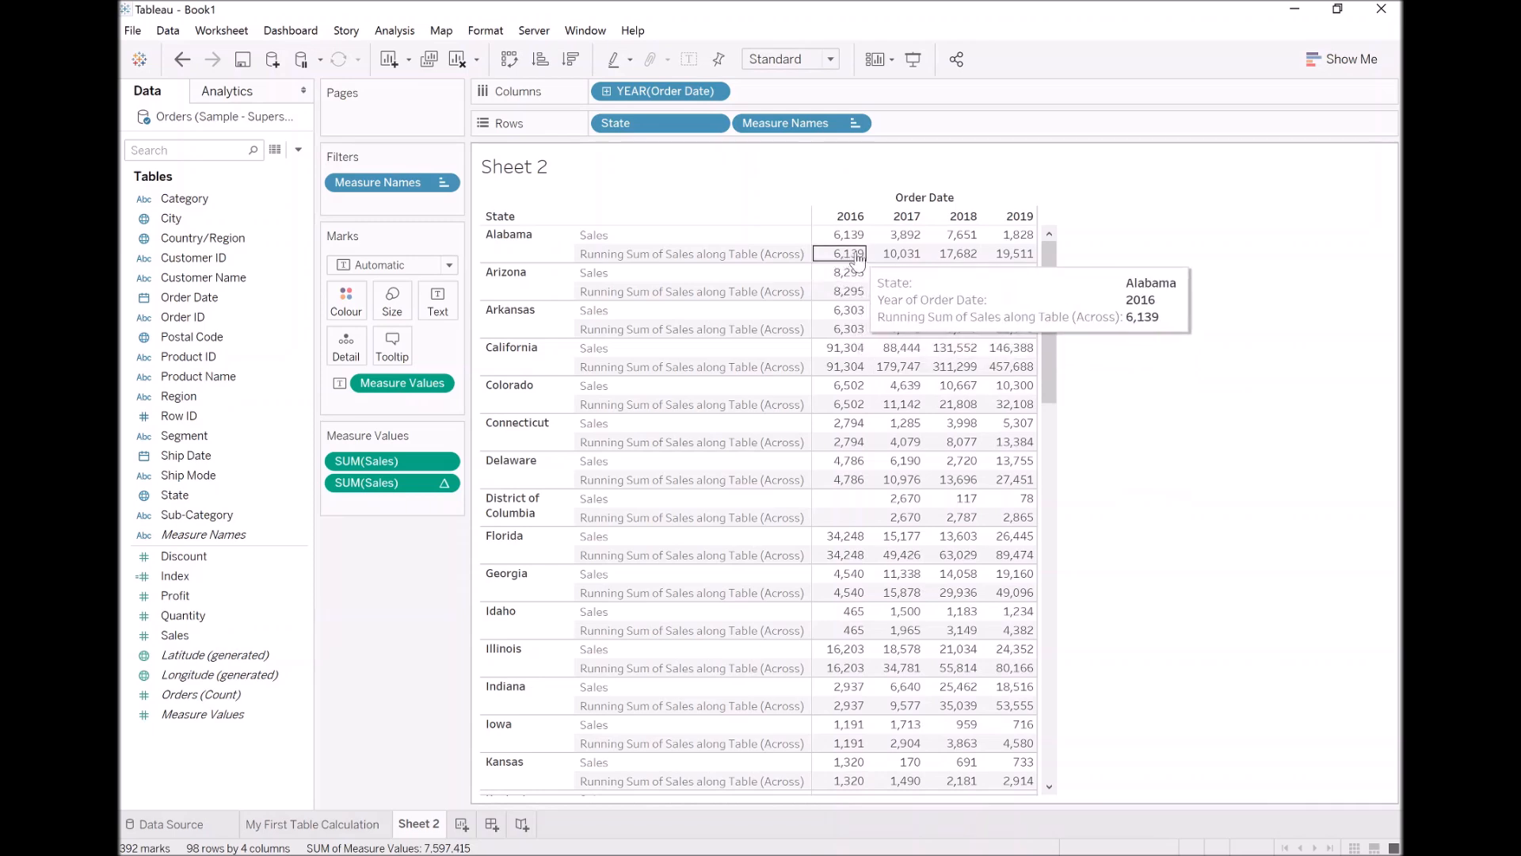
mouse_move(1012, 253)
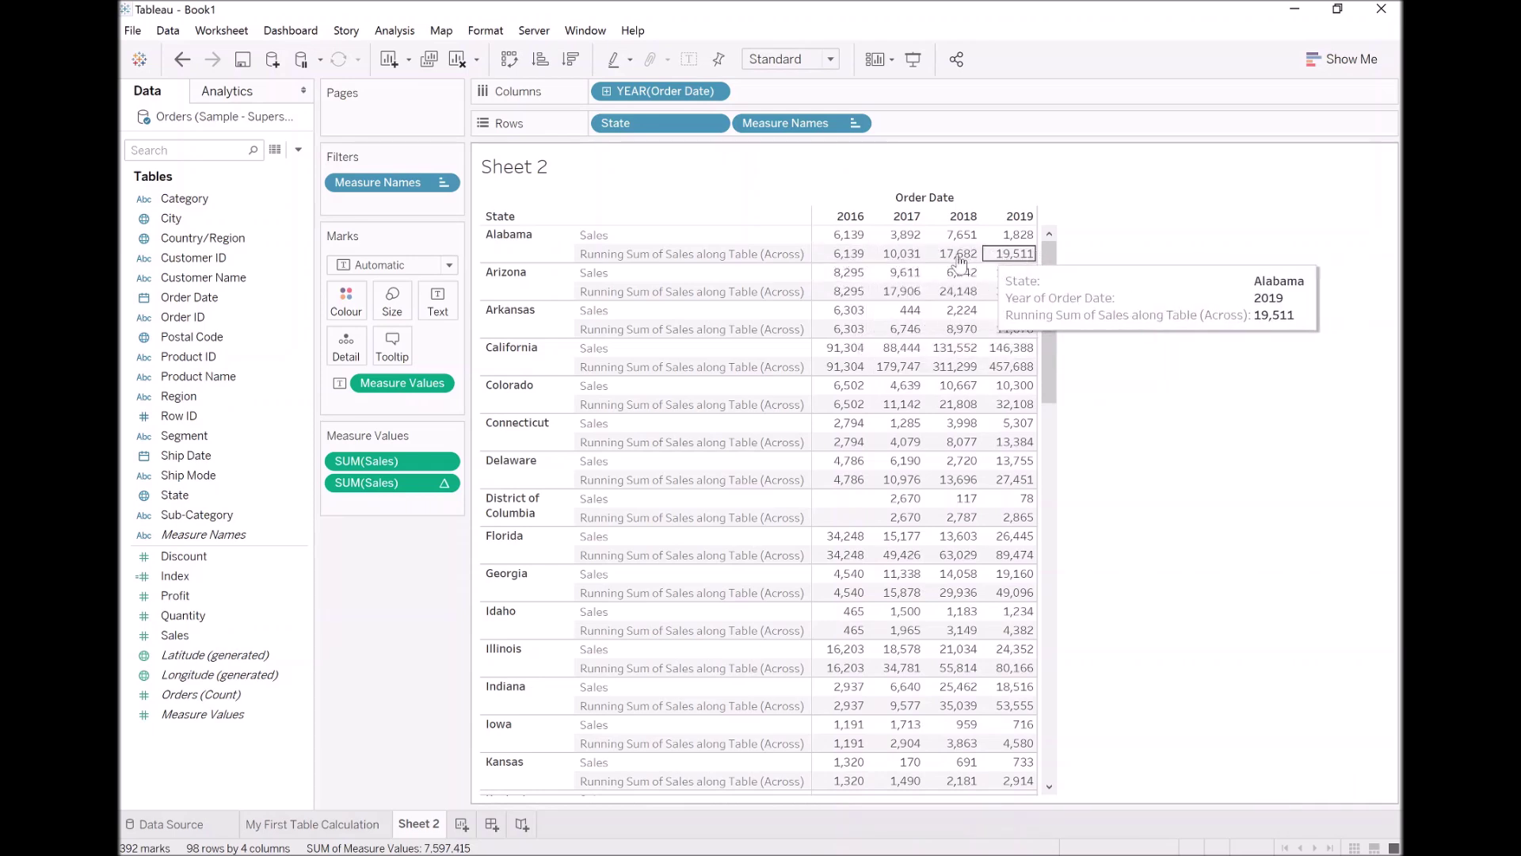
mouse_move(846, 254)
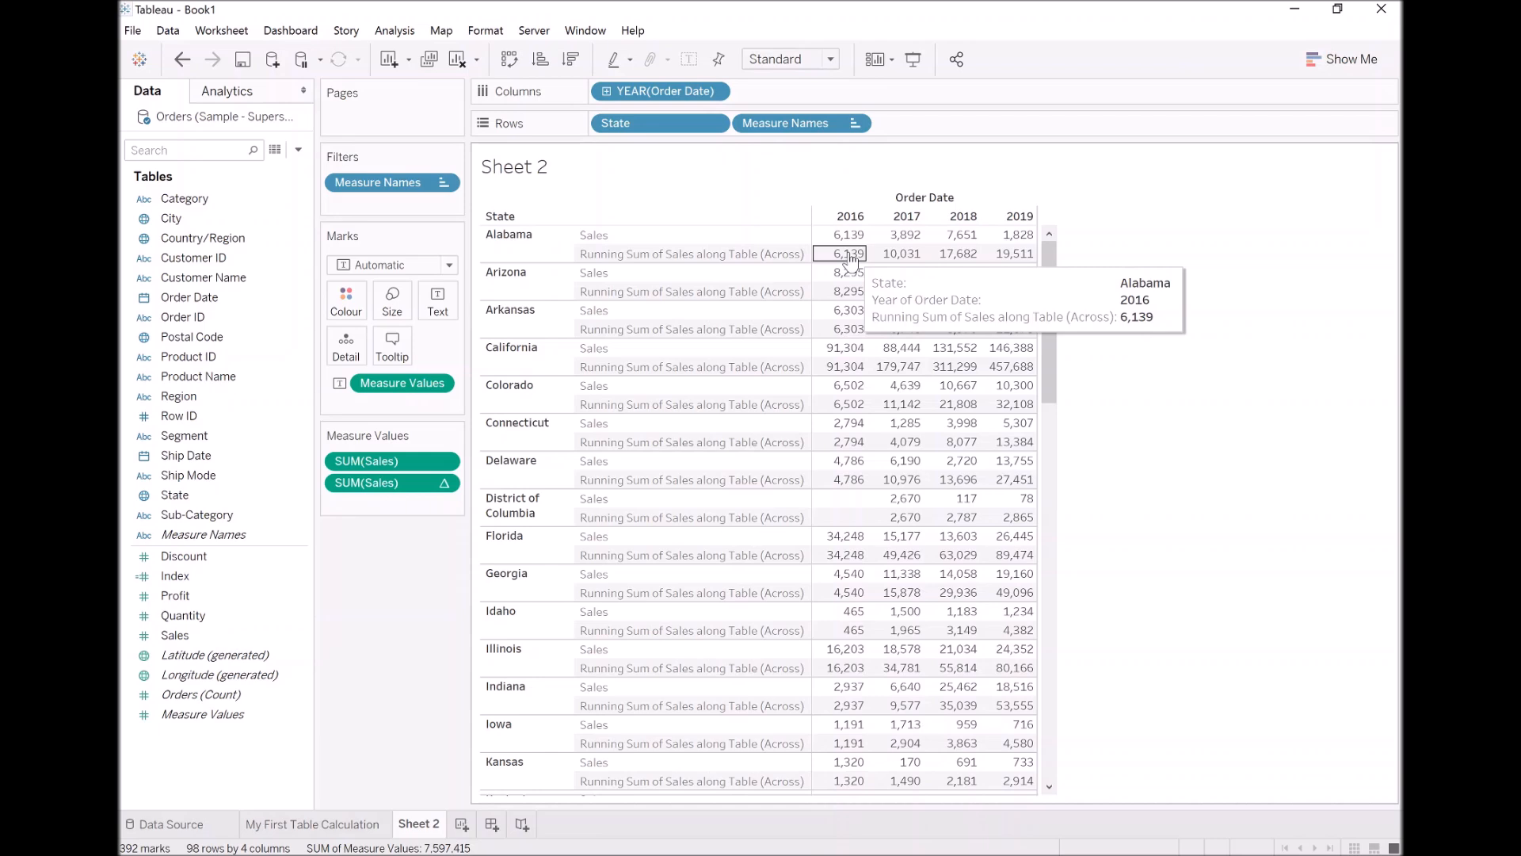
mouse_move(955, 253)
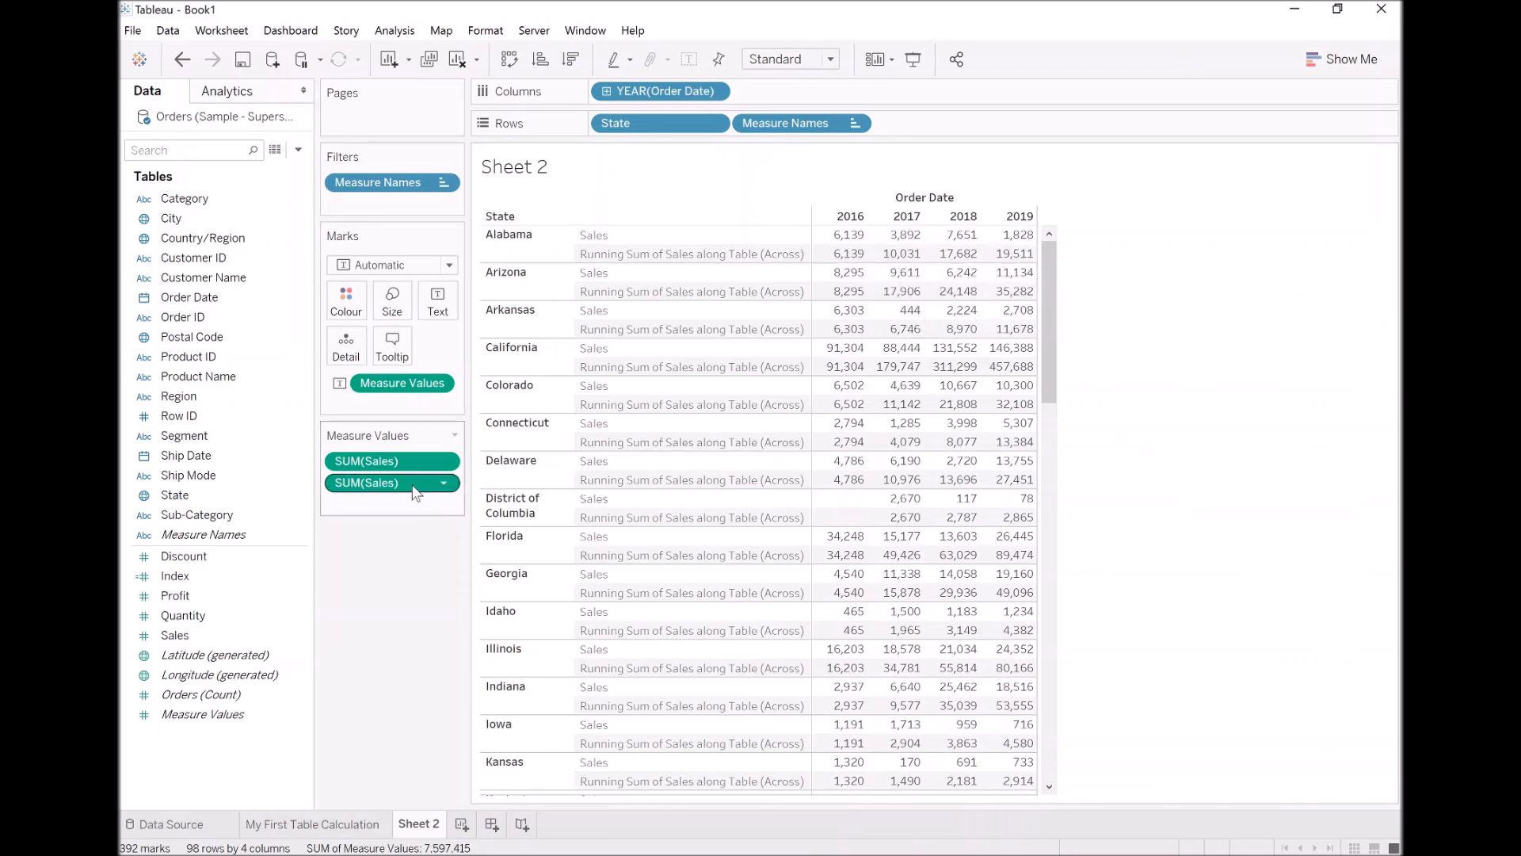
- Set the running total's Compute Using to Table (down), then Table (across then down)
click(444, 482)
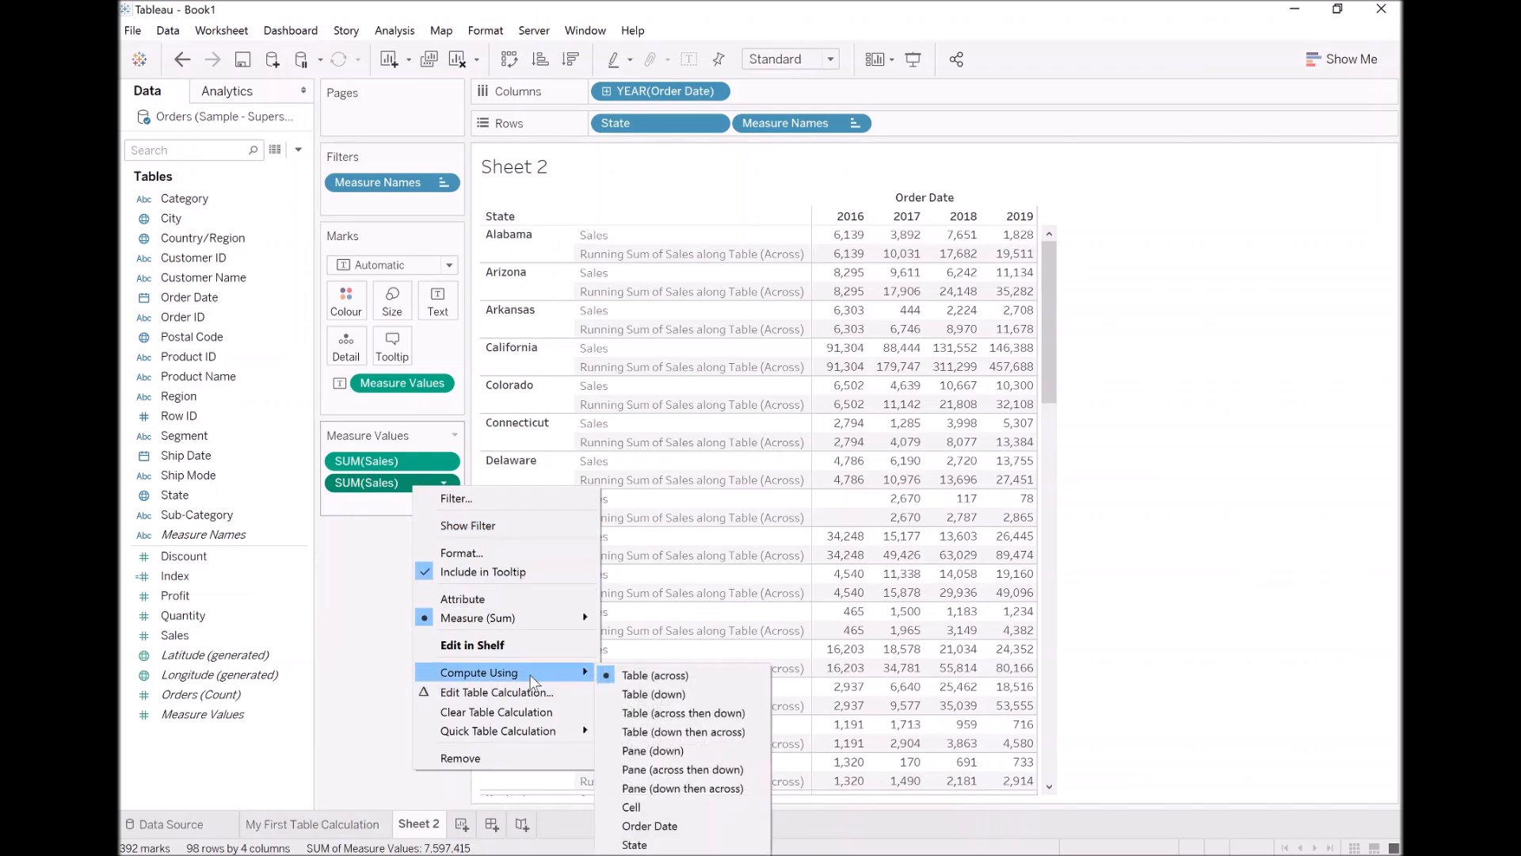
mouse_move(652, 694)
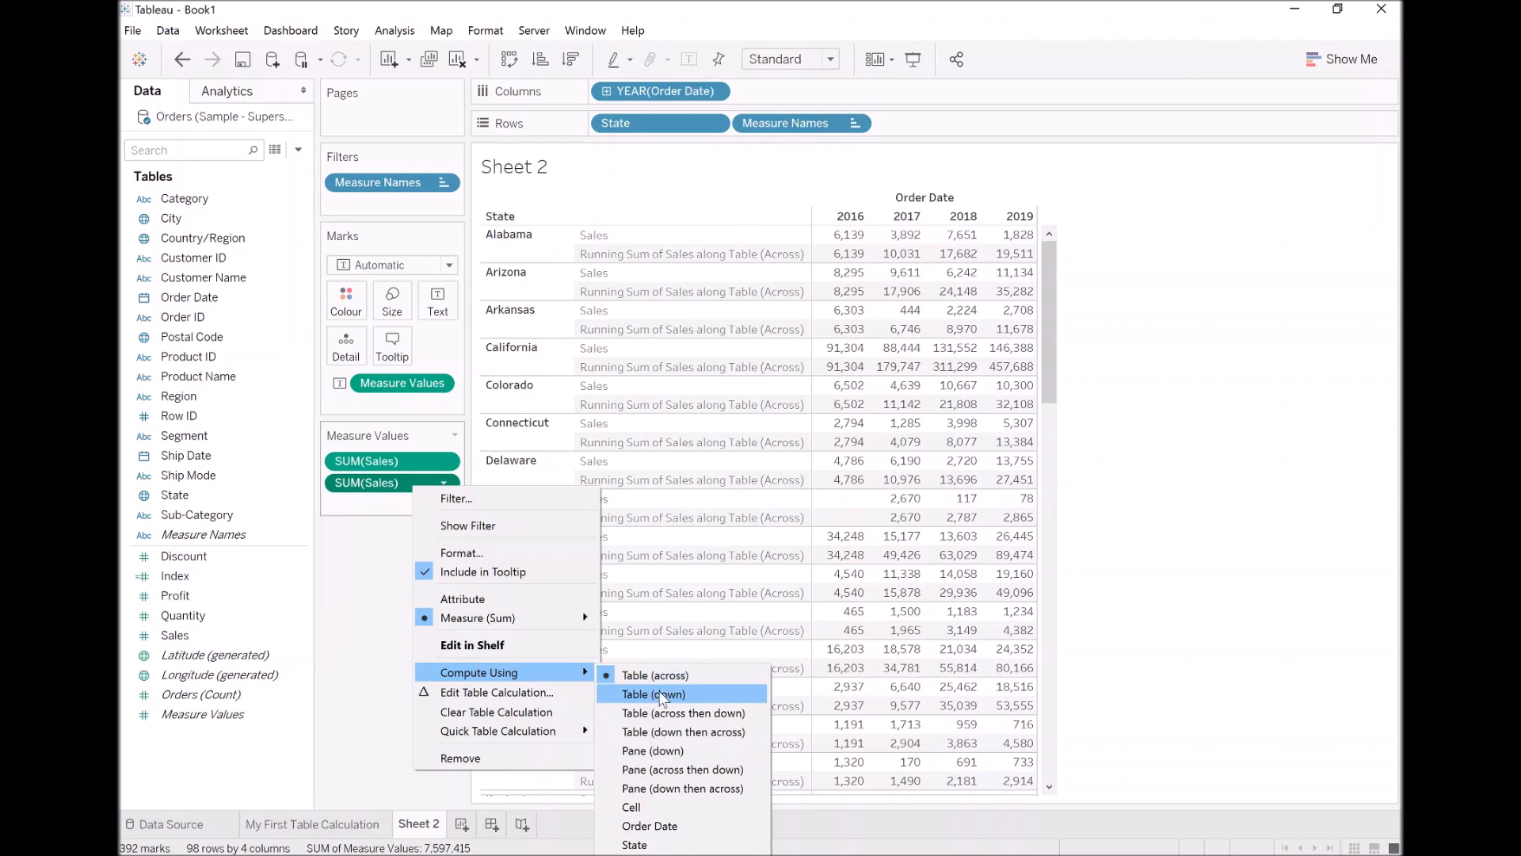
click(651, 694)
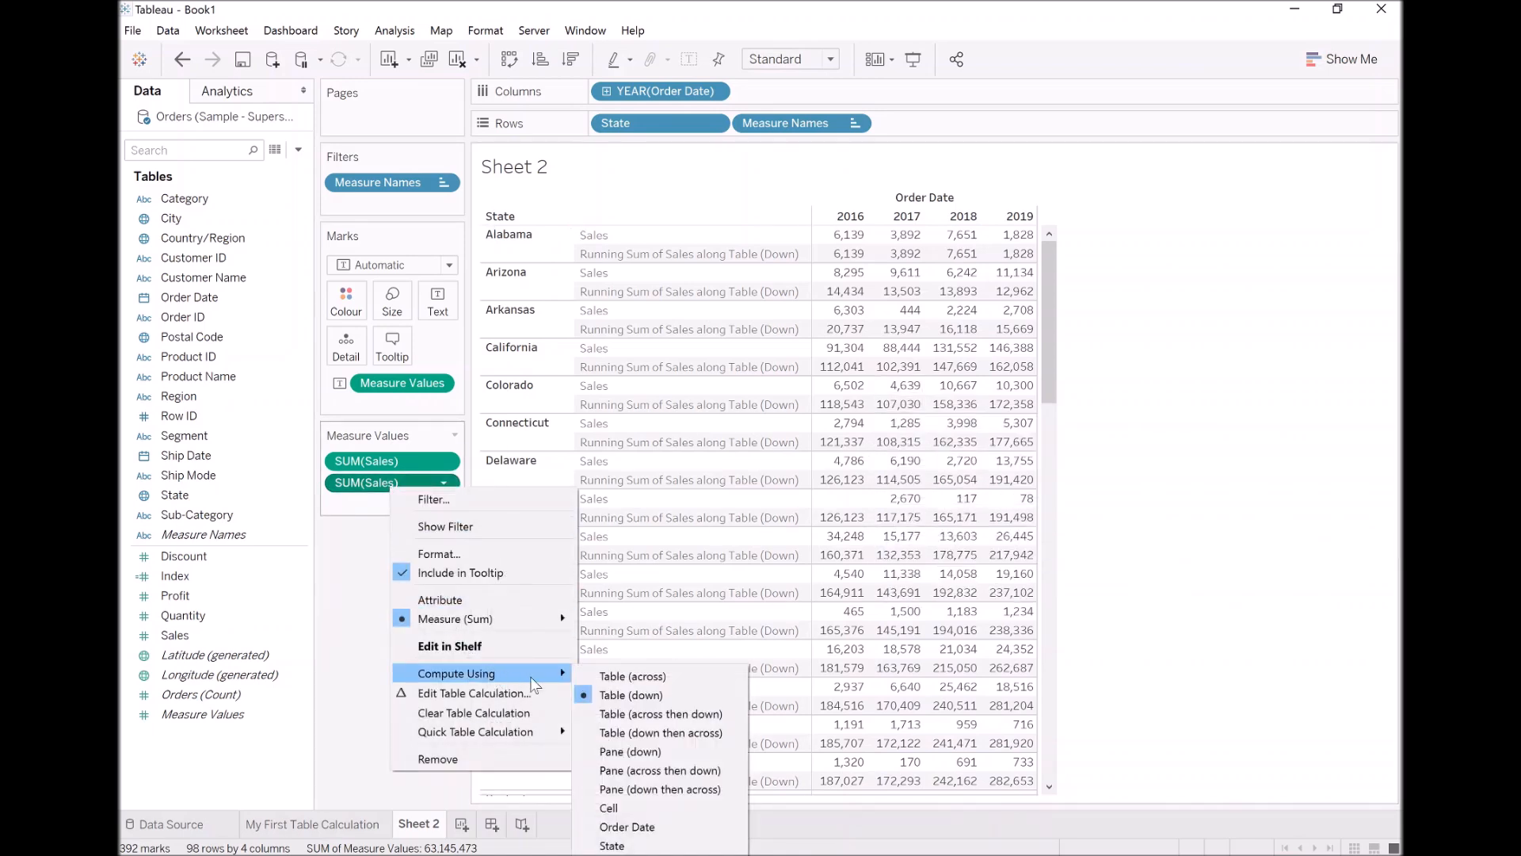
mouse_move(660, 713)
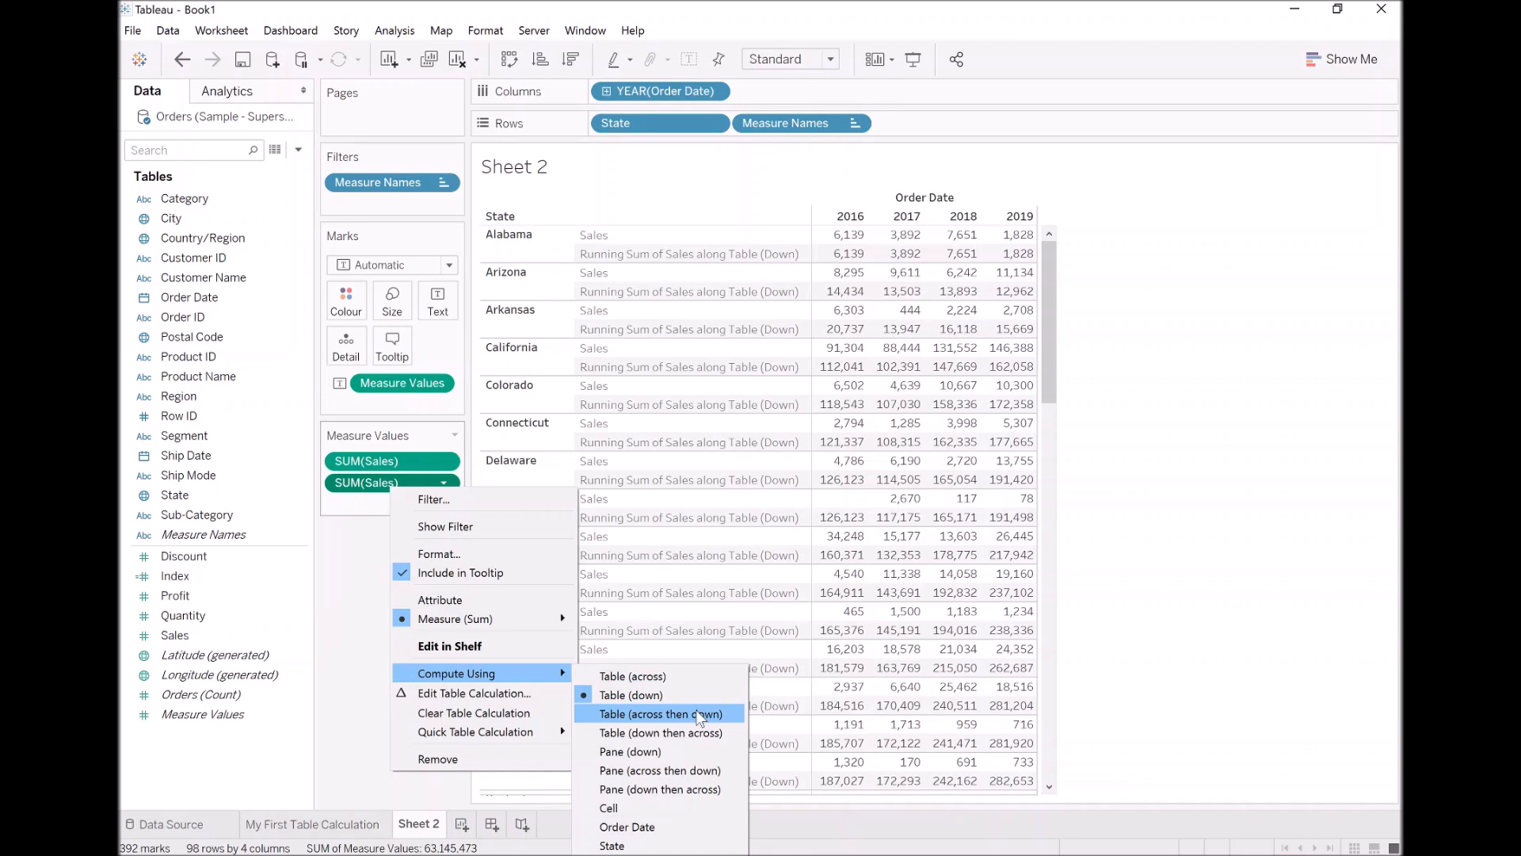
click(662, 713)
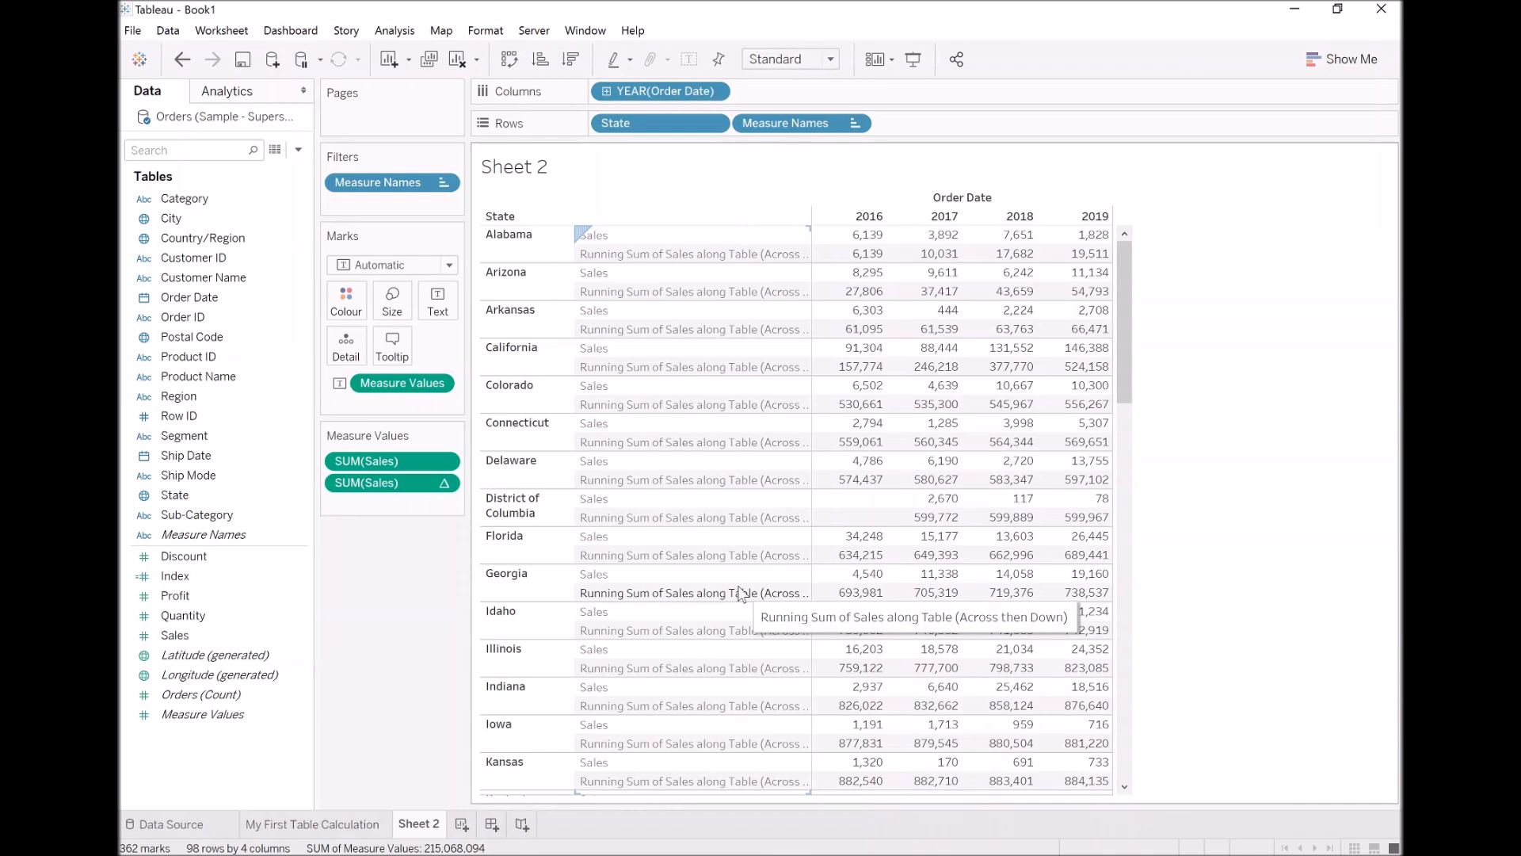
mouse_move(740, 593)
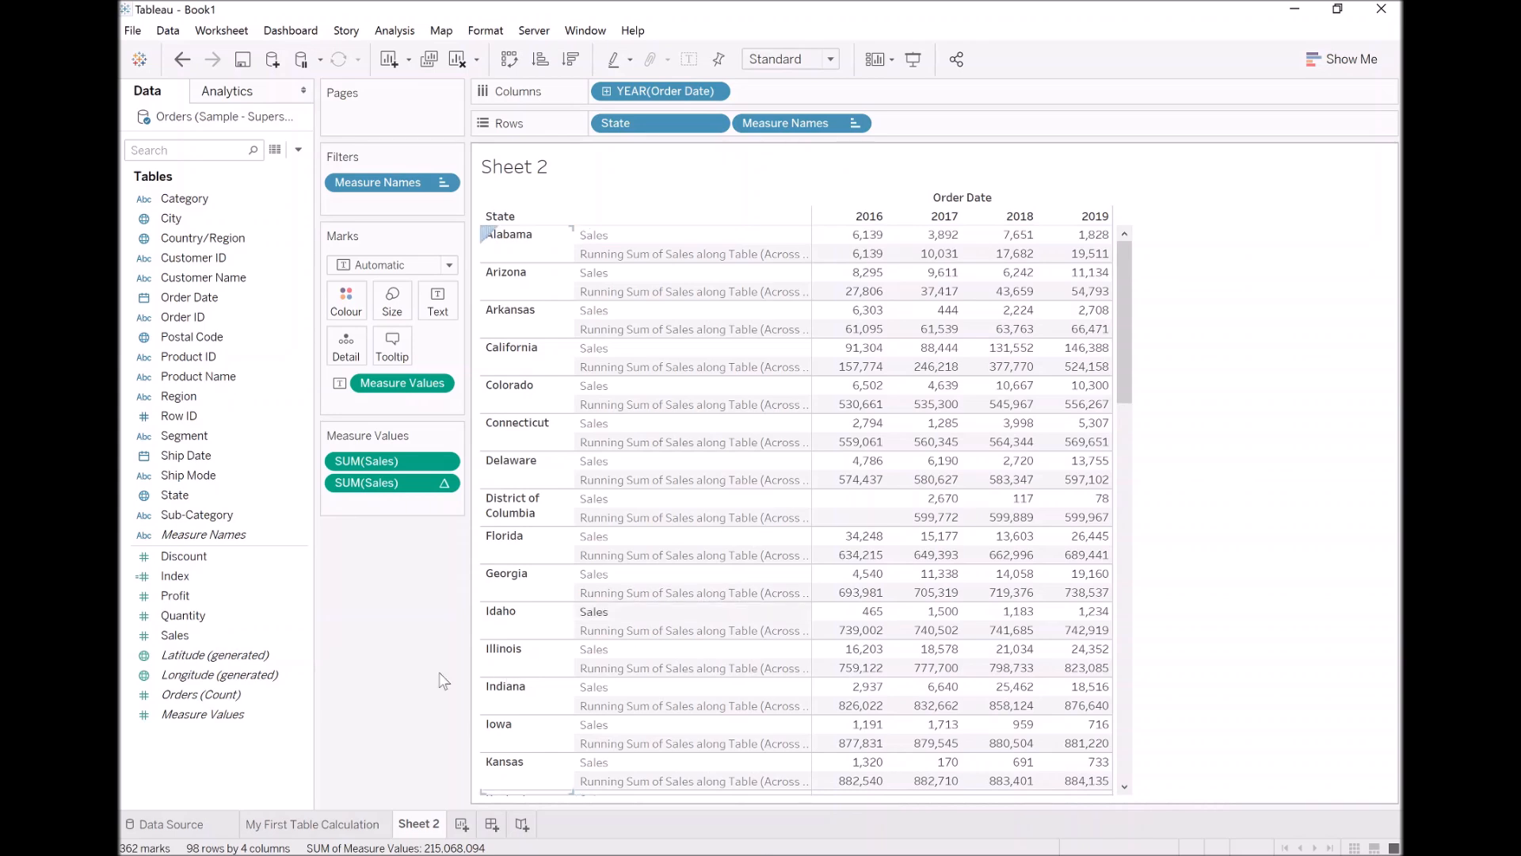
right_click(366, 481)
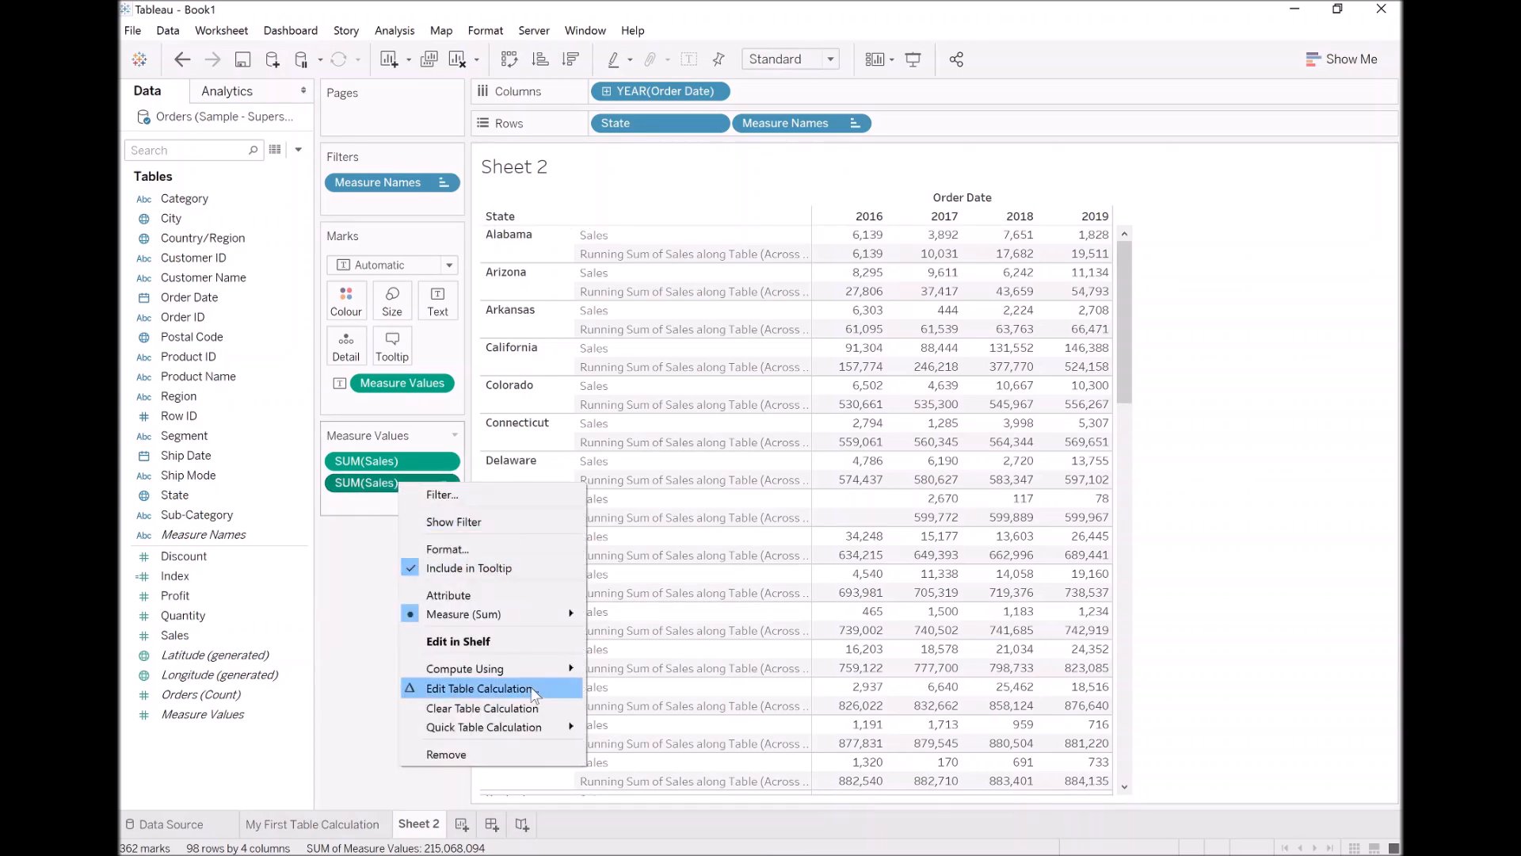